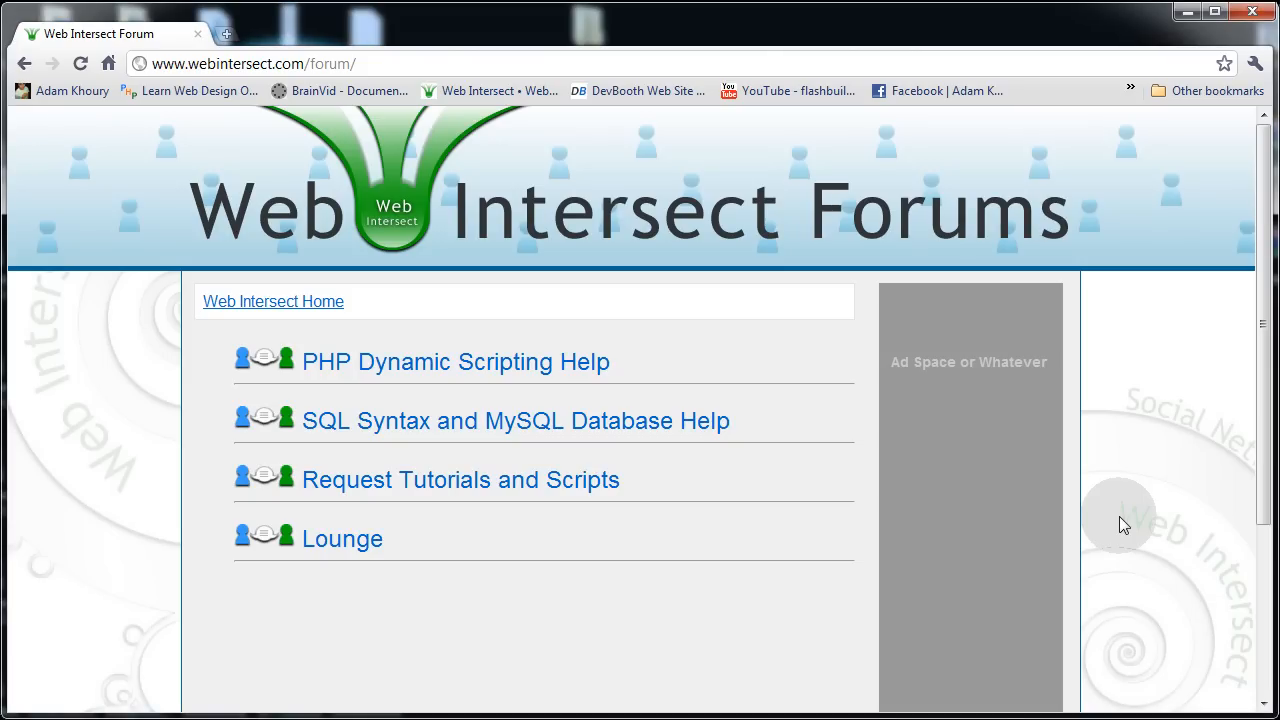
mouse_move(1150, 458)
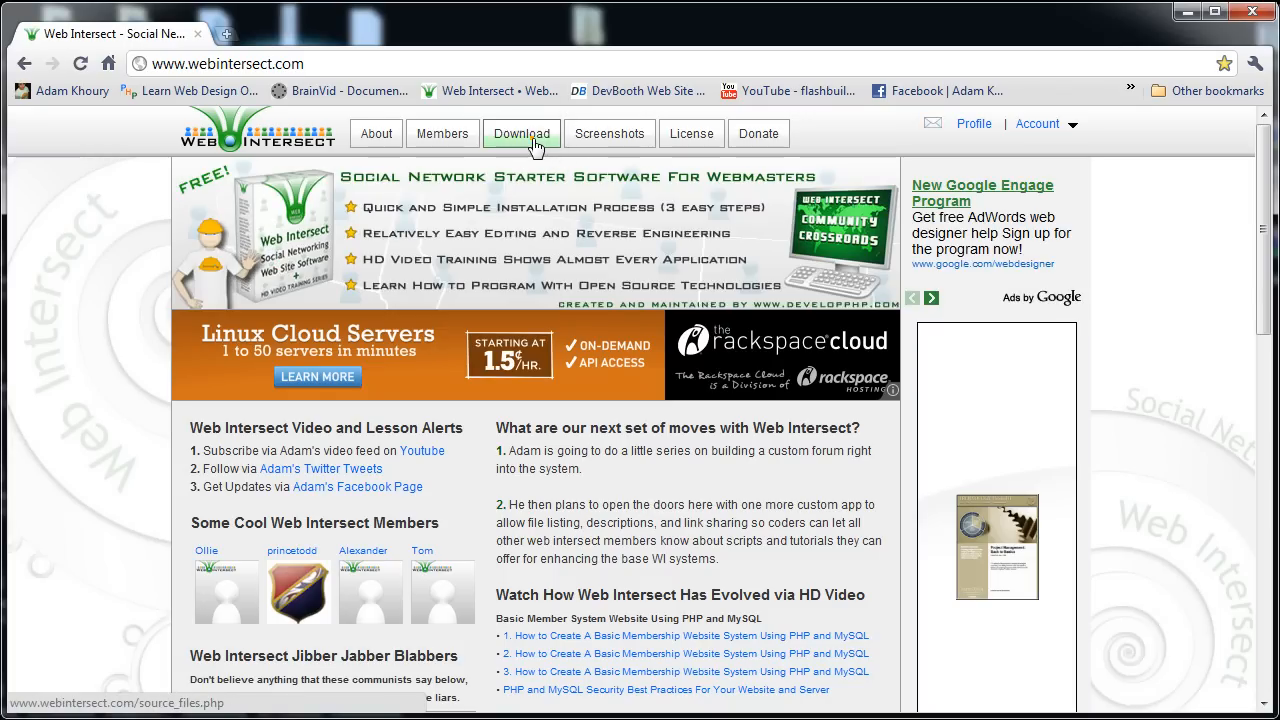
- Go to the Web Intersect Download page listing versions v1.33 through v1.30 and v1.20
left_click(521, 133)
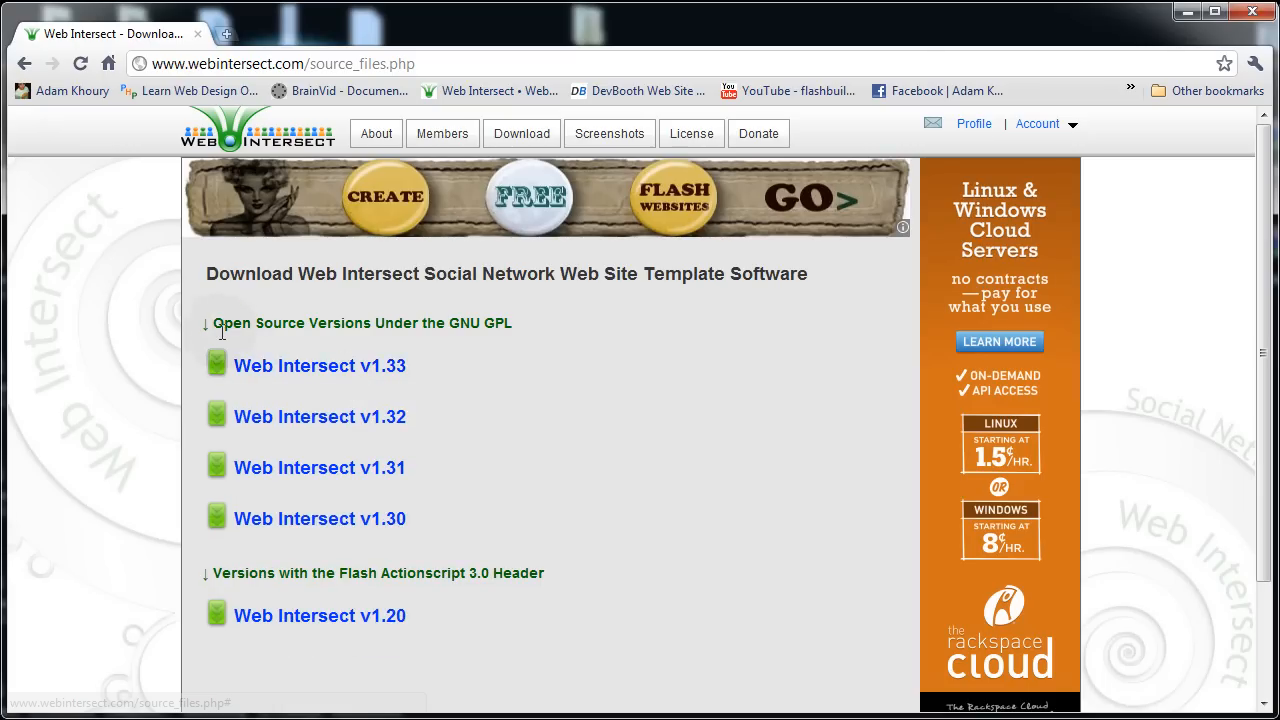
mouse_move(155, 260)
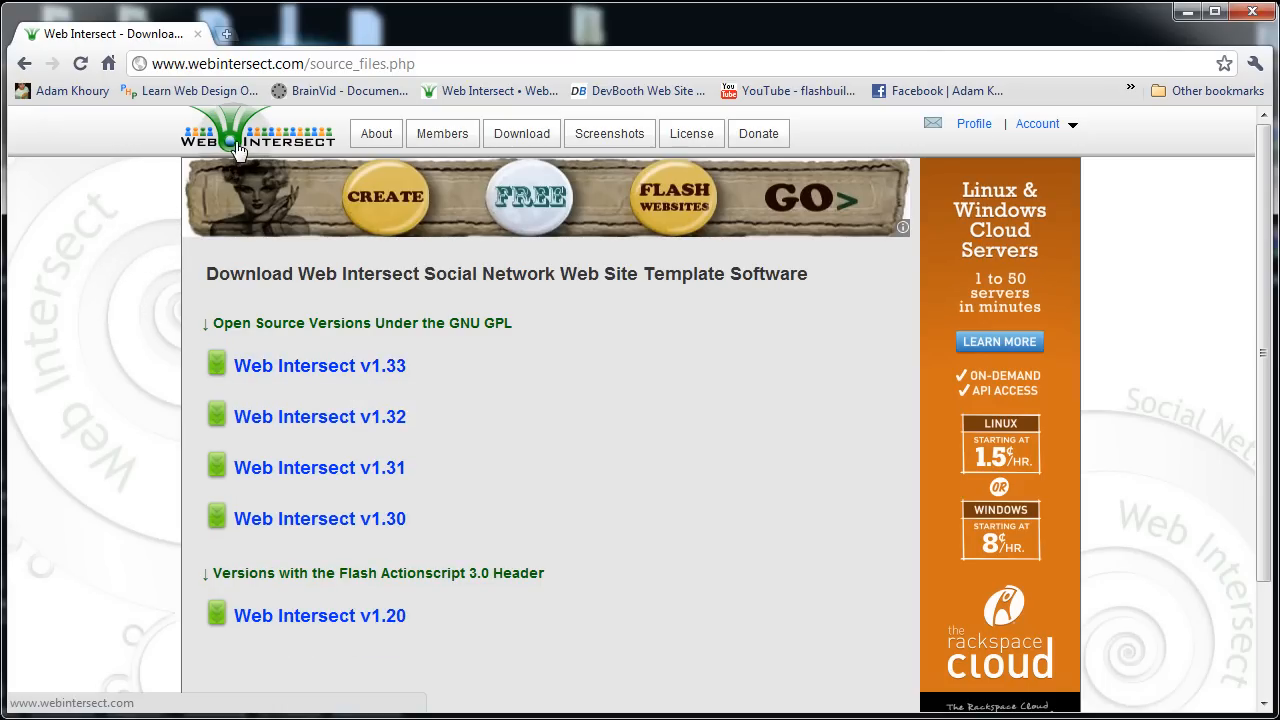
- Use the Web Intersect logo to get back to the PHP, SQL/MySQL, tutorial requests and Lounge index
left_click(258, 133)
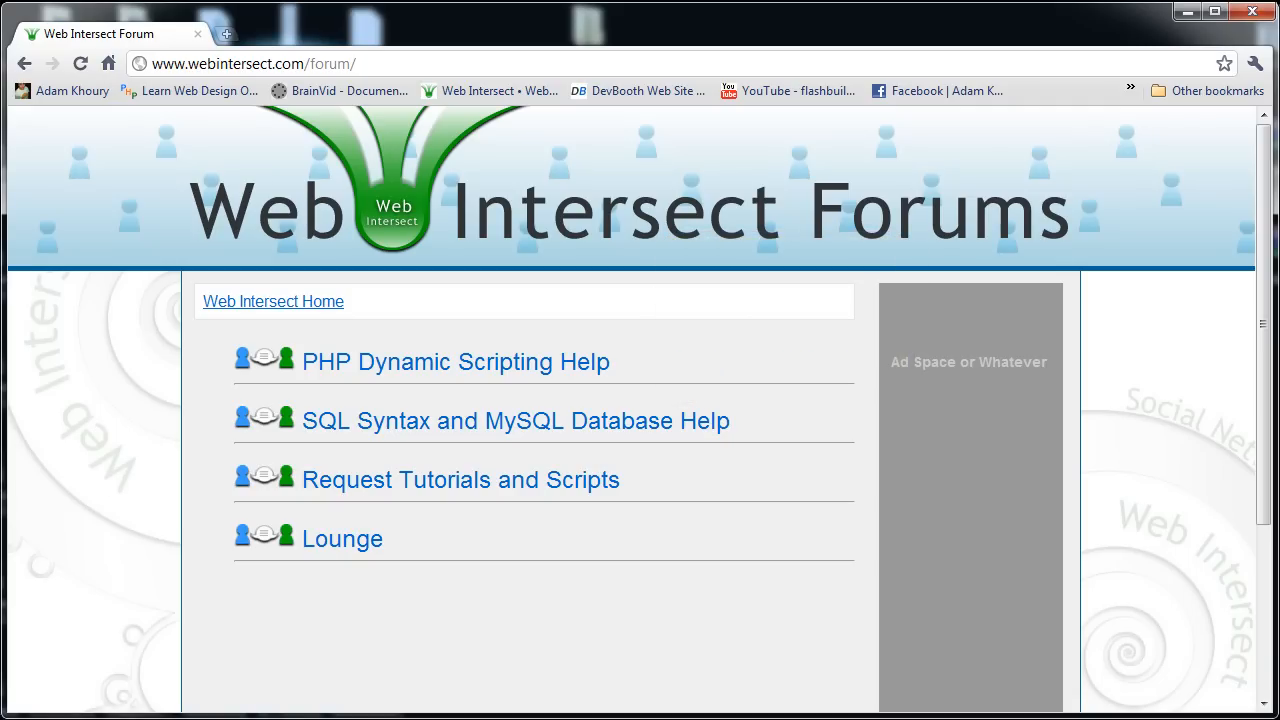
mouse_move(322, 295)
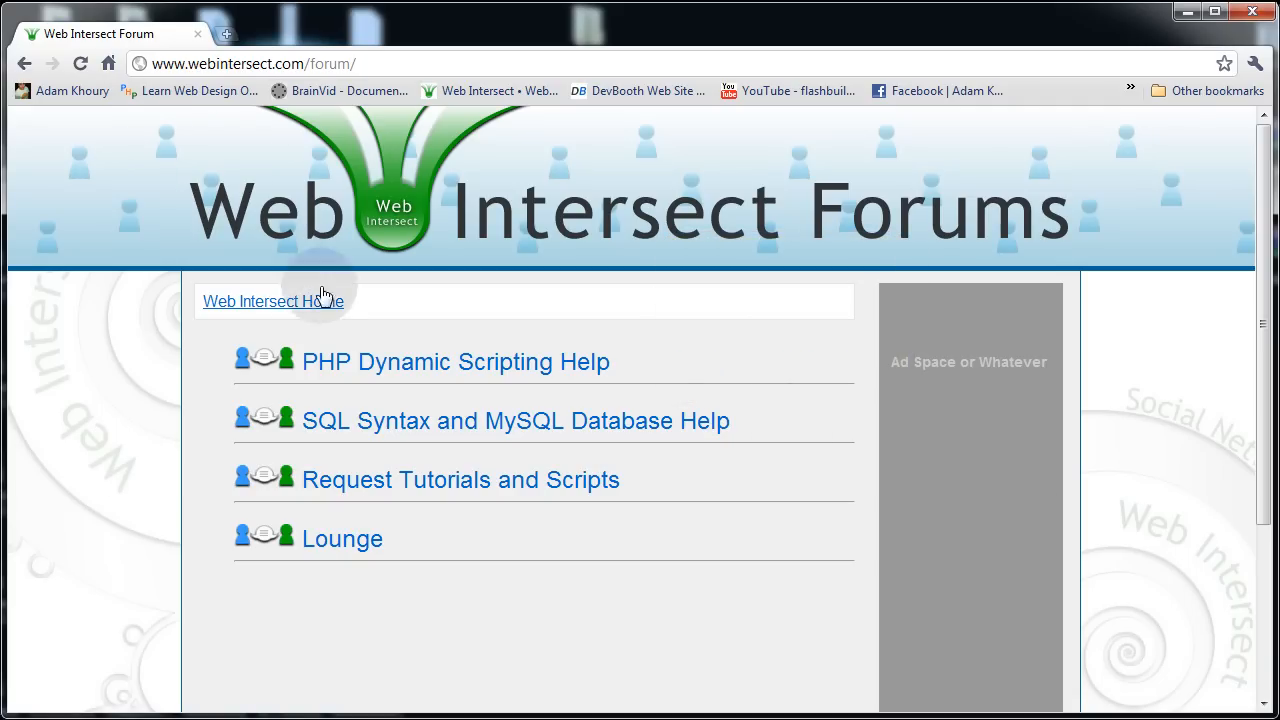
mouse_move(118, 449)
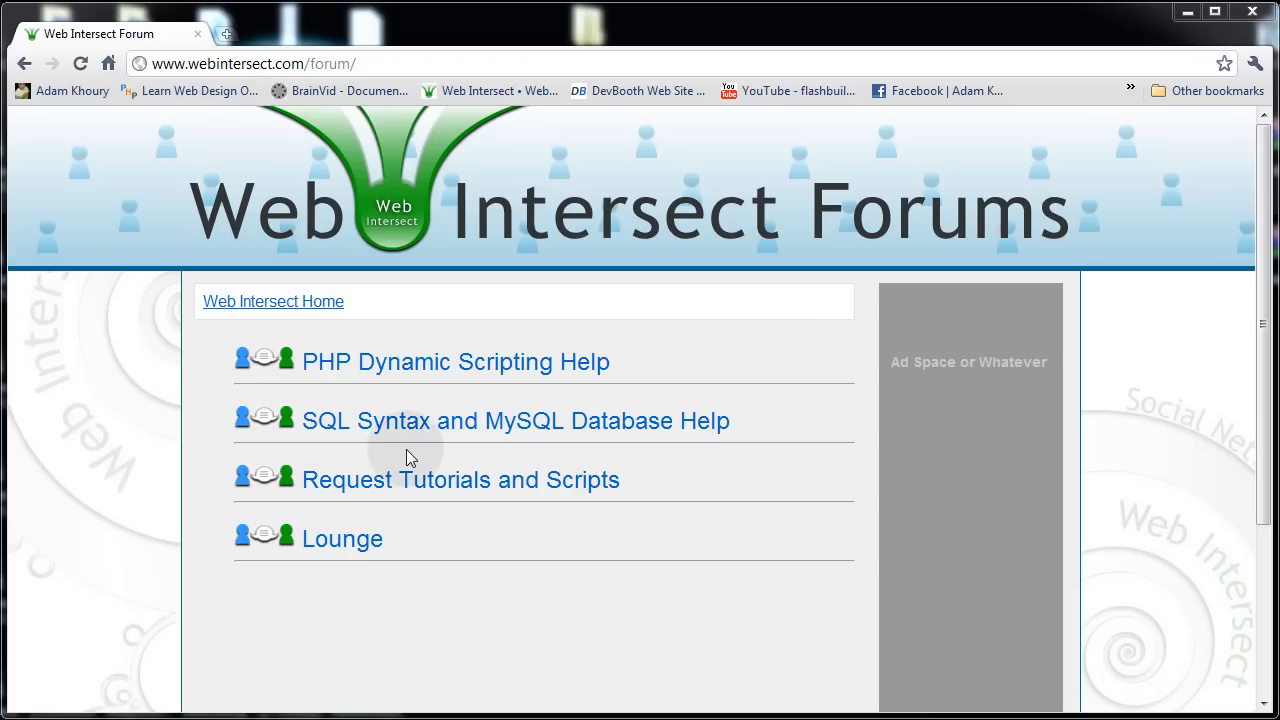
mouse_move(413, 375)
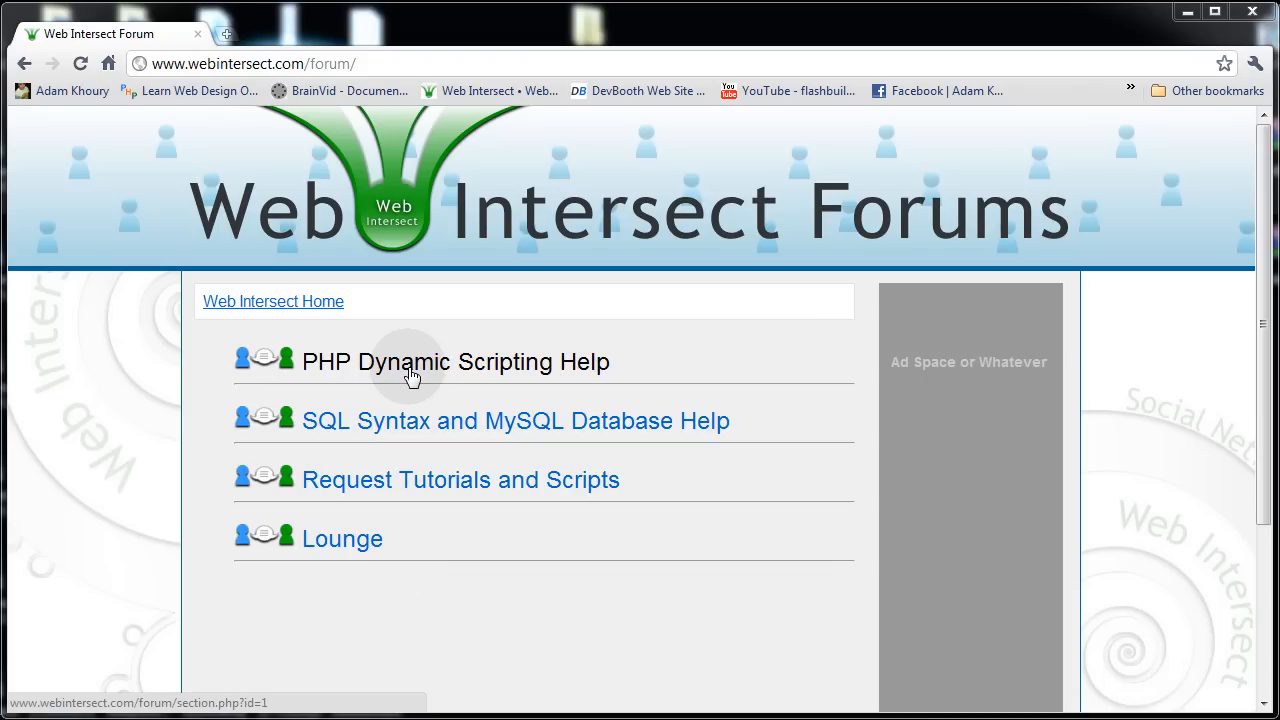
- Enter the PHP Dynamic Scripting Help section to see its five recent topics
left_click(455, 361)
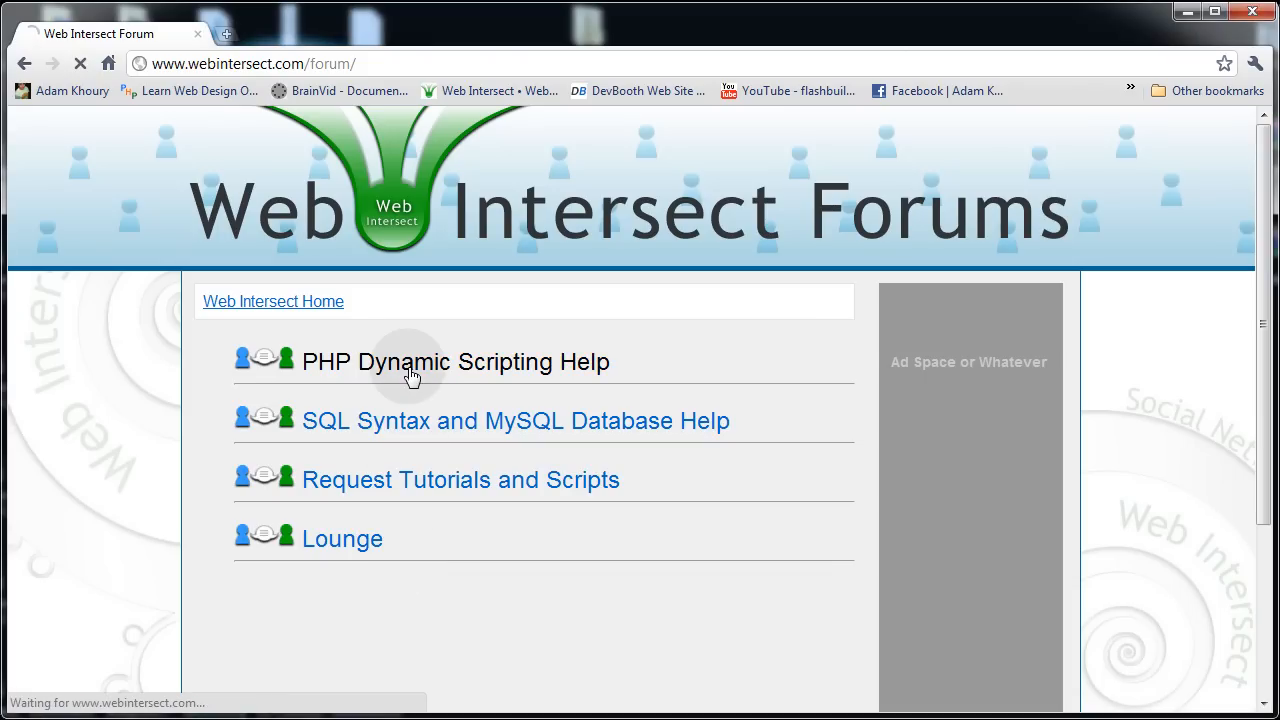
left_click(455, 361)
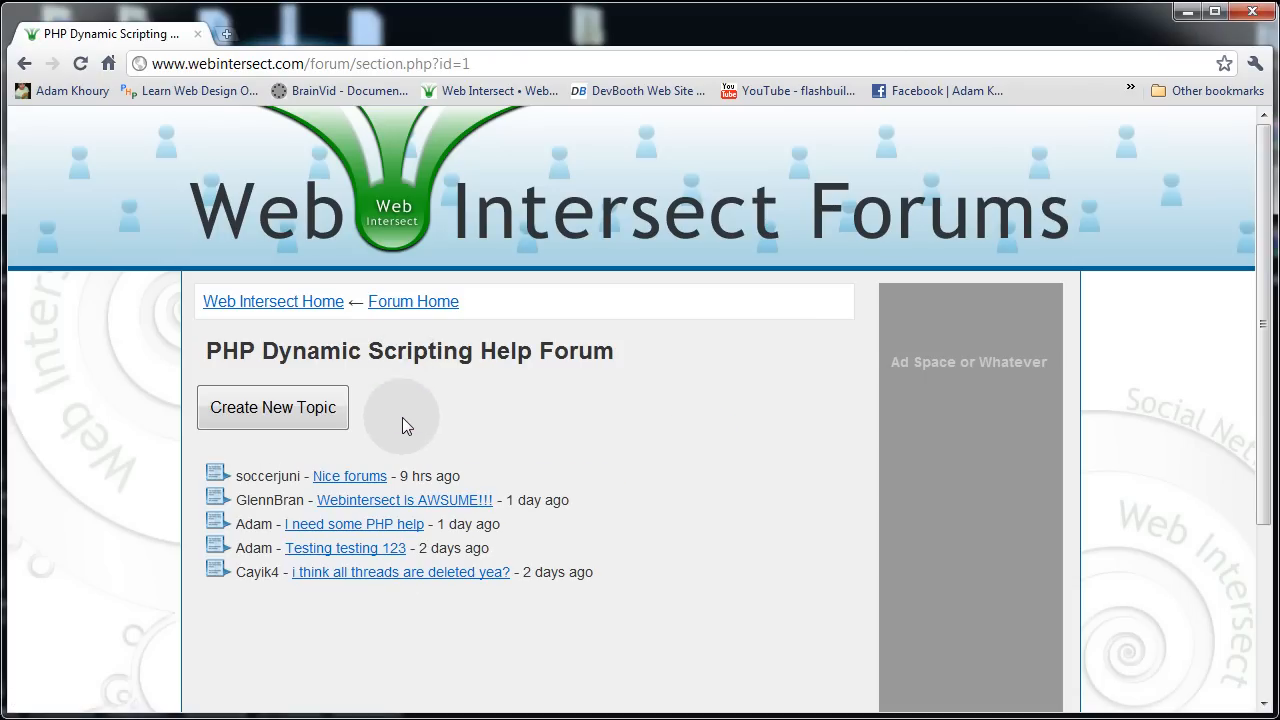
mouse_move(350, 476)
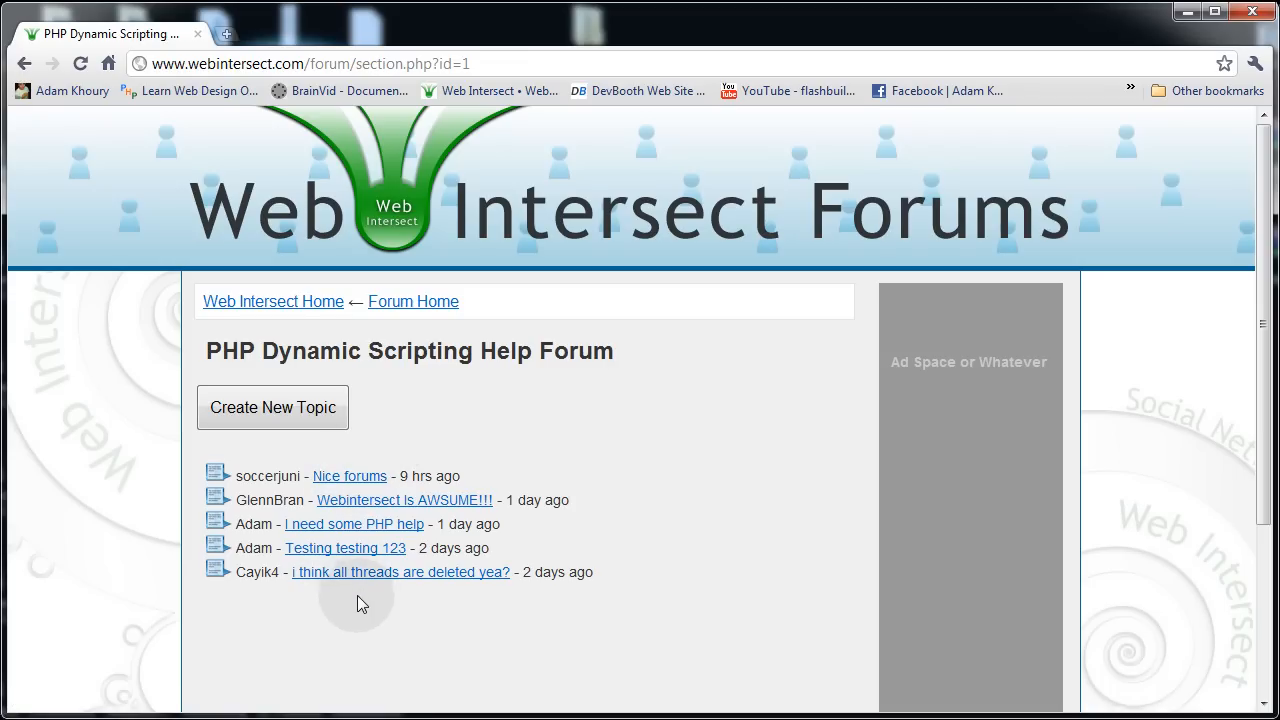
mouse_move(368, 605)
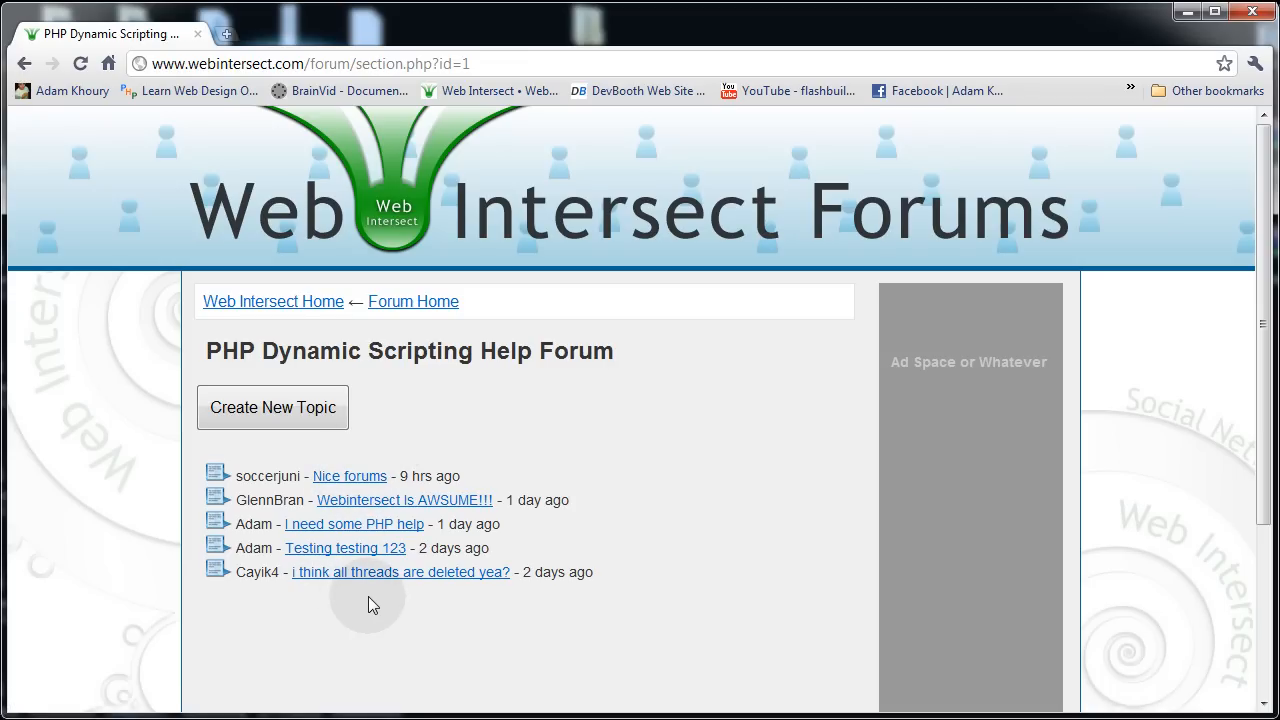
mouse_move(490, 617)
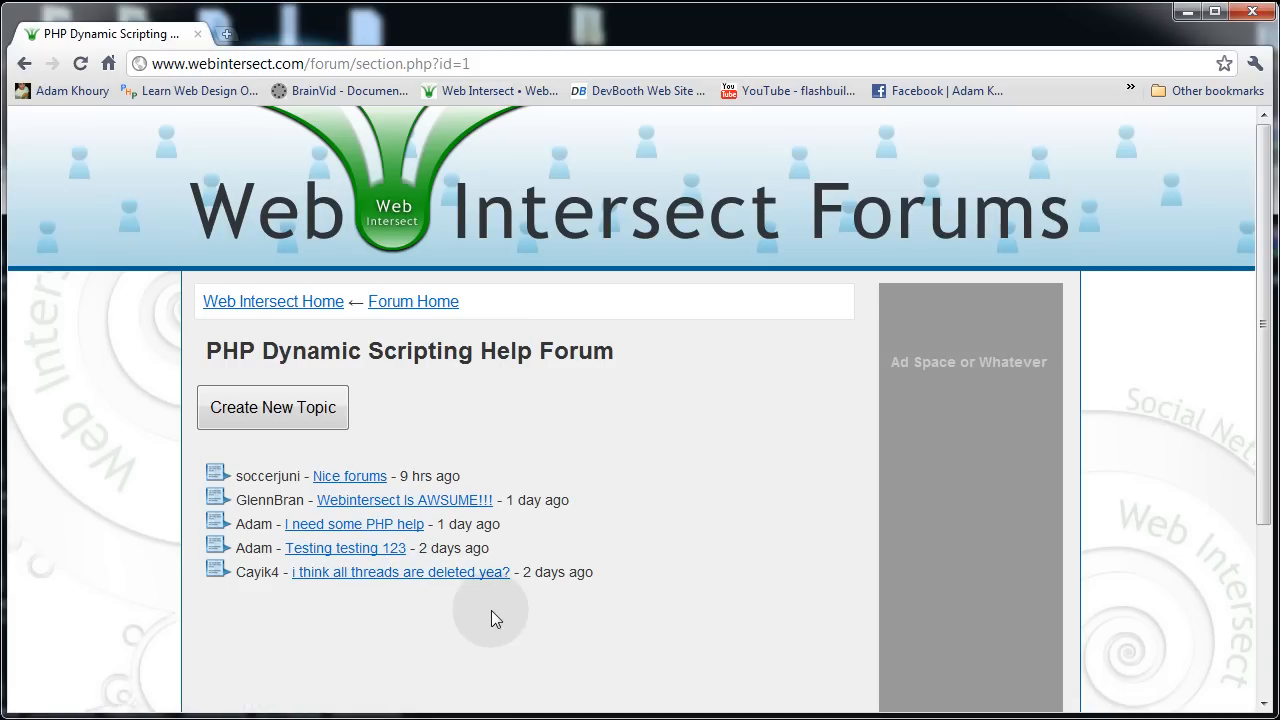
mouse_move(437, 644)
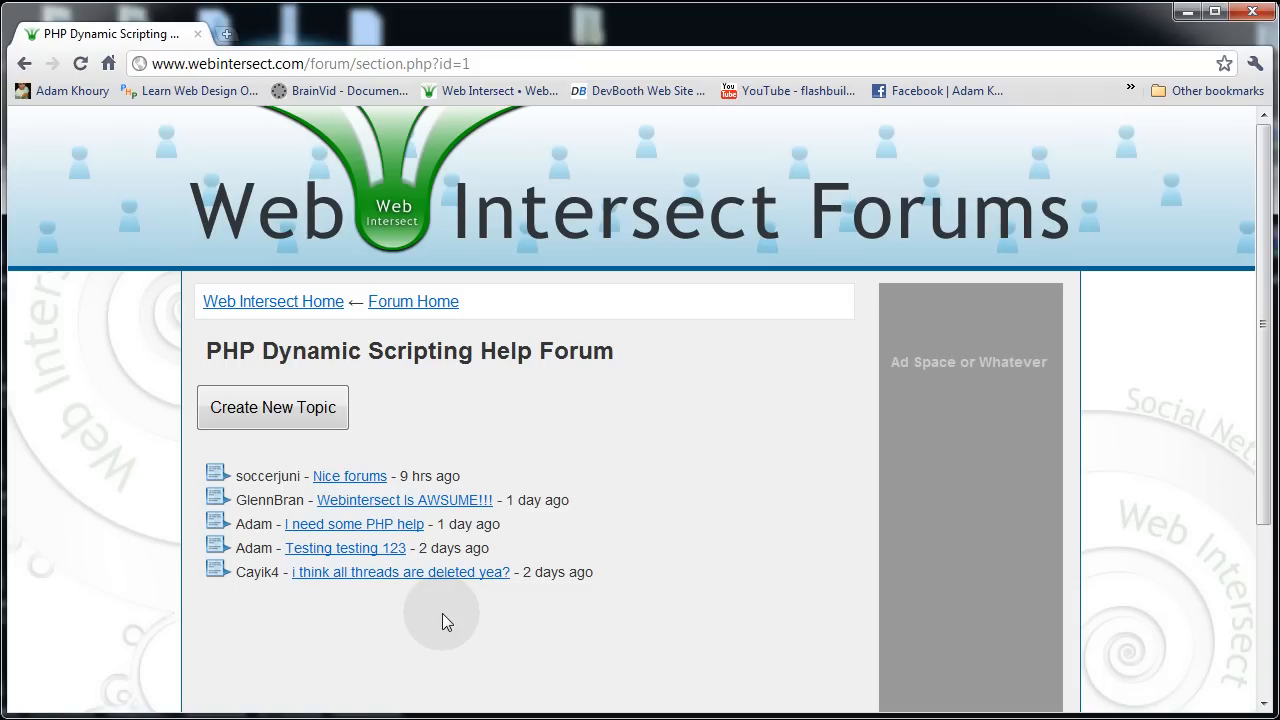
mouse_move(445, 585)
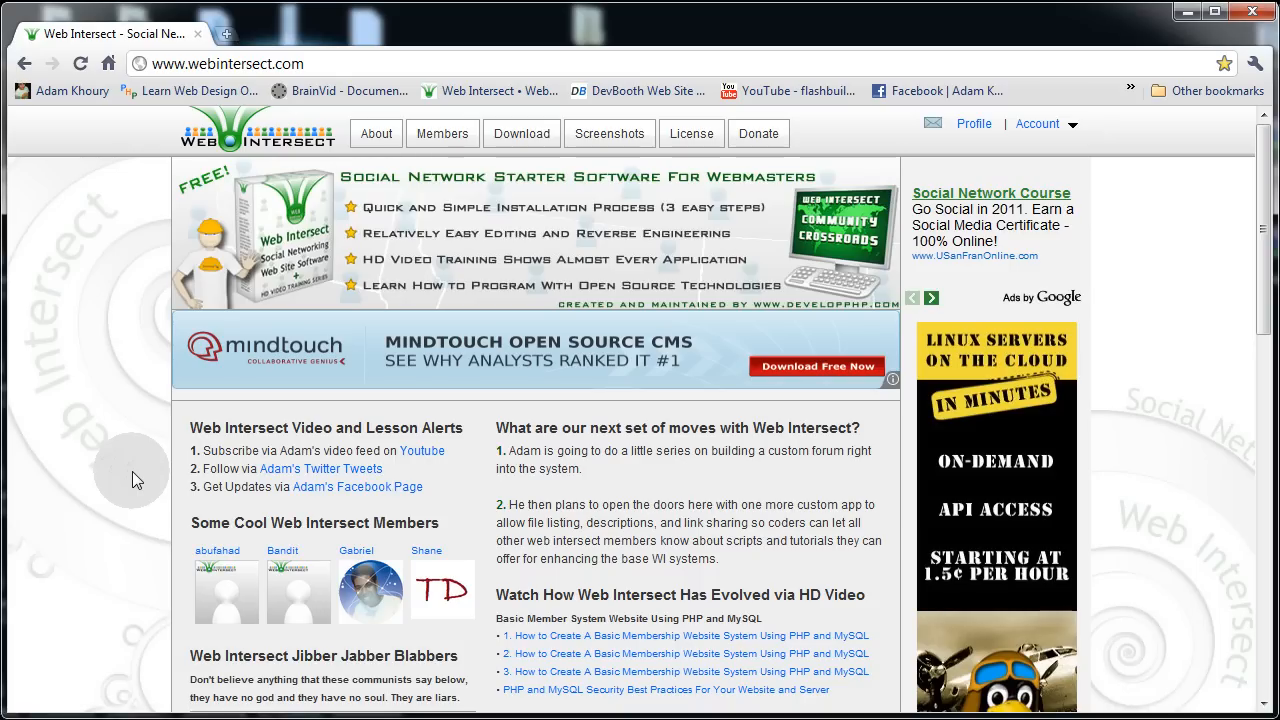
mouse_move(120, 475)
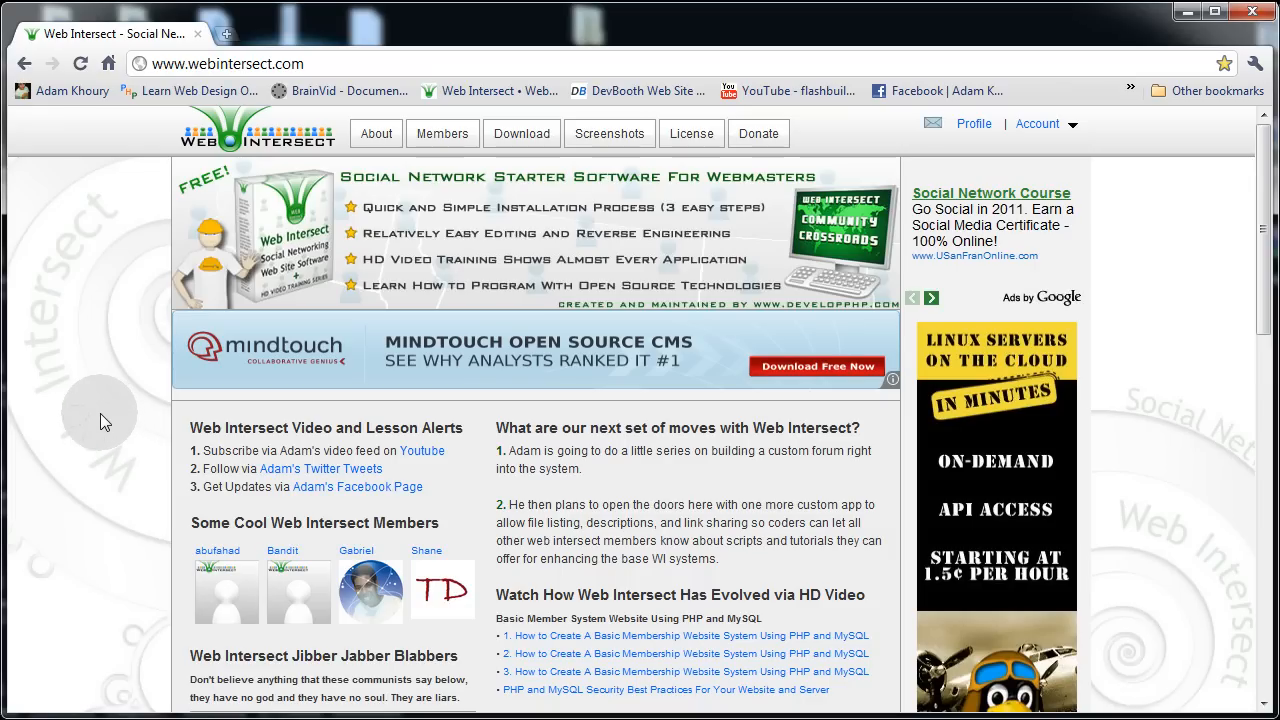
mouse_move(117, 431)
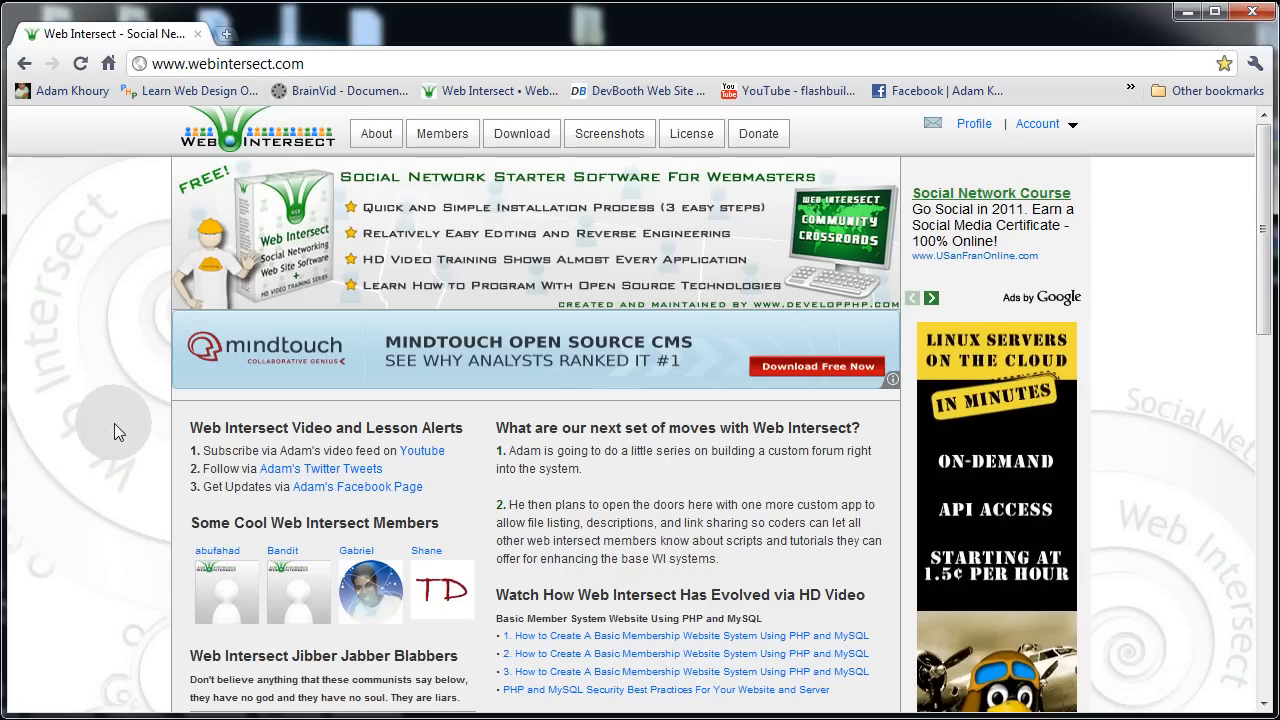
mouse_move(680, 497)
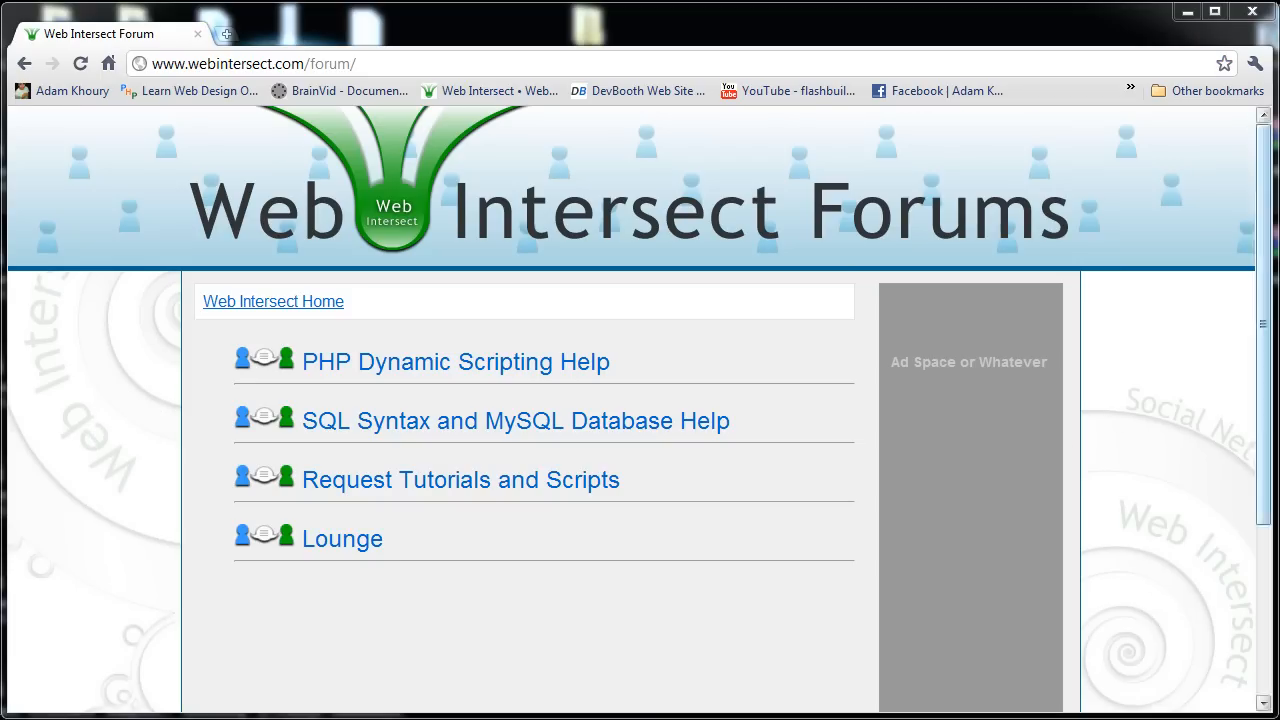
mouse_move(1178, 435)
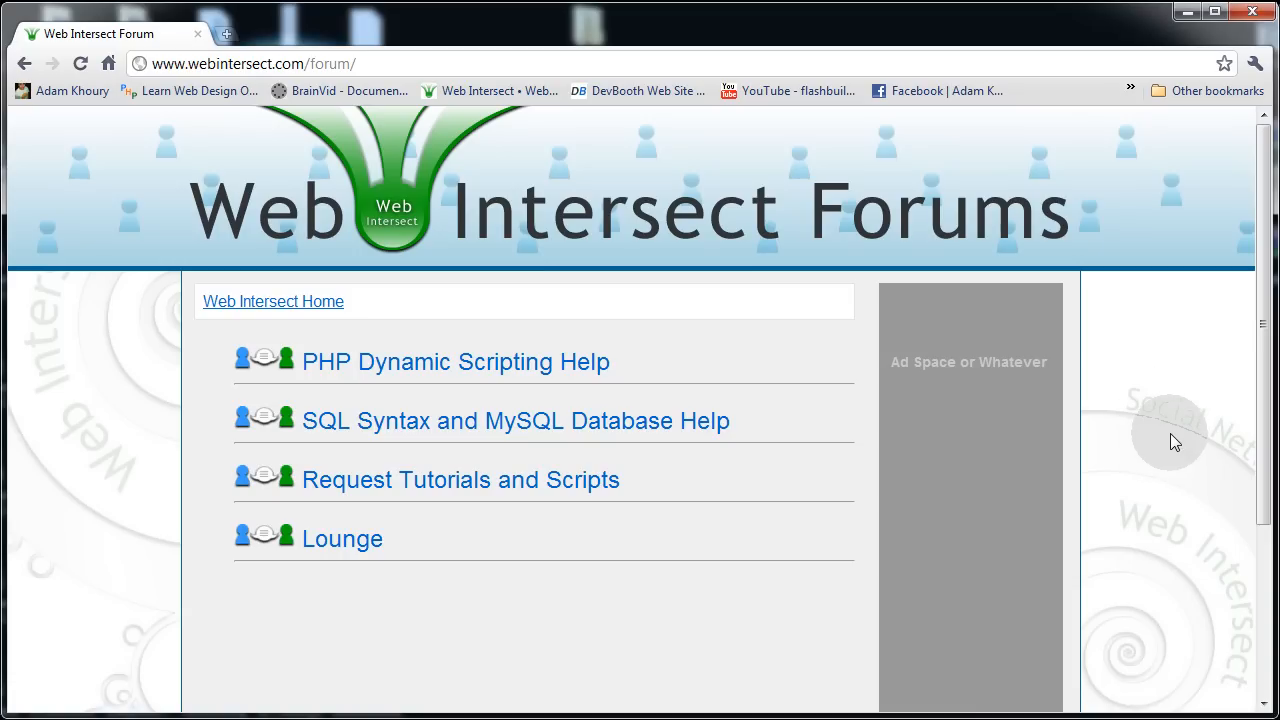
mouse_move(888, 497)
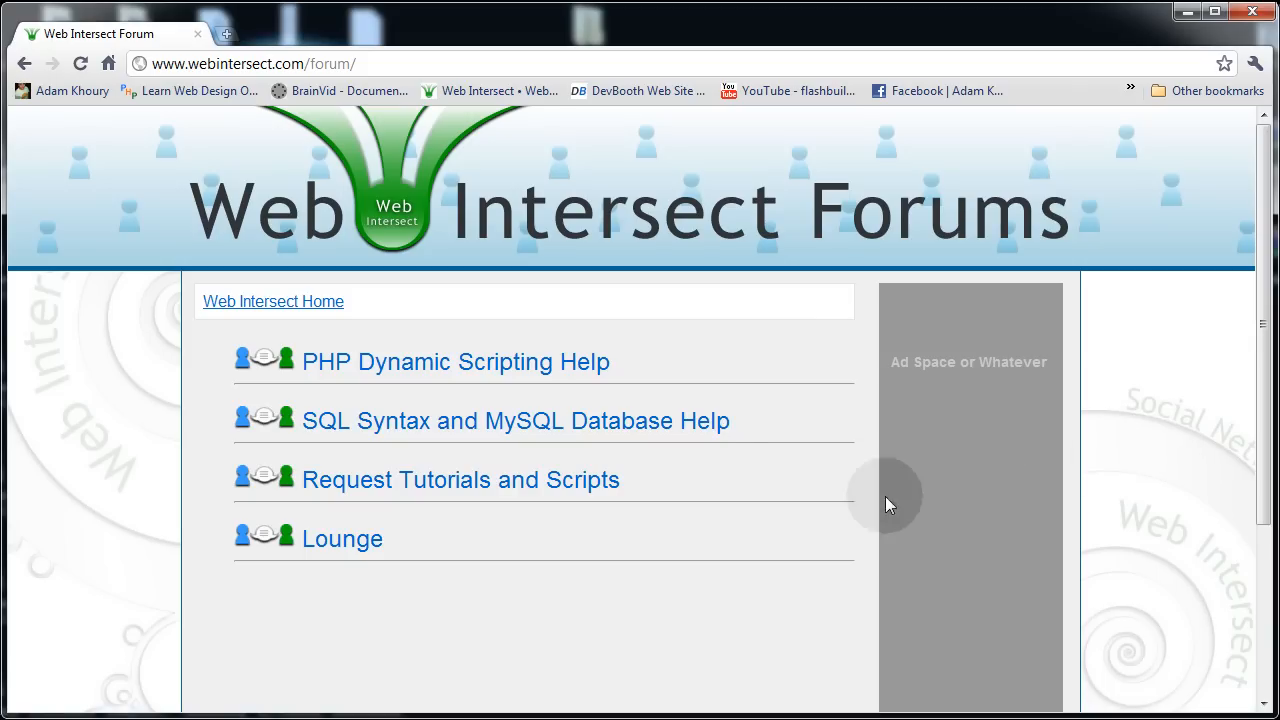
mouse_move(456, 420)
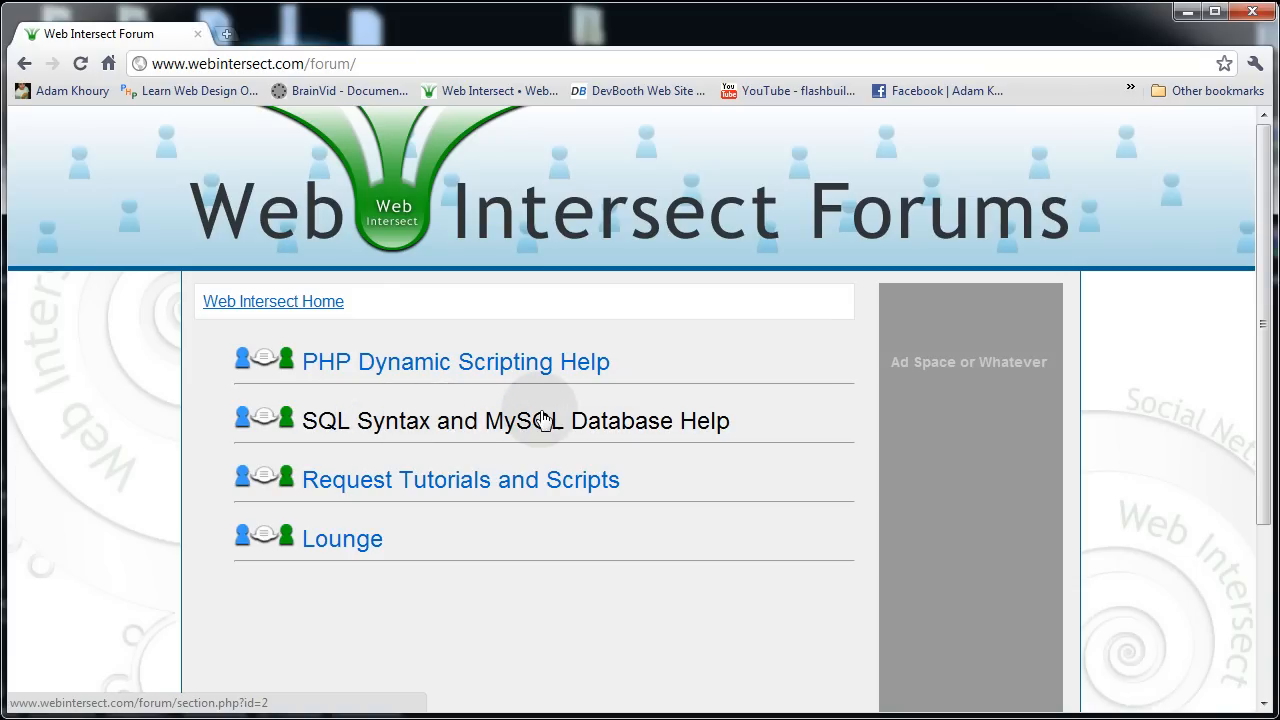
- Open 'Need some serious help here' under SQL Syntax and MySQL Database Help and scroll to its end
left_click(514, 420)
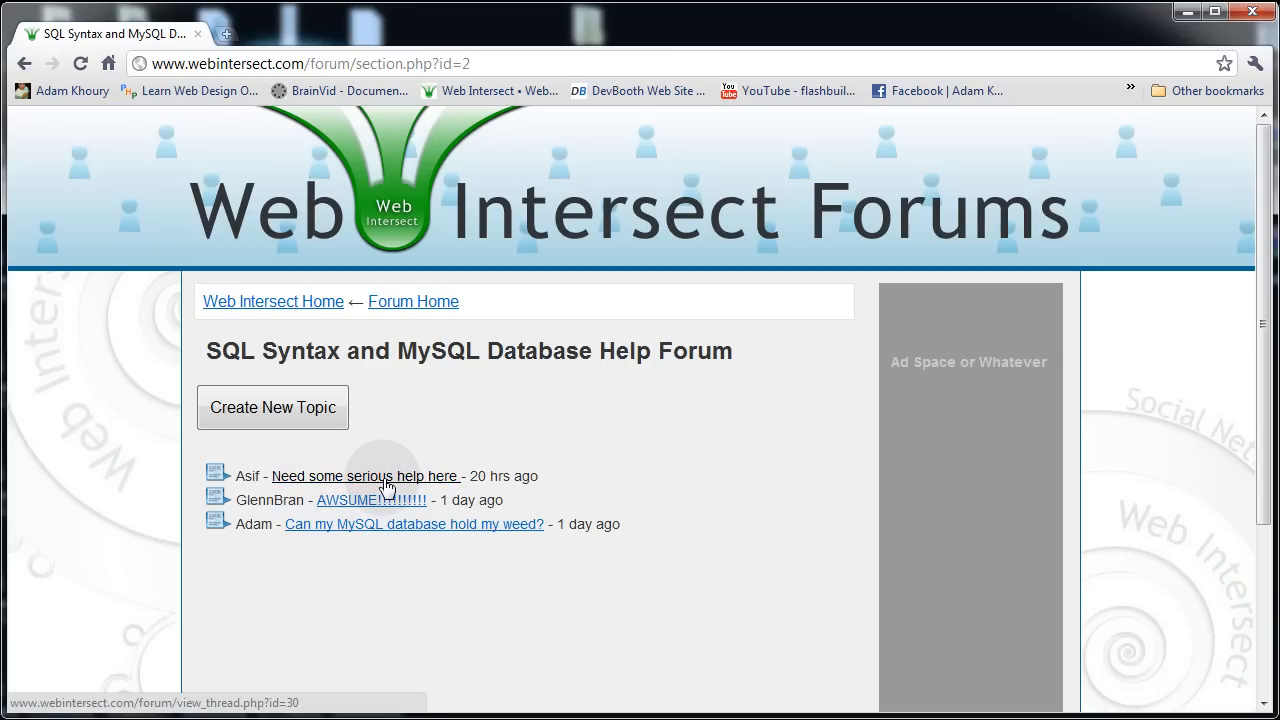
left_click(365, 475)
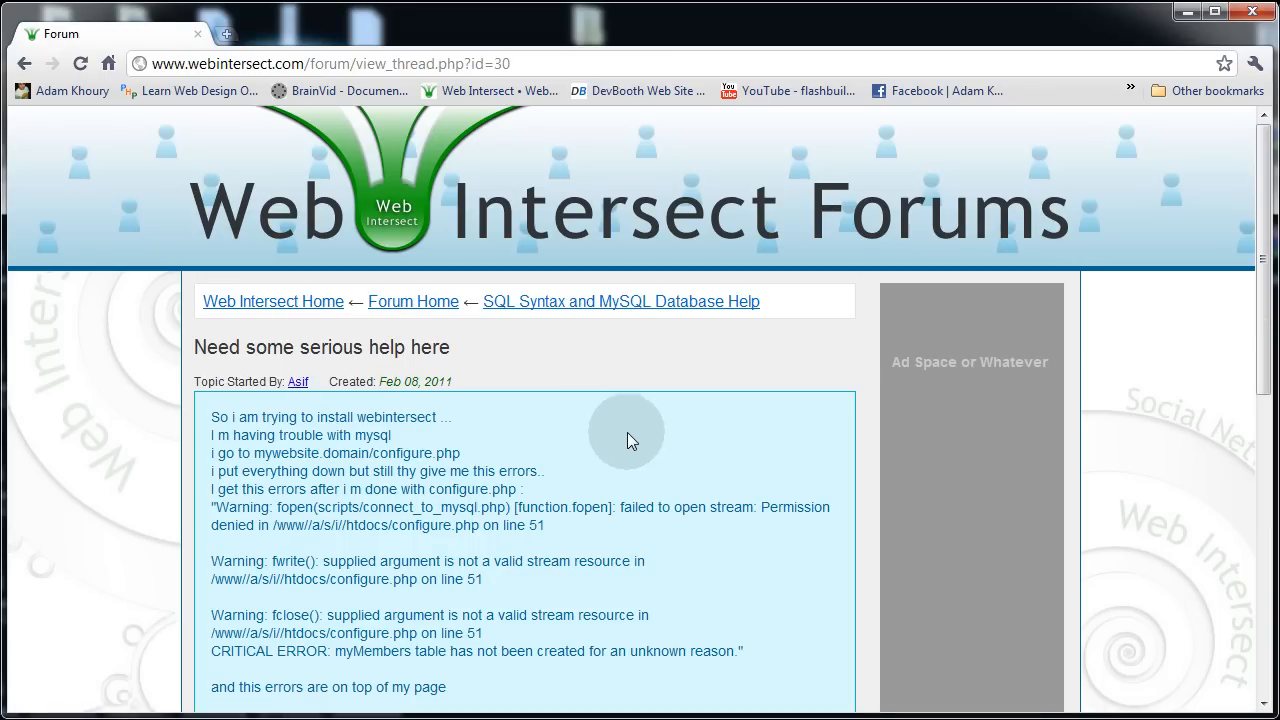
mouse_move(520, 508)
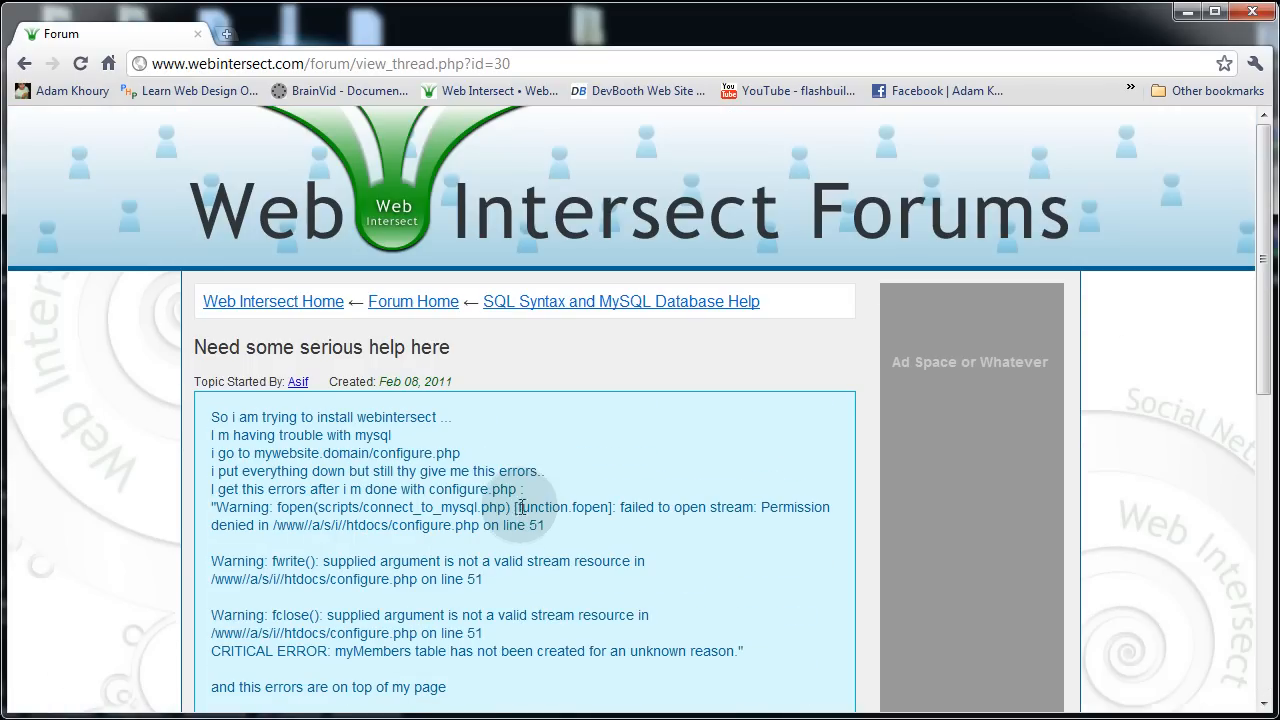
mouse_move(362, 490)
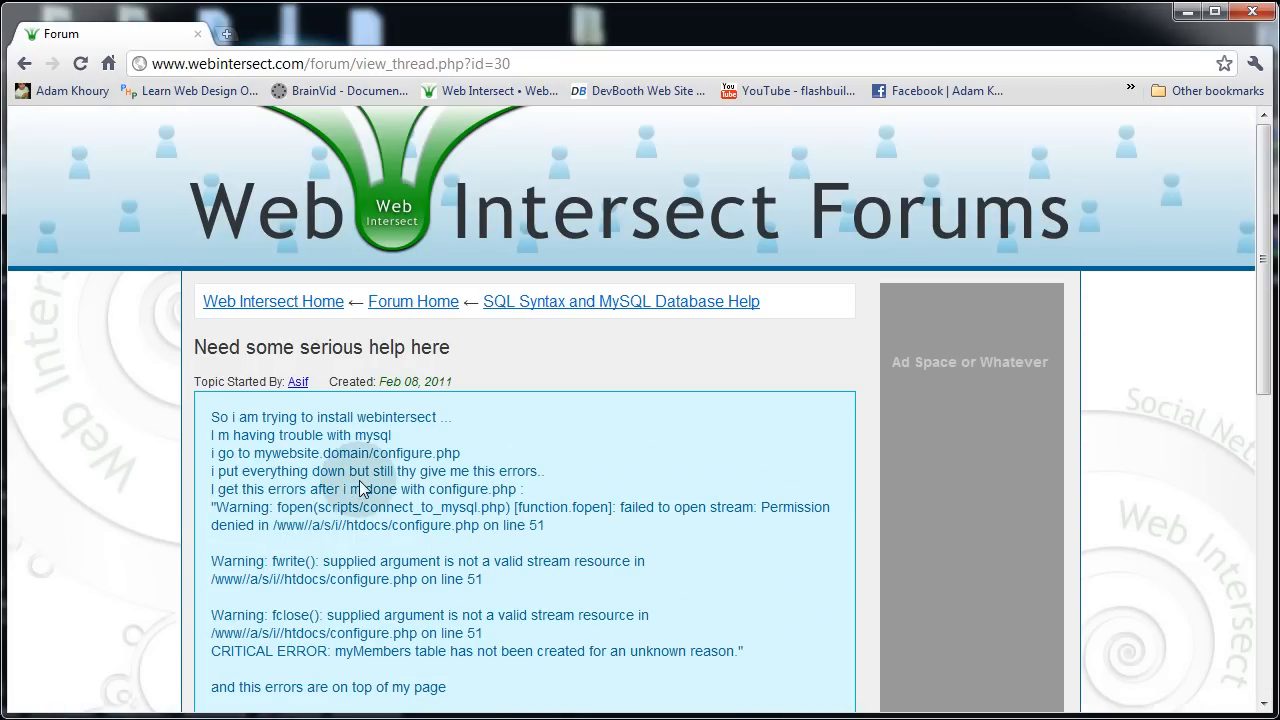
scroll("down", 3)
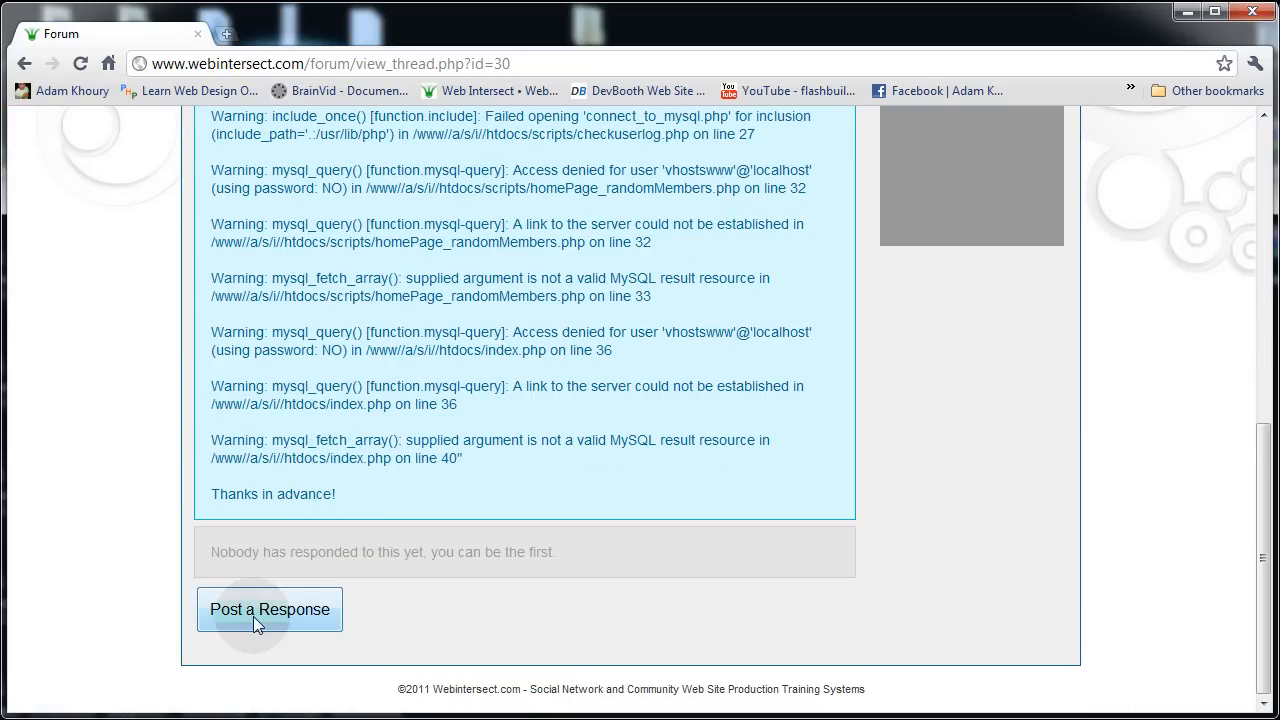
scroll("up", 3)
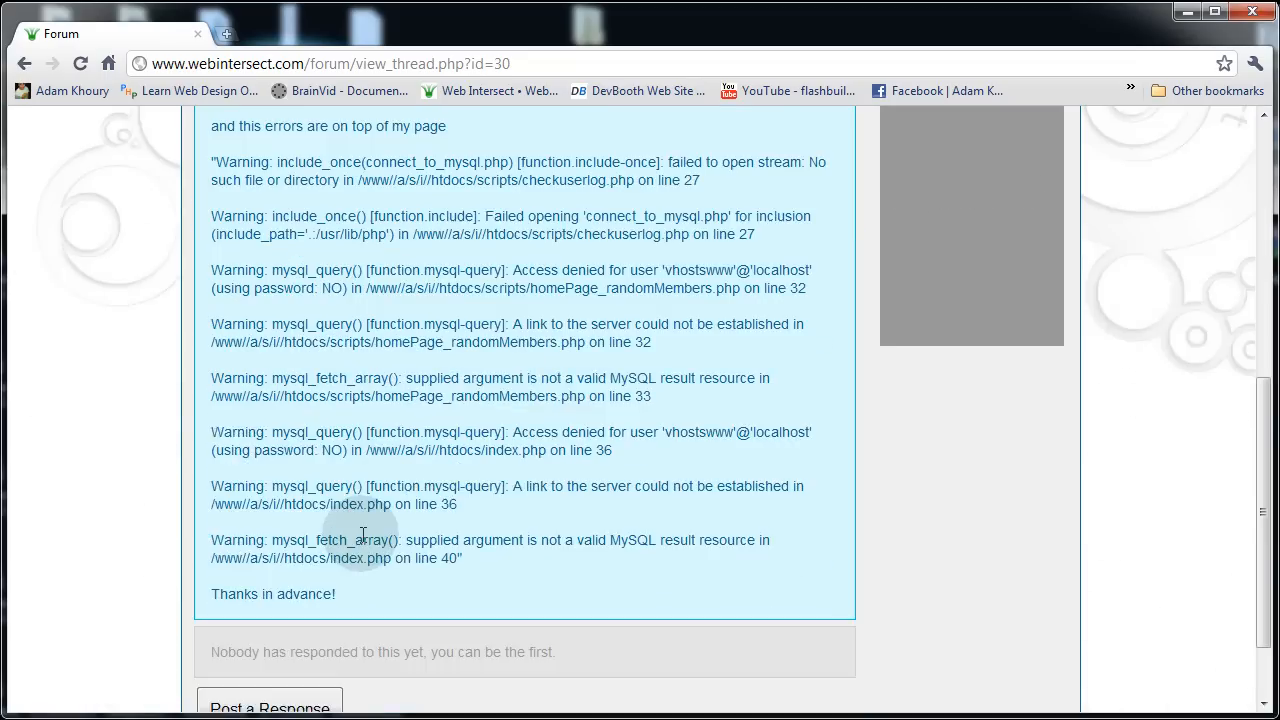
scroll("down", 3)
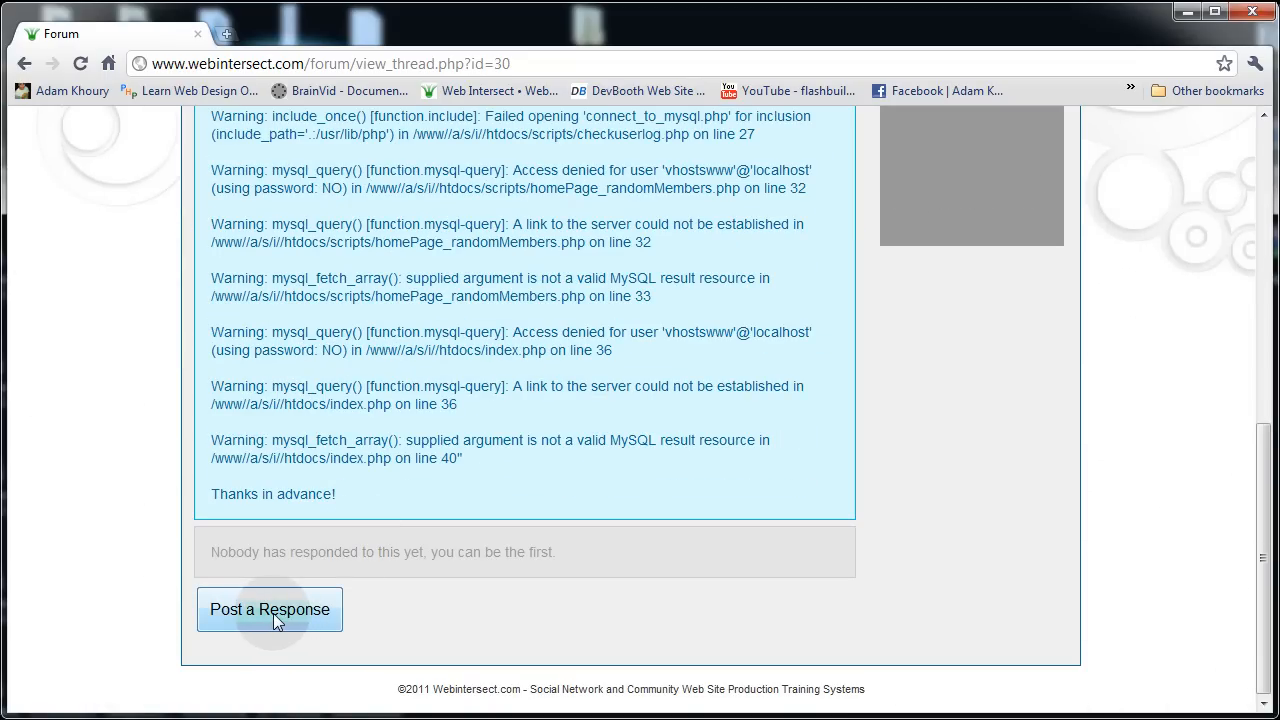
- Bring up a blank response box on the 'Need some serious help here' thread
left_click(269, 609)
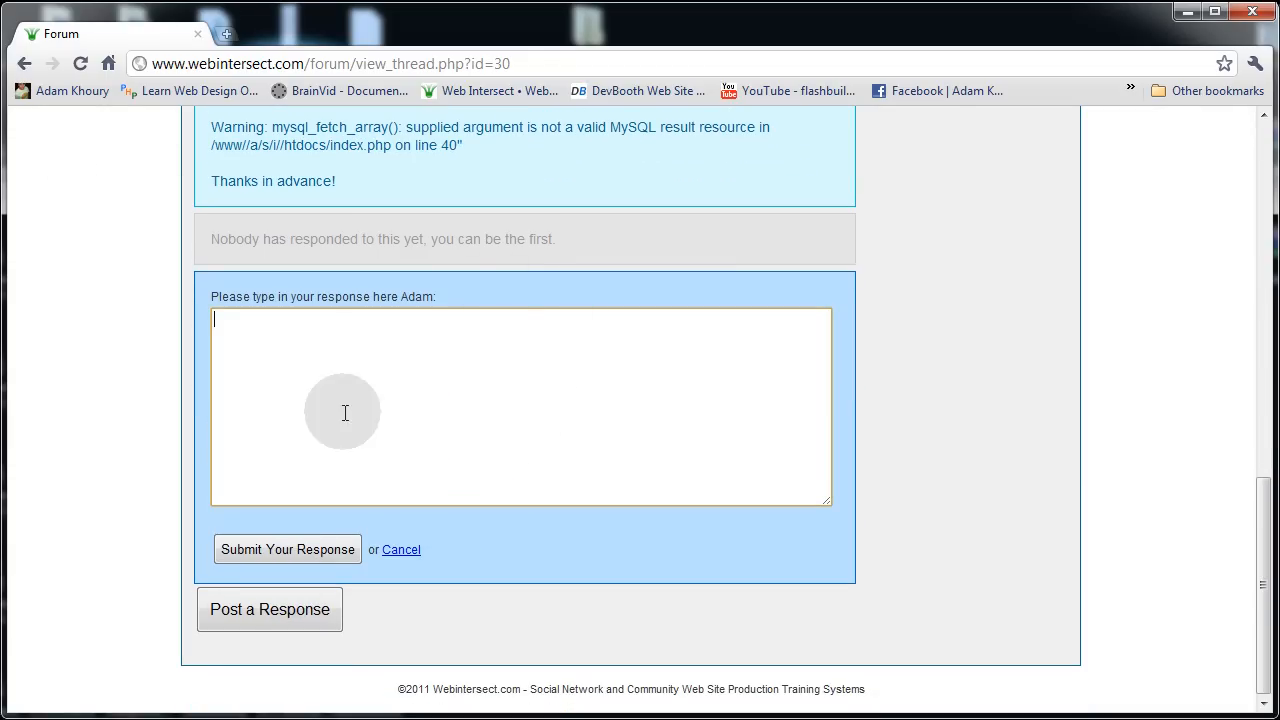
mouse_move(338, 361)
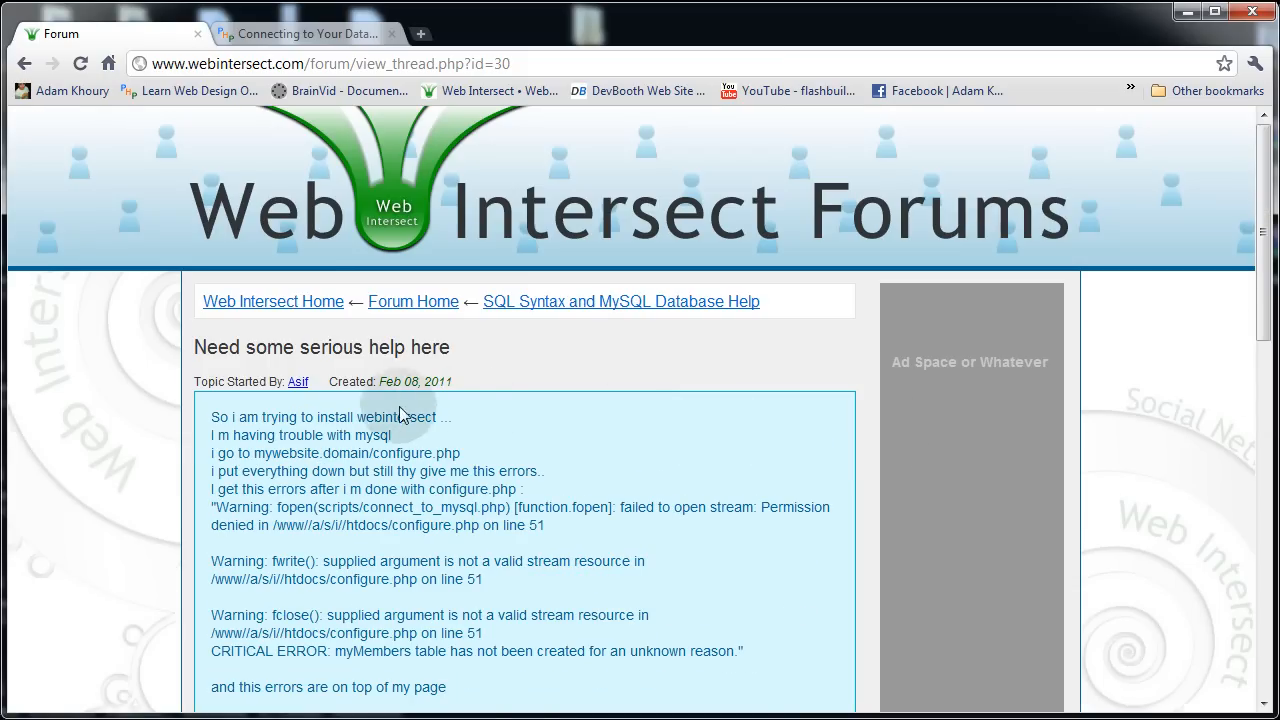
mouse_move(330, 403)
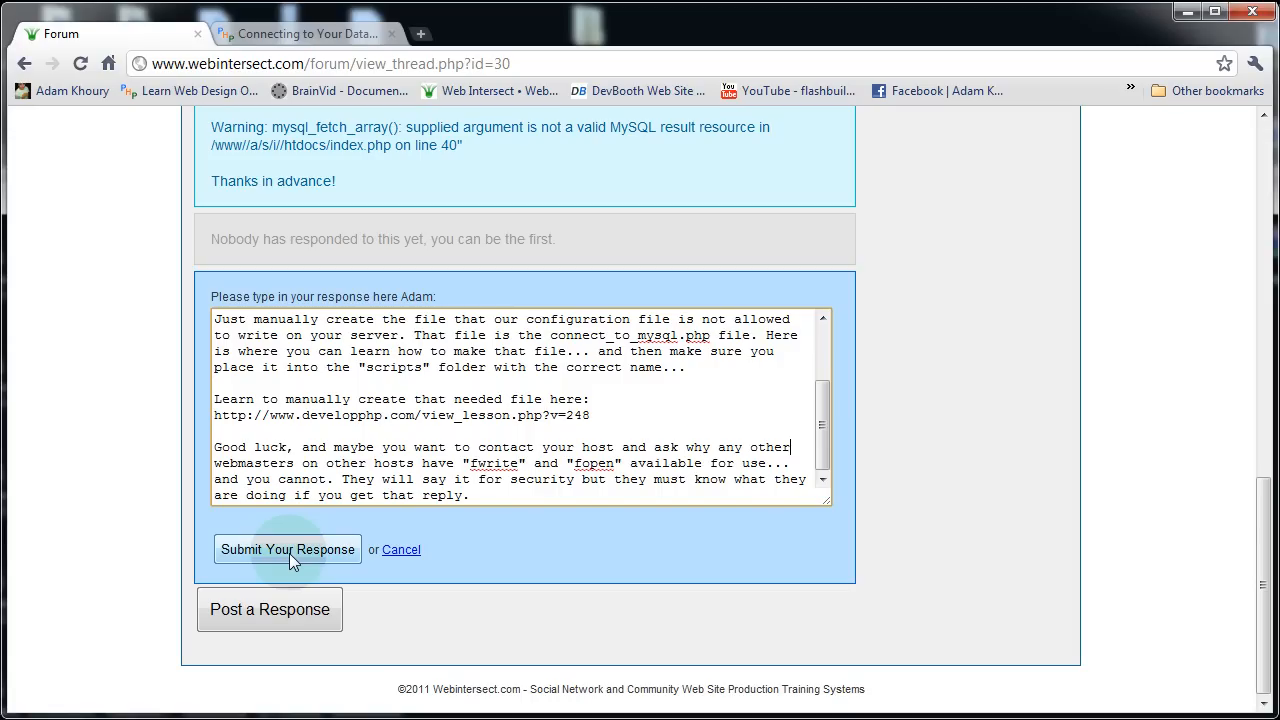
- Post the reply 'Hope that helps' to the thread
left_click(287, 549)
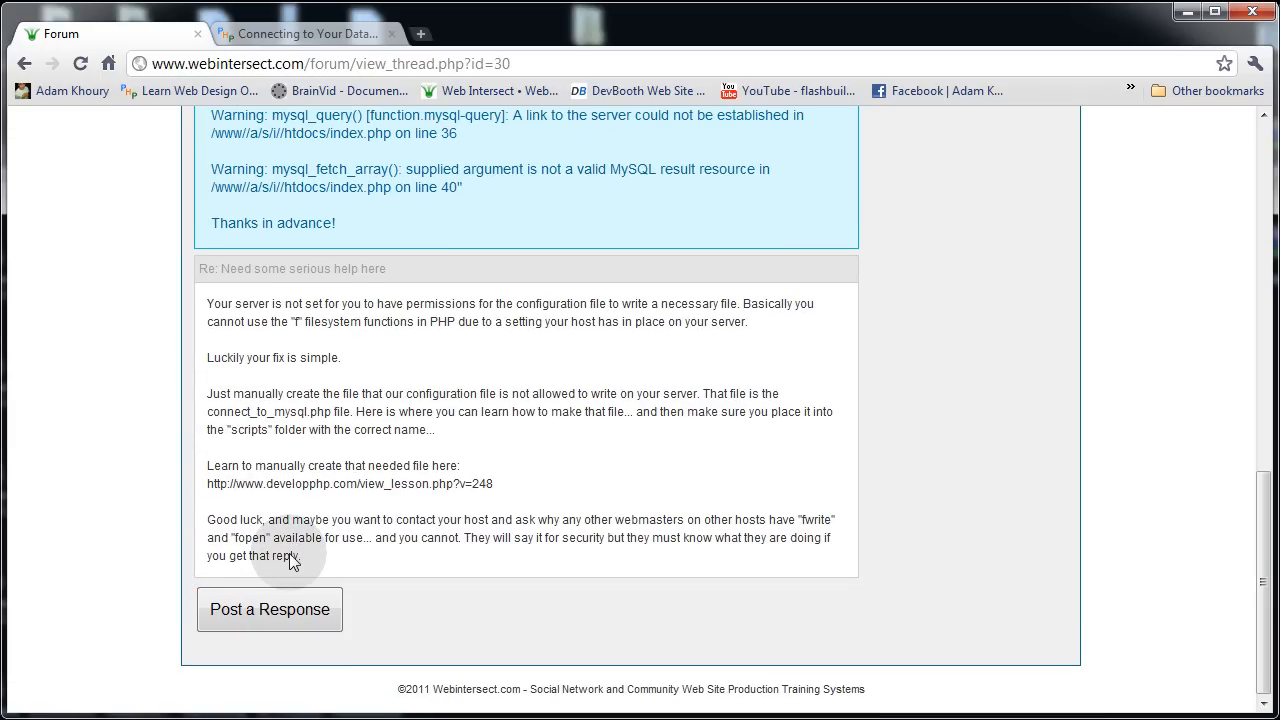
mouse_move(137, 450)
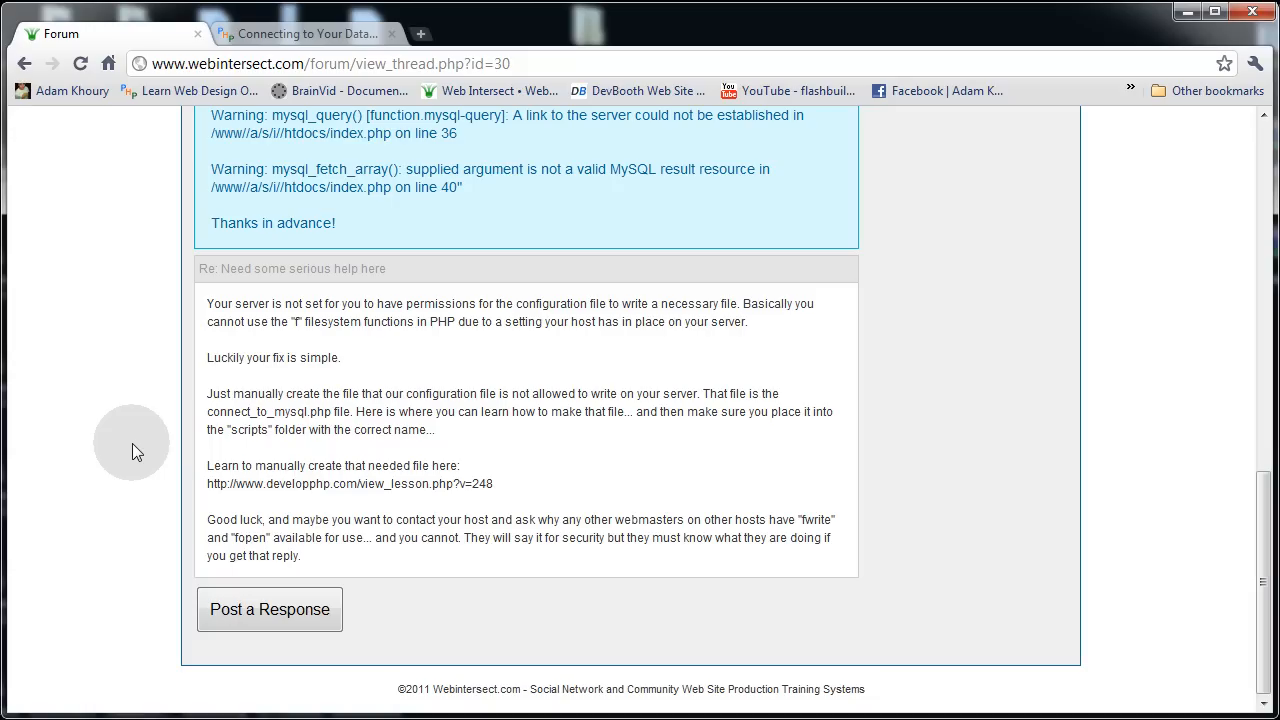
mouse_move(140, 448)
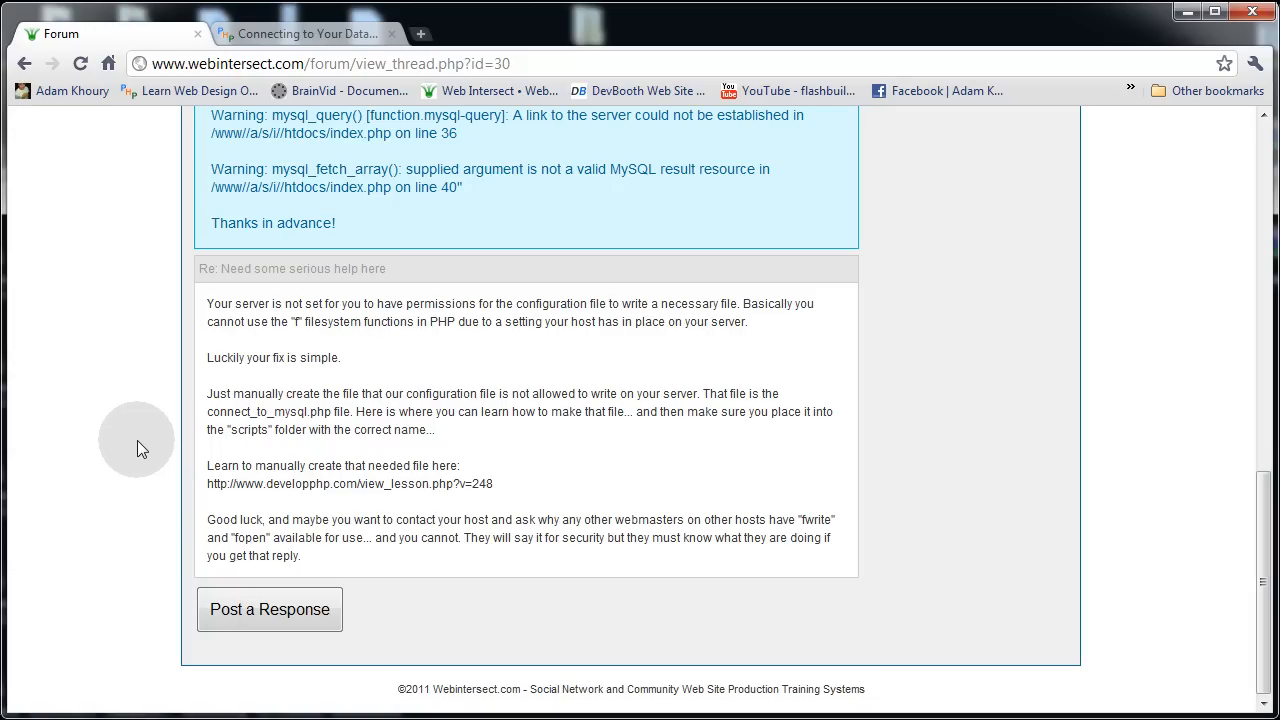
left_click(269, 609)
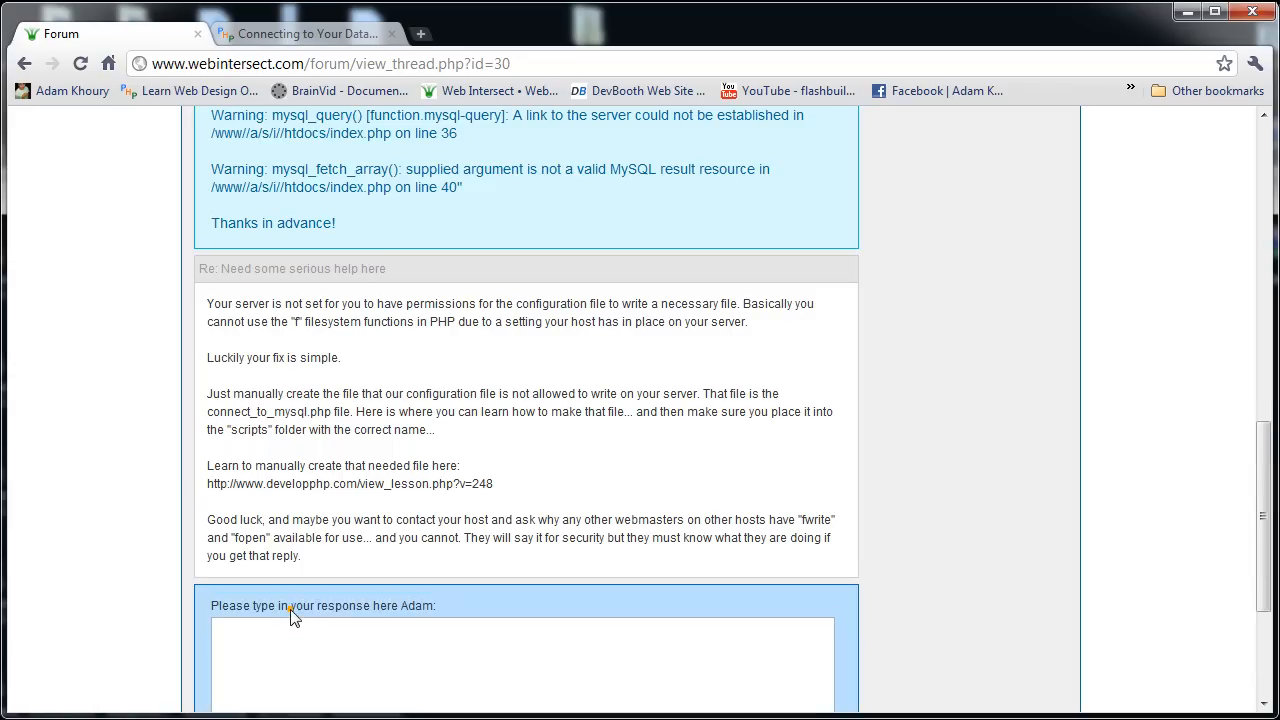
type("Hope that helps")
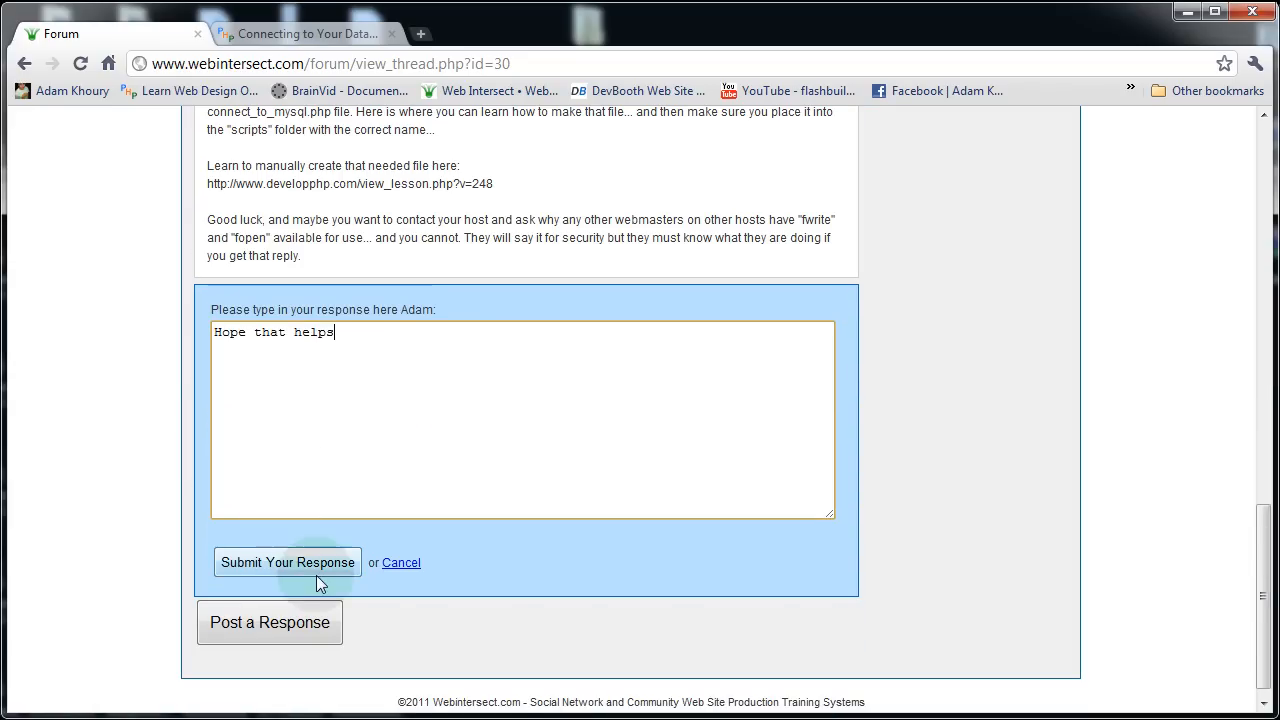
left_click(287, 562)
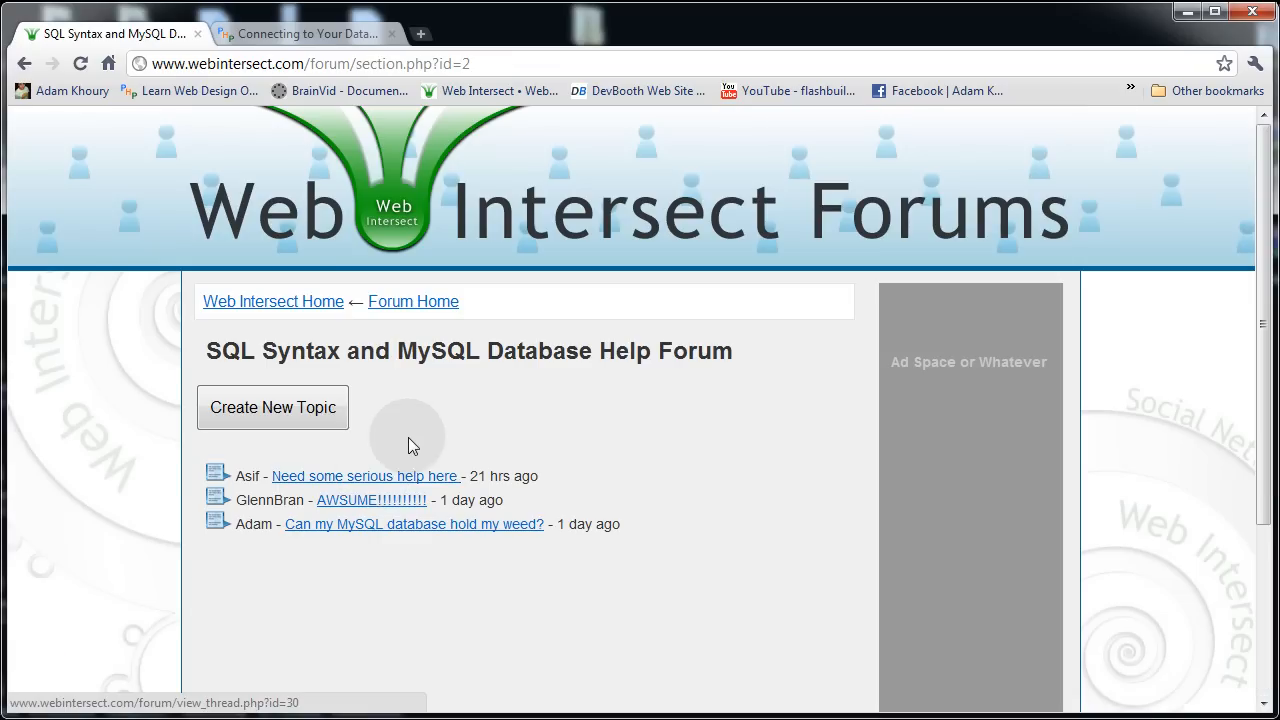
- Reopen 'Need some serious help here' and scroll through Adam's two replies
left_click(365, 475)
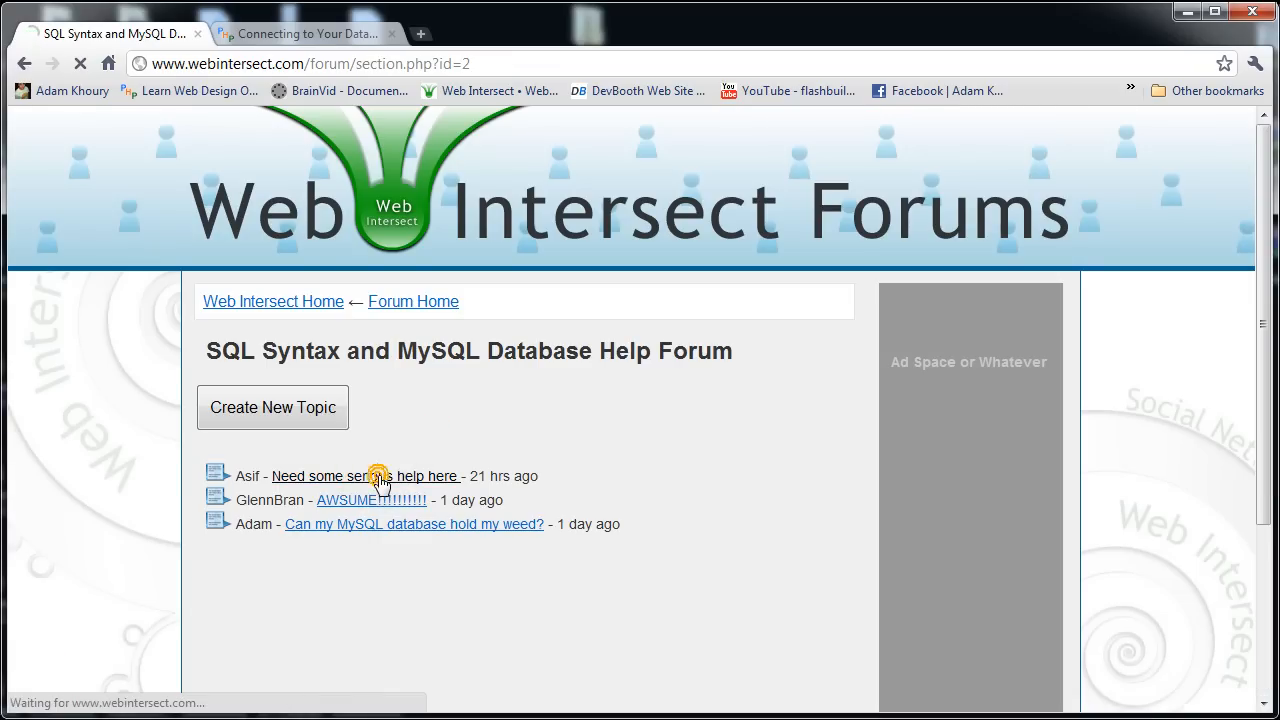
left_click(365, 475)
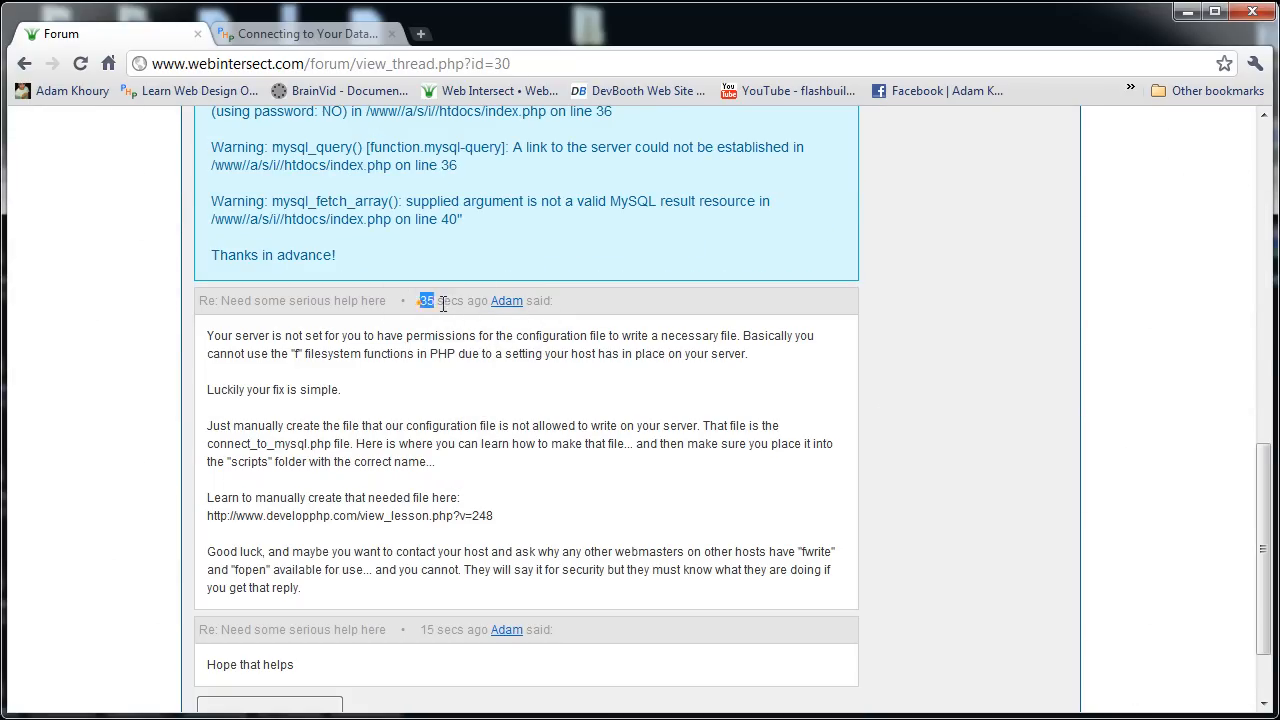
scroll("down", 3)
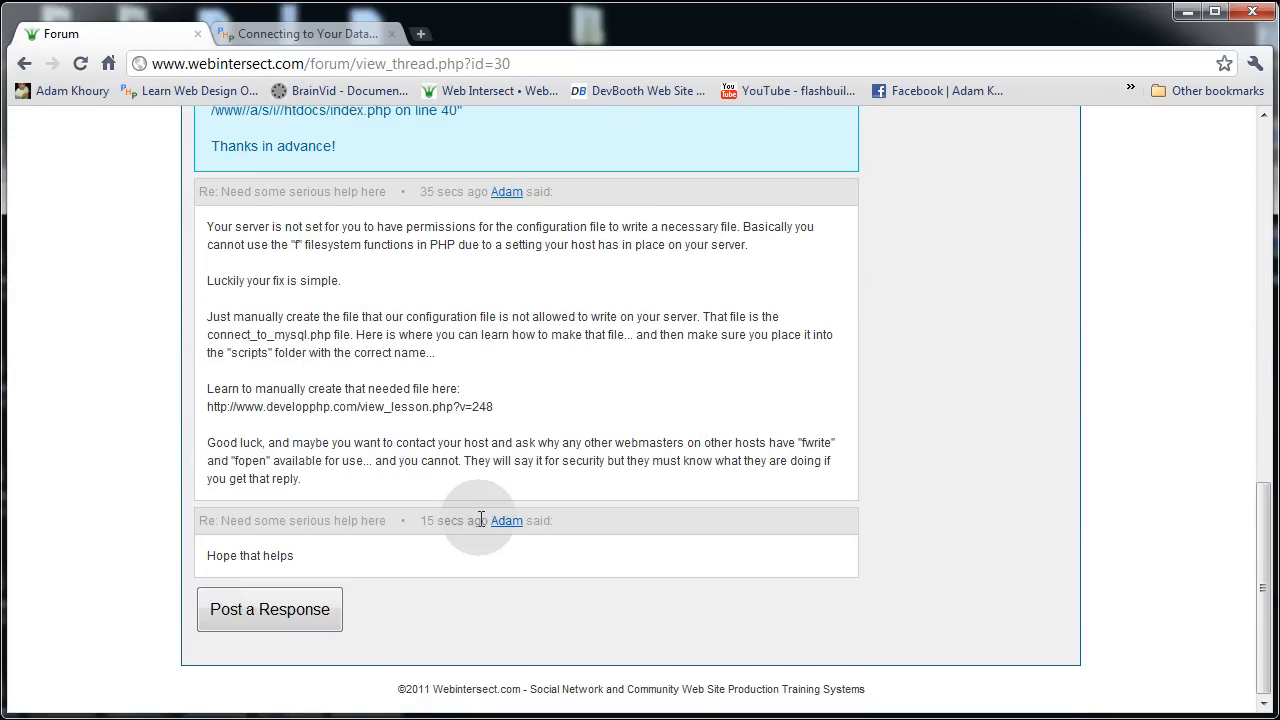
mouse_move(506, 520)
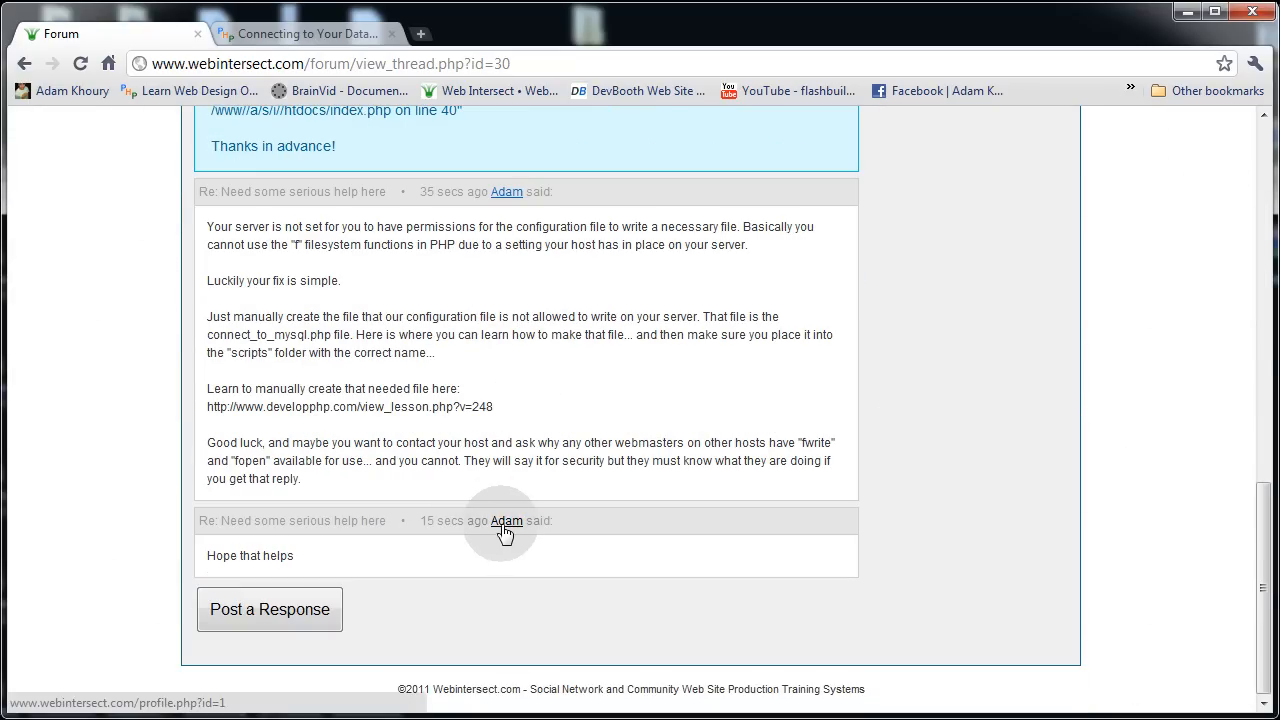
scroll("up", 3)
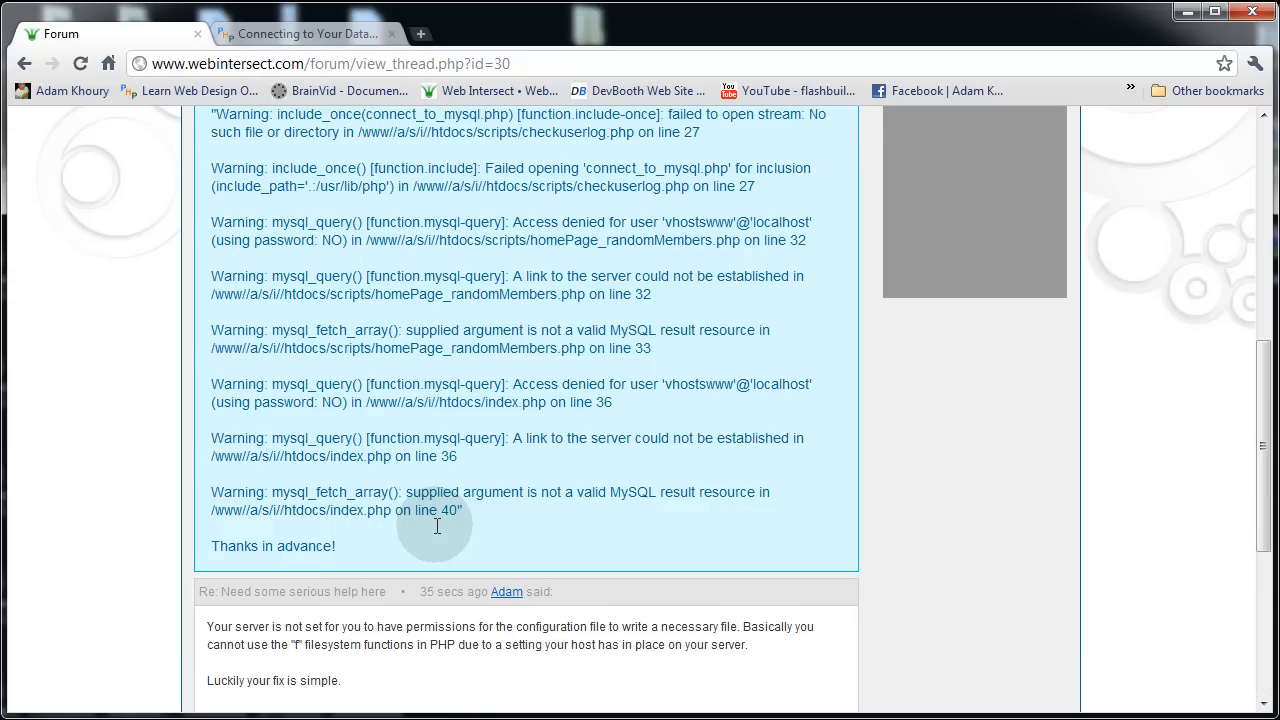
scroll("down", 3)
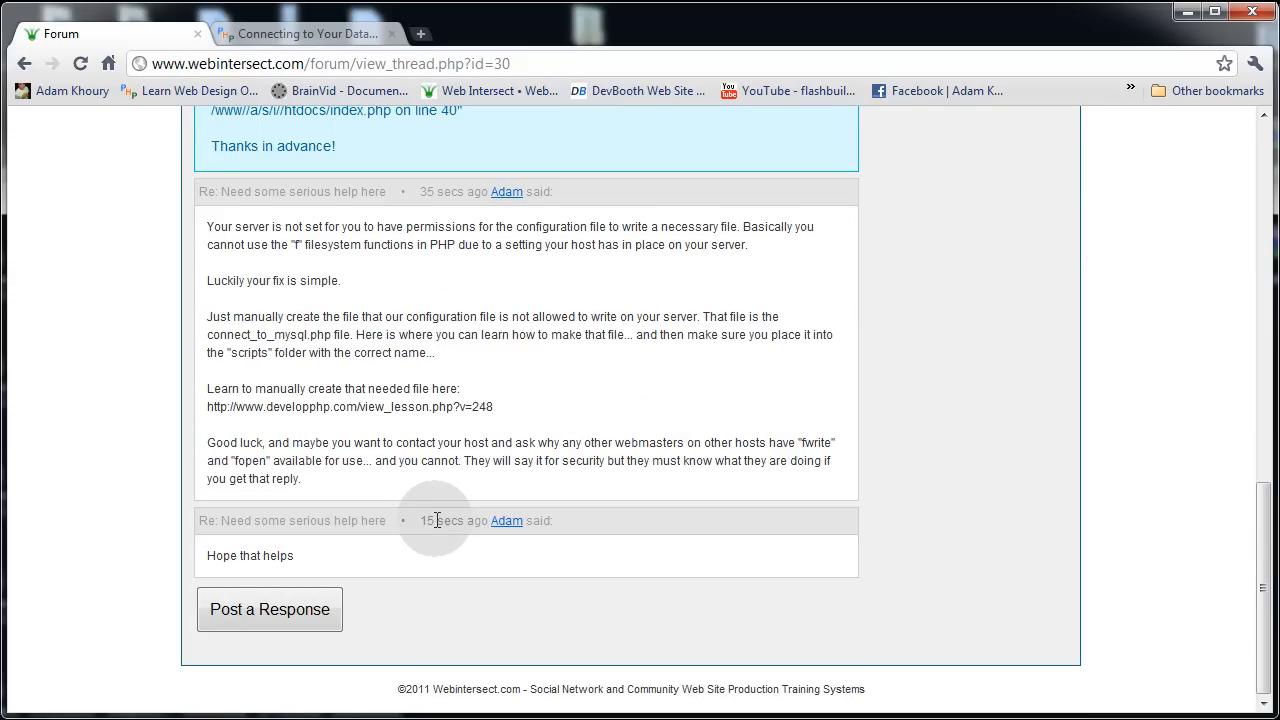
mouse_move(450, 523)
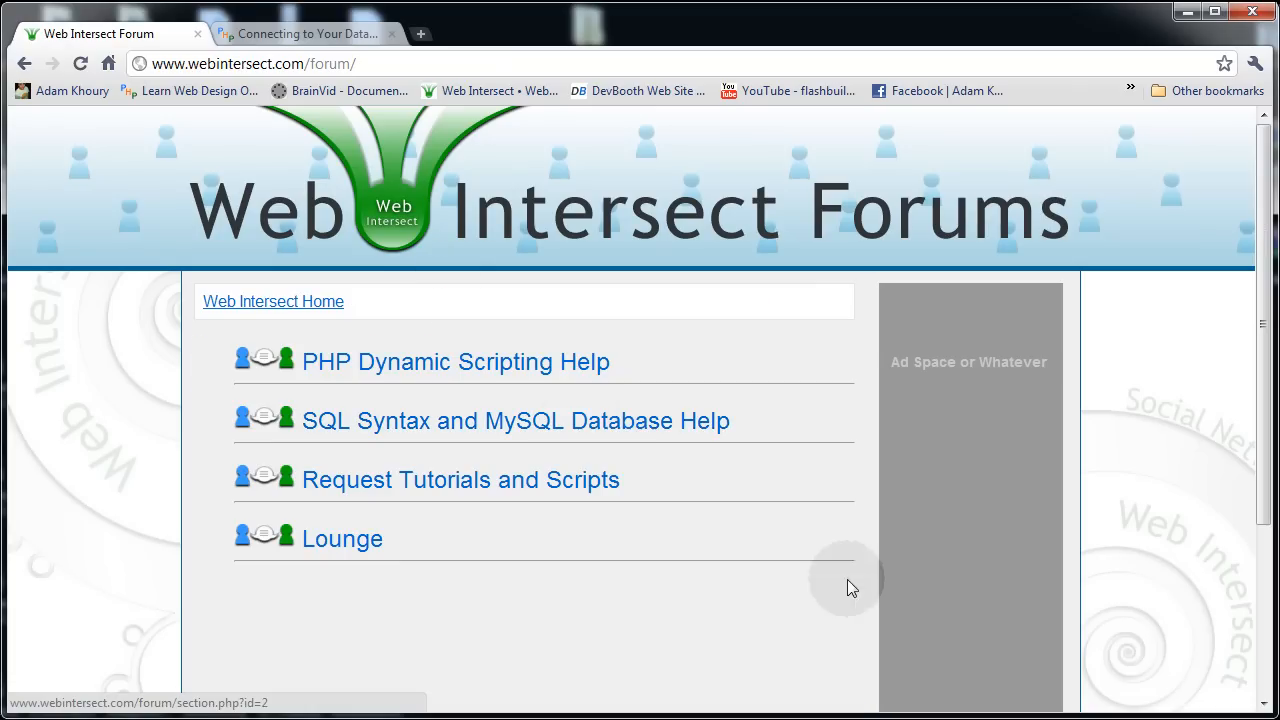
mouse_move(1175, 513)
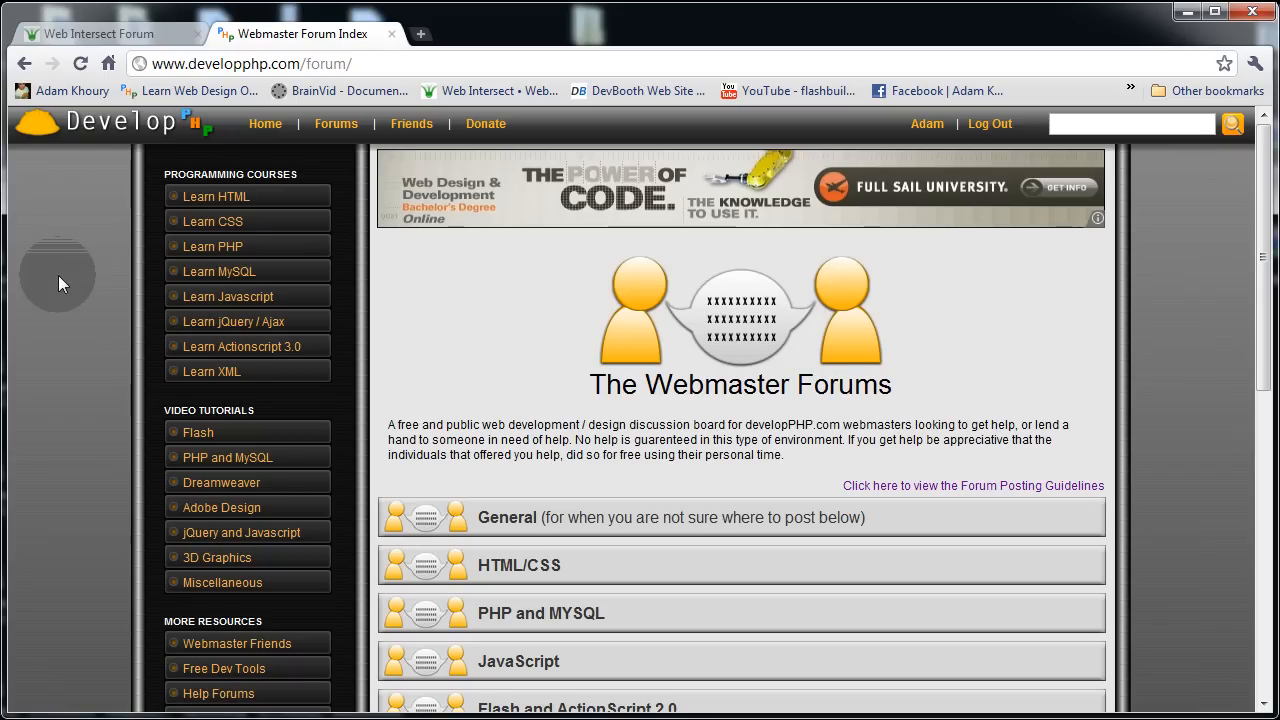
- Switch to the Web Intersect tab, back to developPHP, then choose Flash video tutorials
scroll("down", 3)
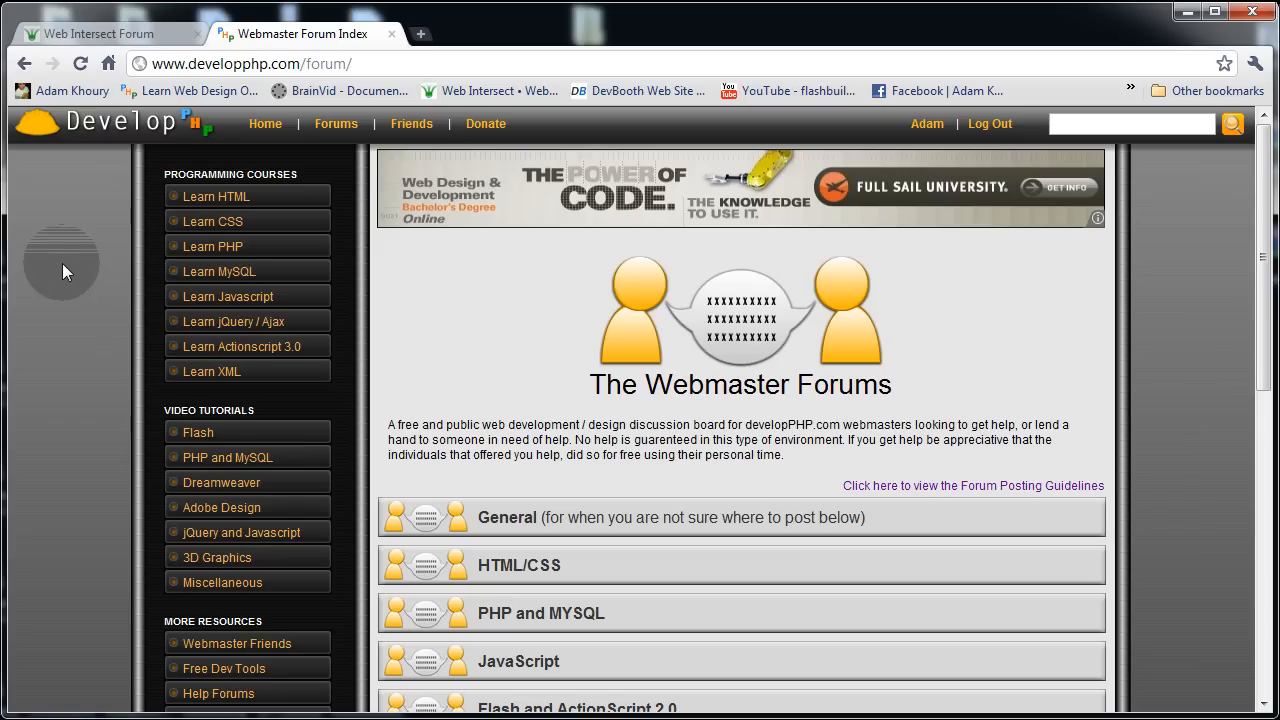
left_click(100, 33)
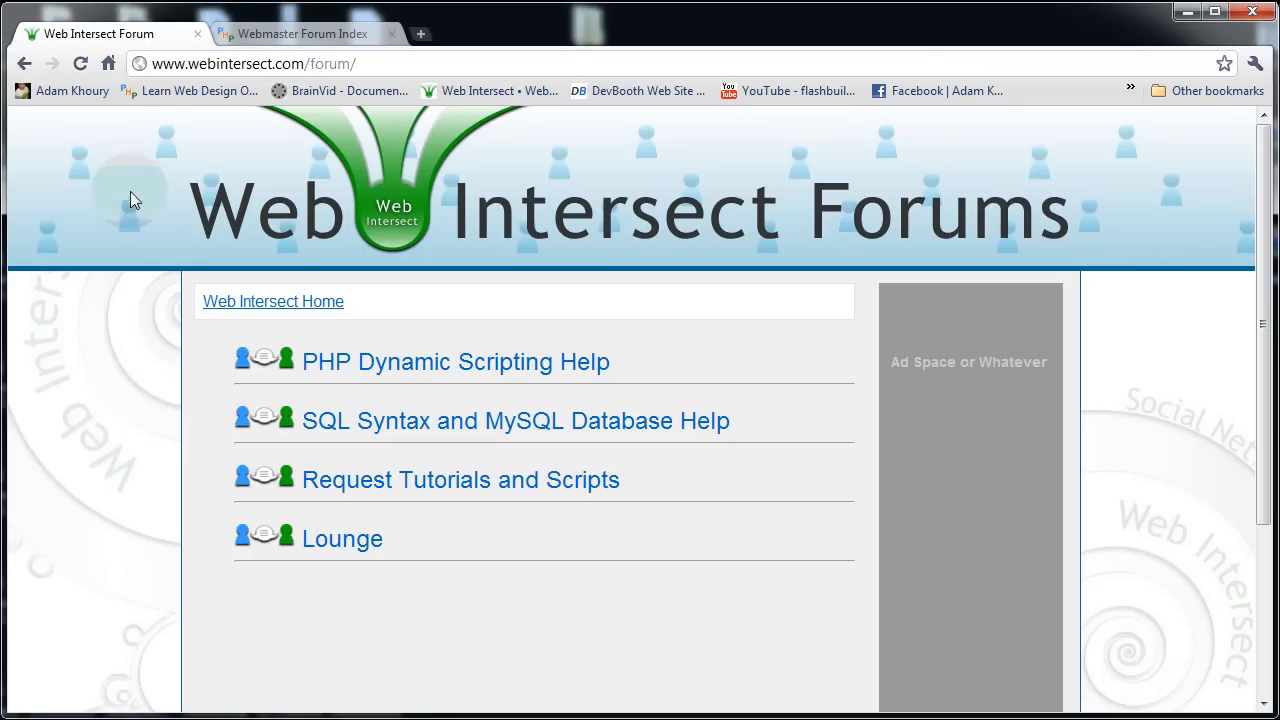
left_click(300, 33)
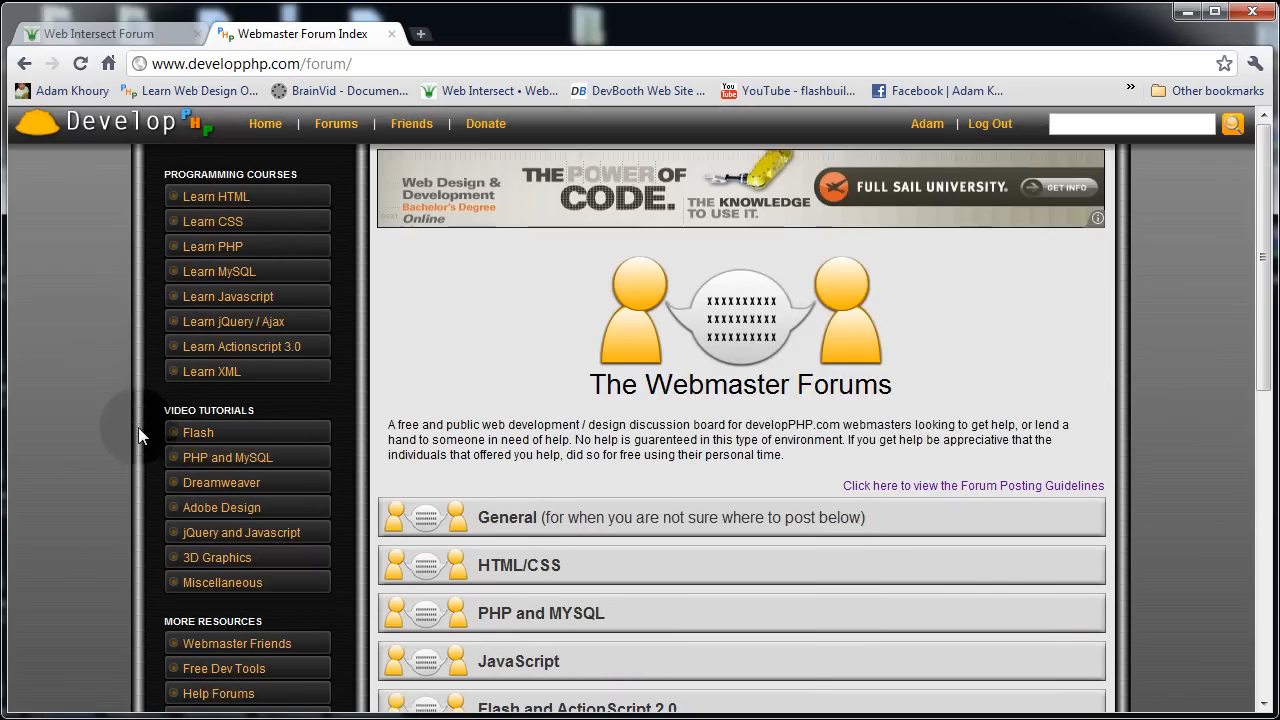
left_click(198, 432)
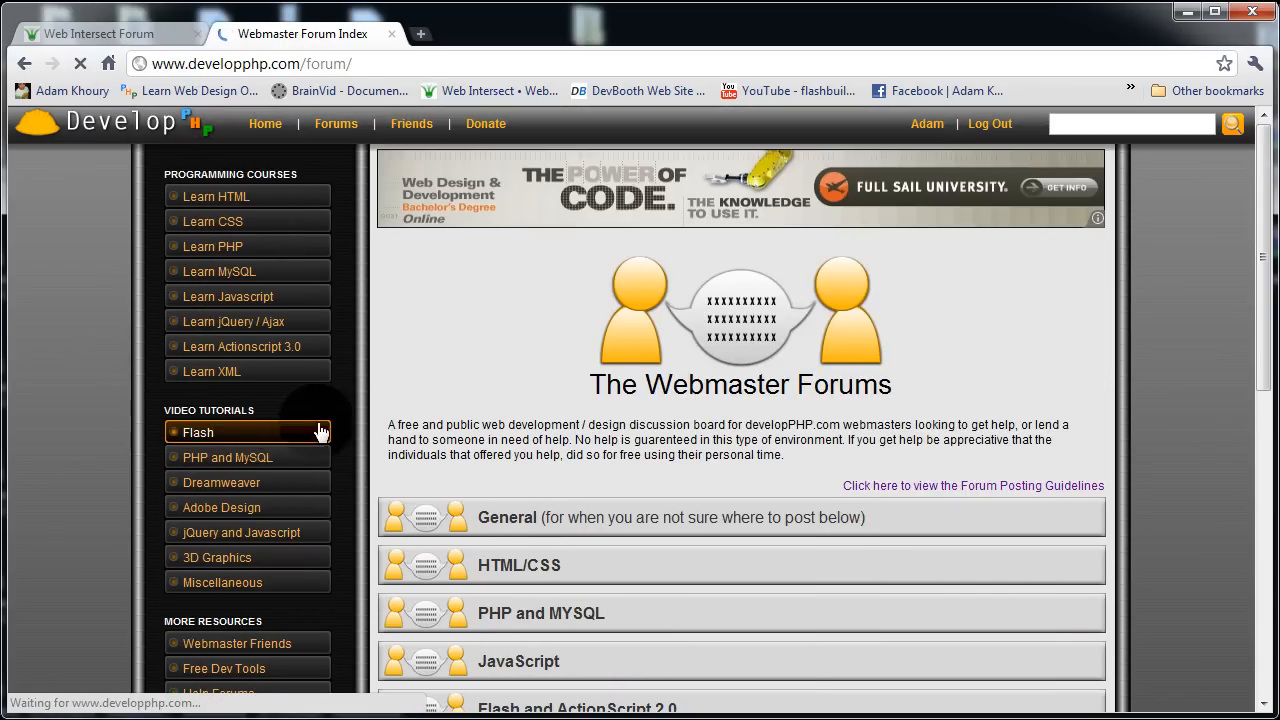
- Browse the Flash CS3/CS4/CS5 ActionScript 3.0 tutorial index, then return to the Web Intersect Forums tab
left_click(197, 432)
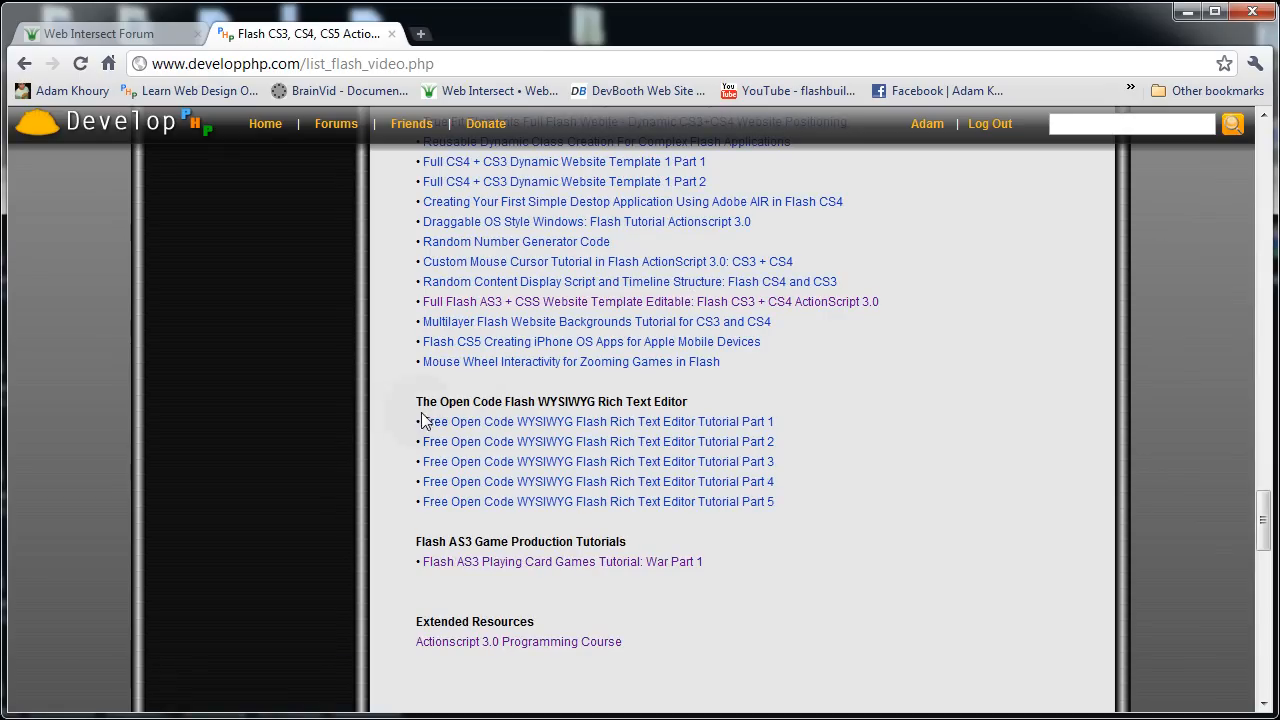
mouse_move(672, 403)
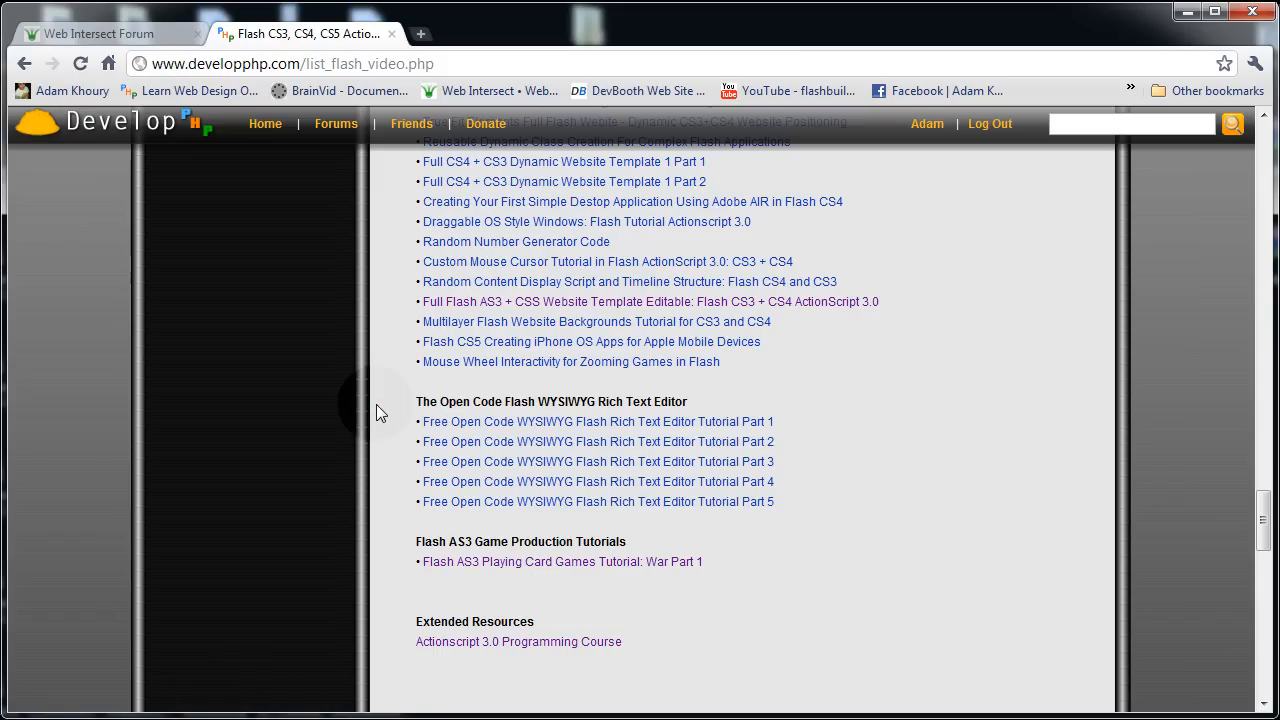
mouse_move(110, 462)
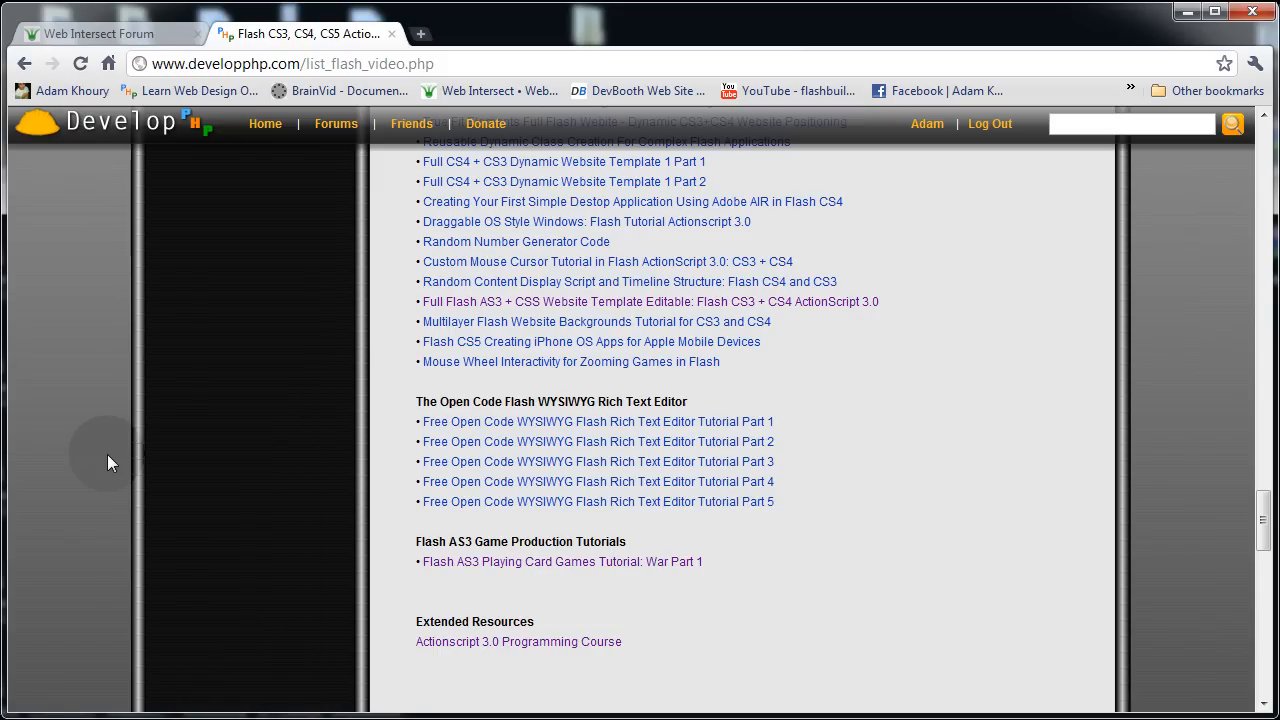
scroll("down", 3)
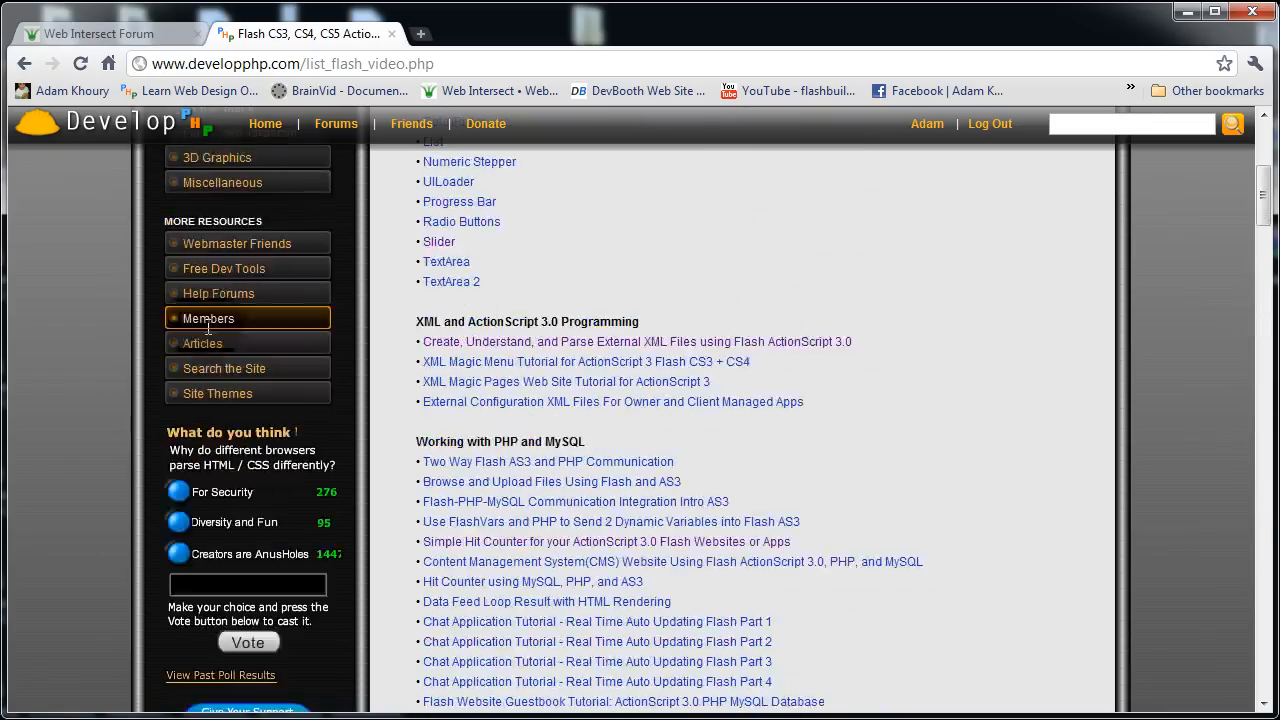
scroll("up", 3)
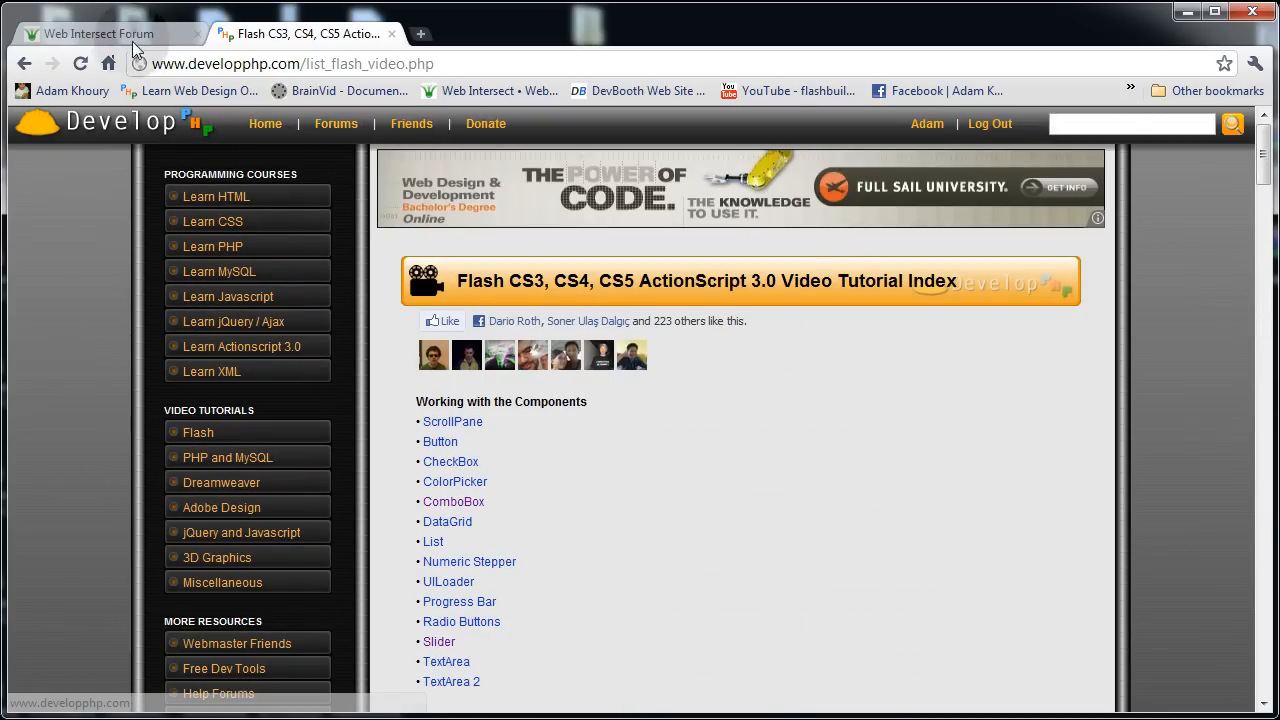
left_click(100, 33)
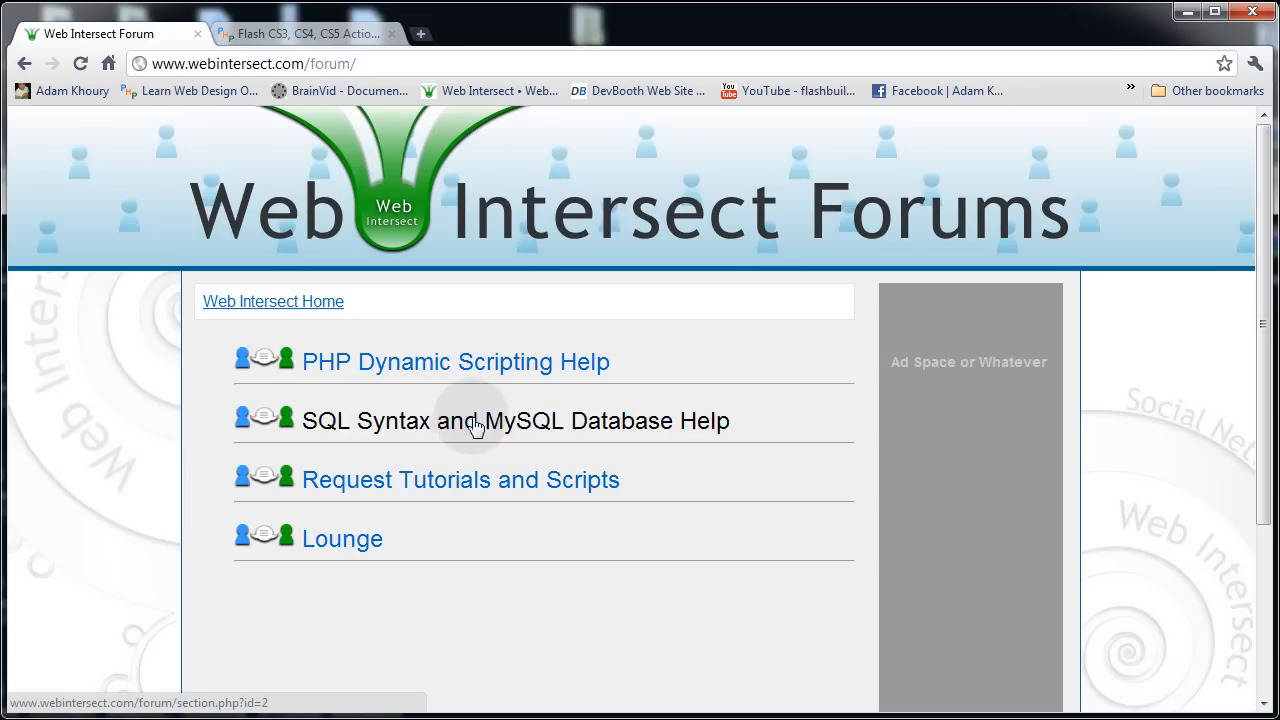
- Open 'Need some serious help here' via SQL Syntax and MySQL Database Help and start a response
left_click(515, 420)
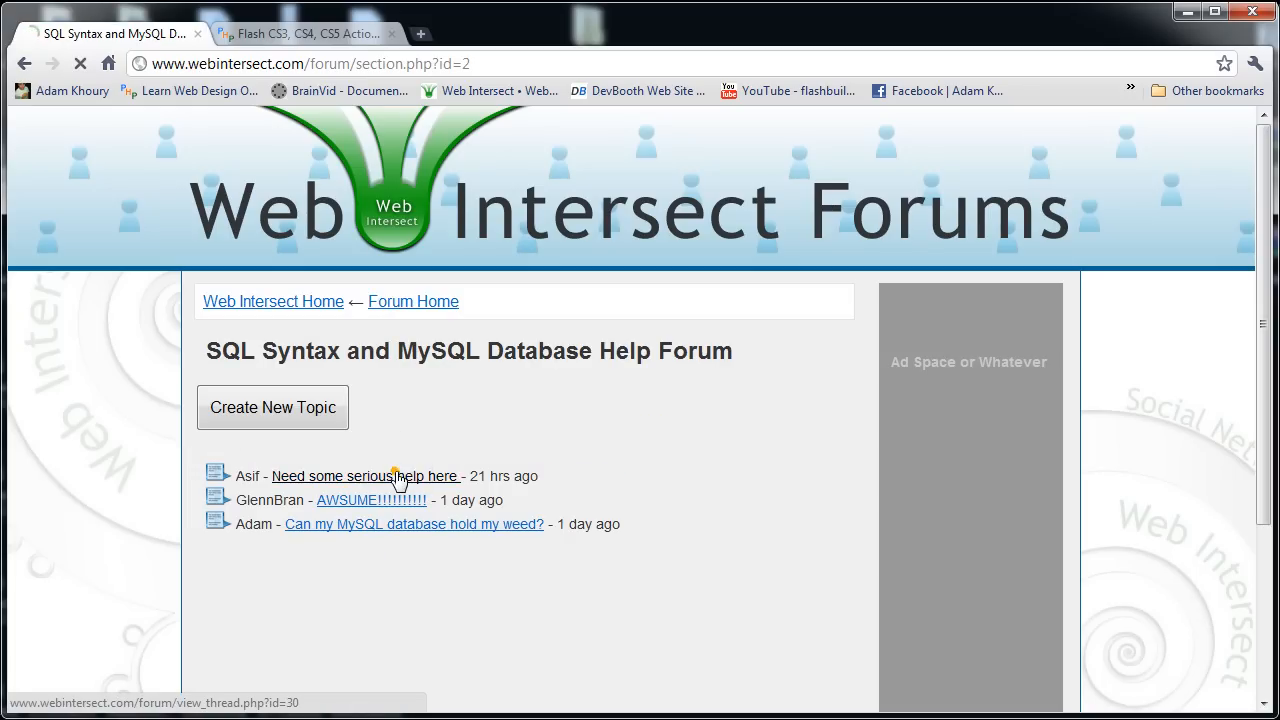
left_click(366, 475)
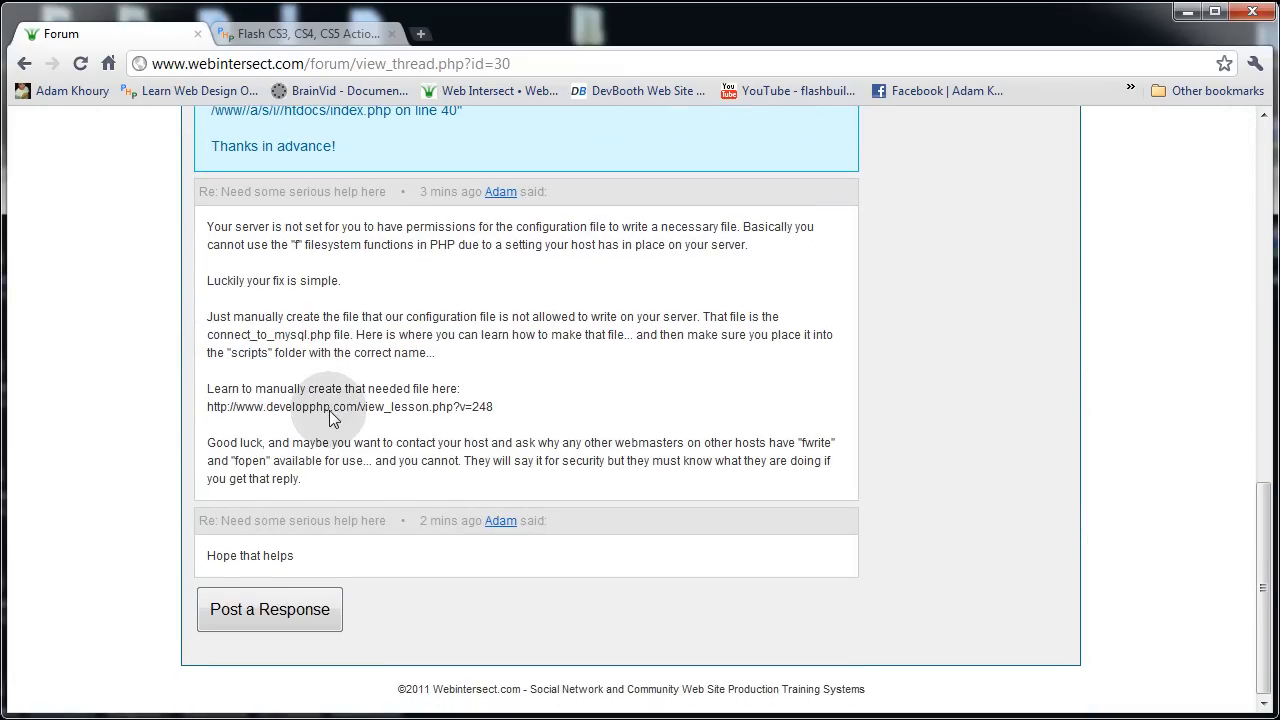
left_click(269, 609)
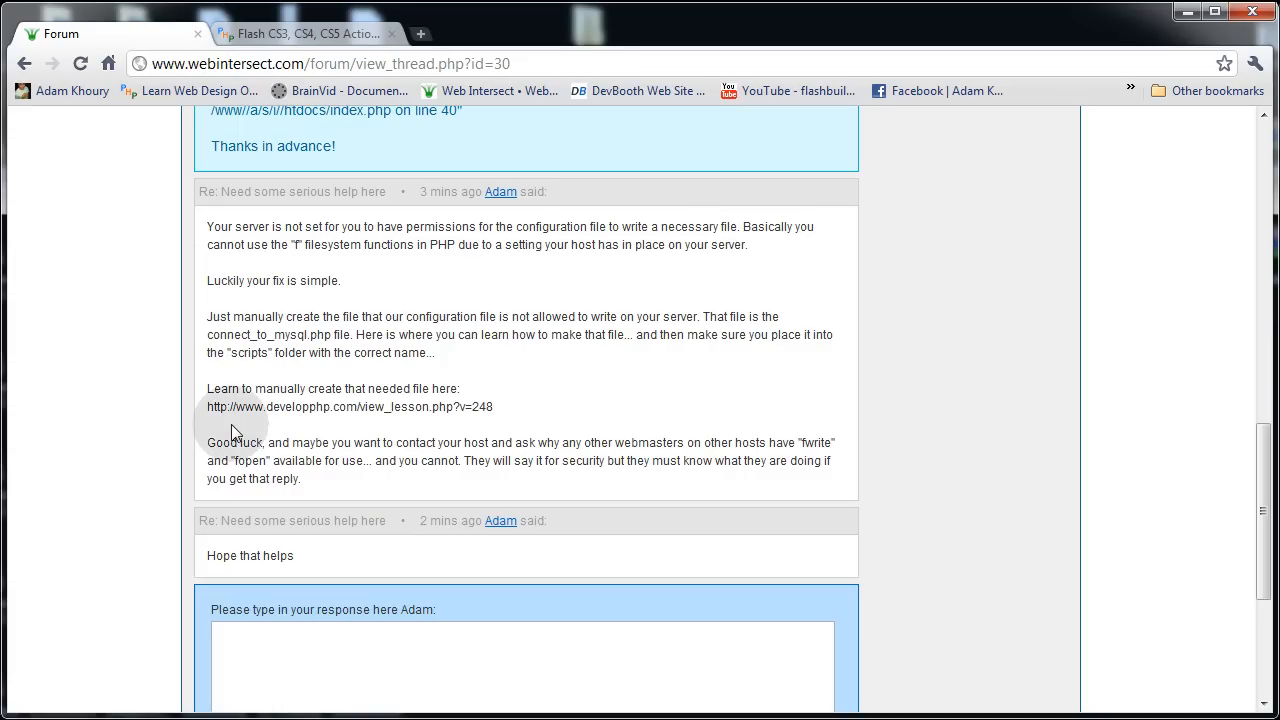
scroll("down", 3)
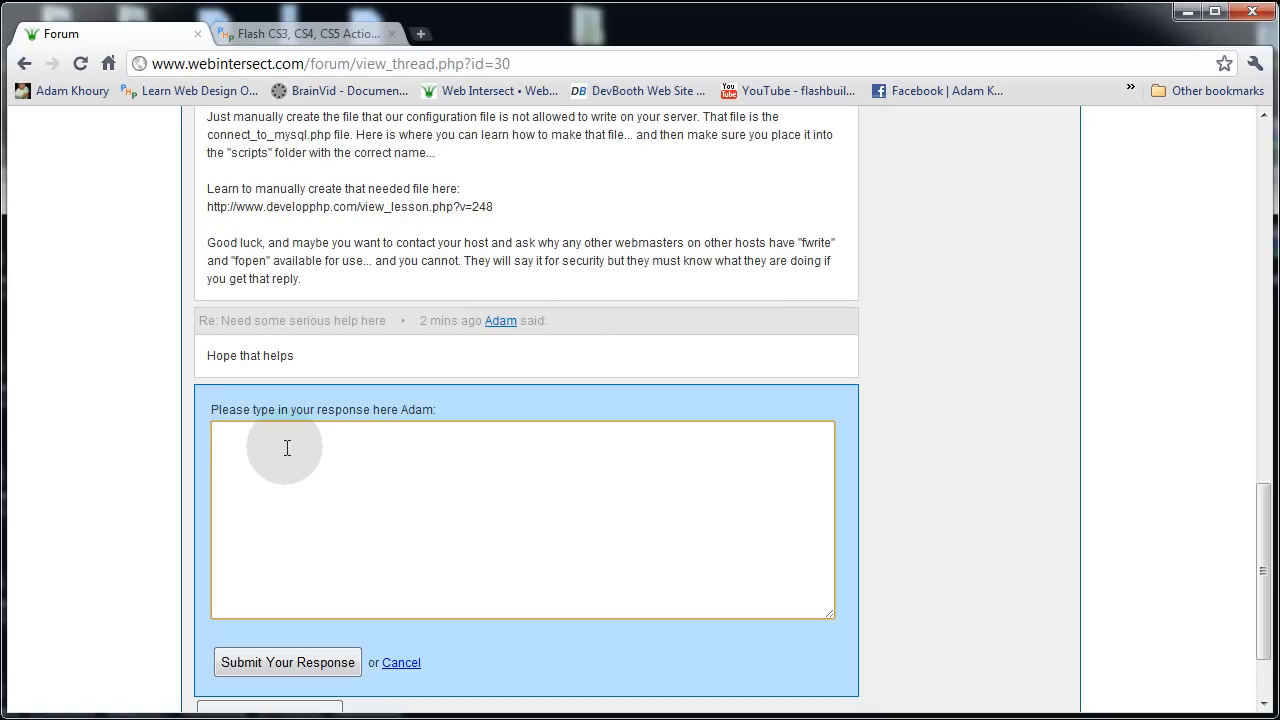
type("<script><script>")
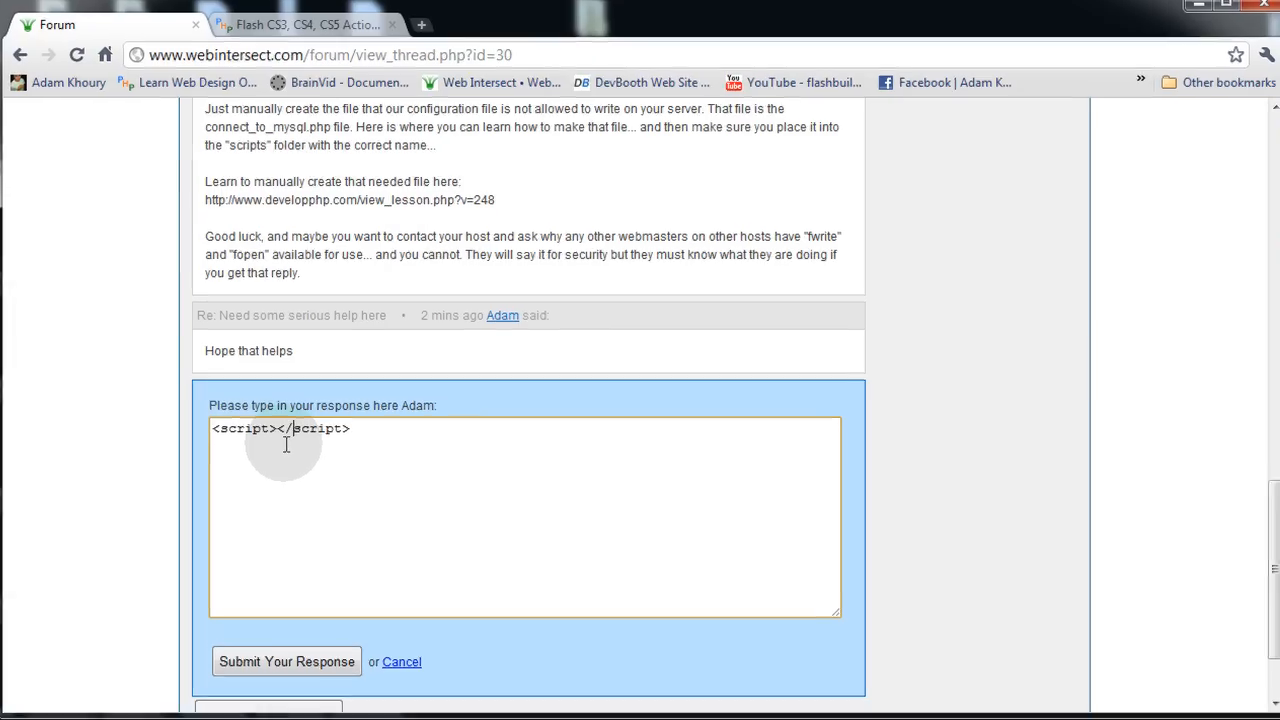
type("Just a")
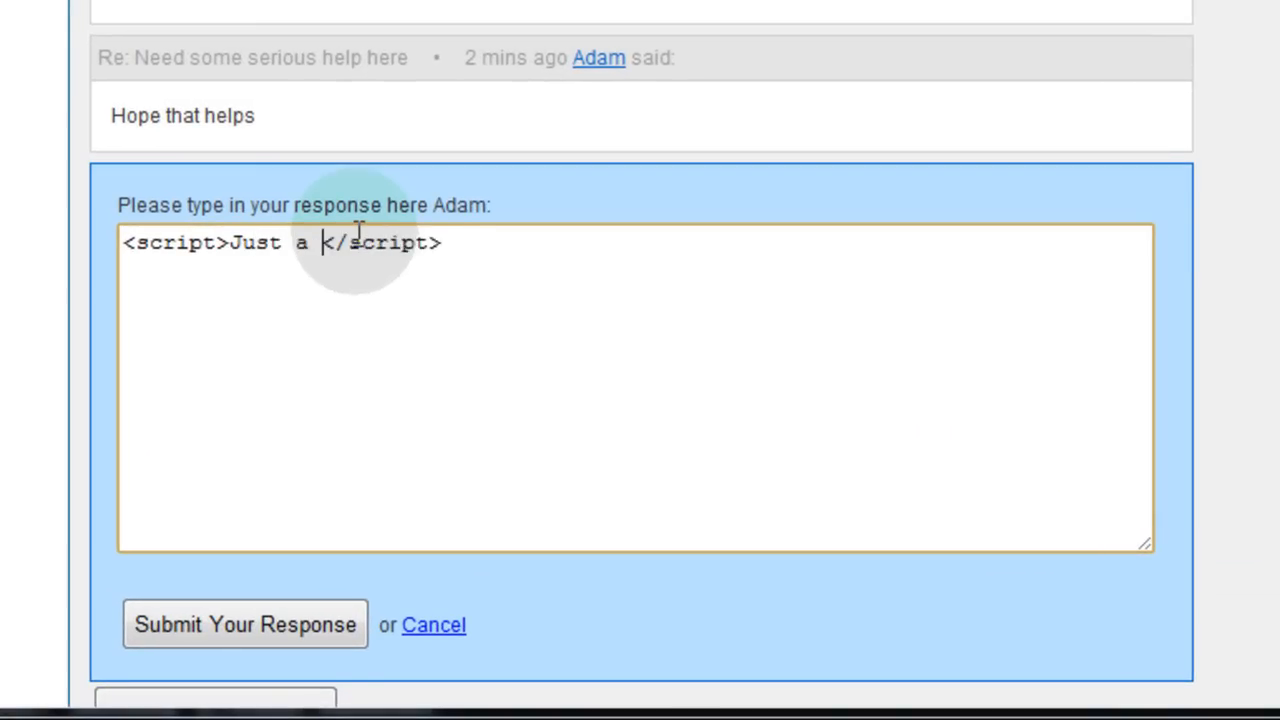
left_click(245, 624)
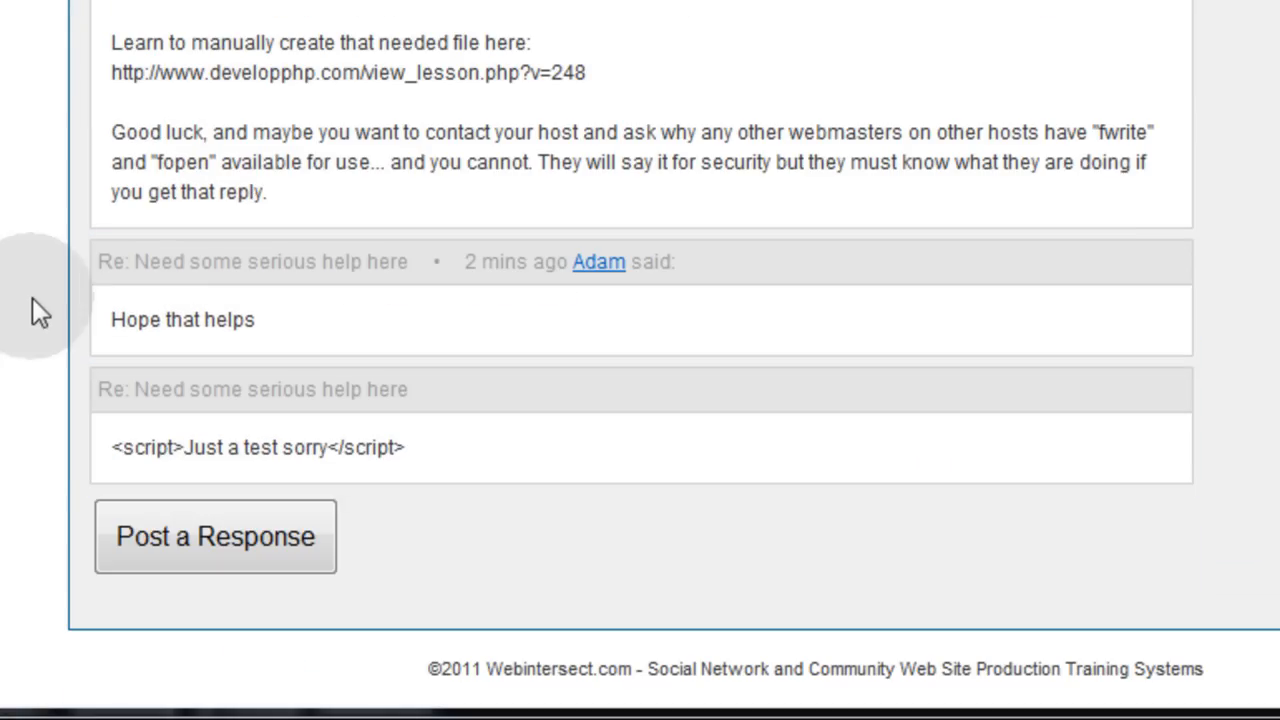
double_click(365, 447)
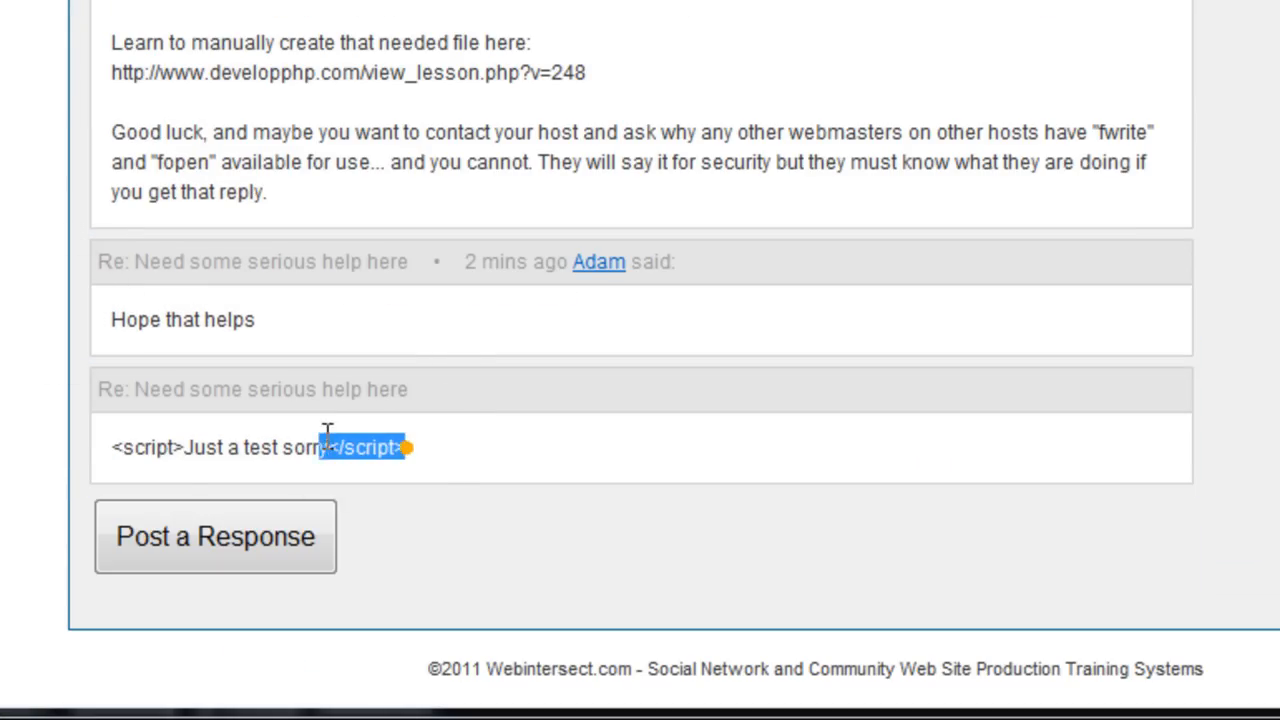
left_click(435, 447)
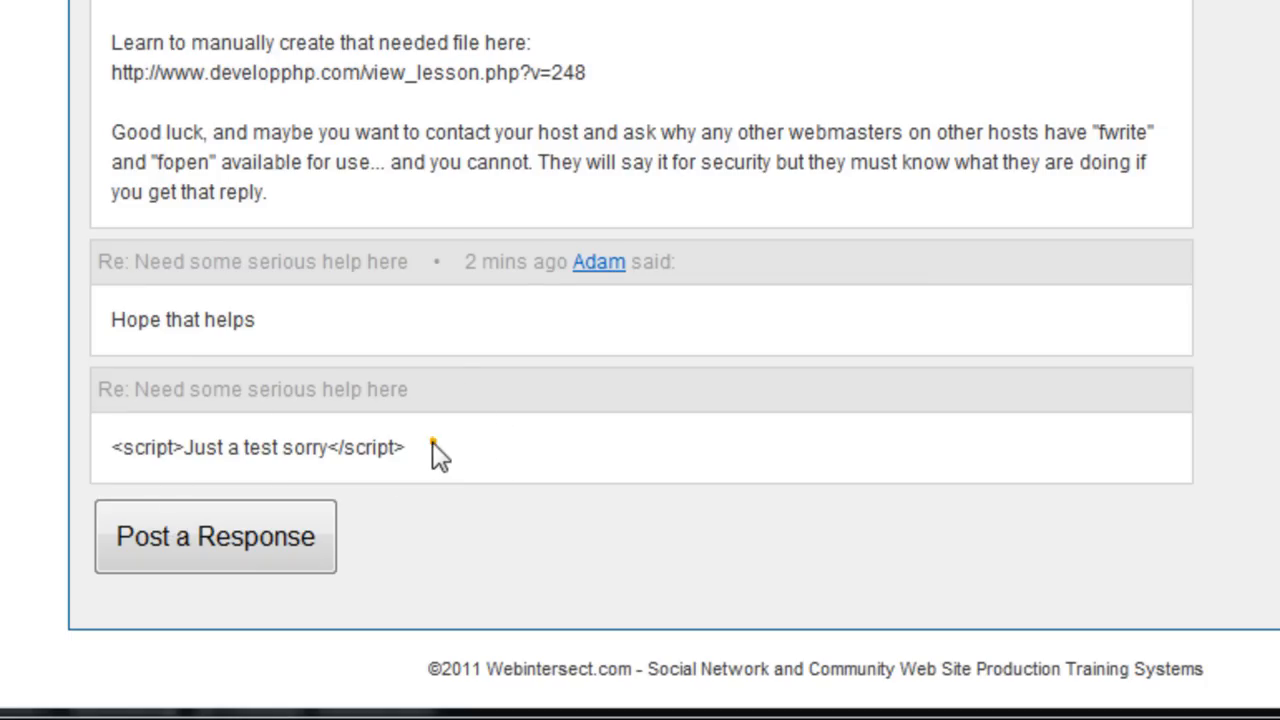
double_click(257, 447)
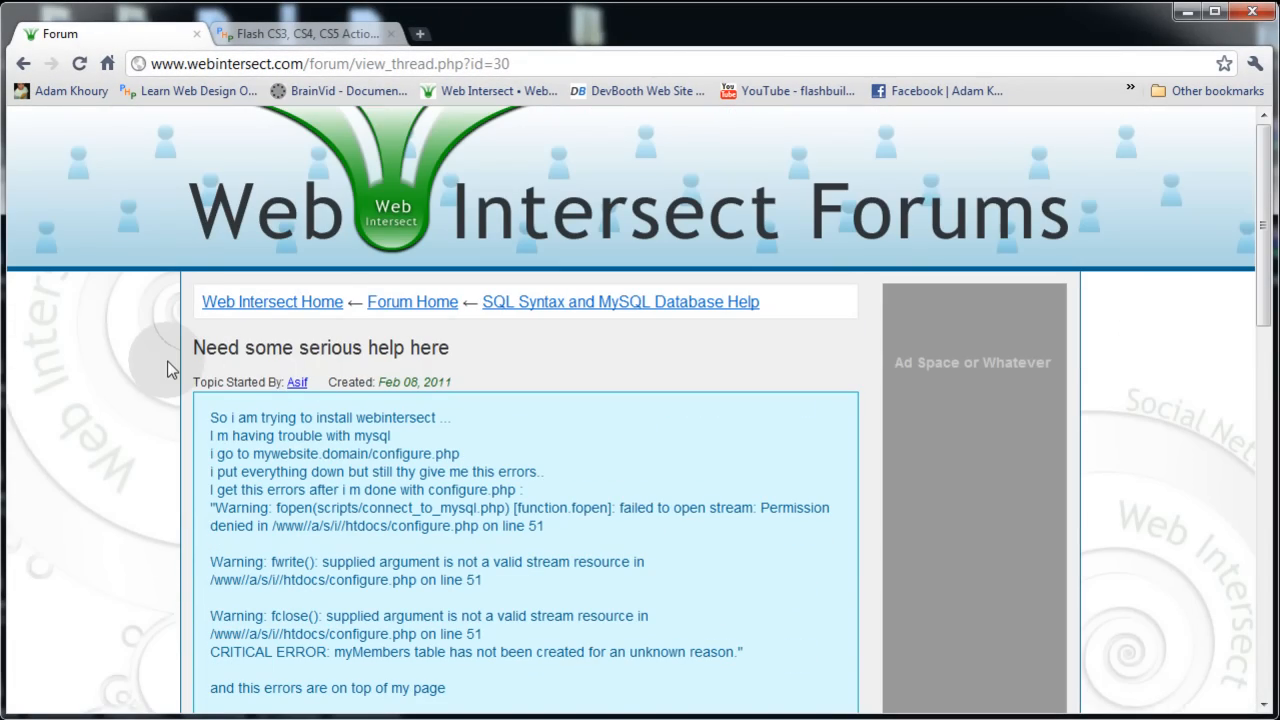
scroll("down", 3)
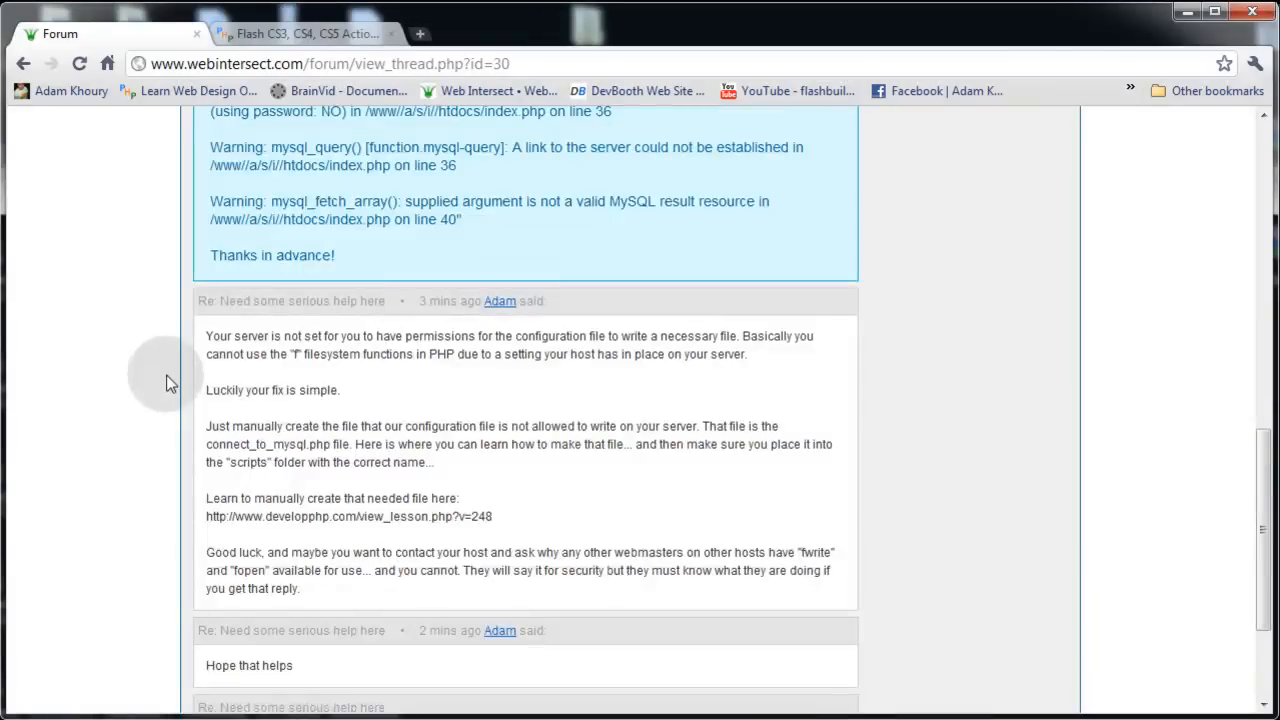
scroll("down", 3)
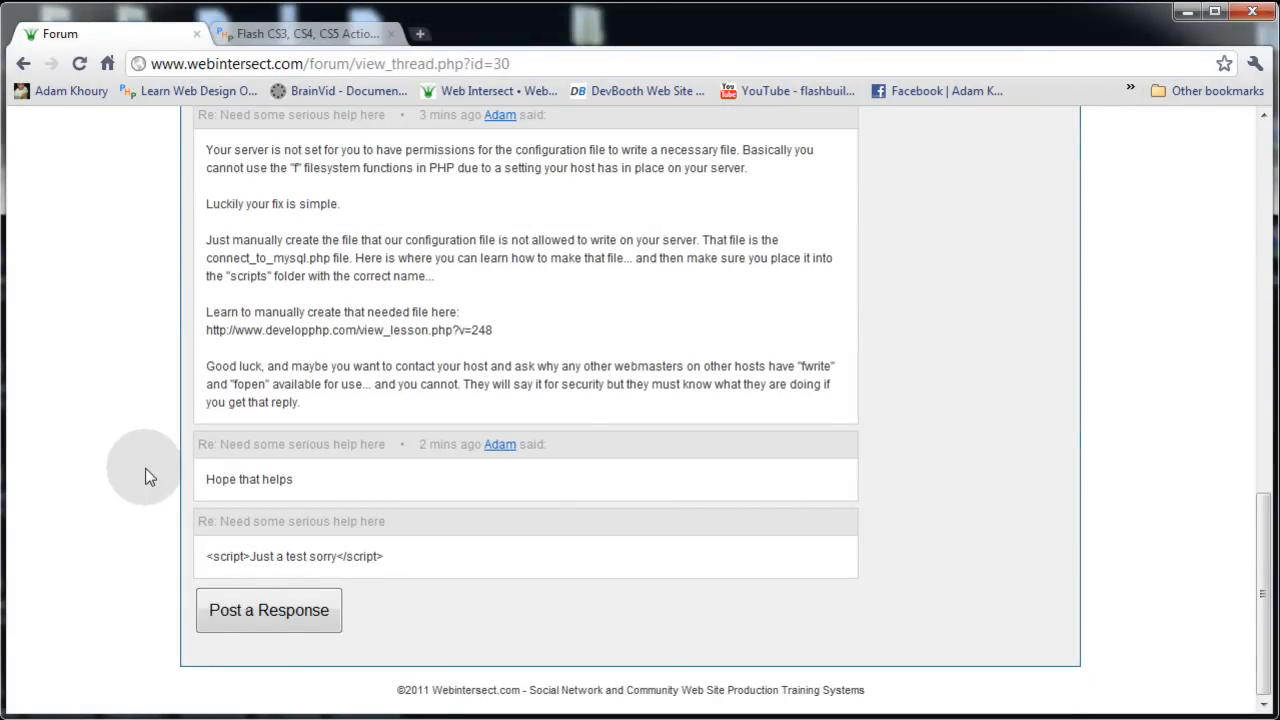
scroll("up", 3)
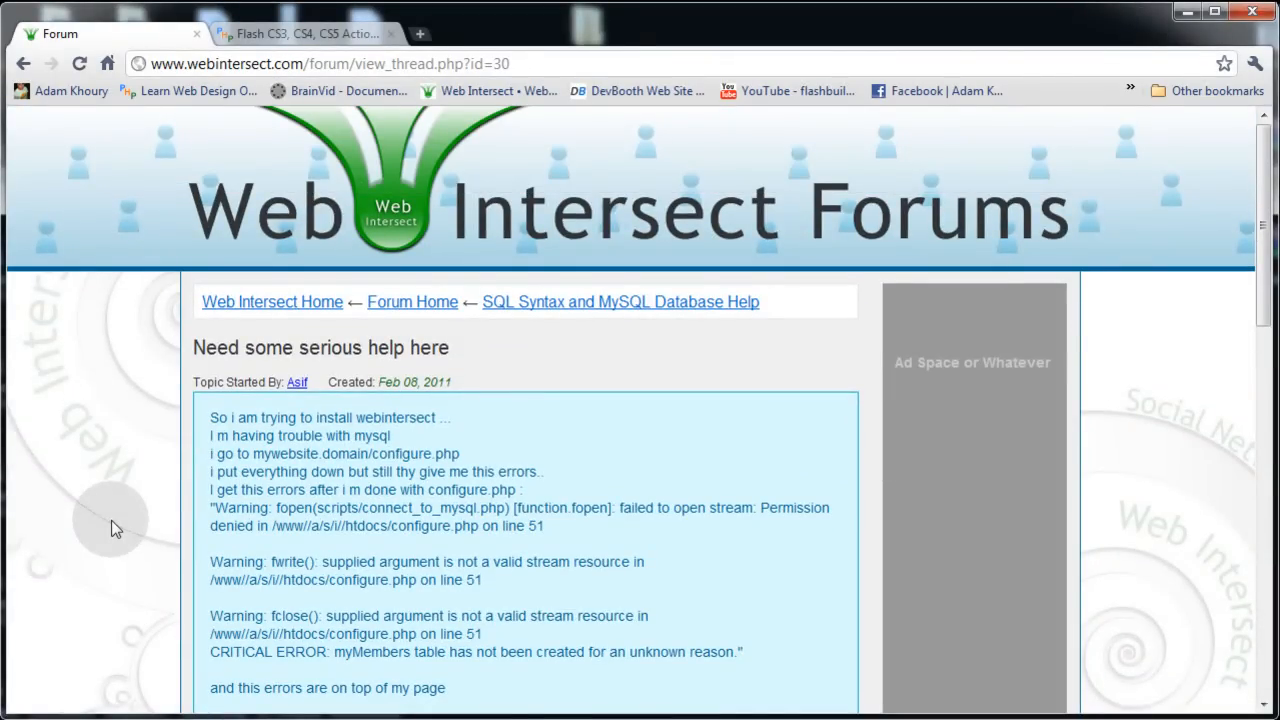
left_click(115, 495)
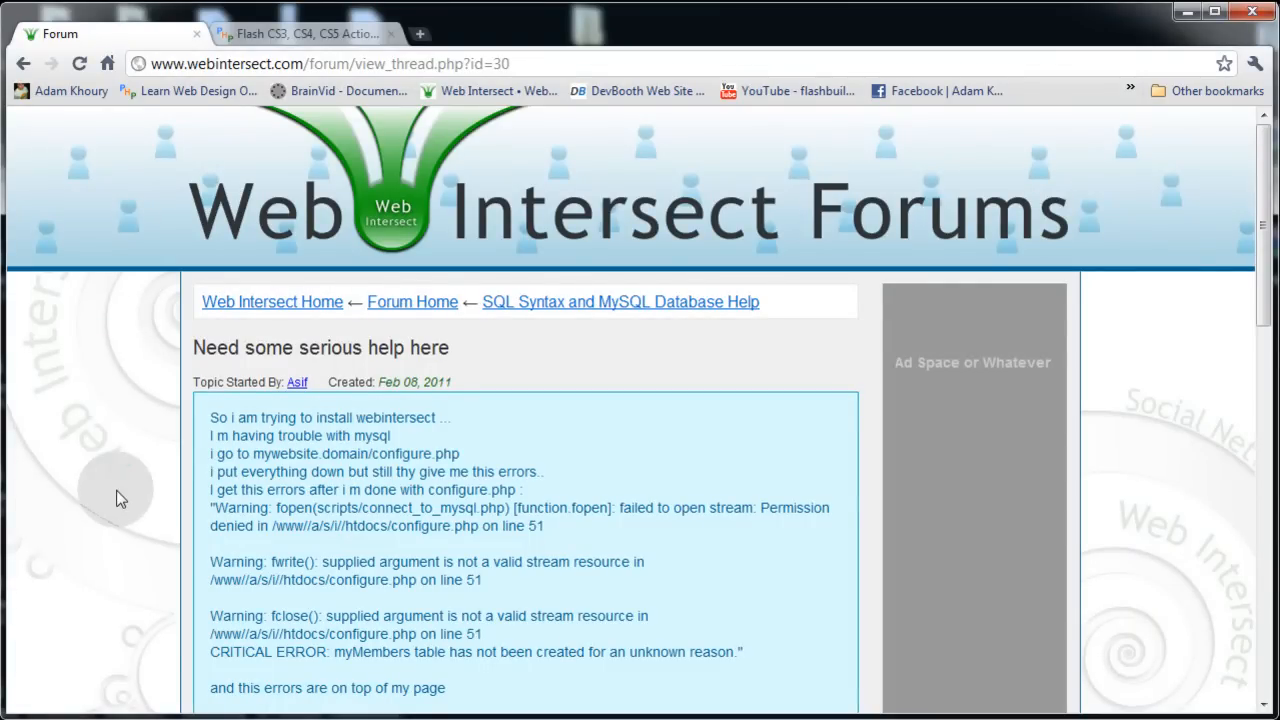
mouse_move(120, 405)
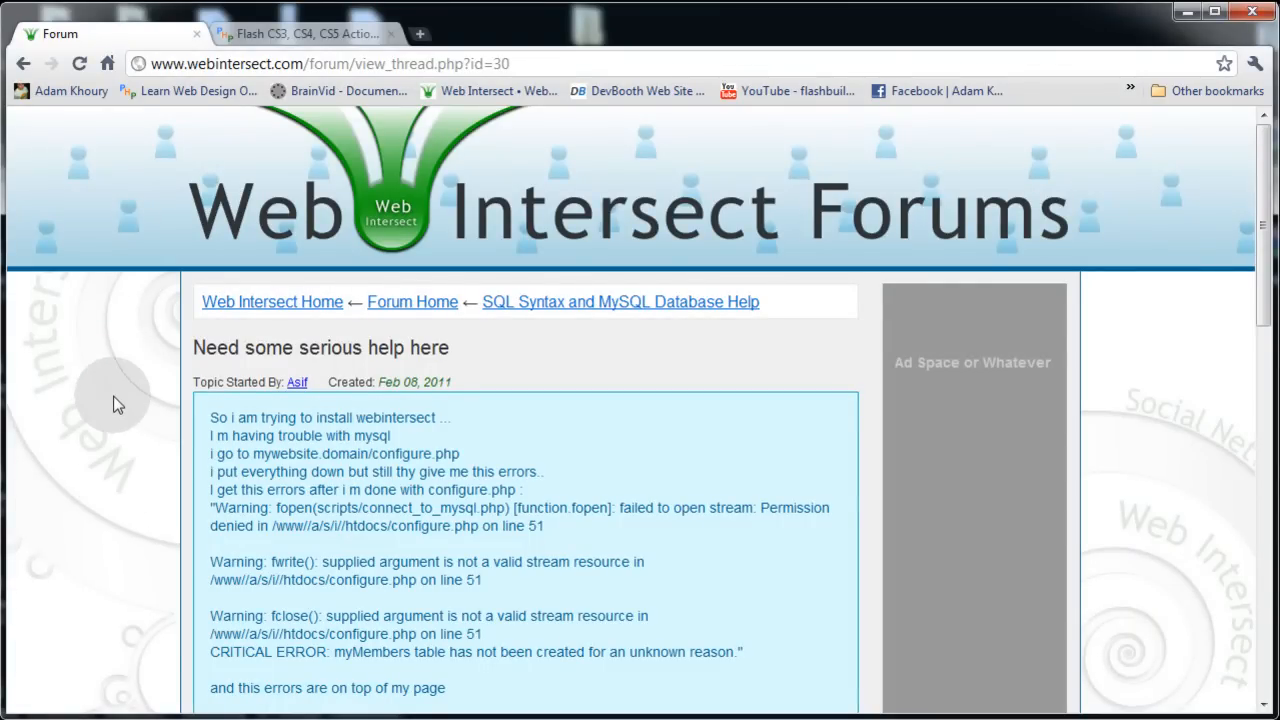
mouse_move(133, 373)
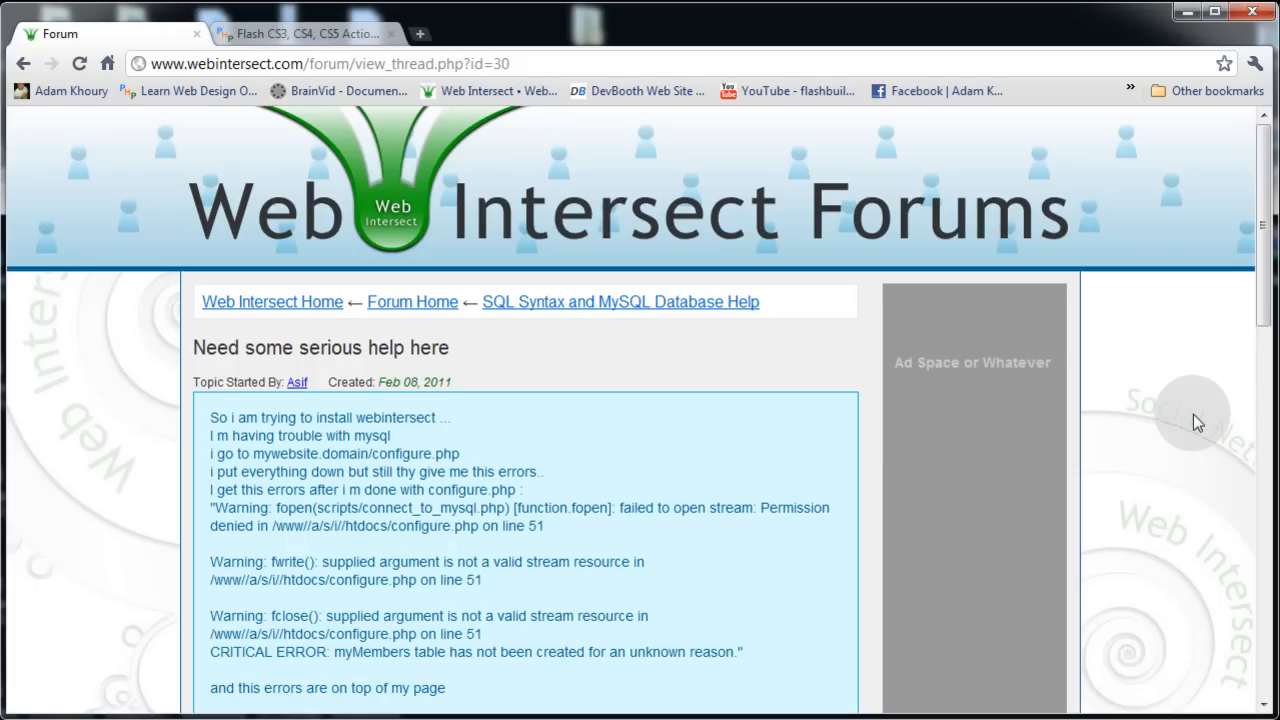
left_click(412, 301)
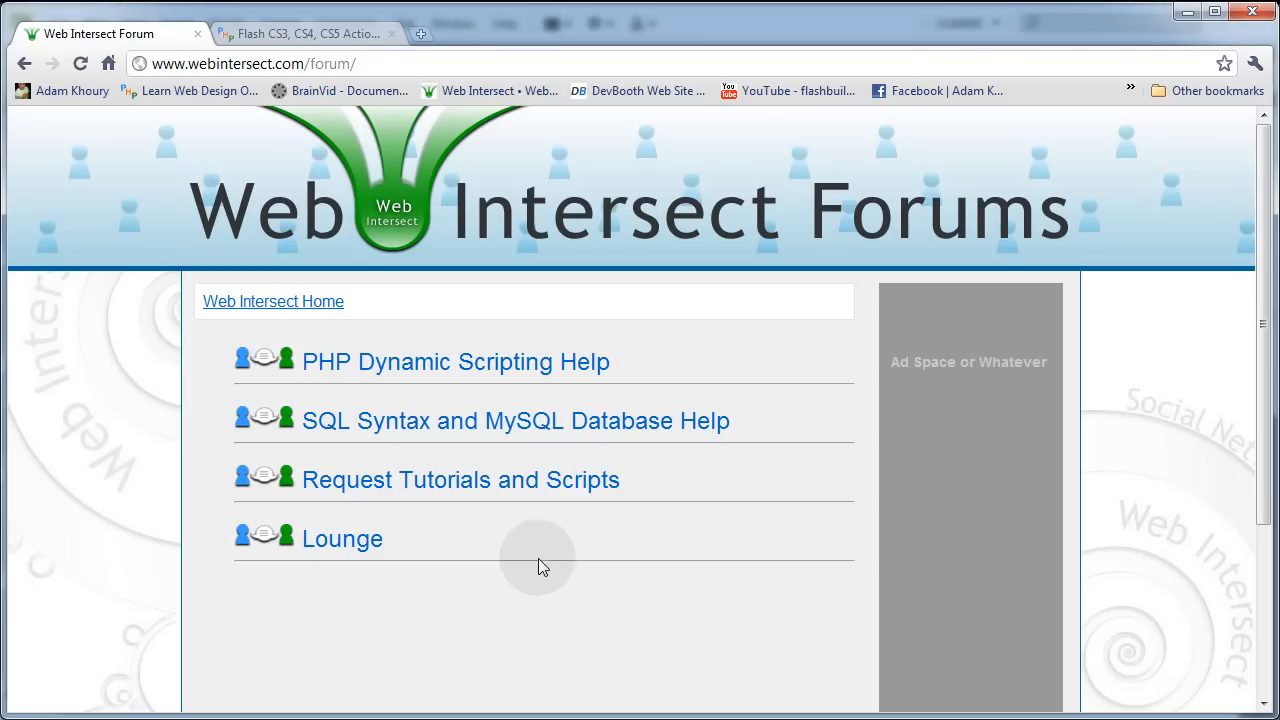
mouse_move(520, 578)
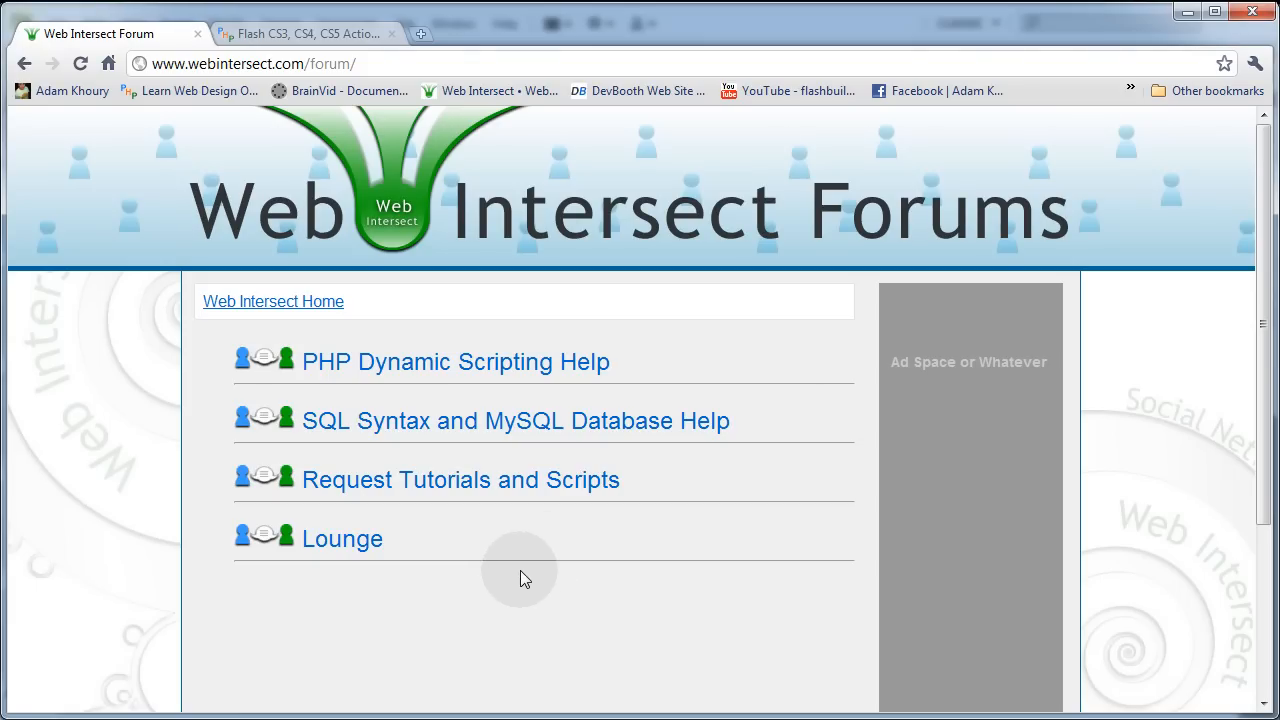
mouse_move(485, 371)
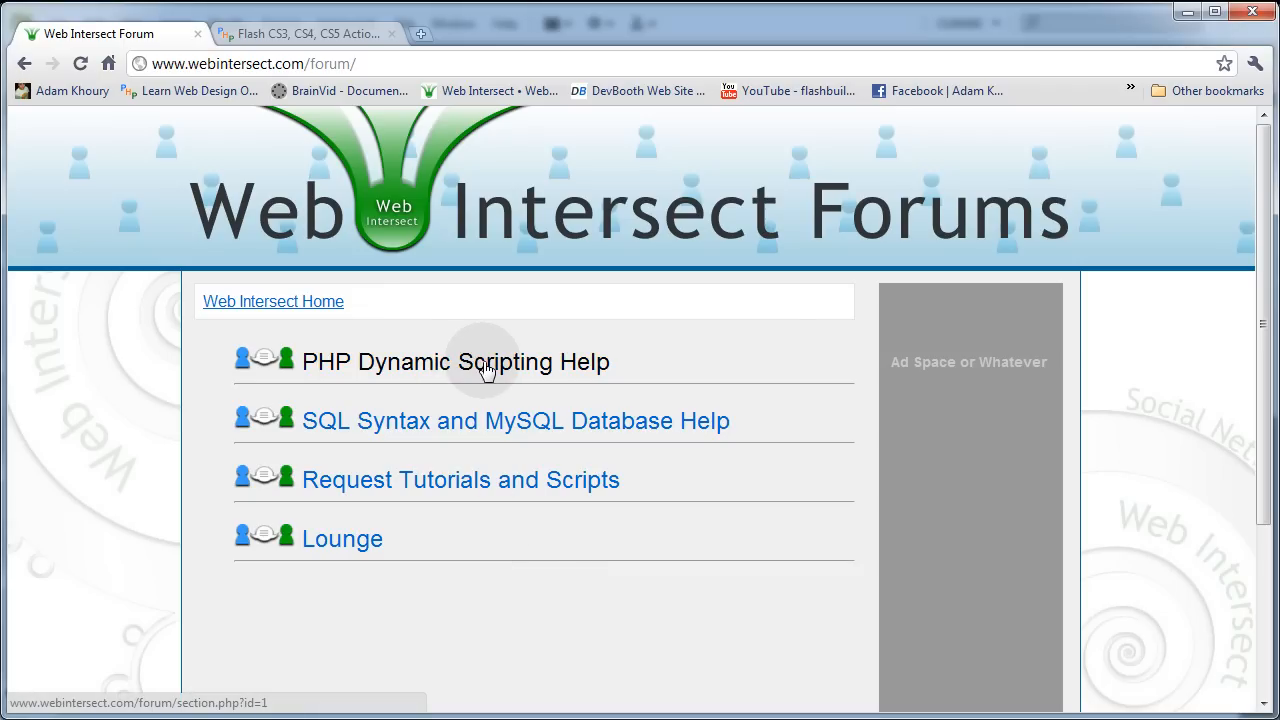
- Enter PHP Dynamic Scripting Help and start a new topic, with author Adam prefilled
left_click(455, 361)
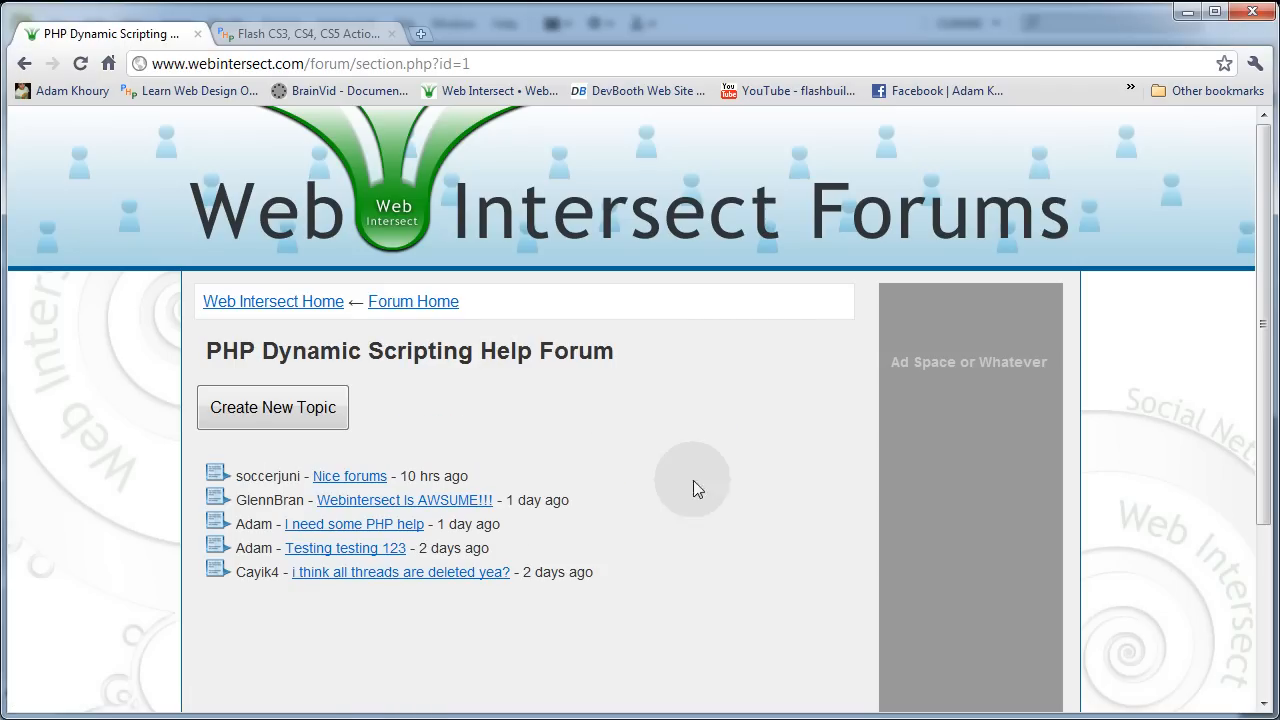
mouse_move(645, 509)
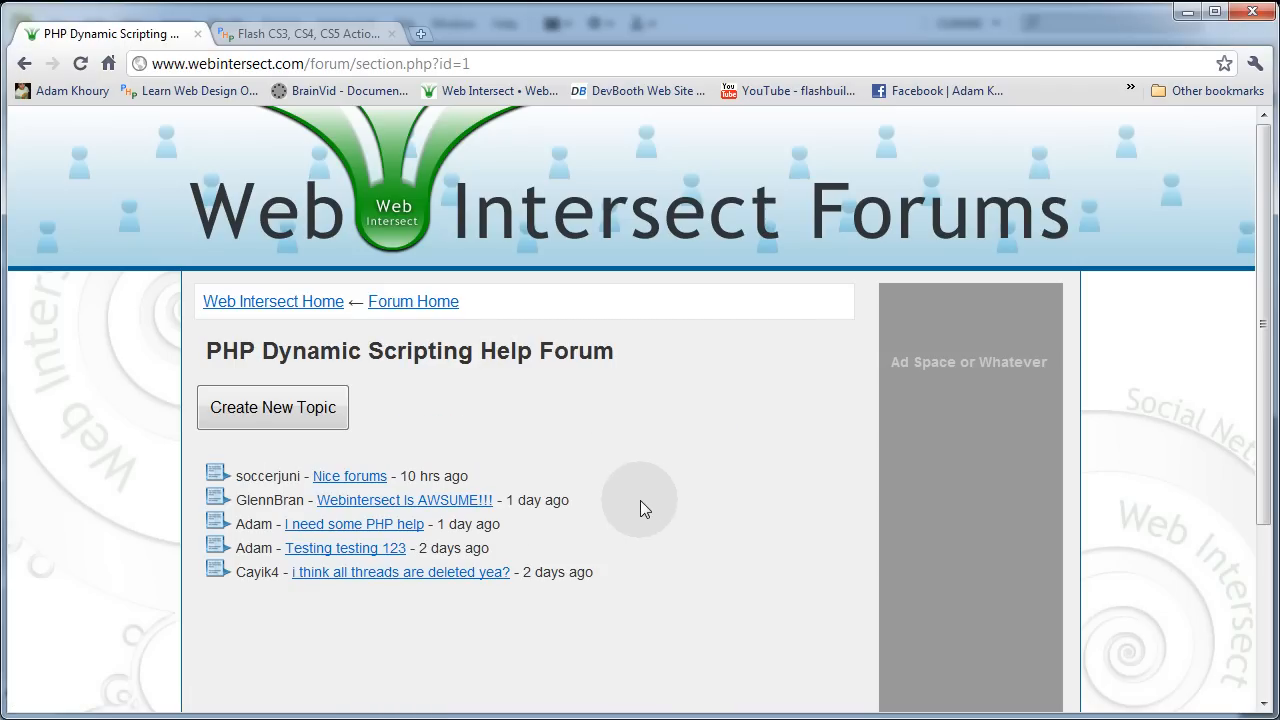
mouse_move(349, 476)
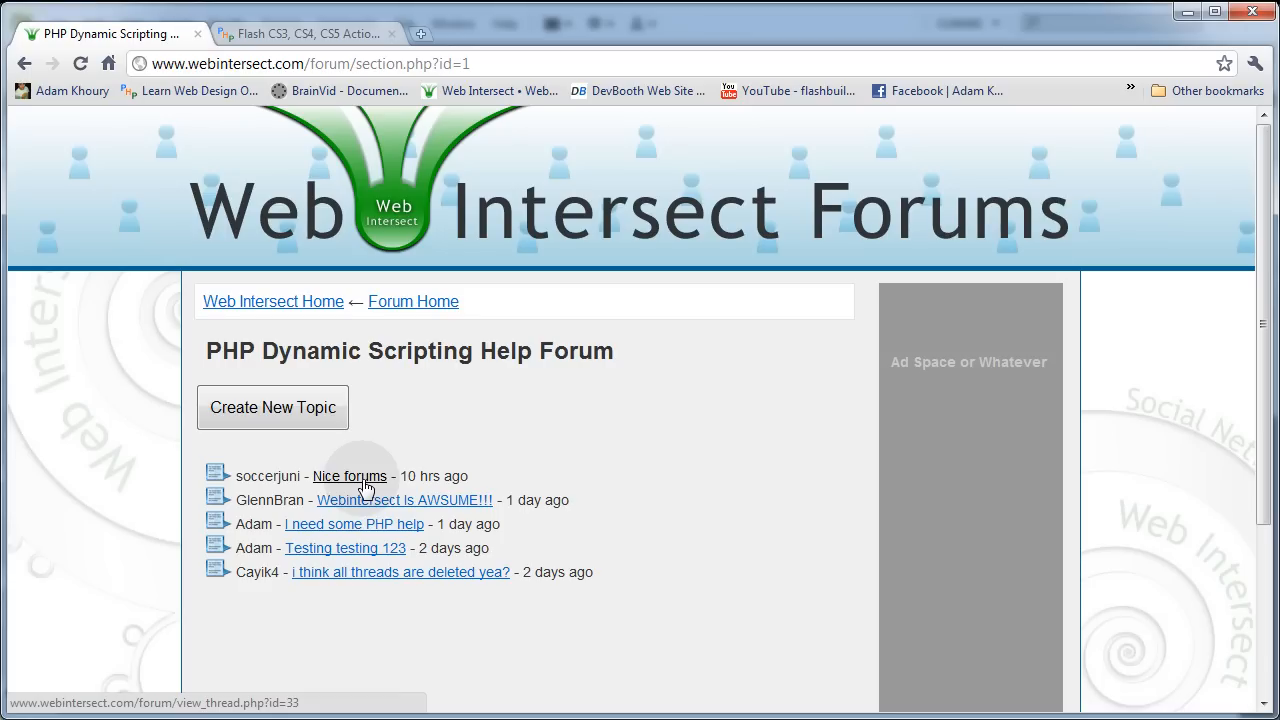
mouse_move(272, 407)
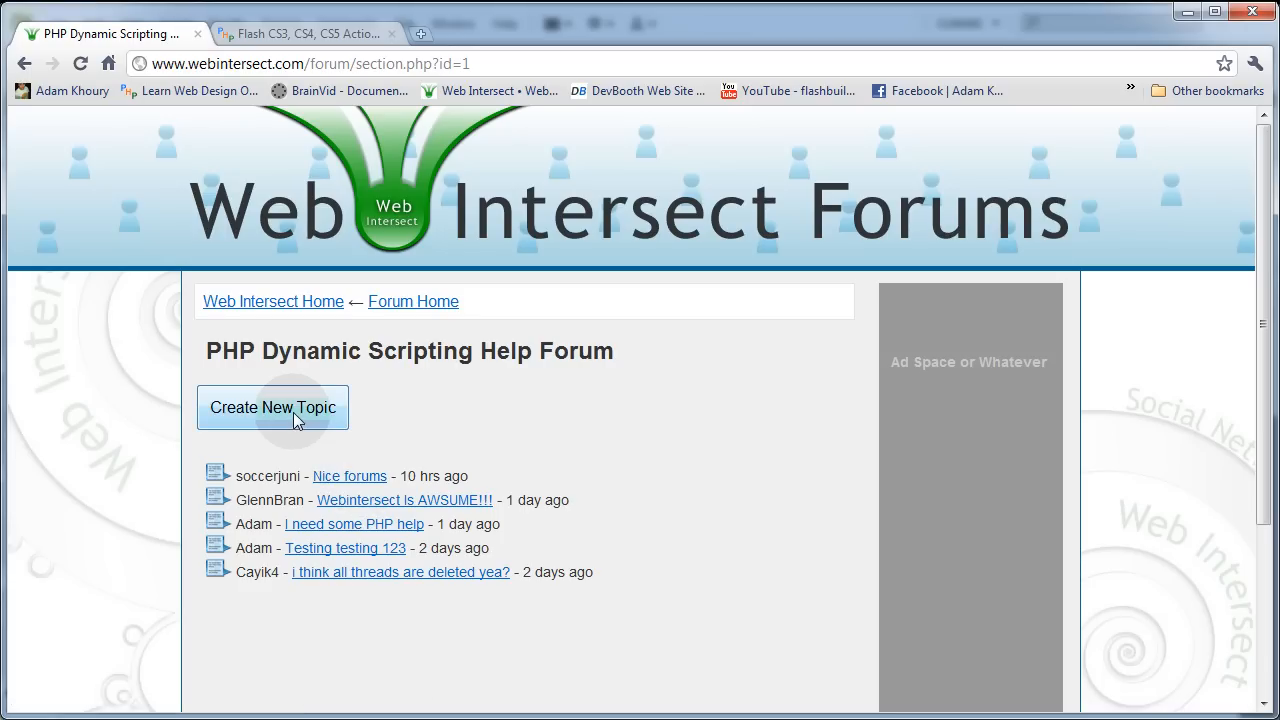
left_click(272, 407)
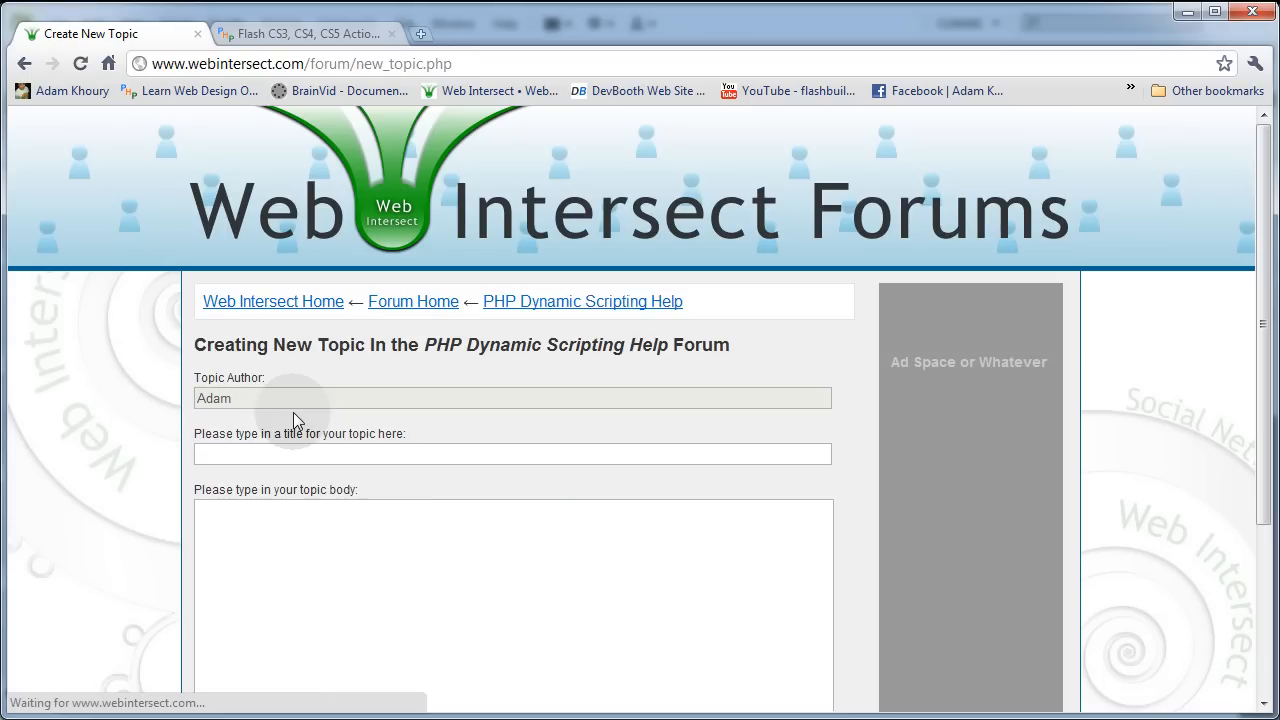
mouse_move(390, 490)
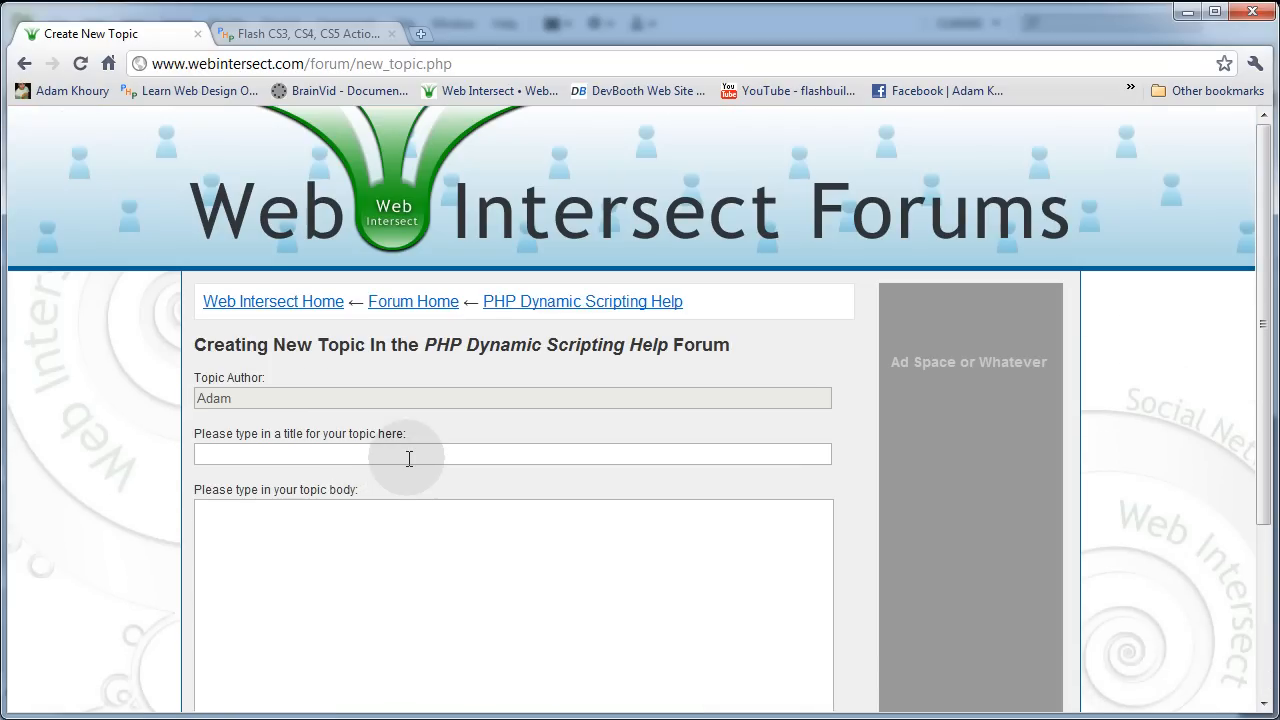
mouse_move(413, 301)
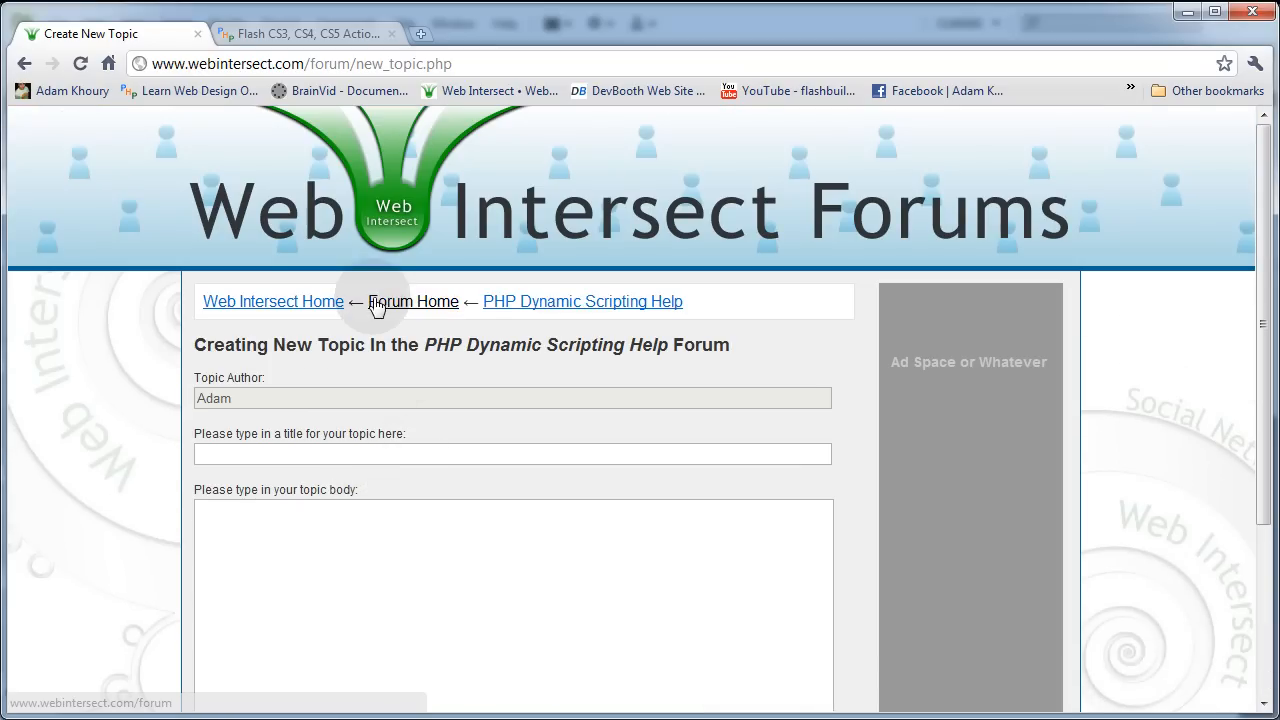
mouse_move(484, 444)
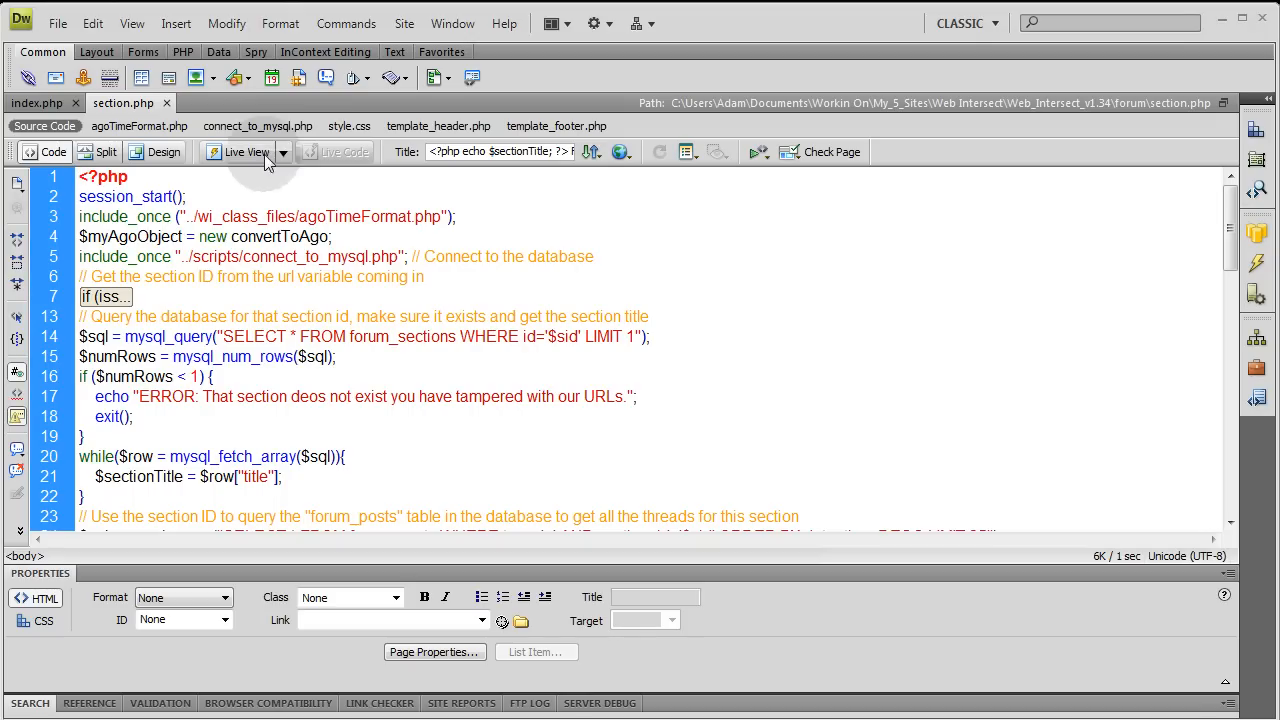
- Open new_topic.php, then flip section.php between Design and Code view
left_click(58, 23)
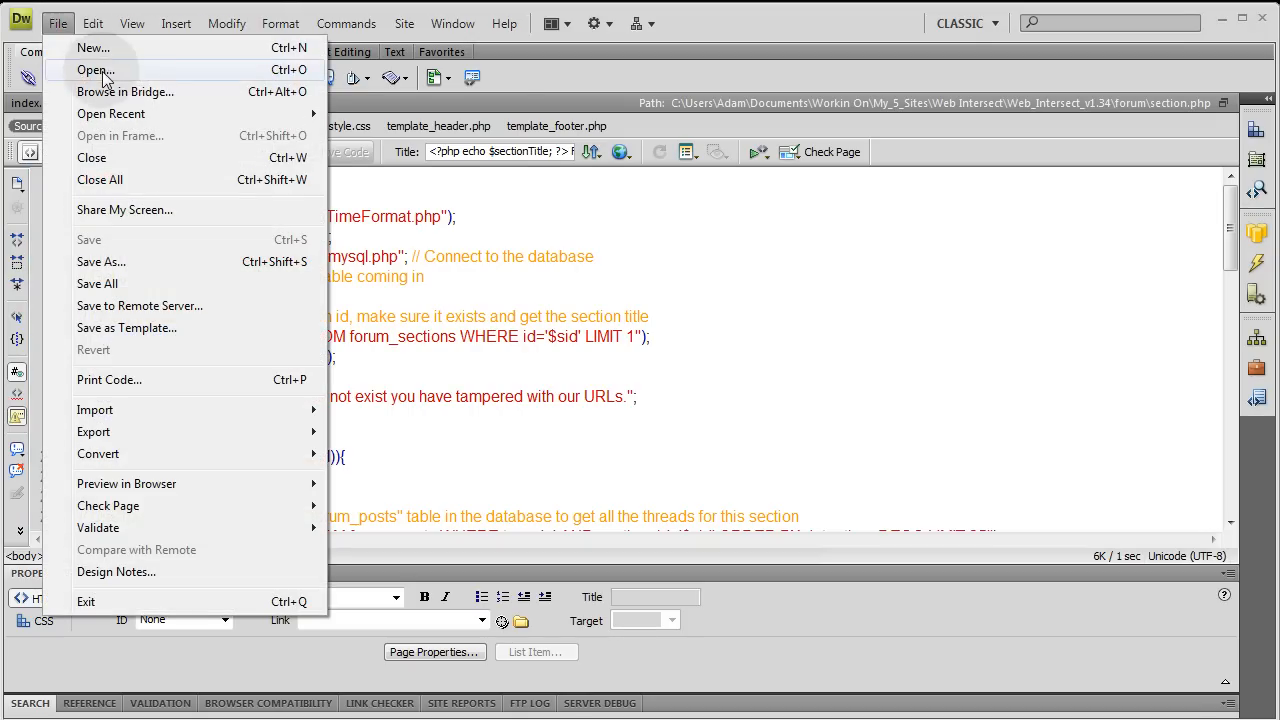
left_click(95, 69)
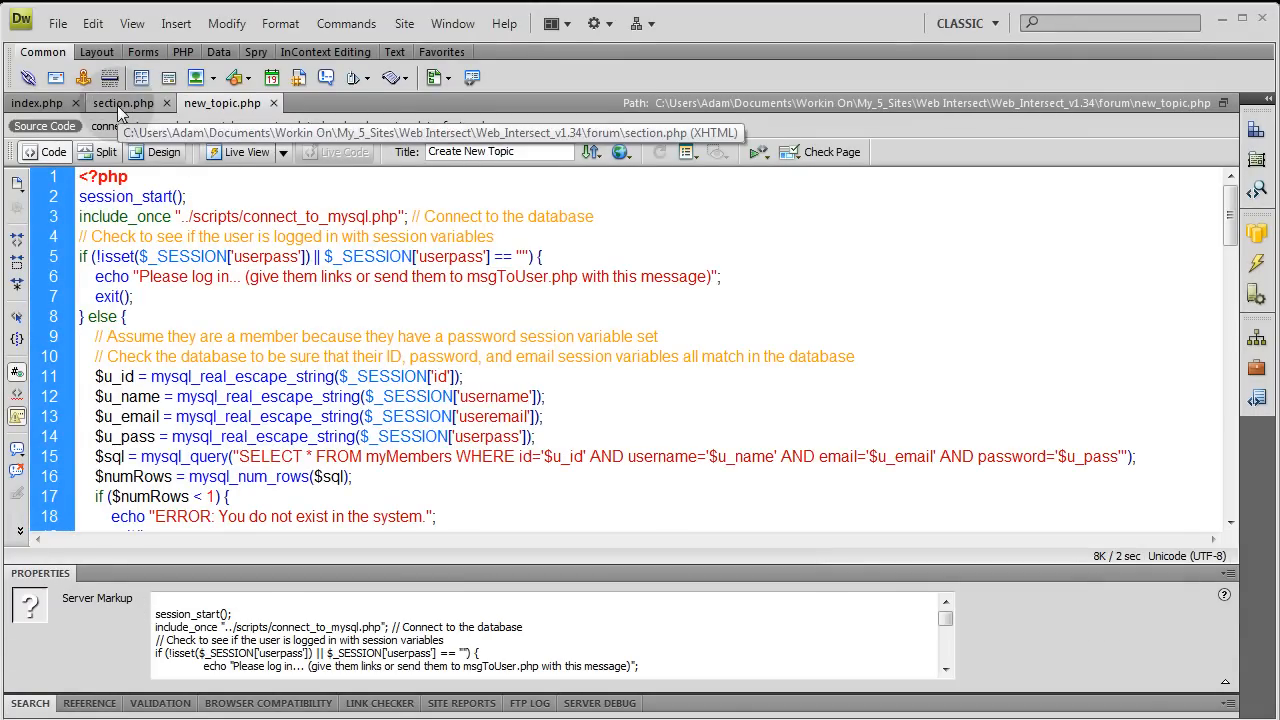
left_click(124, 103)
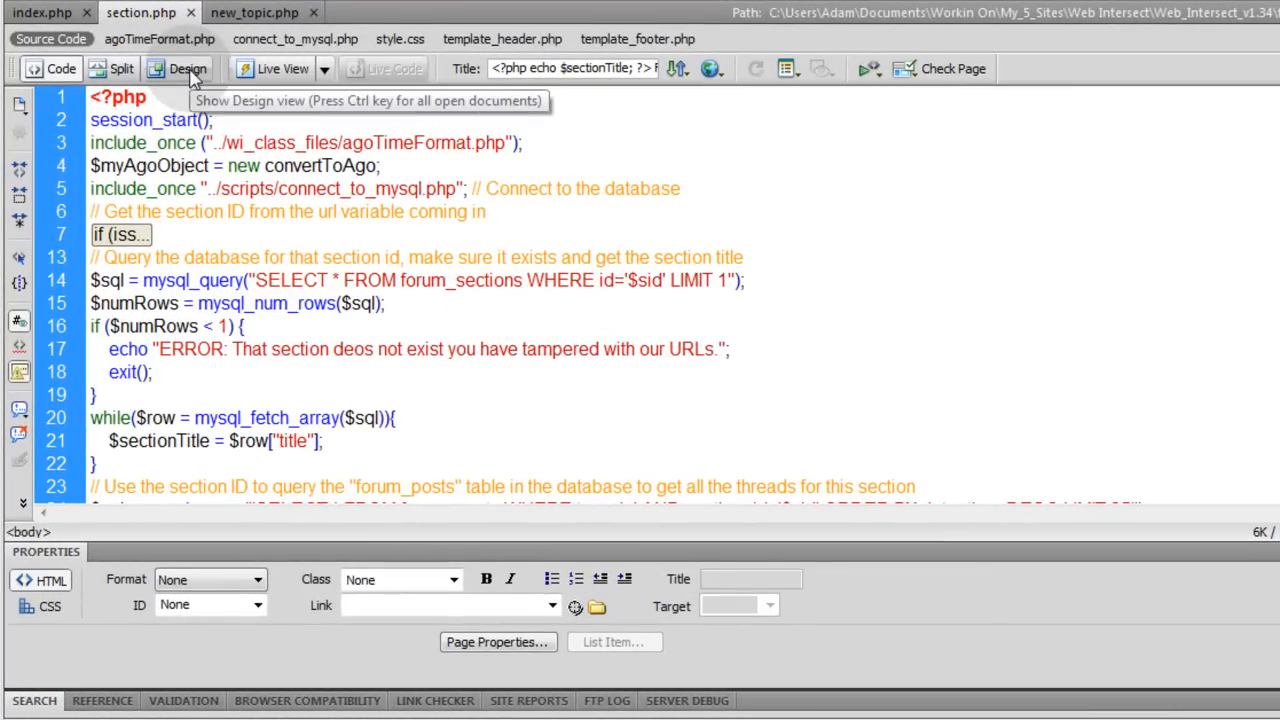
left_click(187, 68)
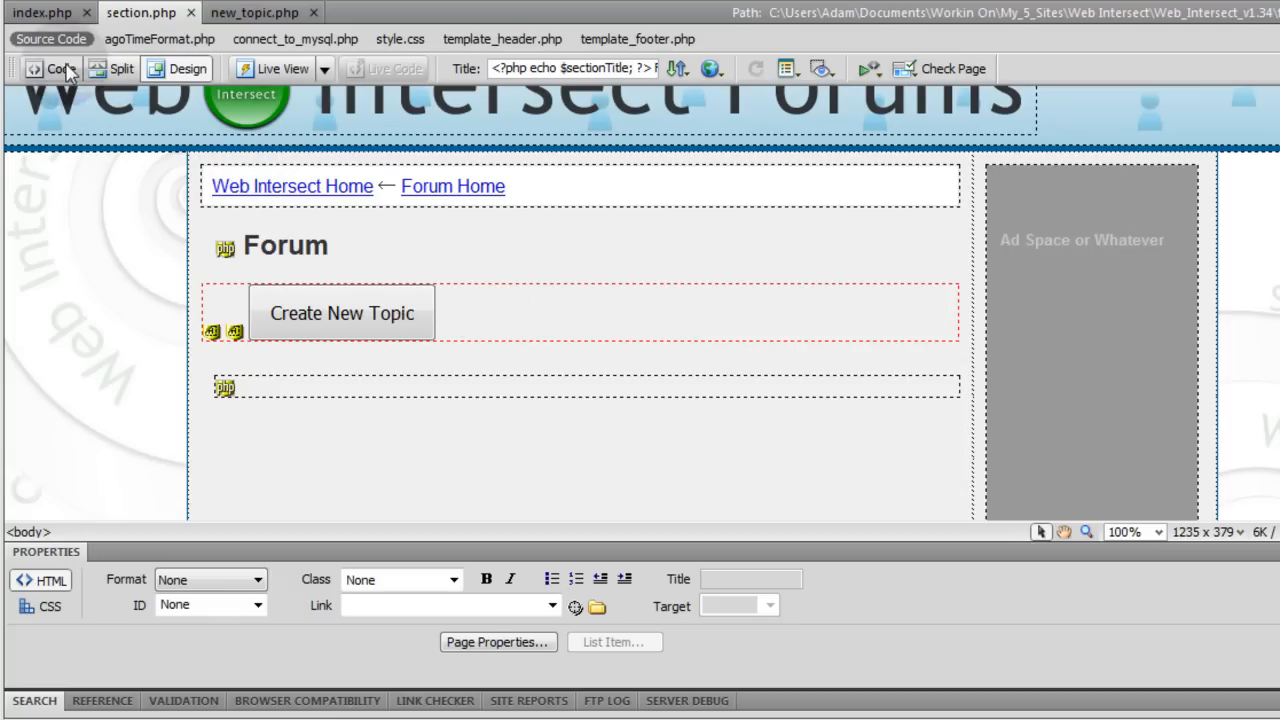
left_click(52, 68)
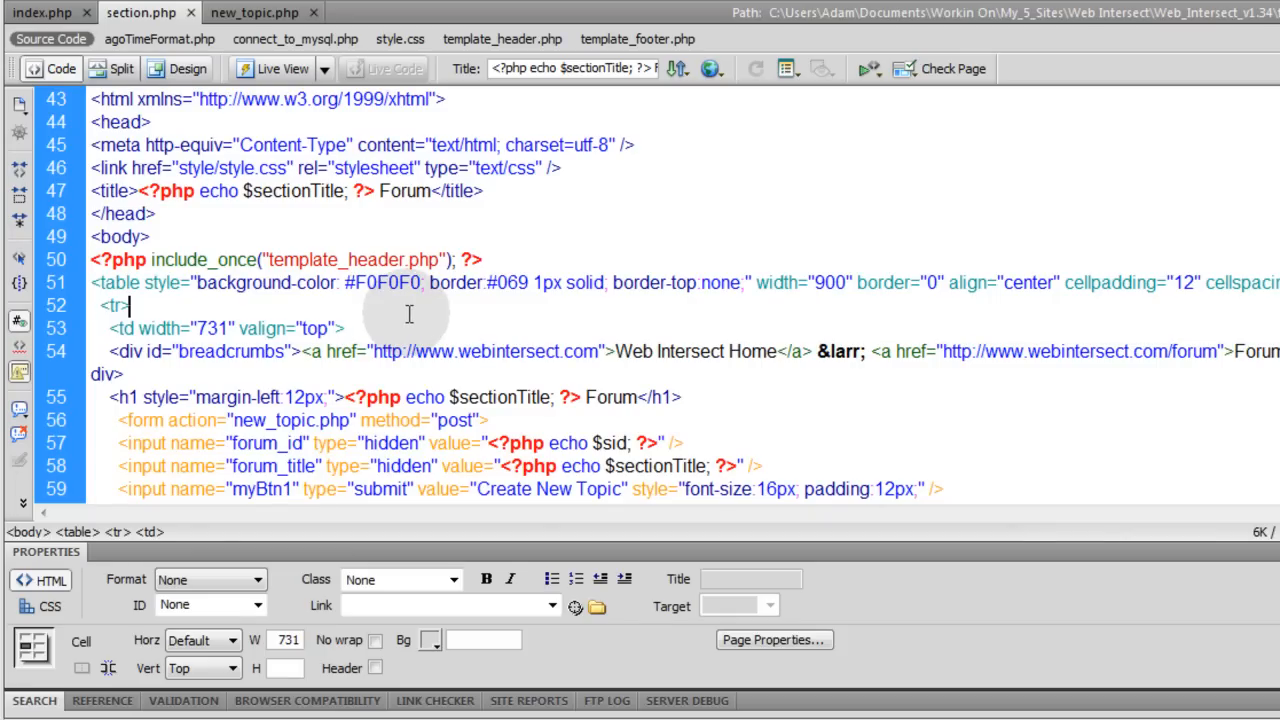
- Inspect section.php's Create New Topic form, its myBtn1 submit input, and the form's action and method
scroll("down", 3)
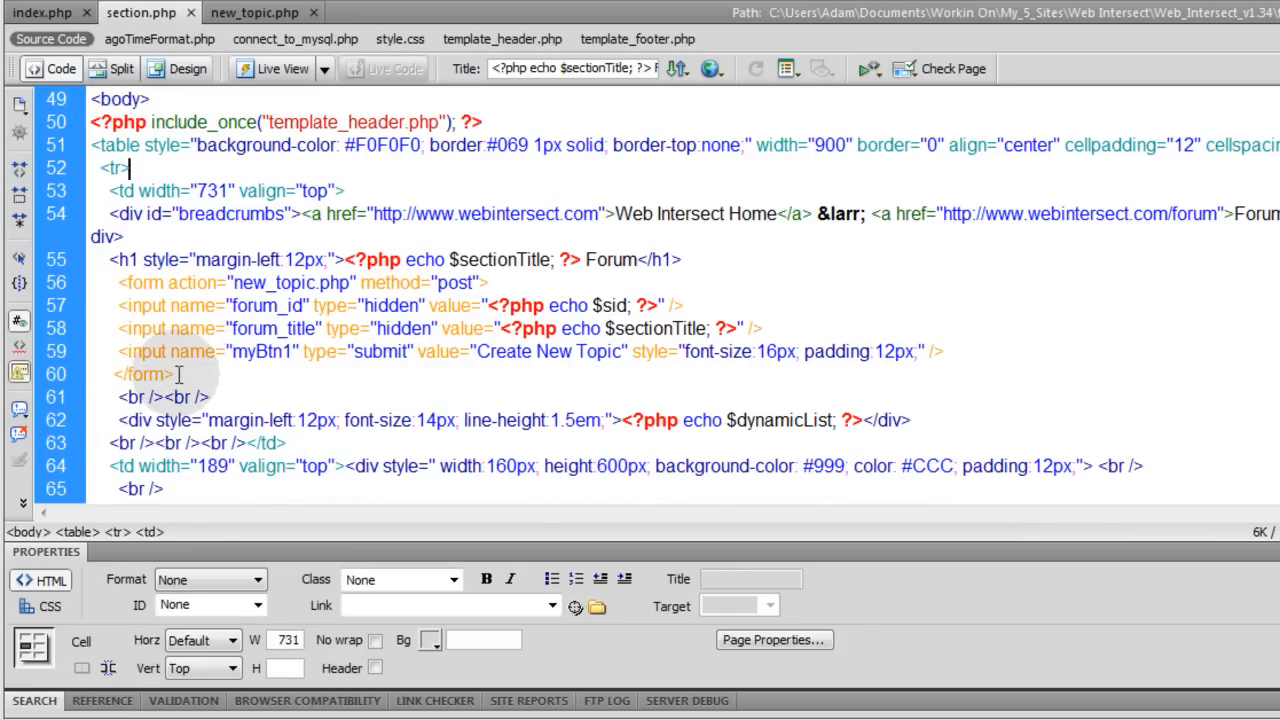
left_click(260, 351)
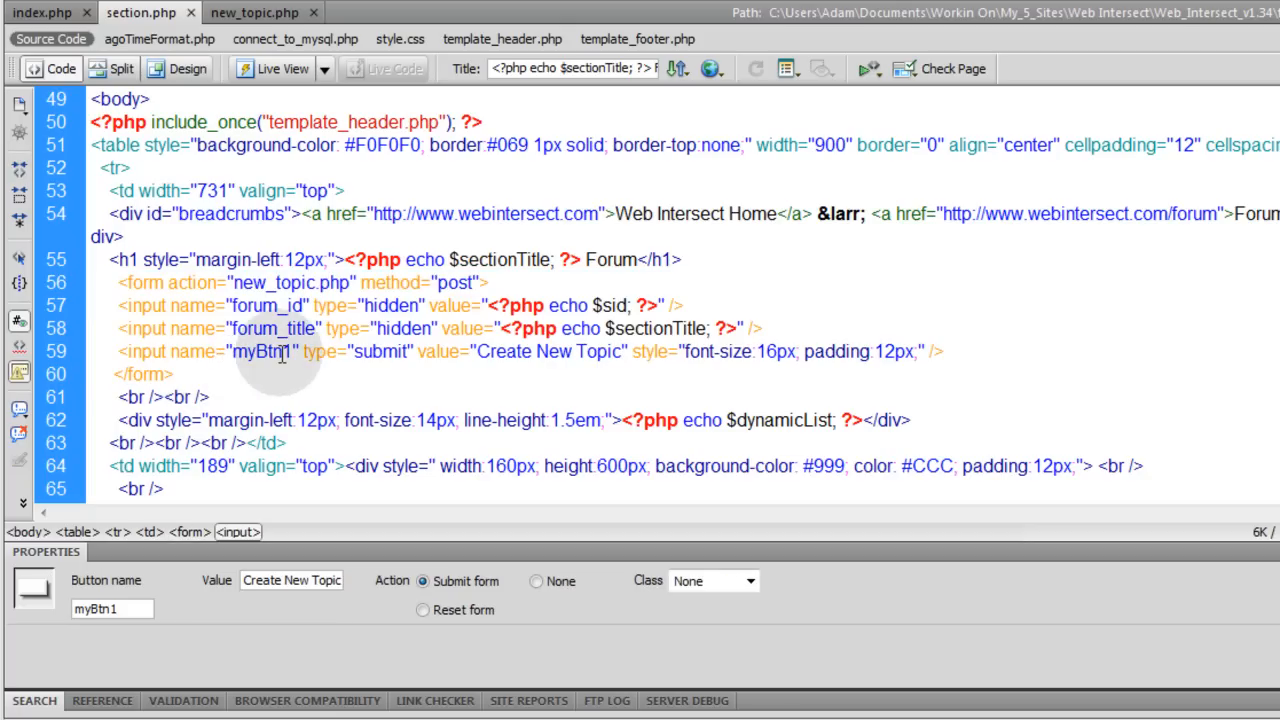
left_click(228, 351)
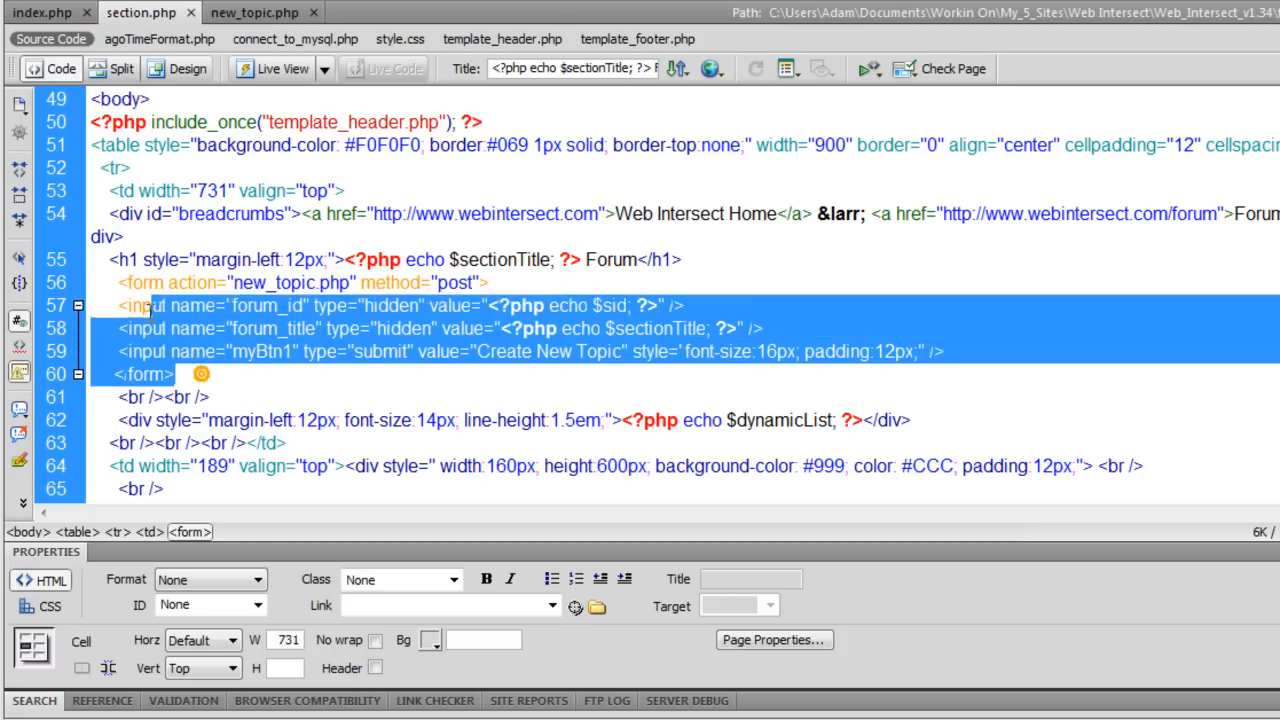
left_click(150, 374)
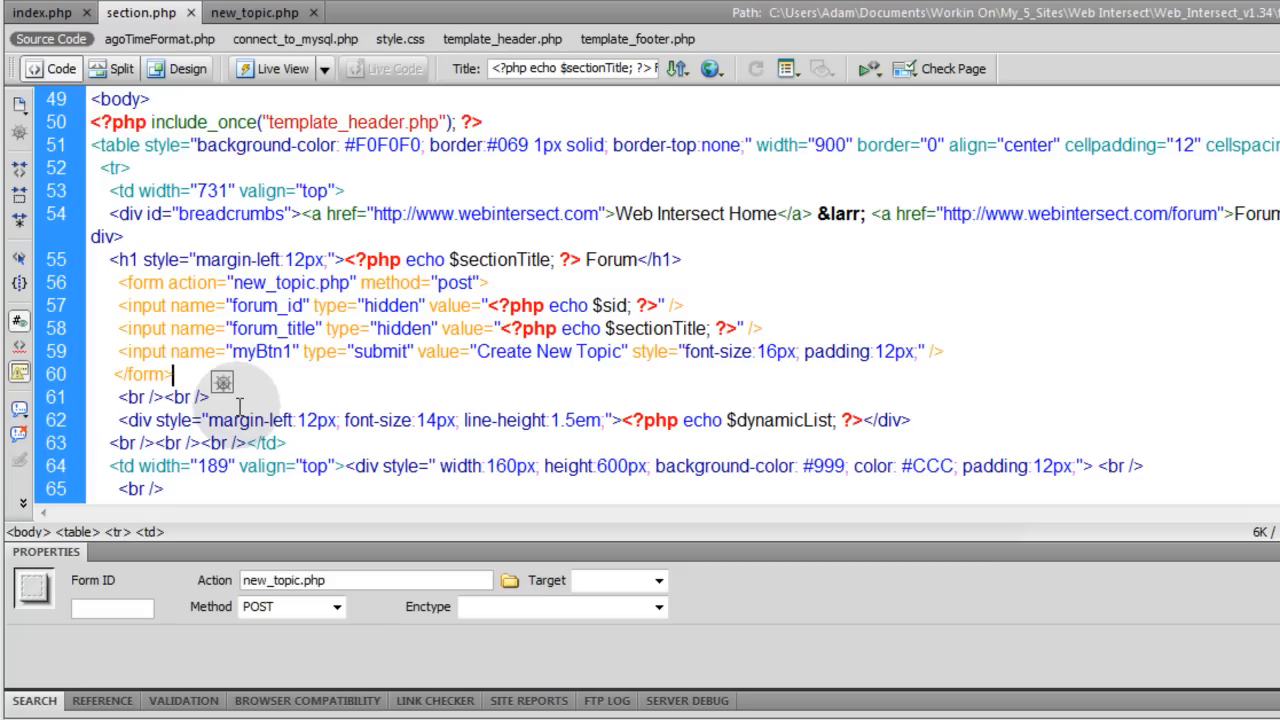
left_click(424, 420)
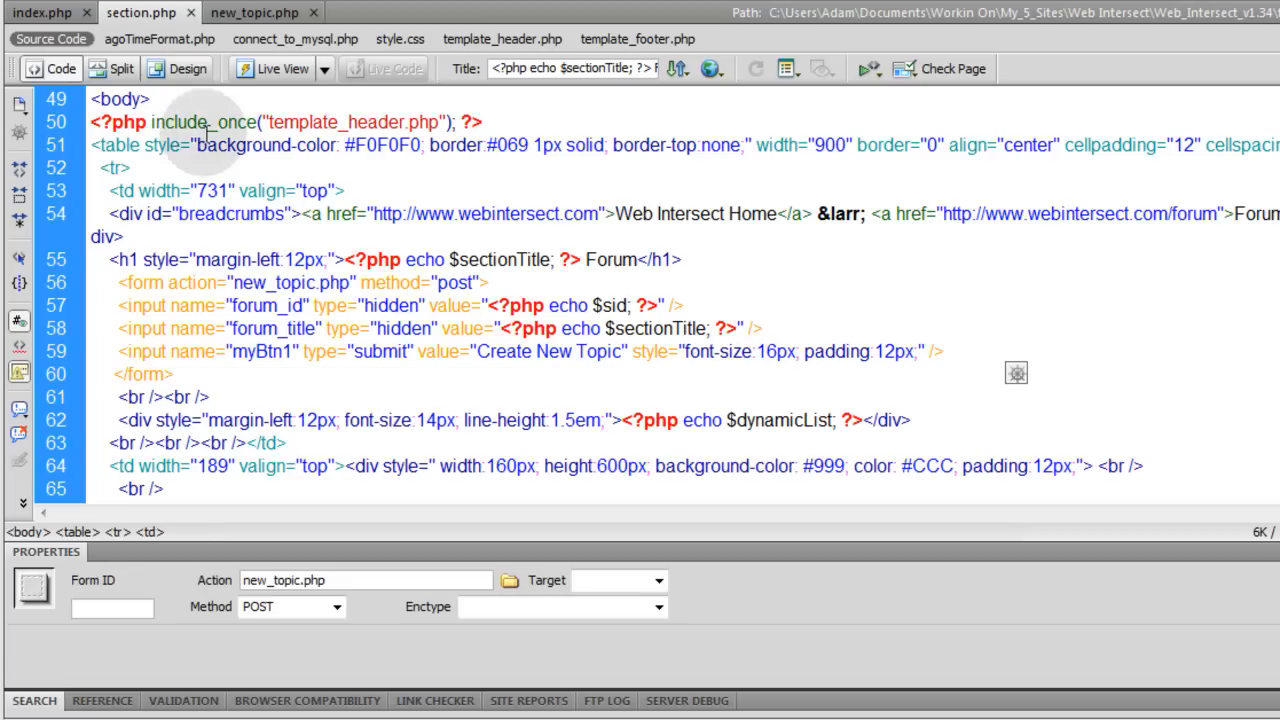
- Toggle section.php between Design and Code view and scroll down to the form
left_click(188, 68)
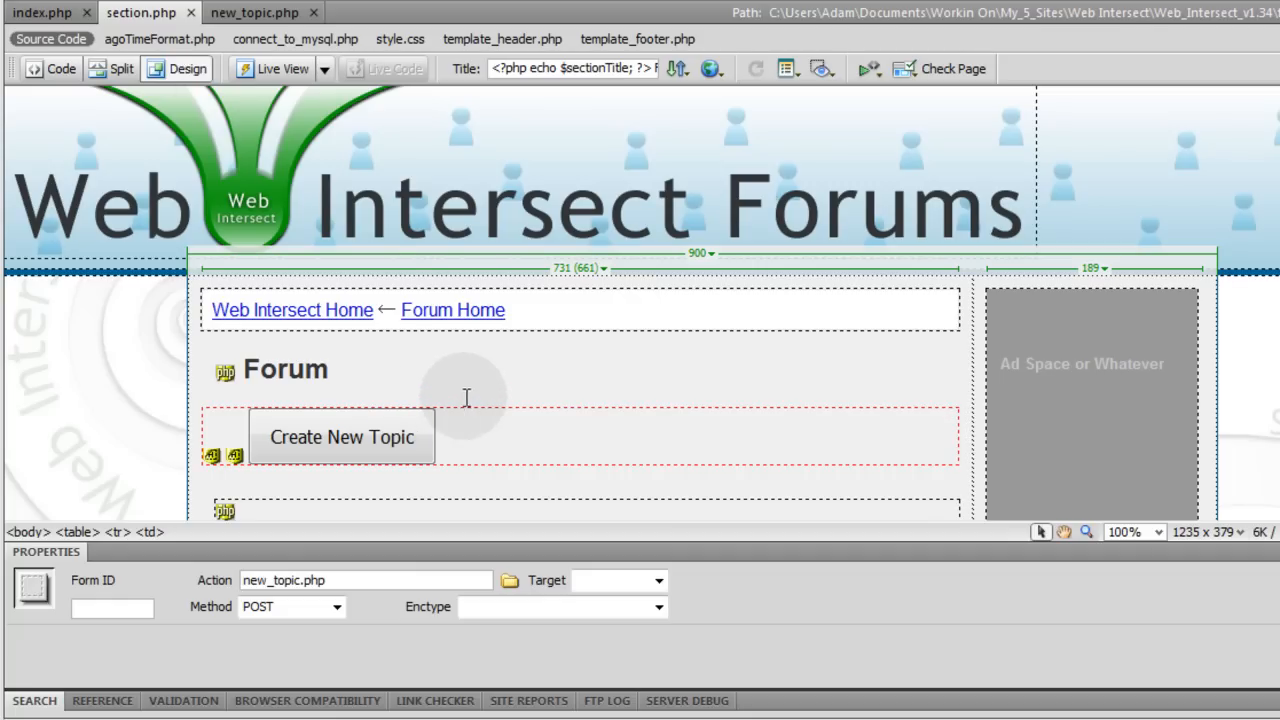
mouse_move(61, 68)
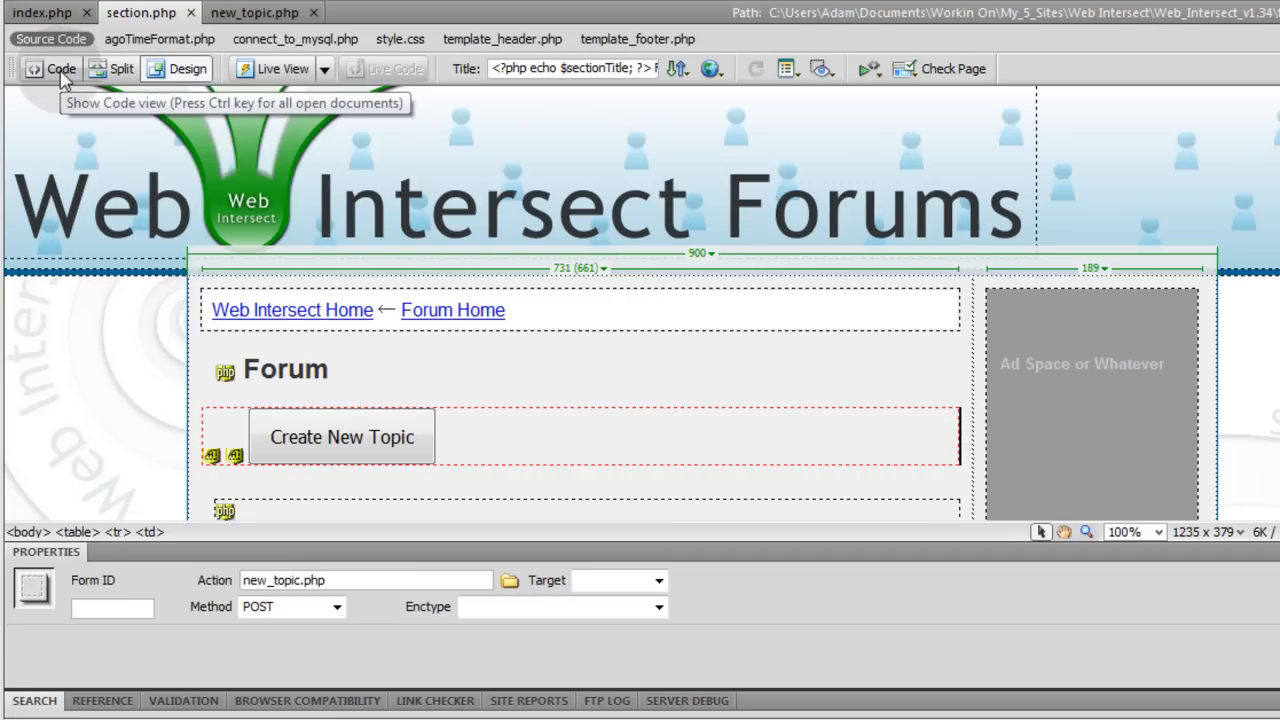
left_click(60, 68)
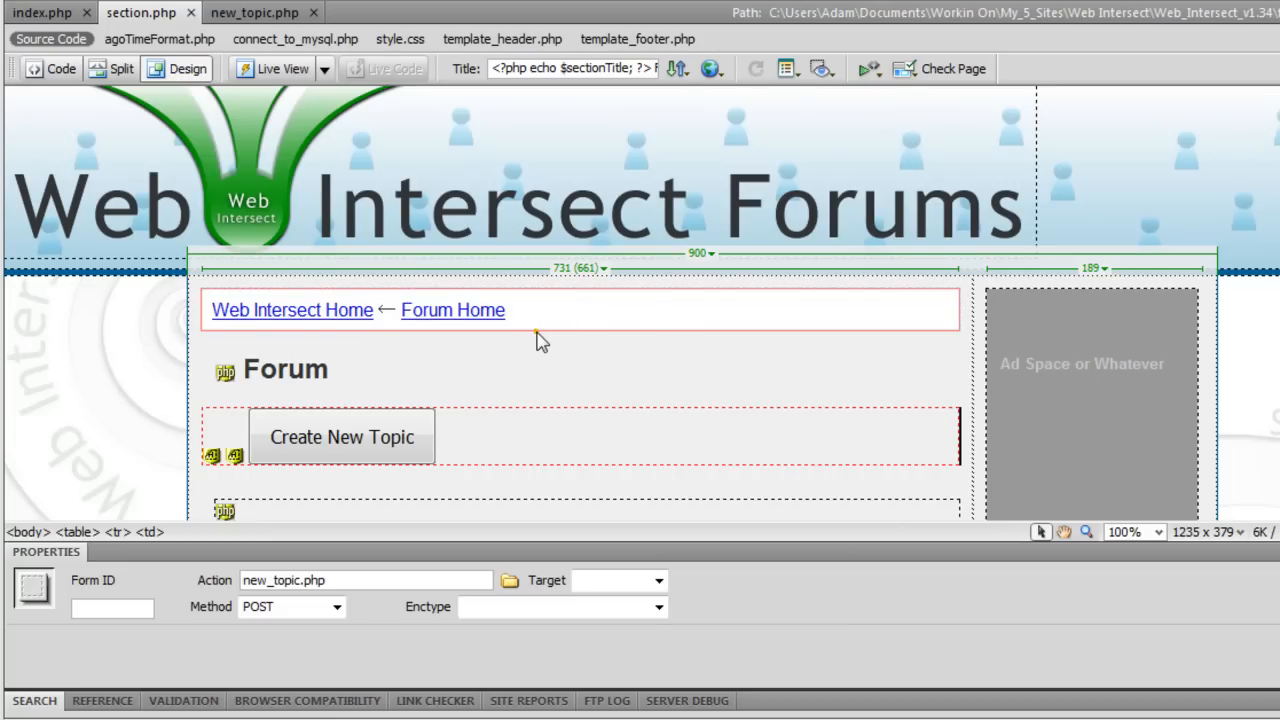
left_click(61, 68)
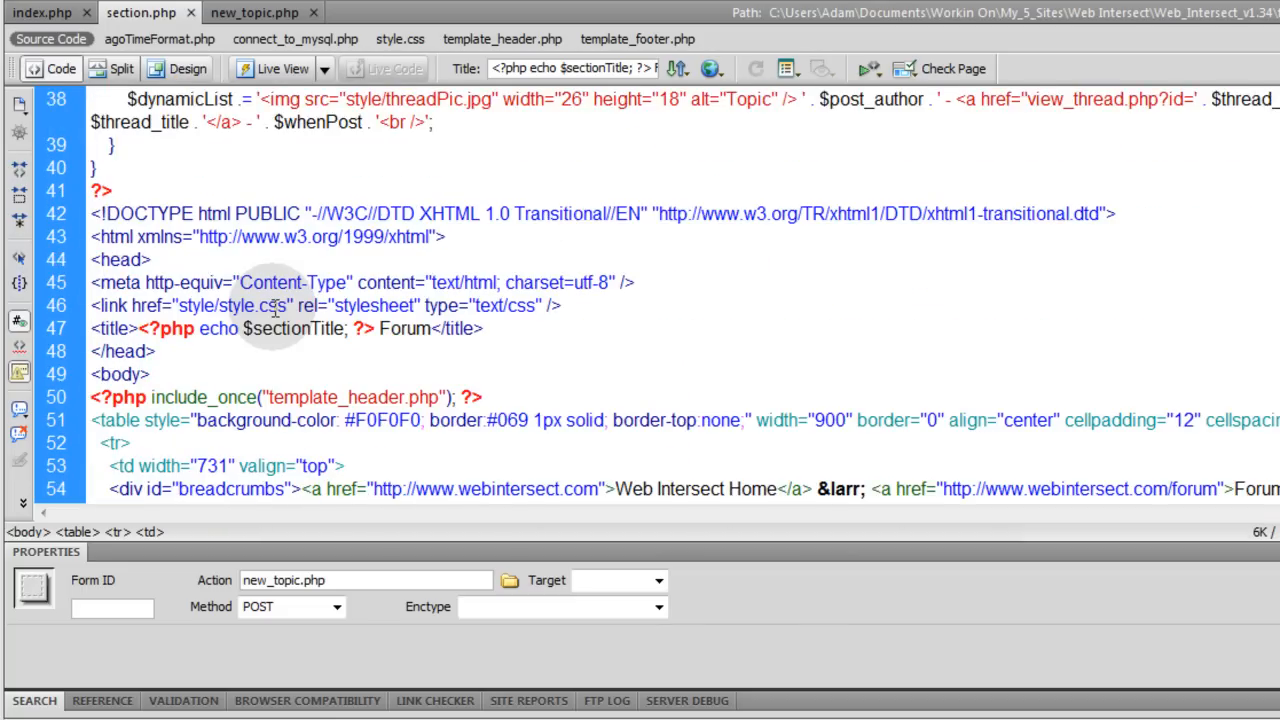
scroll("down", 3)
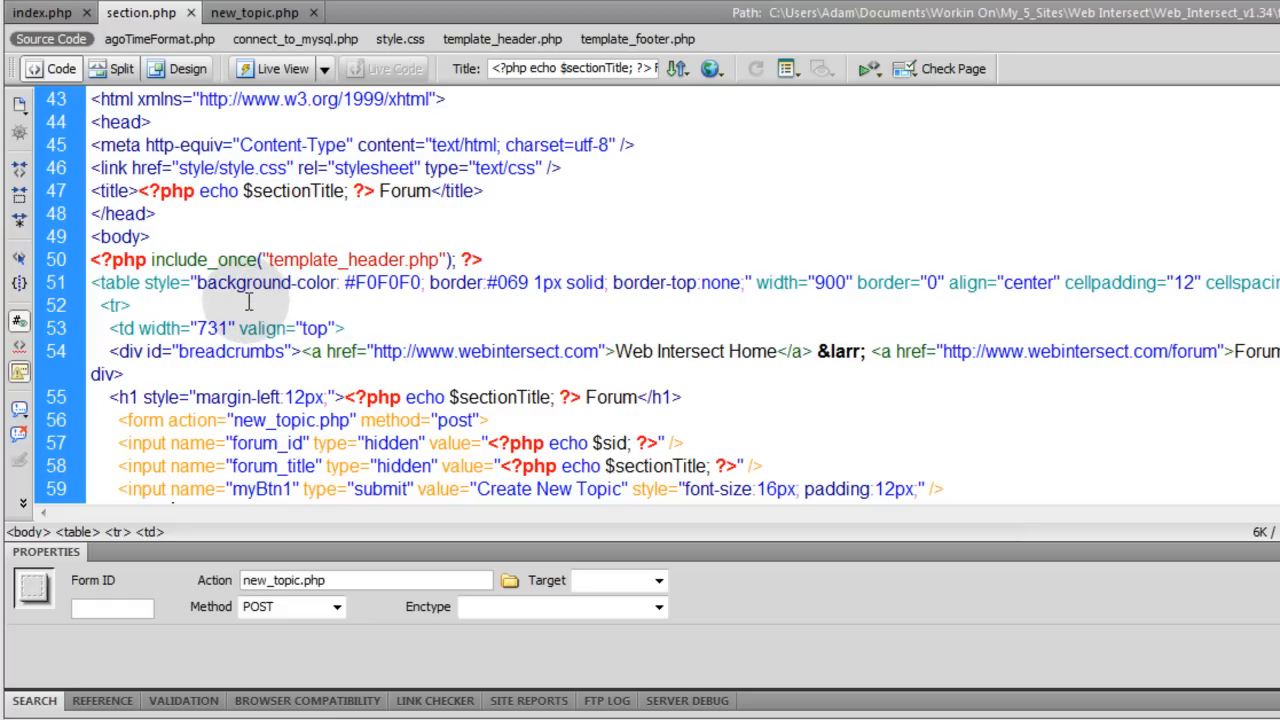
scroll("down", 3)
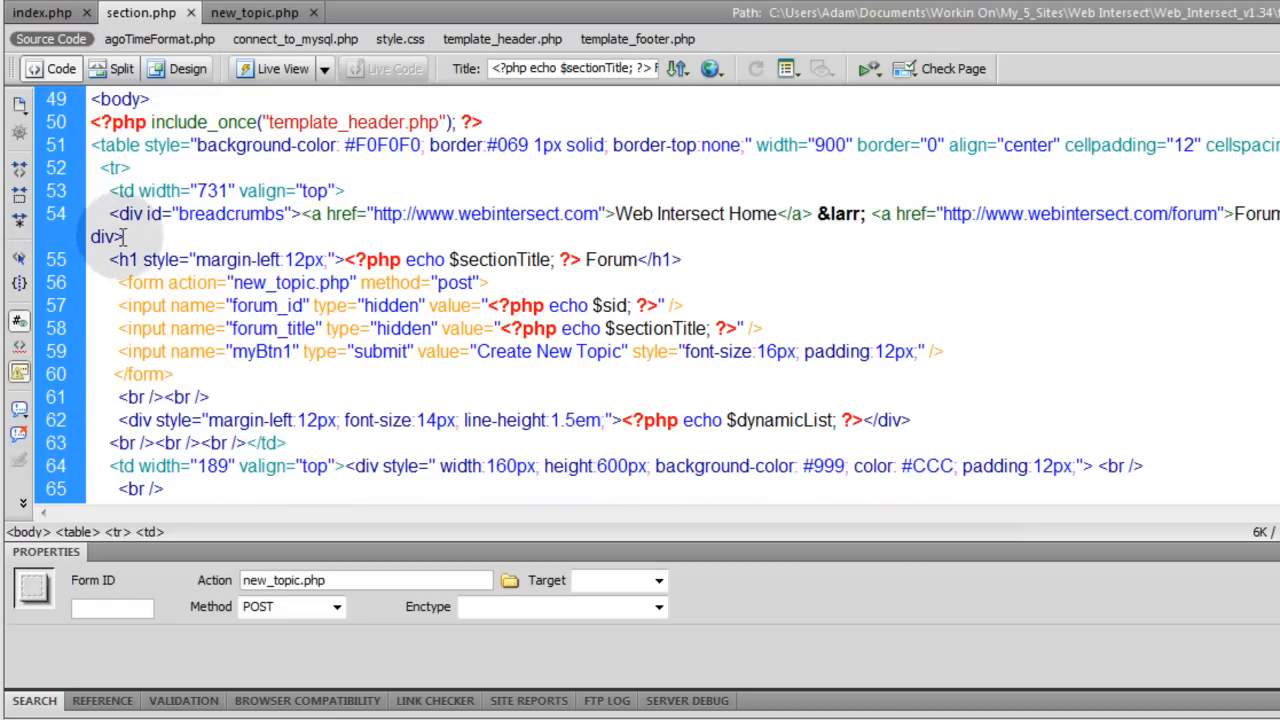
- Inspect the forum_id hidden field, Forum heading, form and submit button, then show new_topic.php
left_click(125, 213)
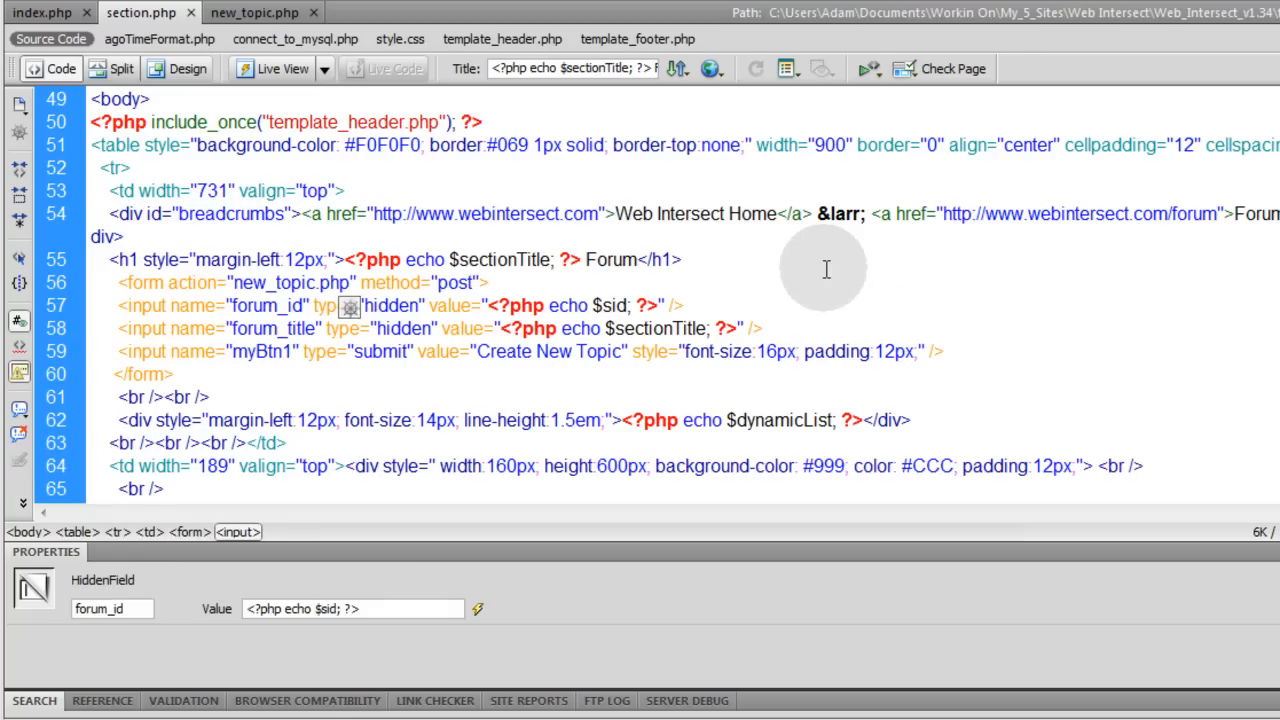
mouse_move(1270, 225)
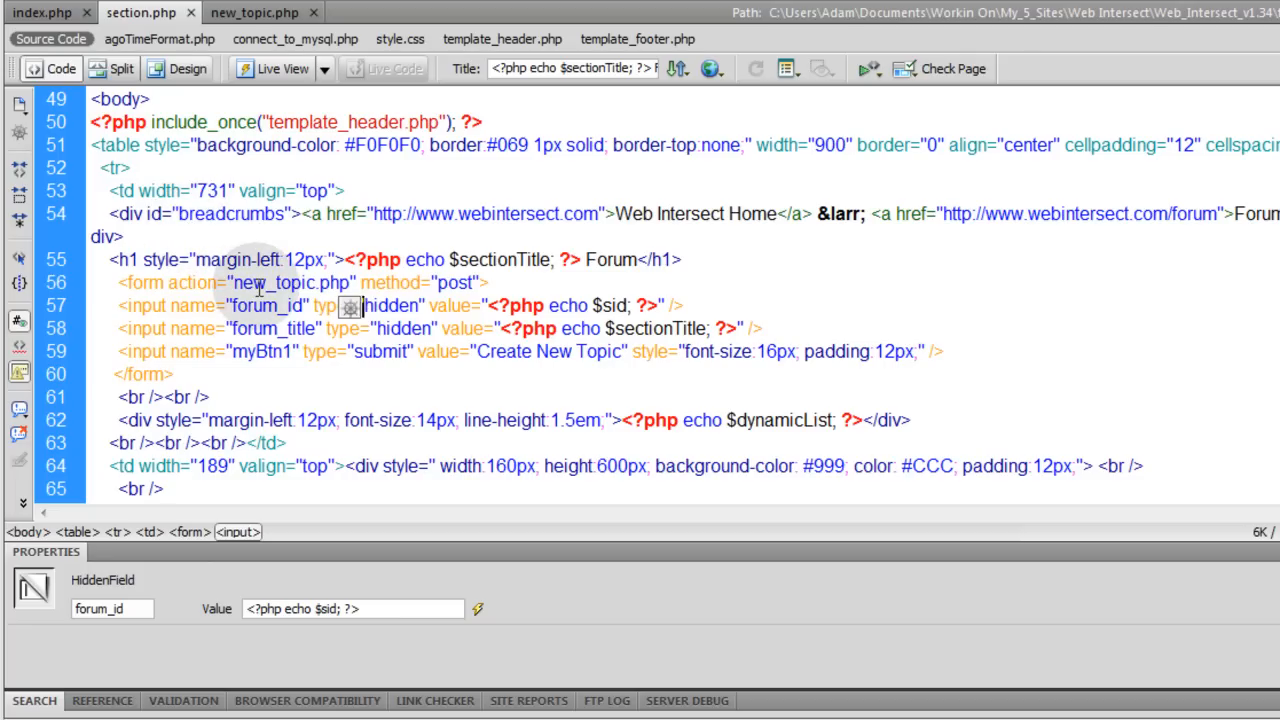
left_click(200, 214)
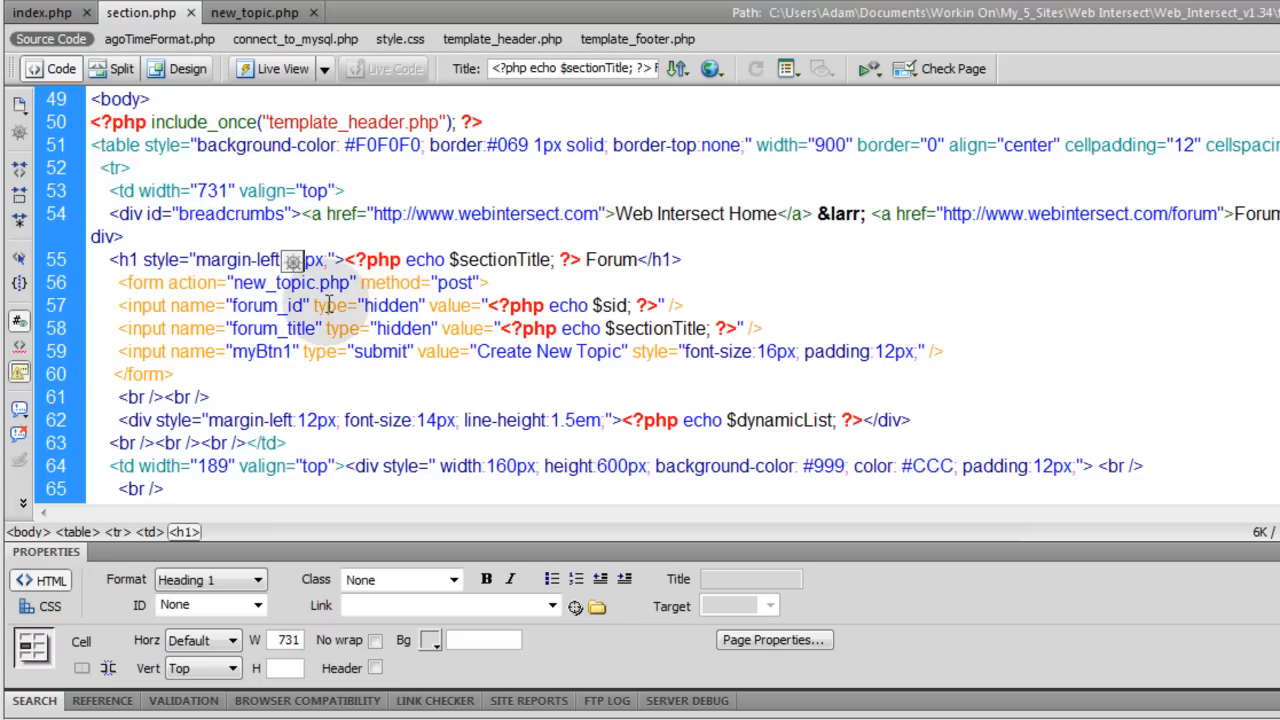
left_click(517, 282)
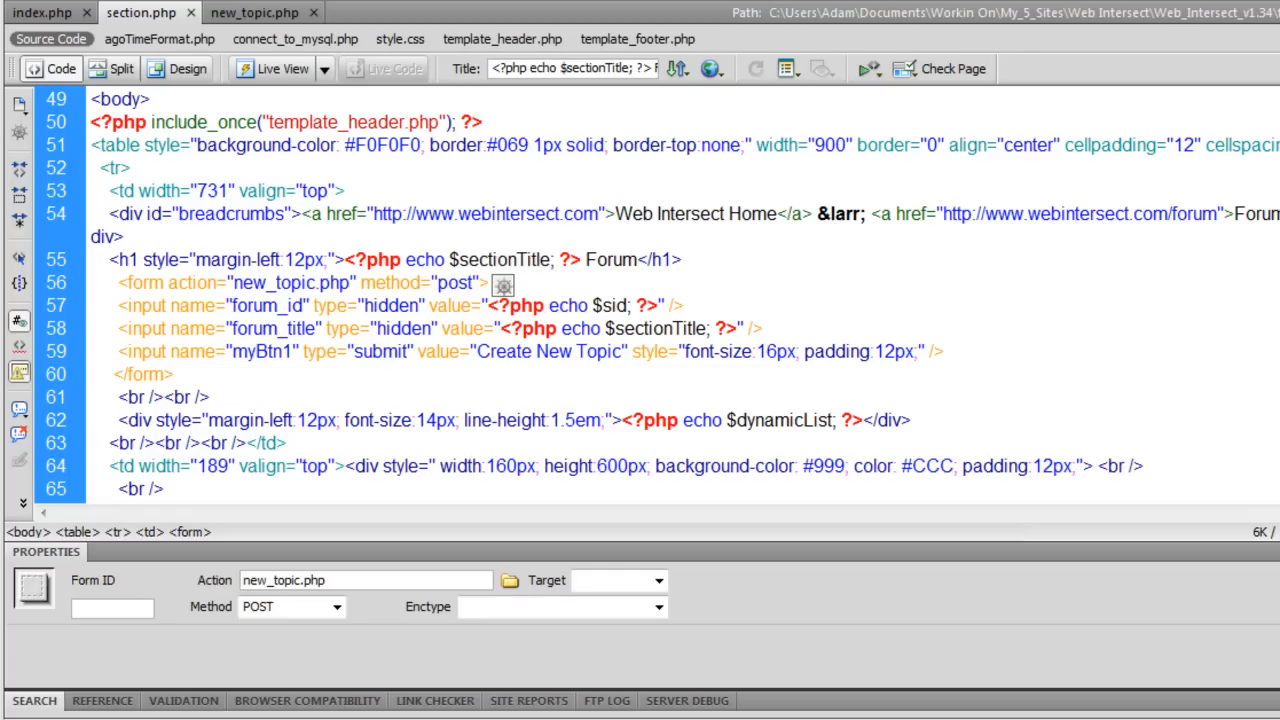
left_click(487, 282)
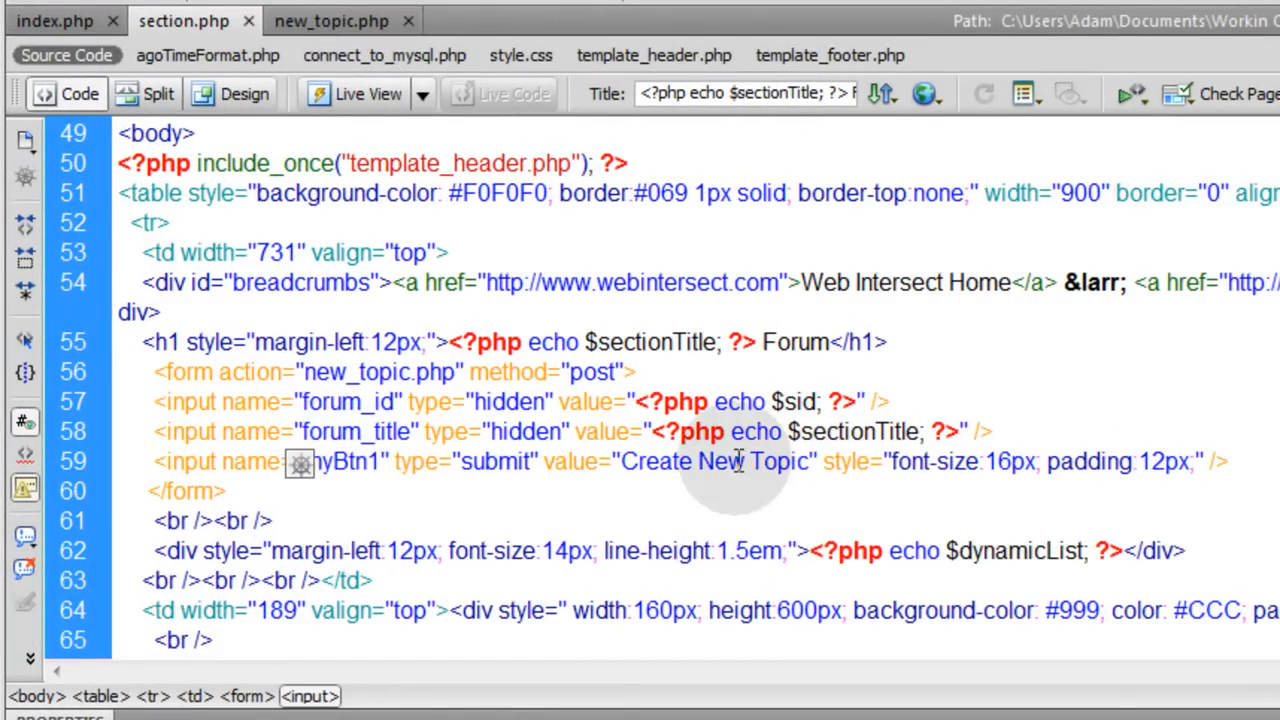
left_click(331, 20)
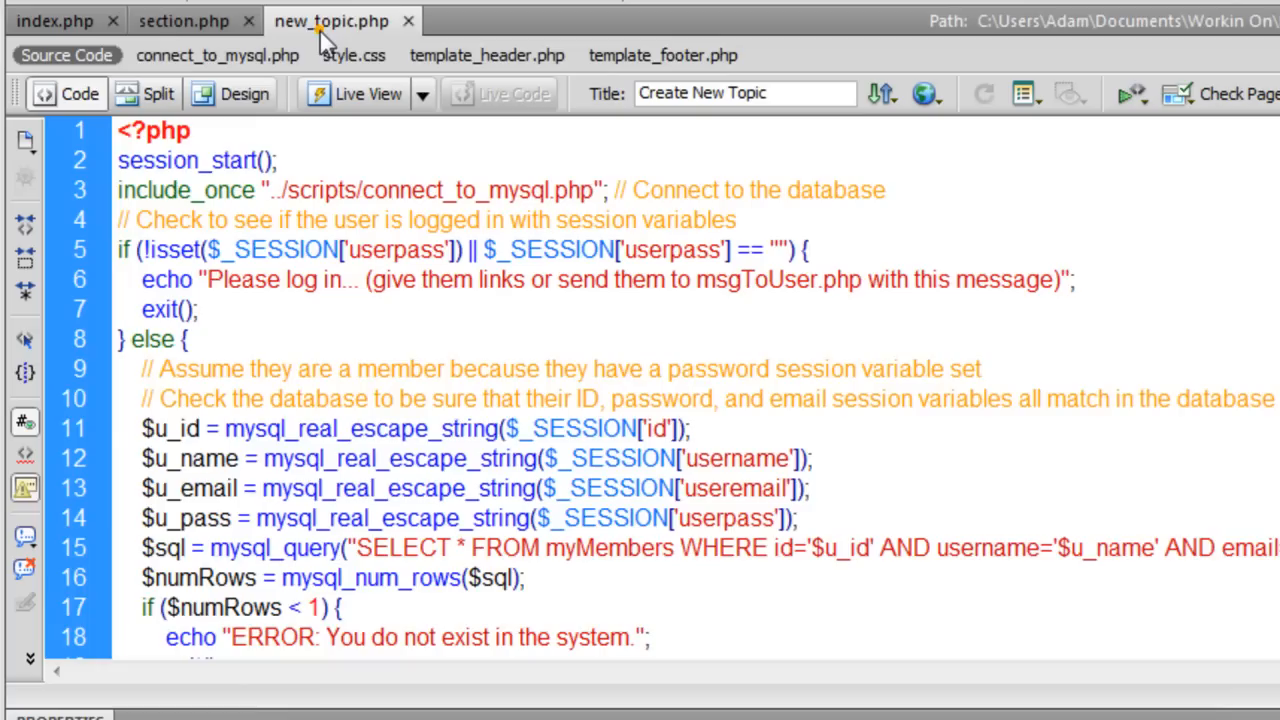
- Highlight the forum_id field name in section.php, then render new_topic.php in Design view
left_click(184, 20)
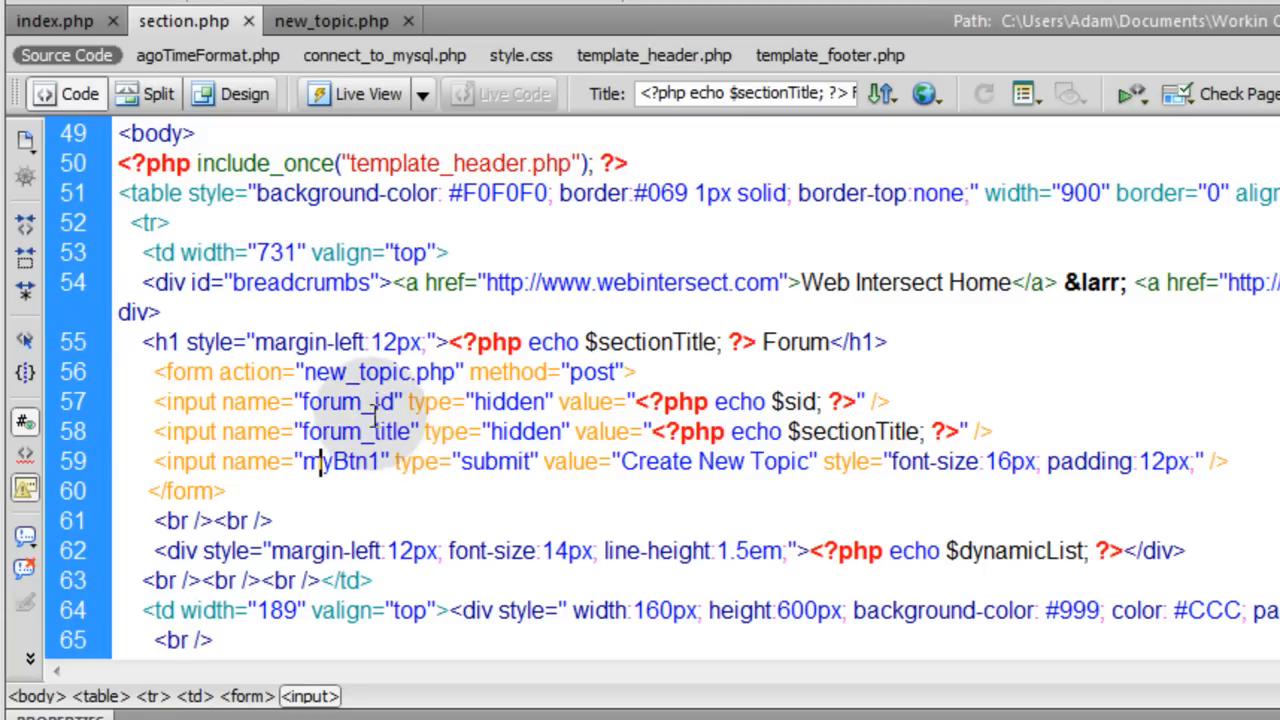
double_click(357, 431)
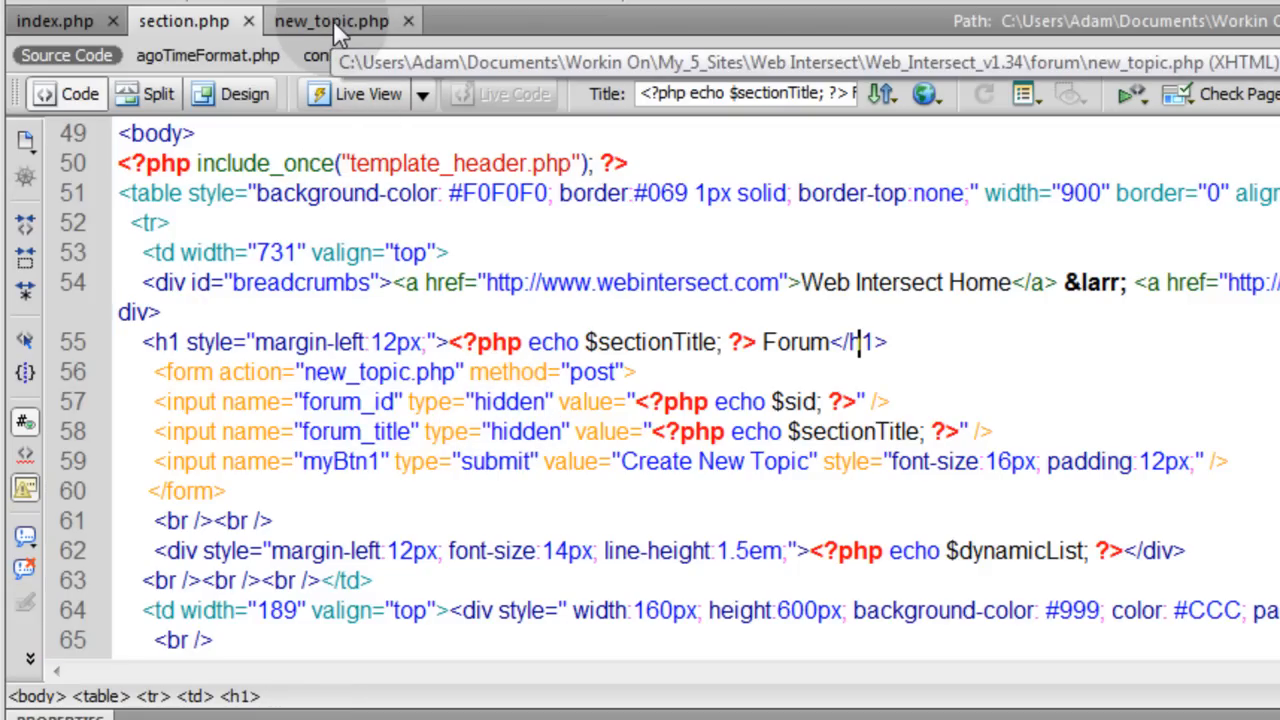
left_click(330, 20)
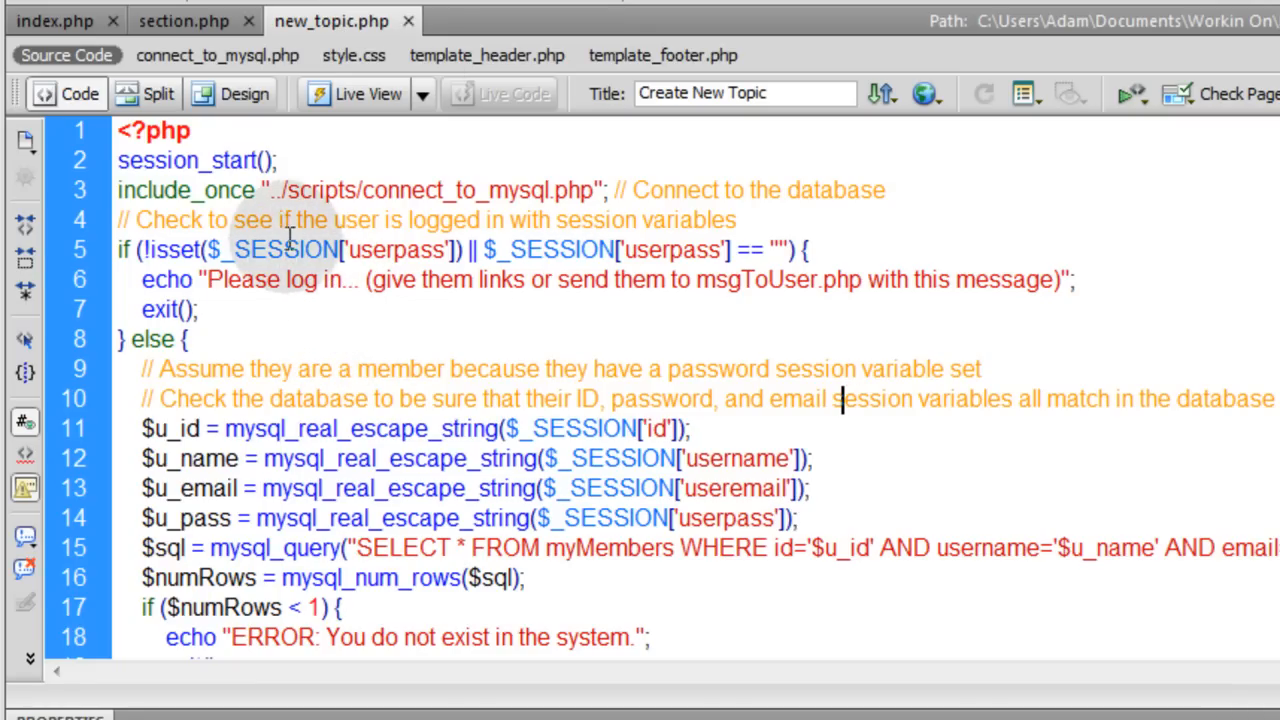
left_click(244, 93)
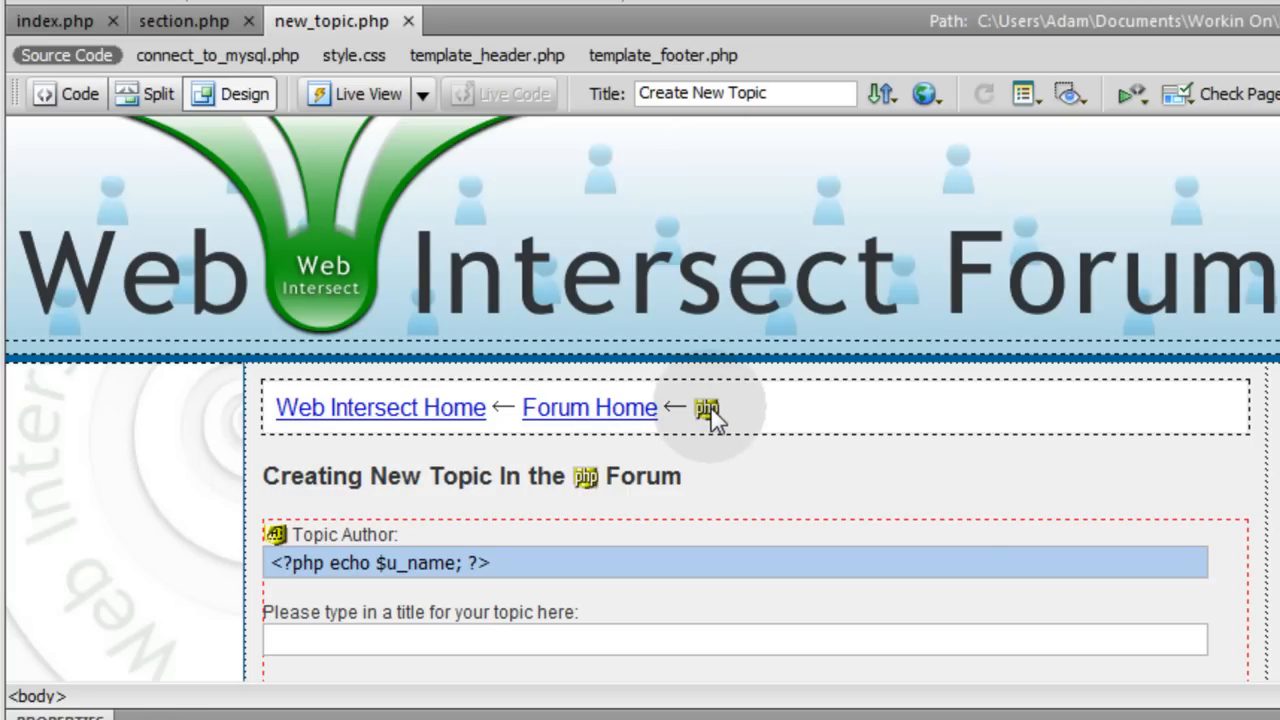
- In new_topic.php's code, select forum_section_id in the breadcrumb link markup
left_click(67, 93)
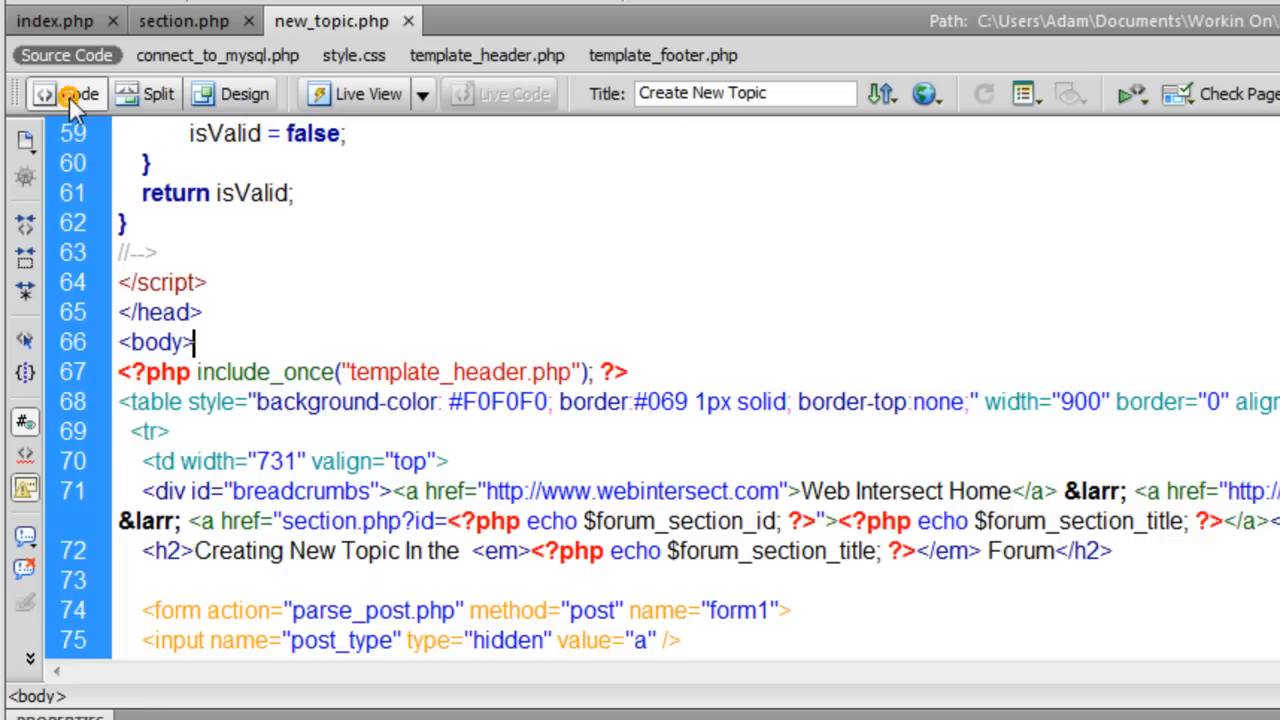
scroll("down", 3)
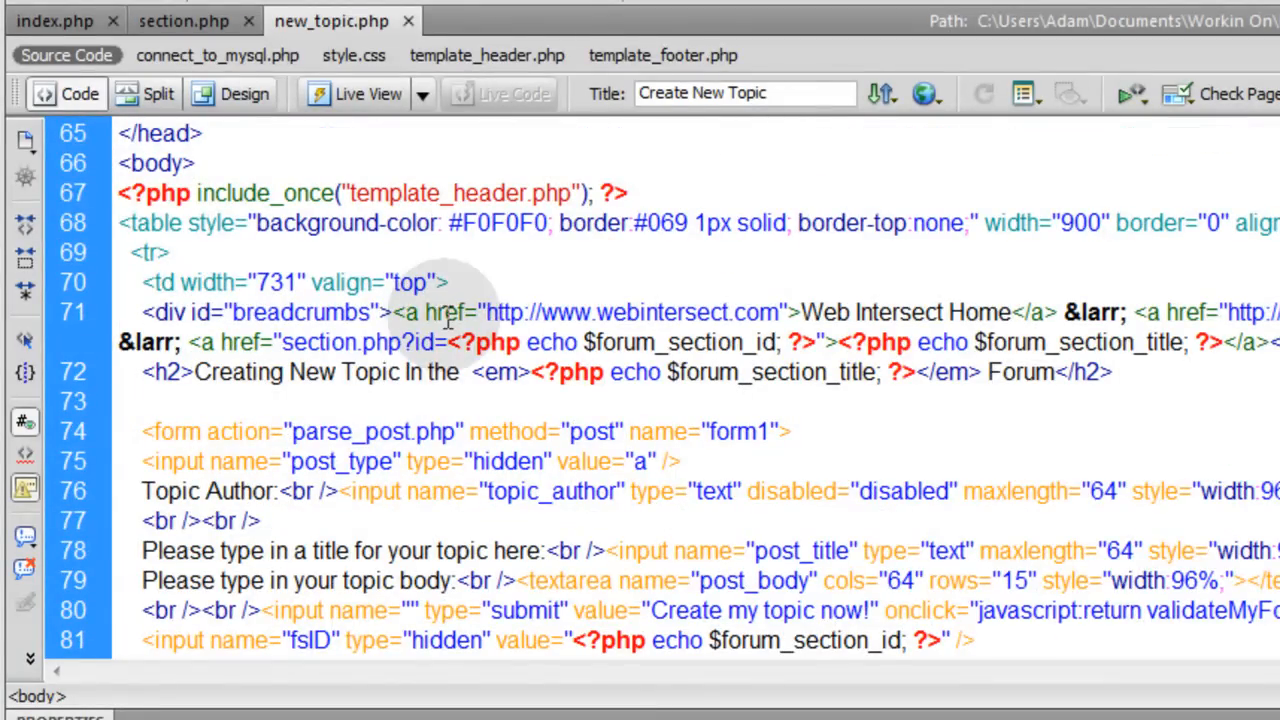
mouse_move(1015, 320)
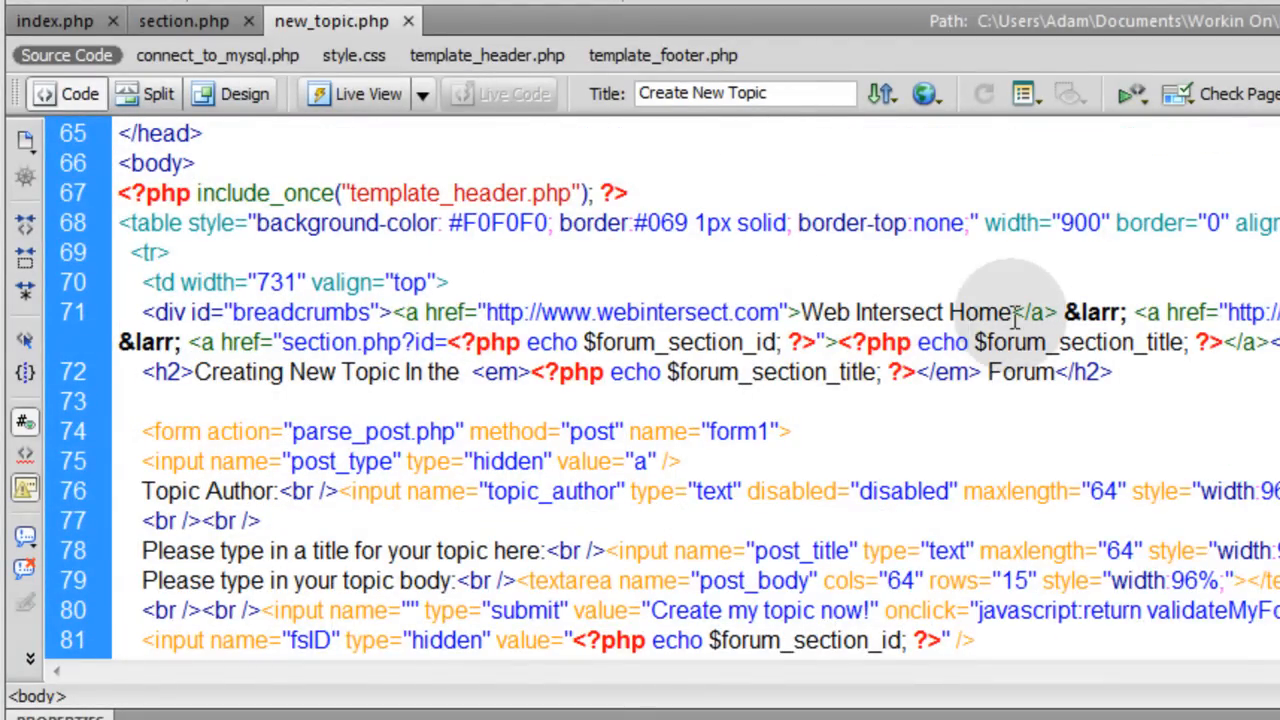
double_click(907, 312)
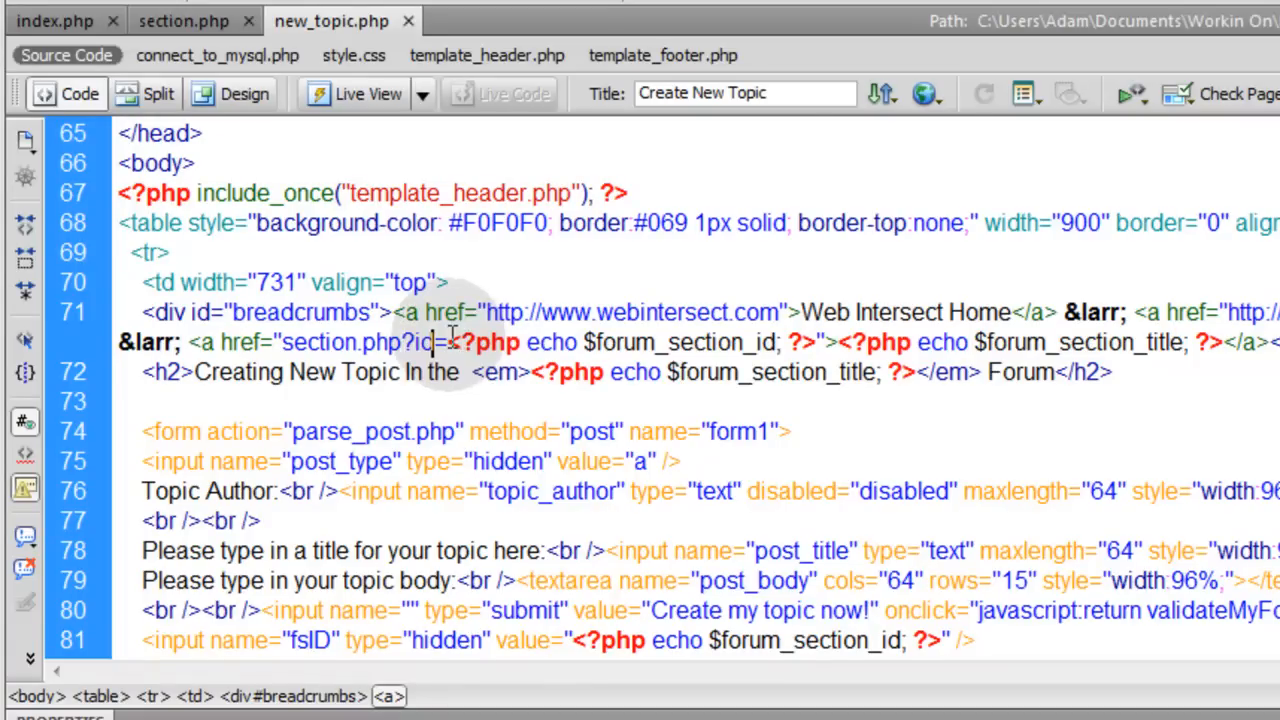
double_click(685, 342)
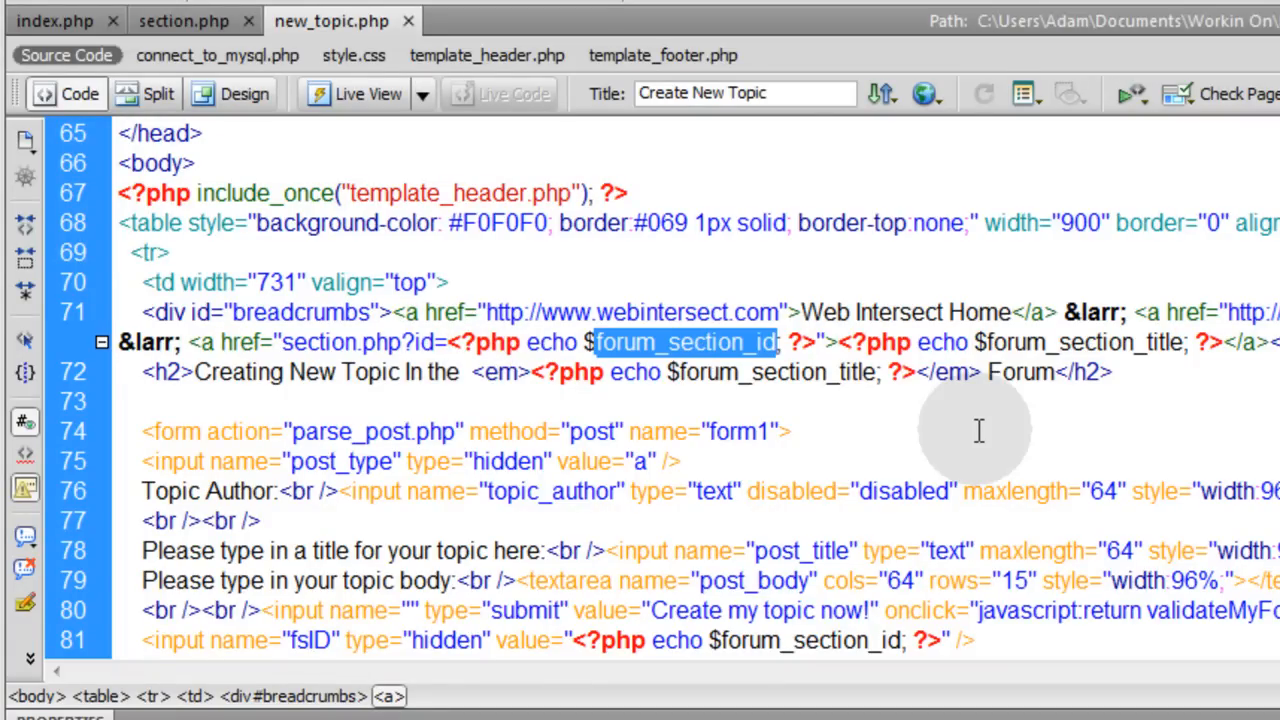
double_click(1085, 342)
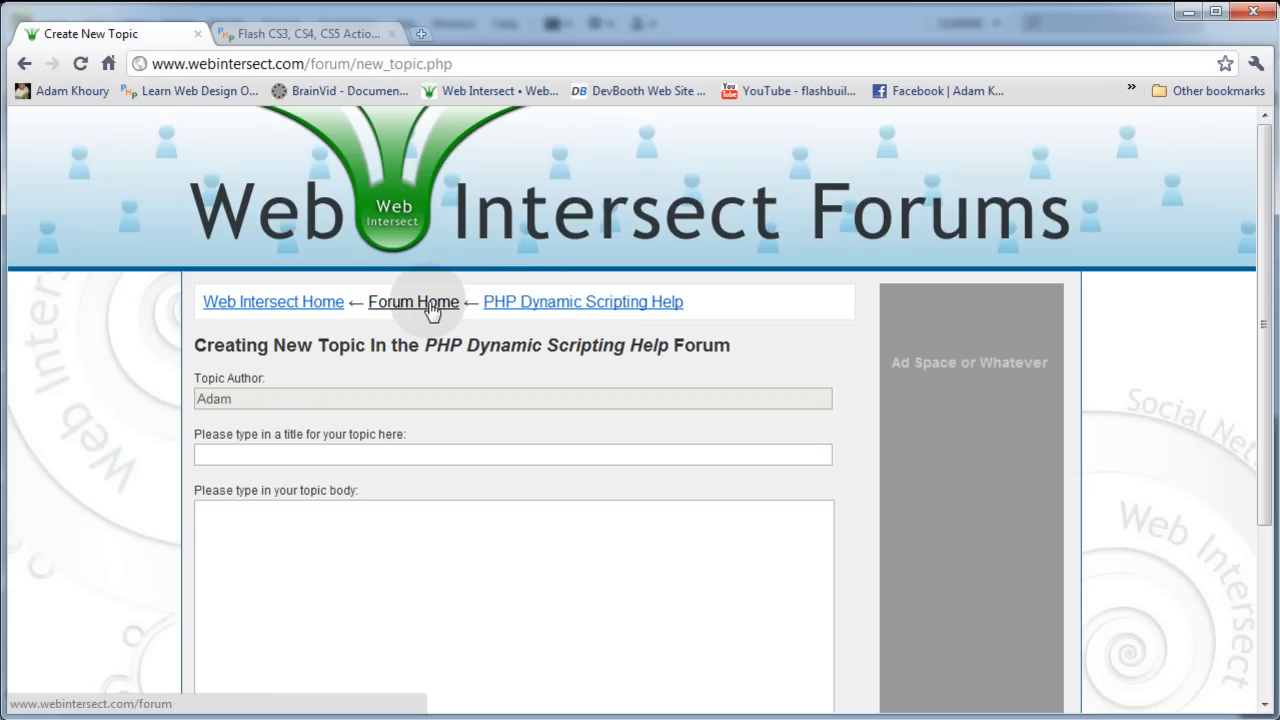
- Go to Forum Home, open Request Tutorials and Scripts, and start a new topic
left_click(413, 301)
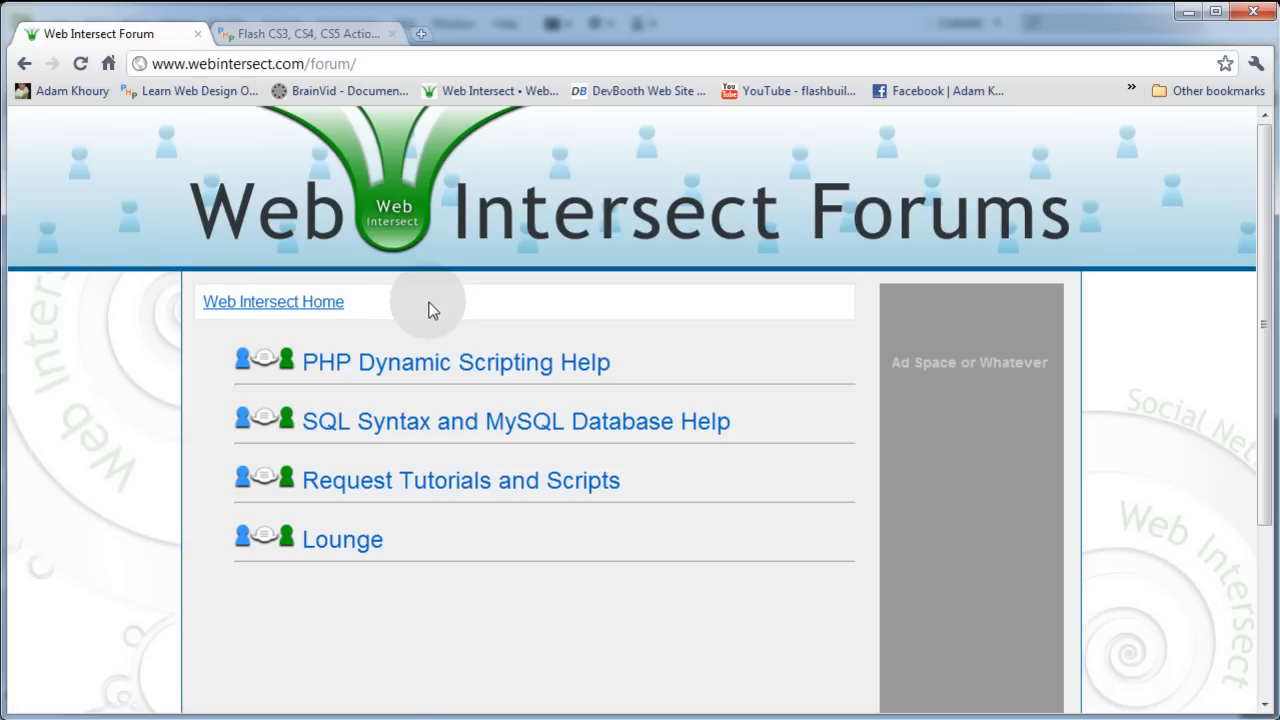
left_click(460, 480)
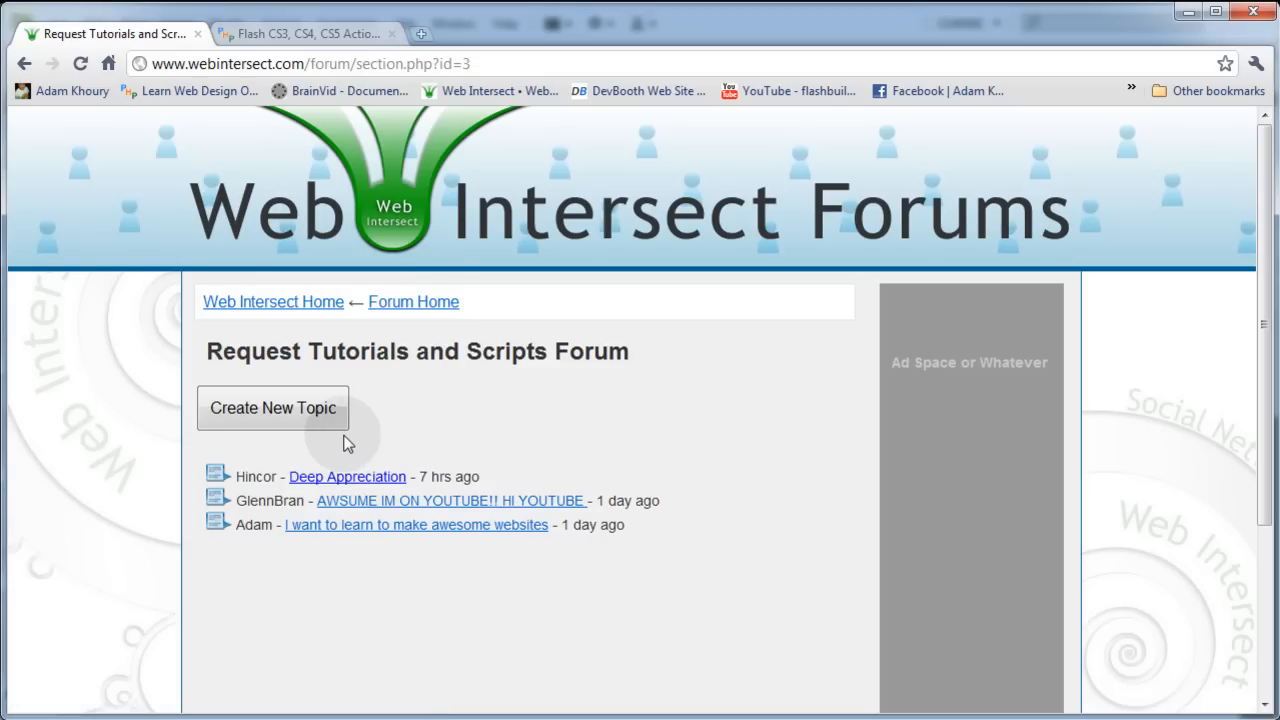
left_click(272, 407)
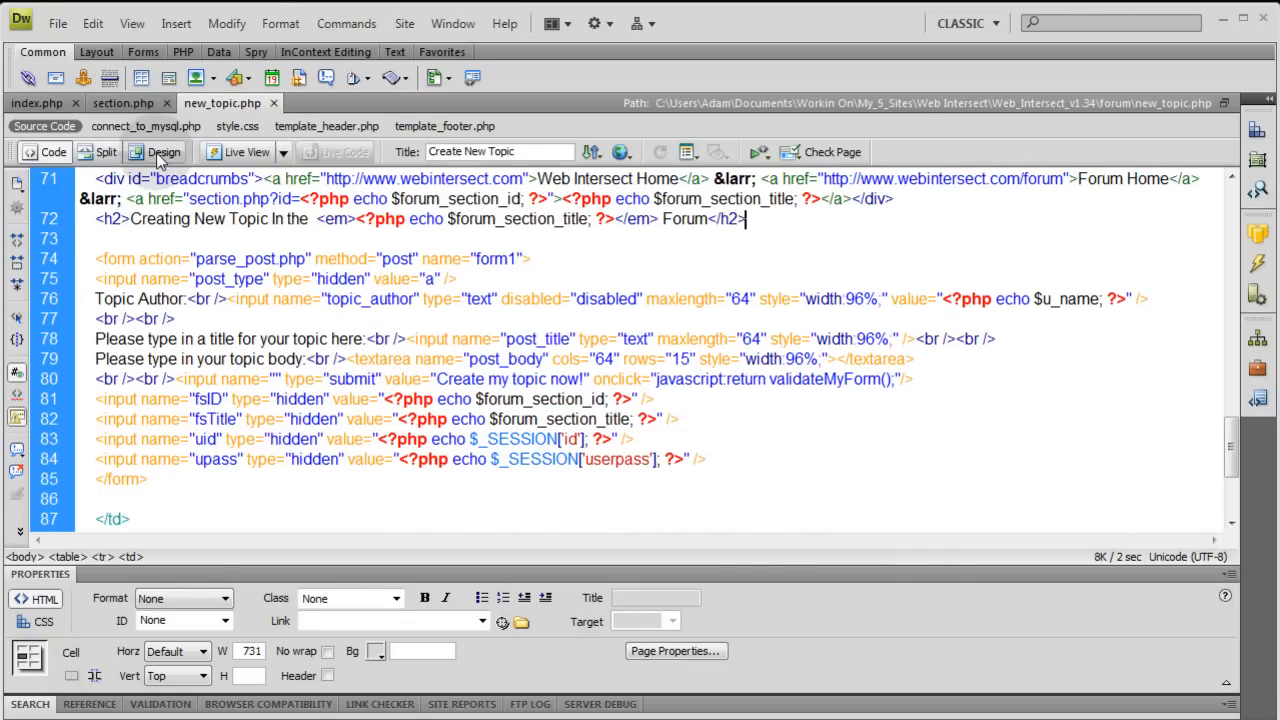
- Render new_topic.php in Design view and scroll to the Create my topic now! button and back
left_click(164, 152)
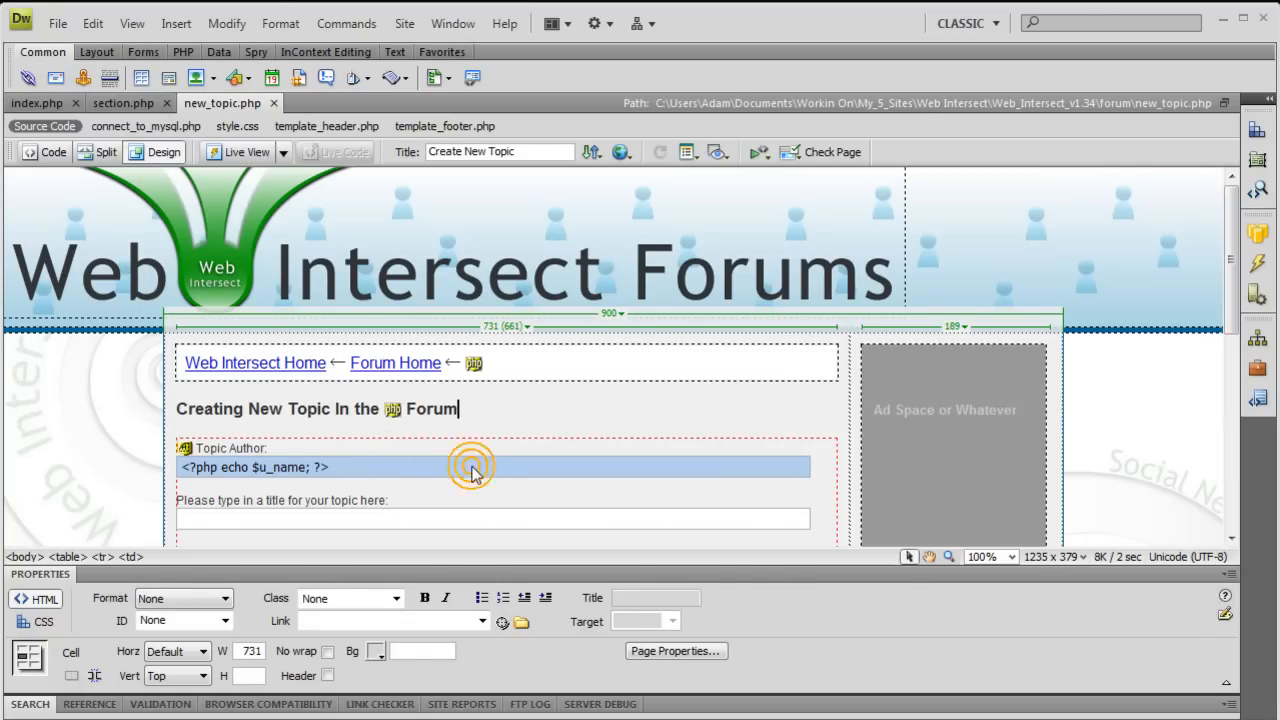
scroll("down", 3)
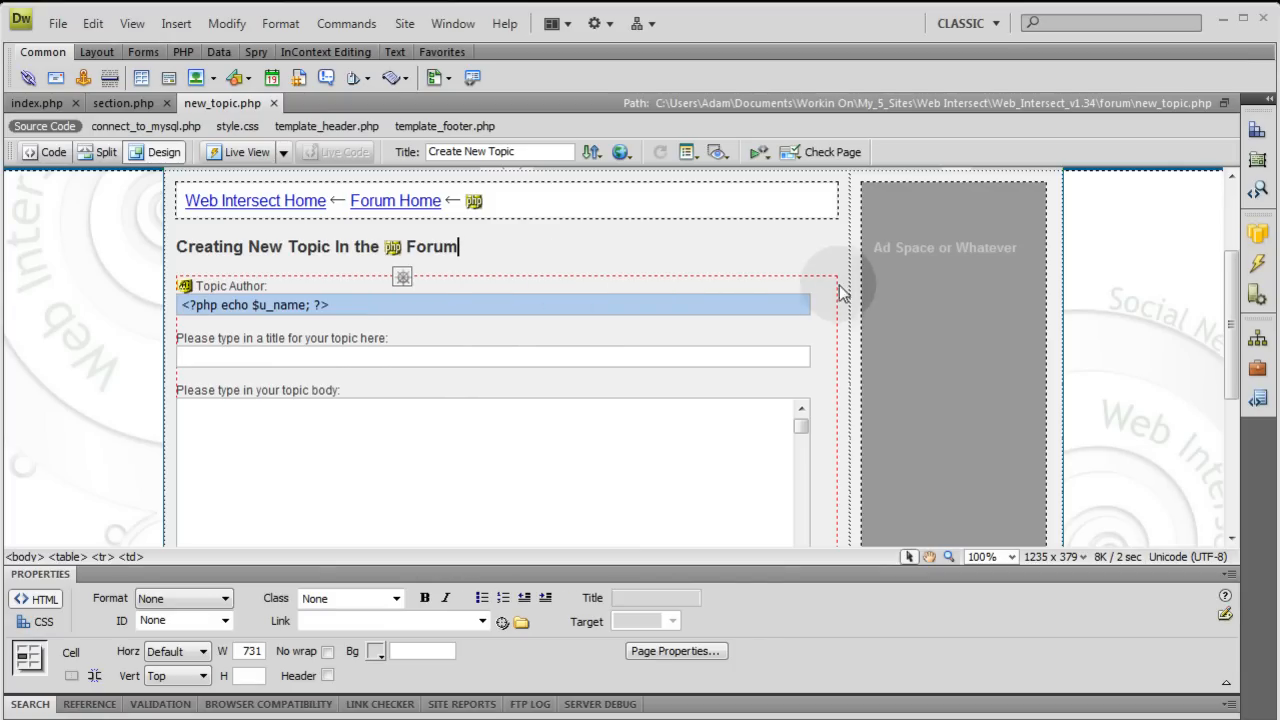
scroll("down", 3)
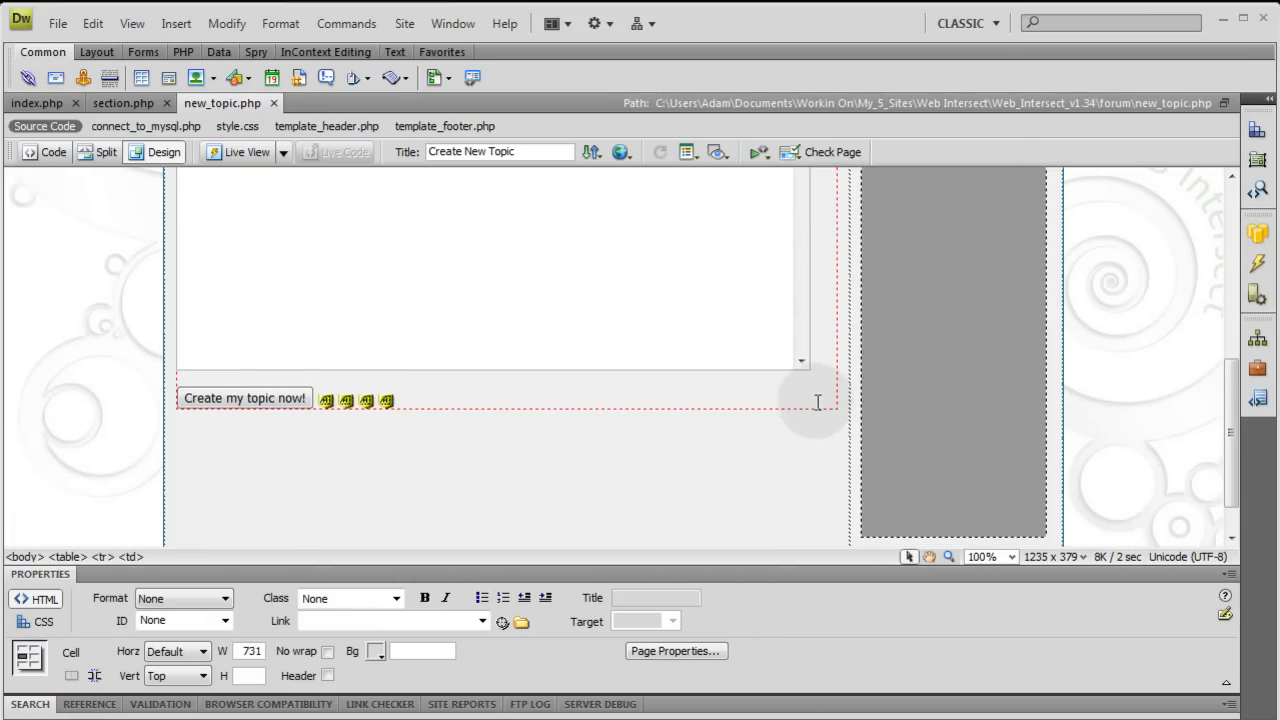
mouse_move(823, 424)
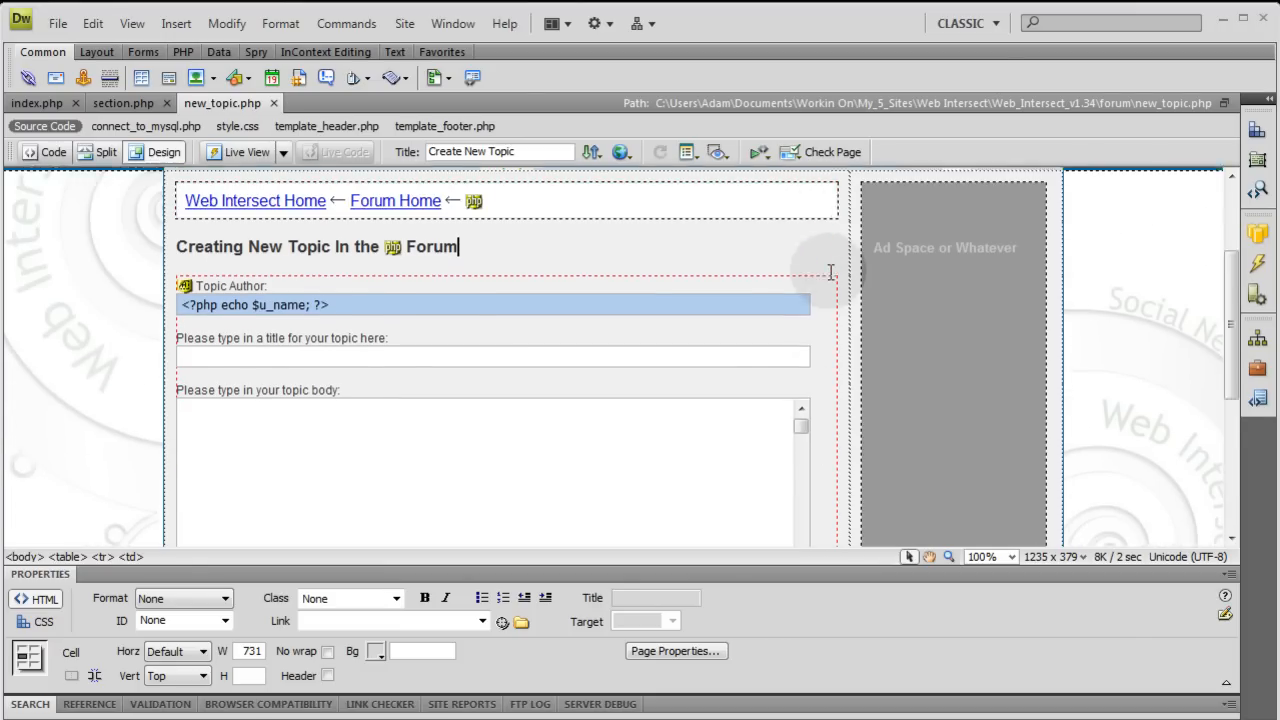
scroll("up", 3)
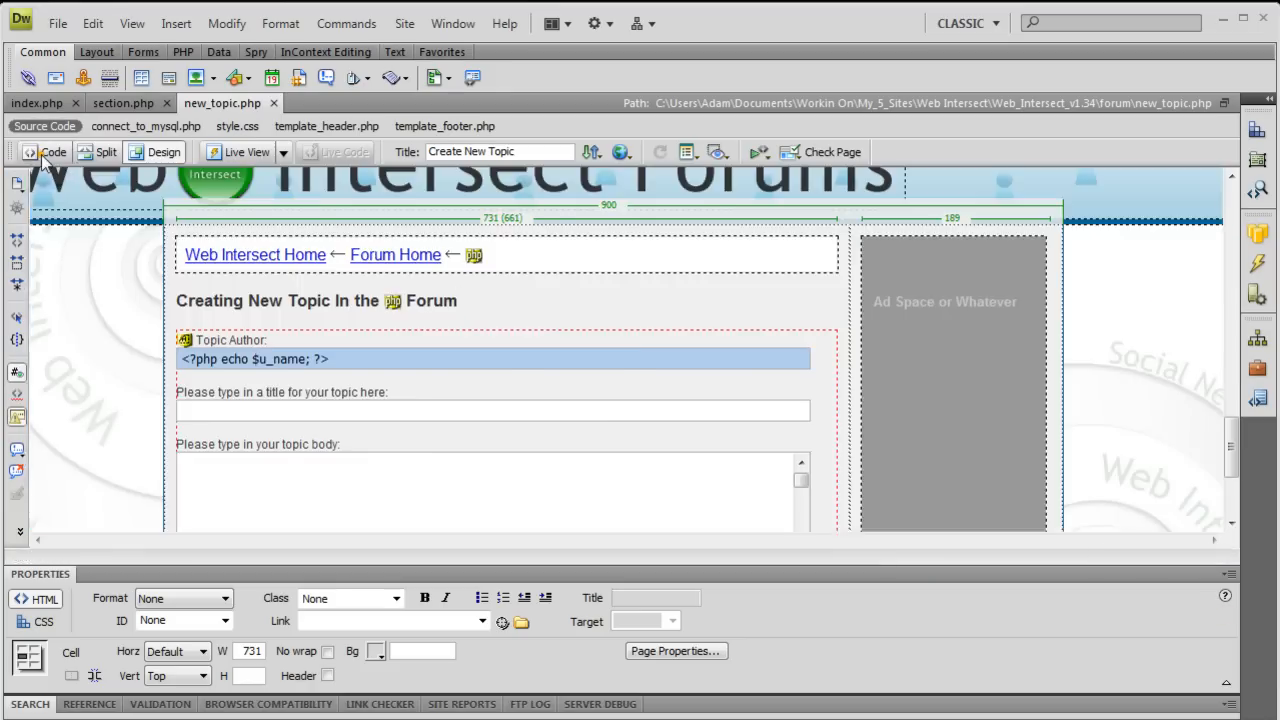
left_click(53, 152)
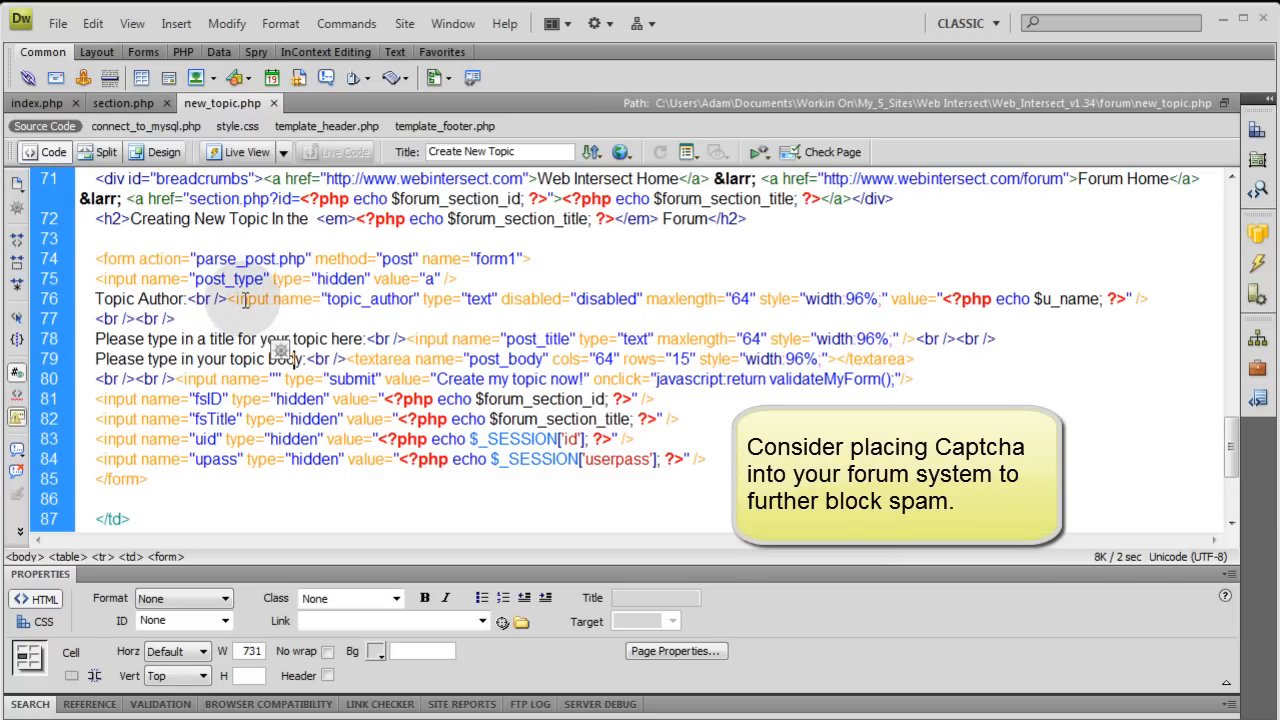
left_click(229, 278)
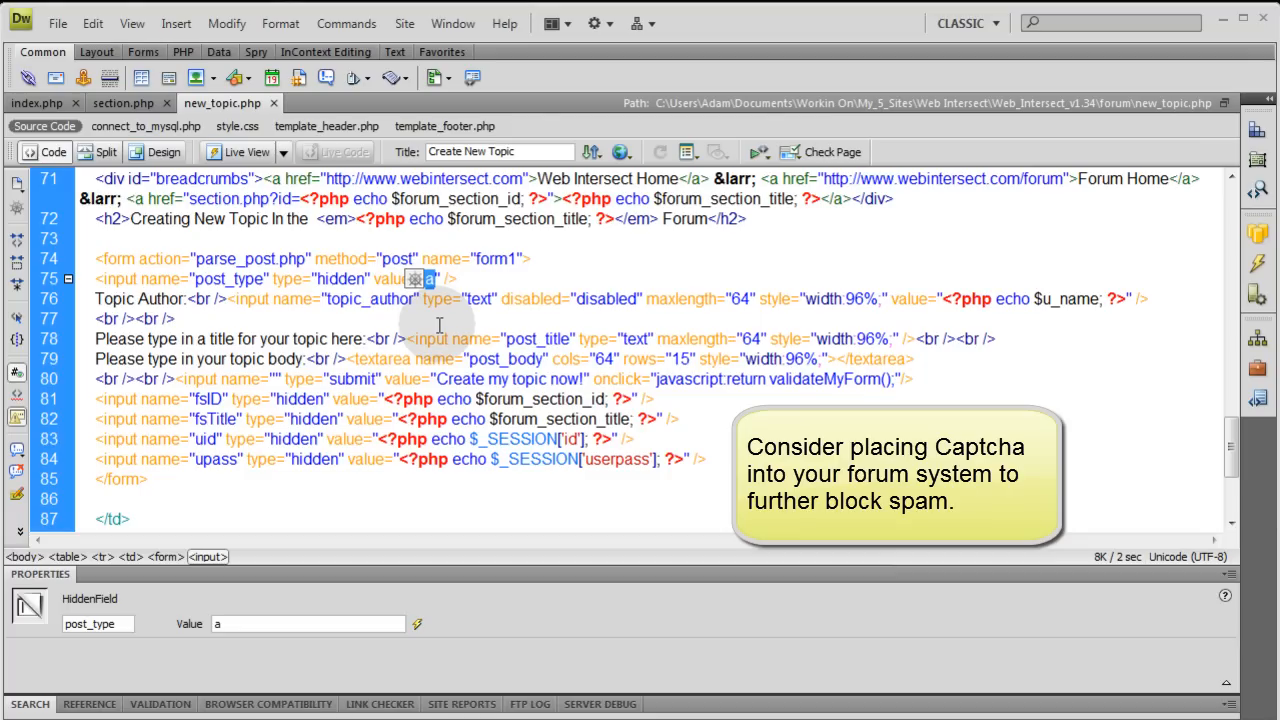
left_click(505, 359)
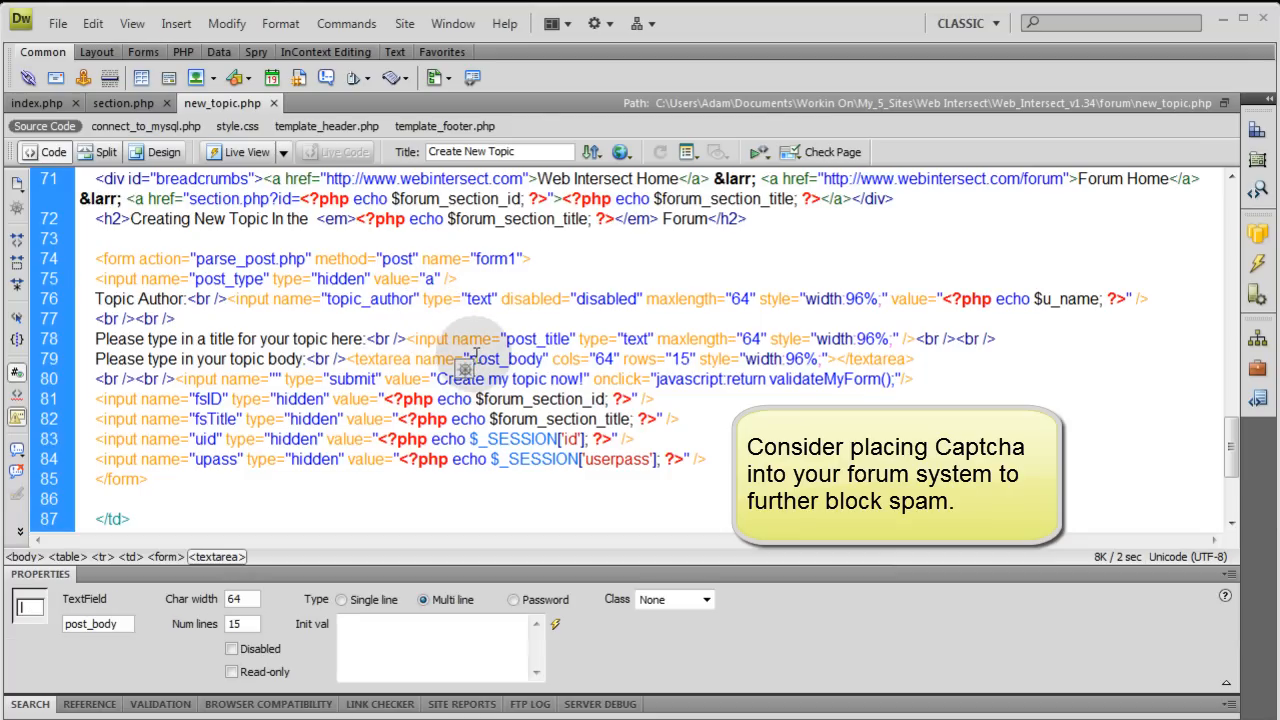
left_click(430, 278)
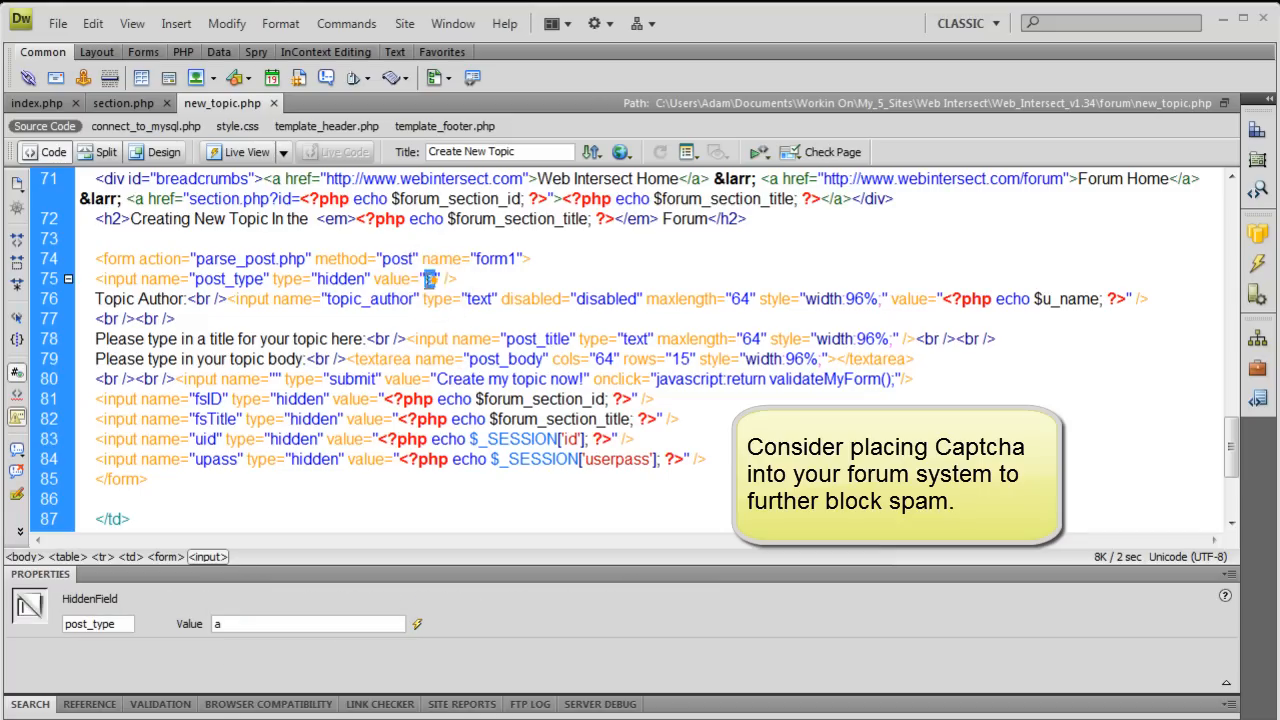
left_click(300, 299)
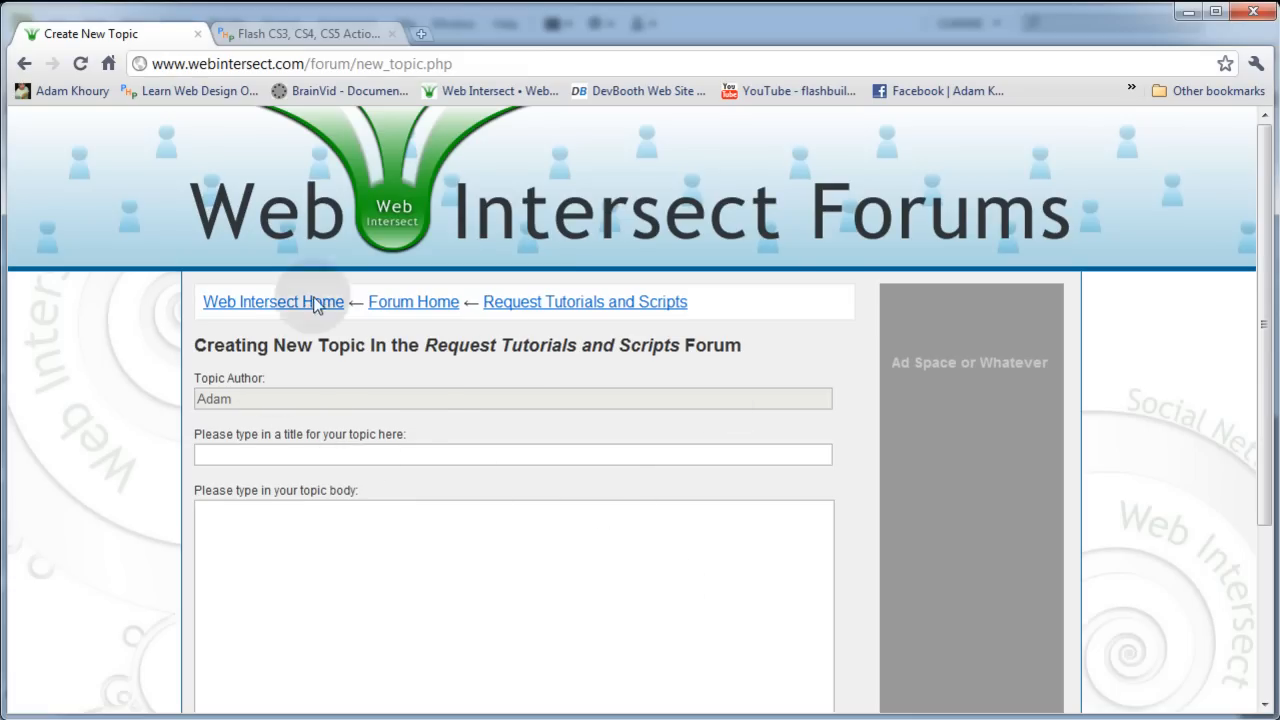
mouse_move(228, 408)
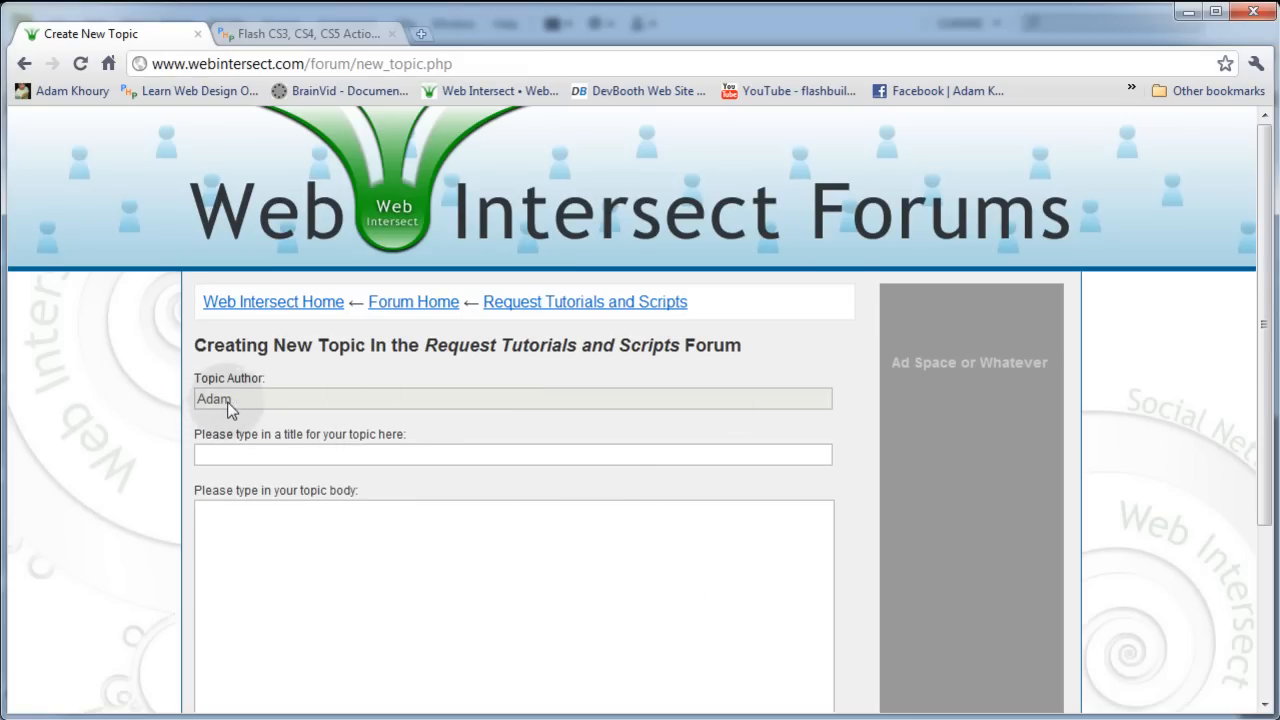
- Submit a two-letter title, dismiss the 10-character warning, and retype the title as 'help'
double_click(213, 399)
type("sd")
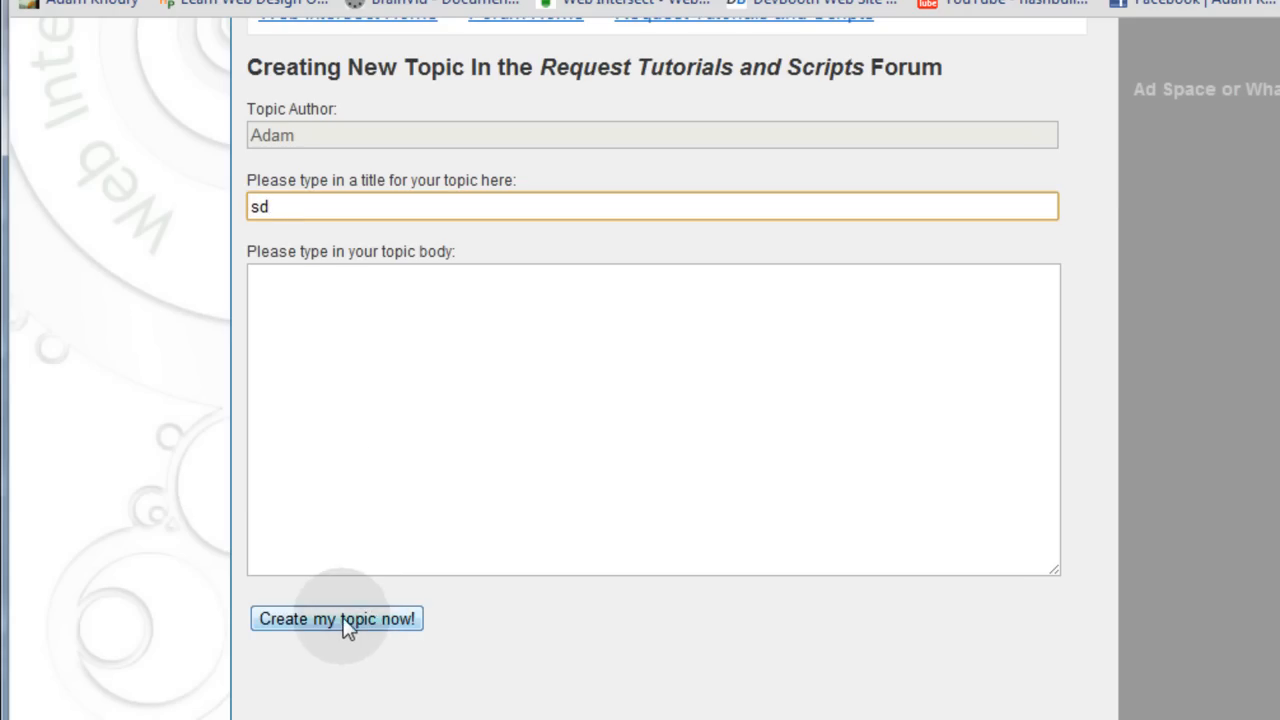
left_click(336, 618)
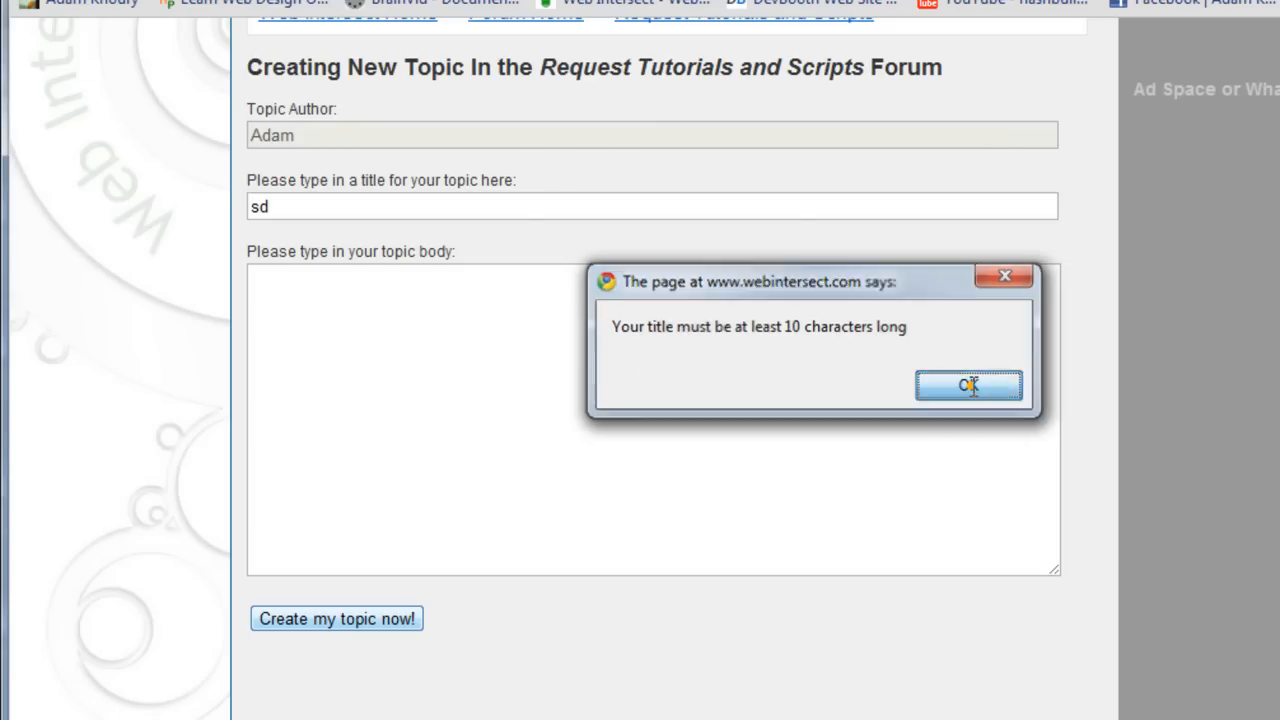
left_click(967, 386)
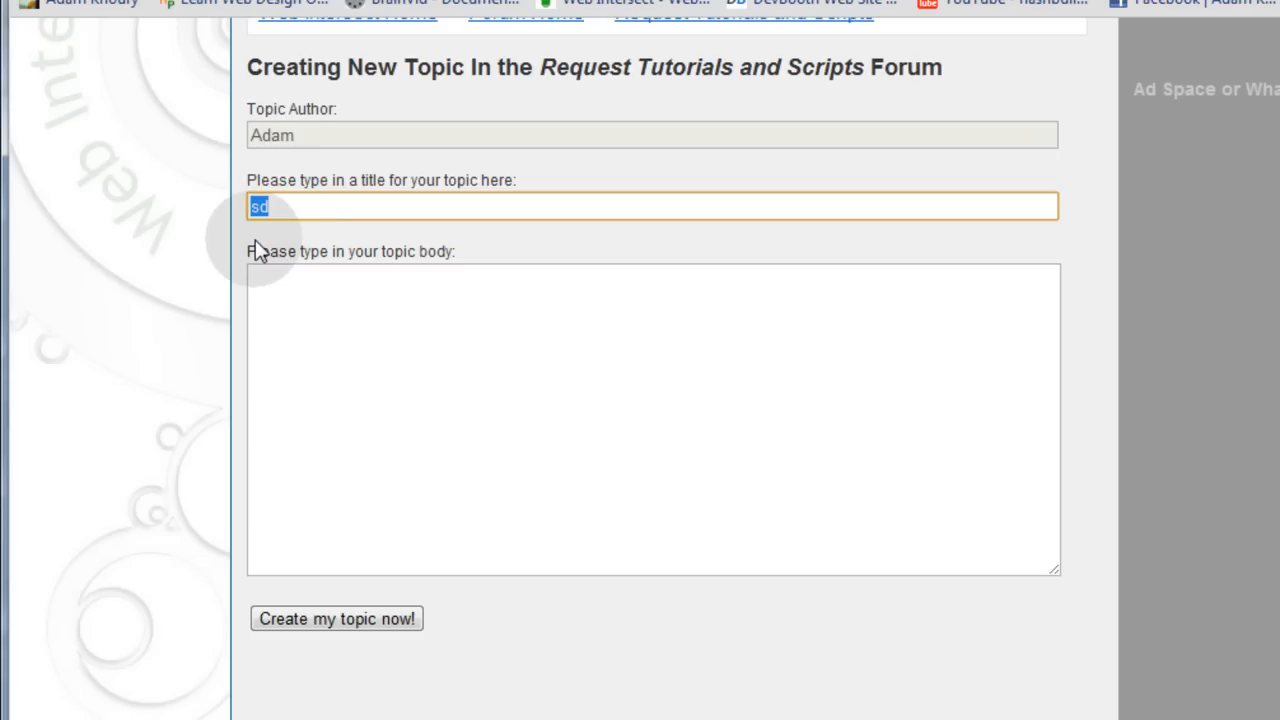
type("help!")
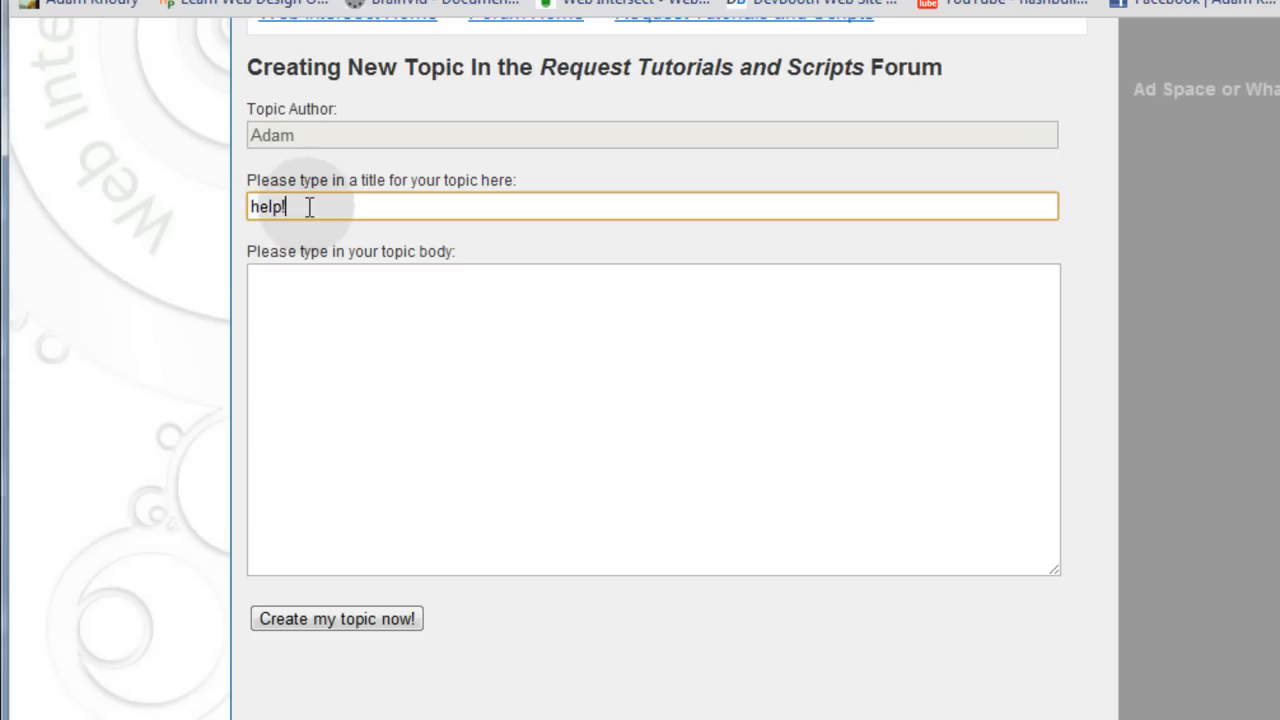
double_click(265, 206)
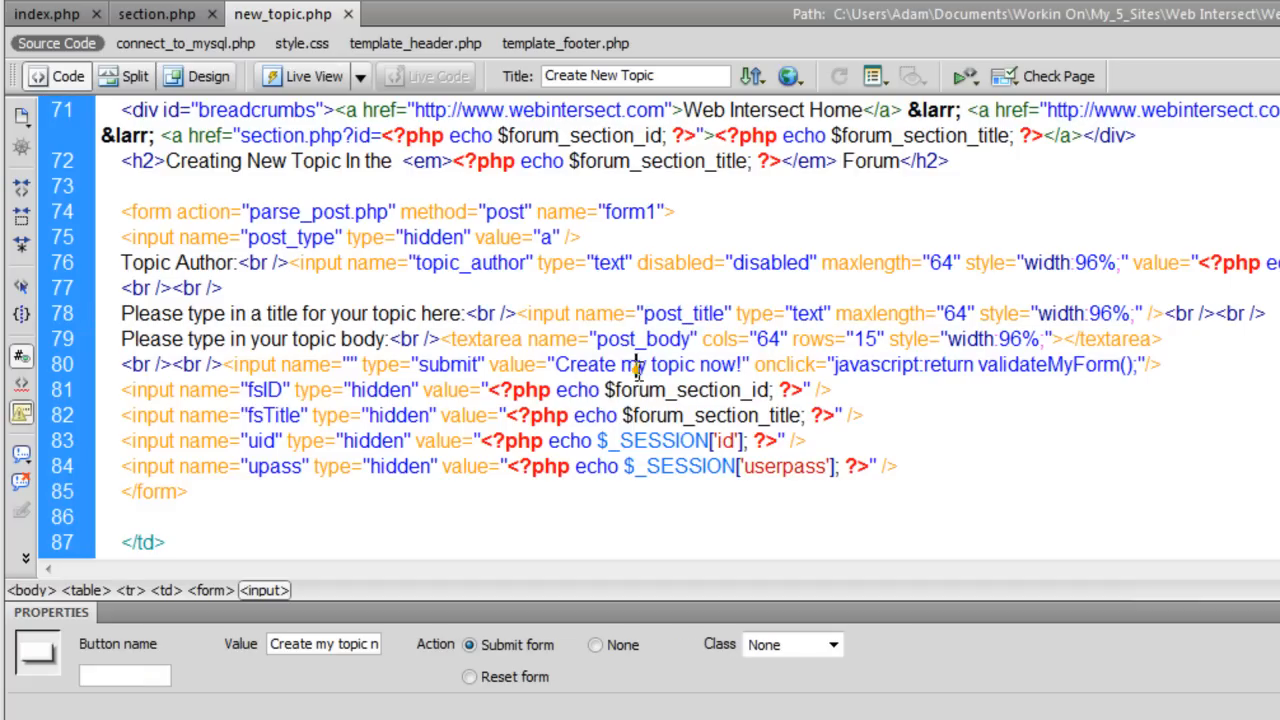
- Select the post_body textarea tag and its cols column count
left_click(635, 338)
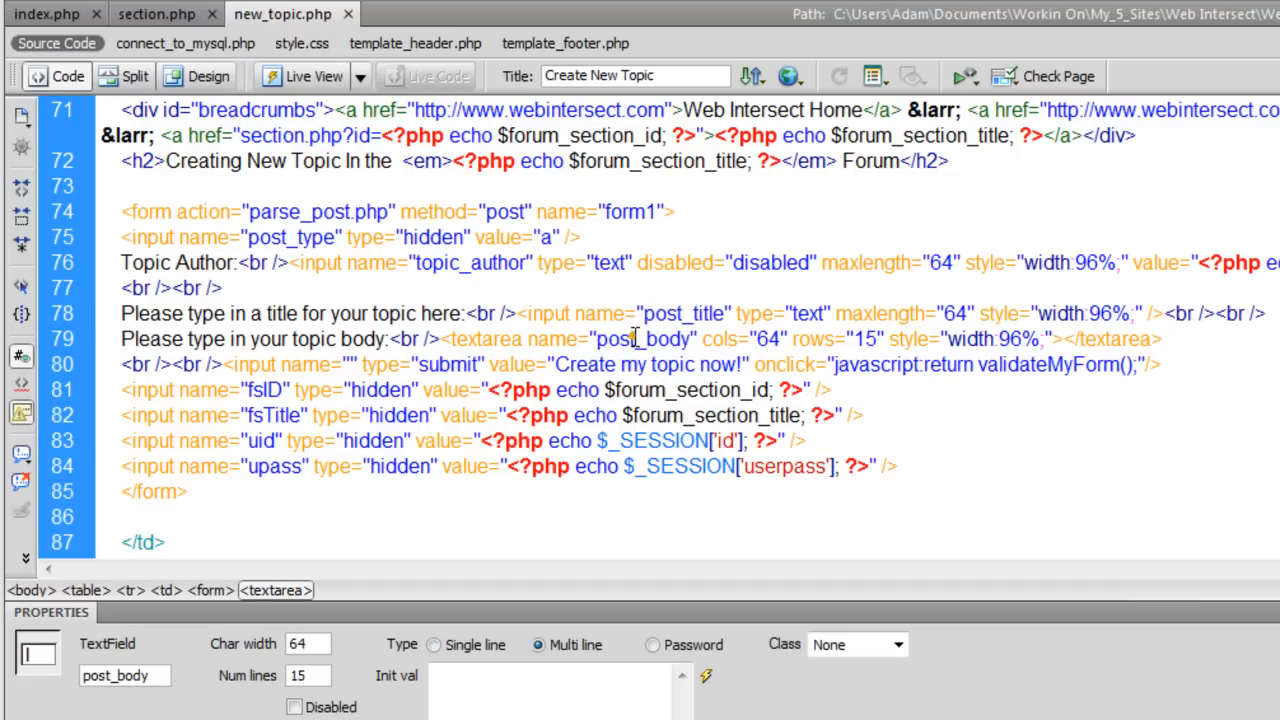
double_click(642, 339)
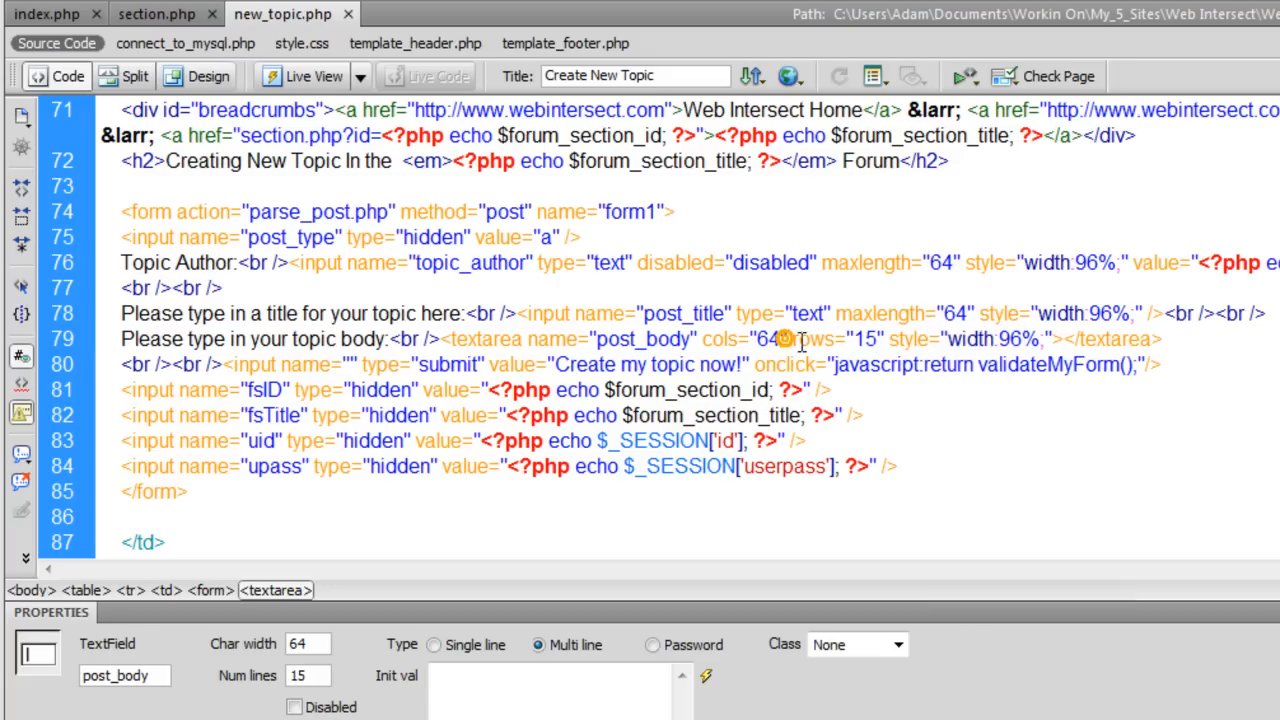
double_click(745, 338)
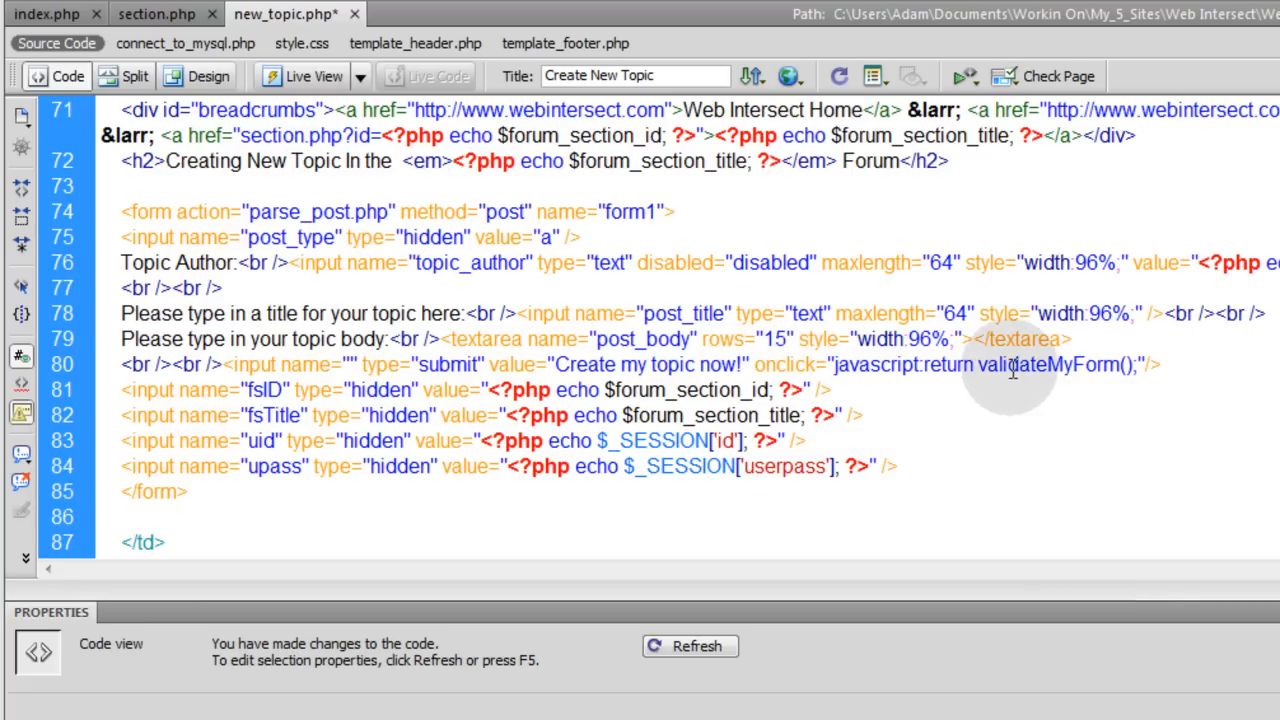
left_click_drag(555, 339, 1070, 339)
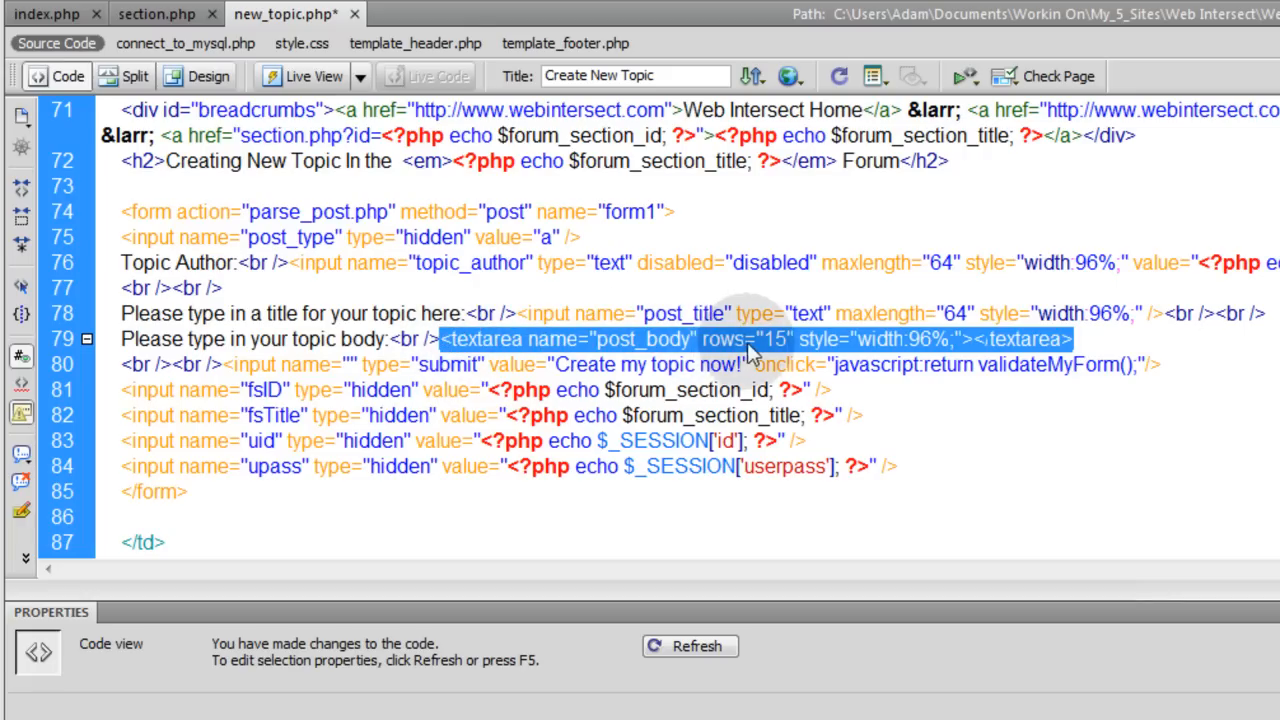
left_click(1090, 339)
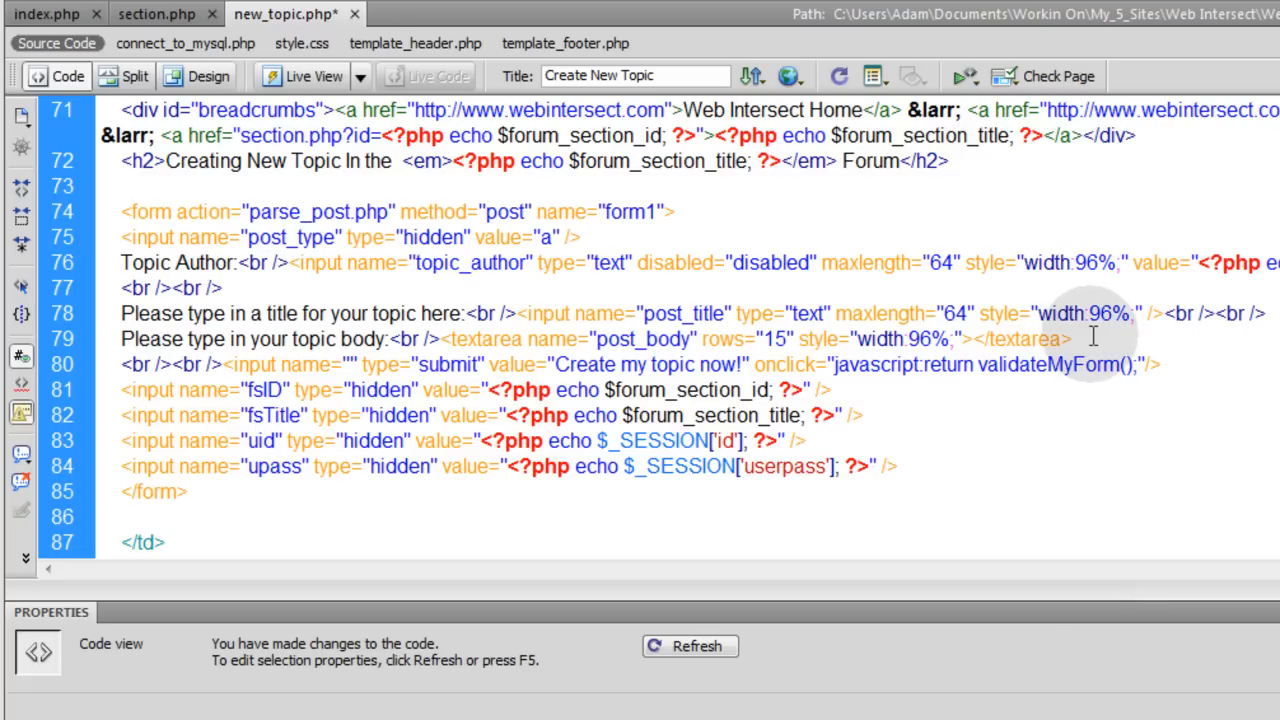
left_click(805, 338)
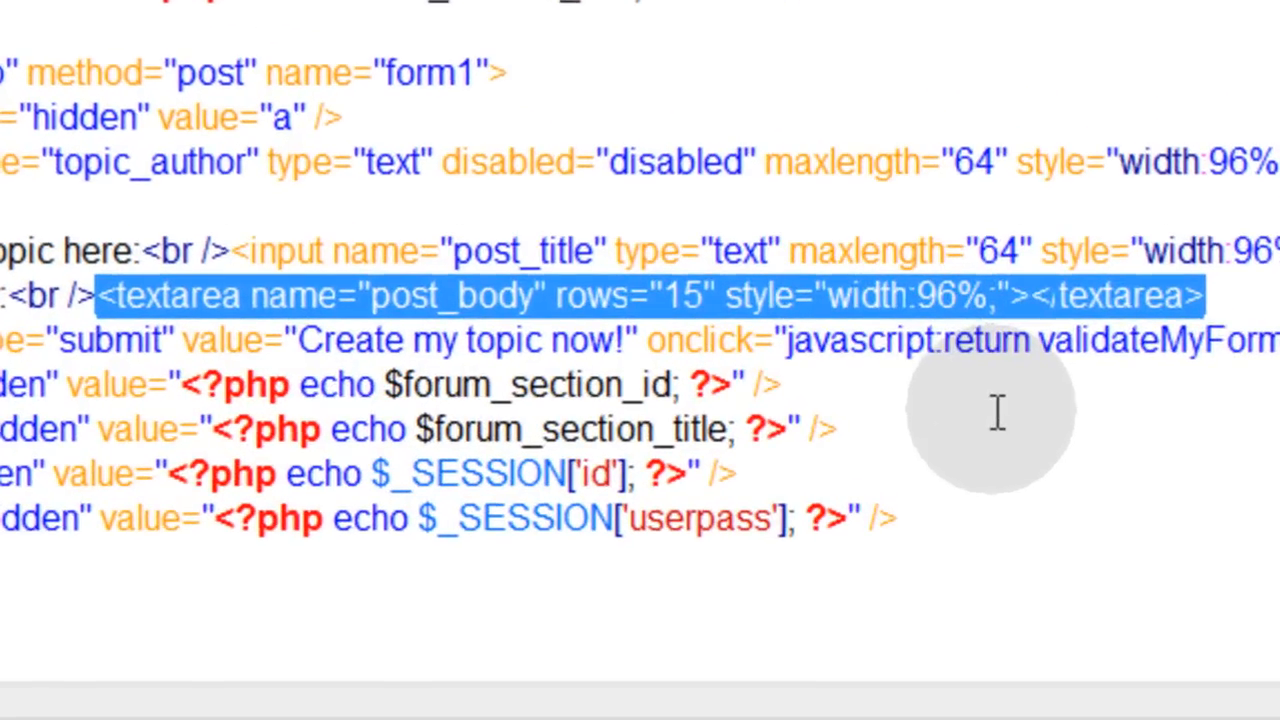
- Review the hidden input markup and highlight the fsID field name
left_click(1210, 295)
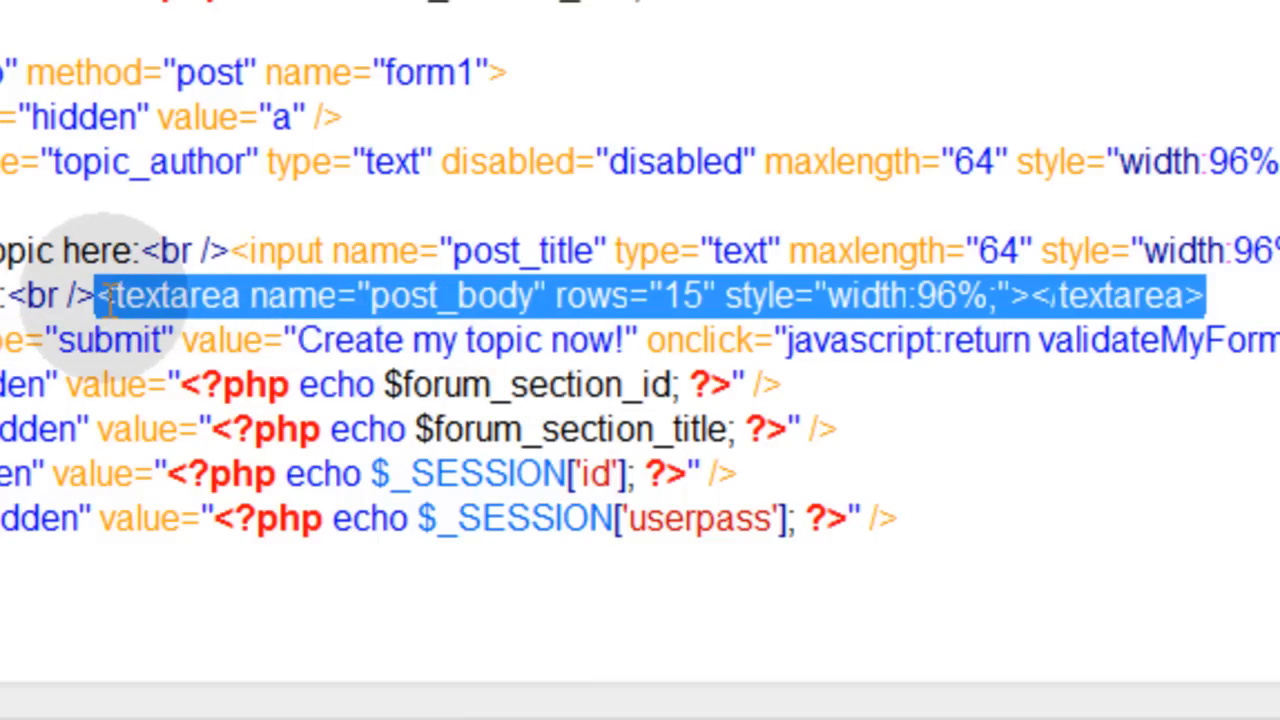
left_click(1200, 295)
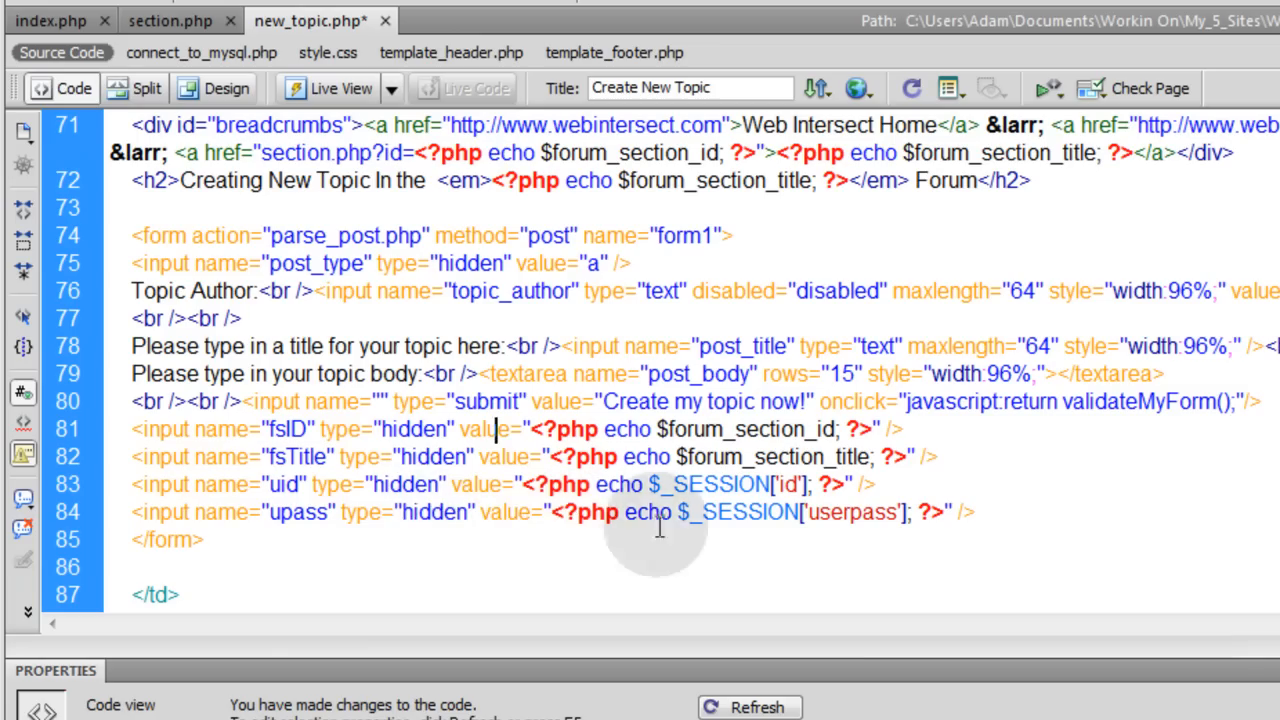
left_click_drag(130, 456, 975, 511)
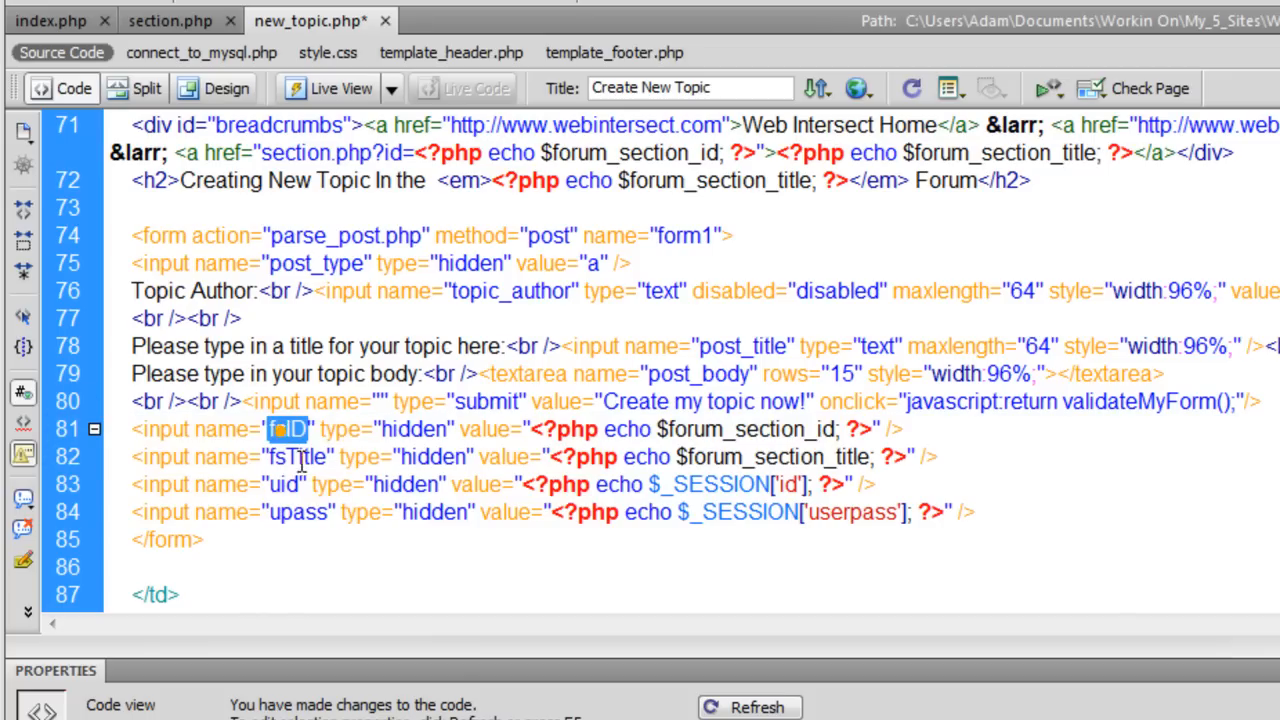
double_click(295, 457)
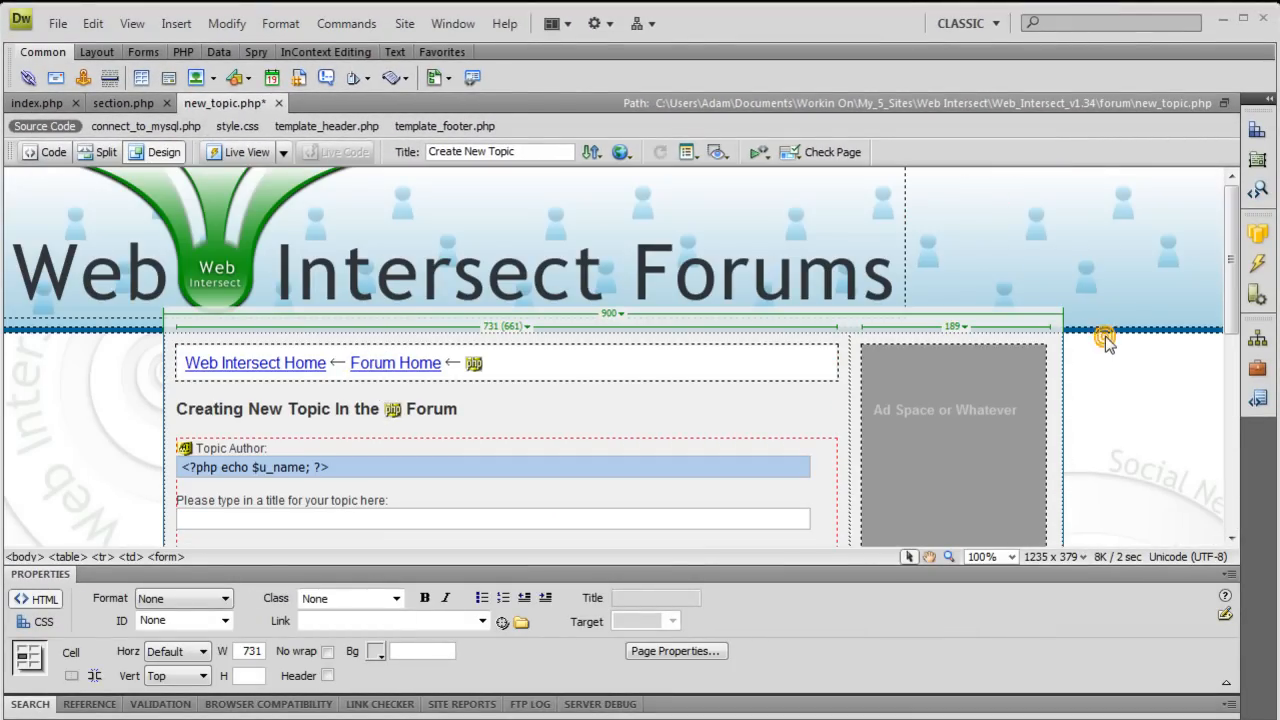
- Return to Code view and highlight the whole validateMyForm function
left_click(54, 152)
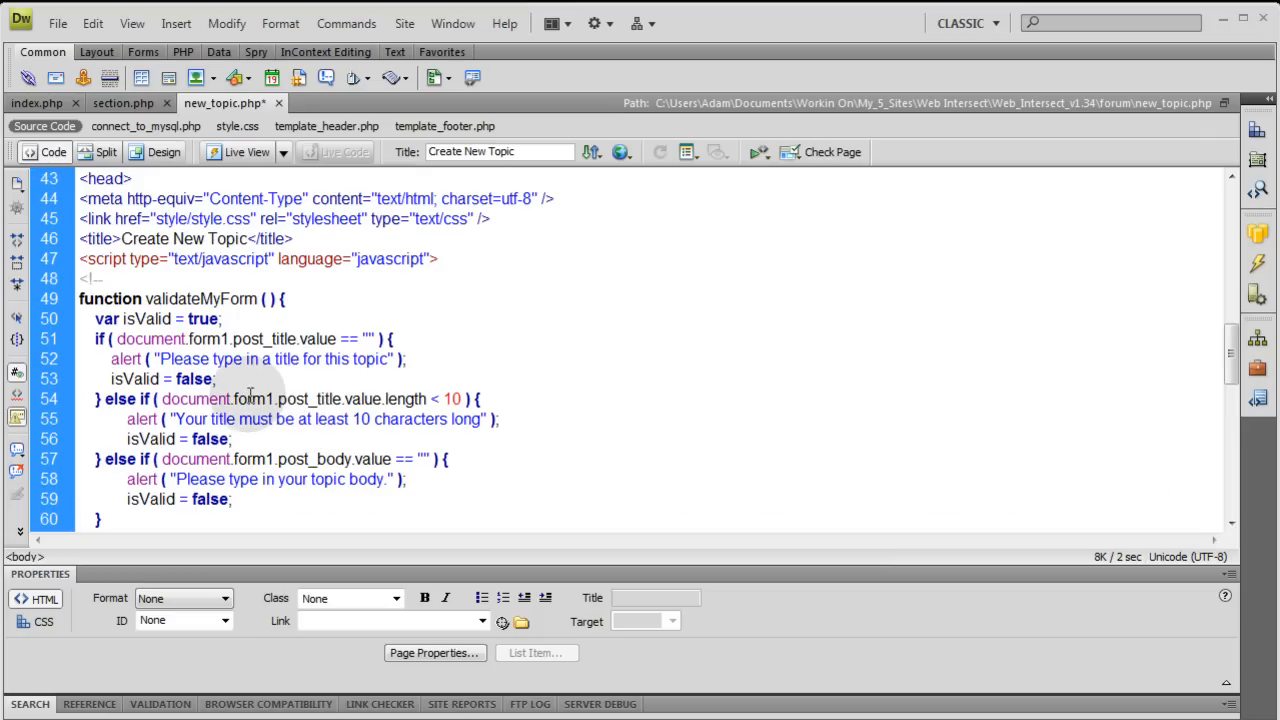
scroll("down", 3)
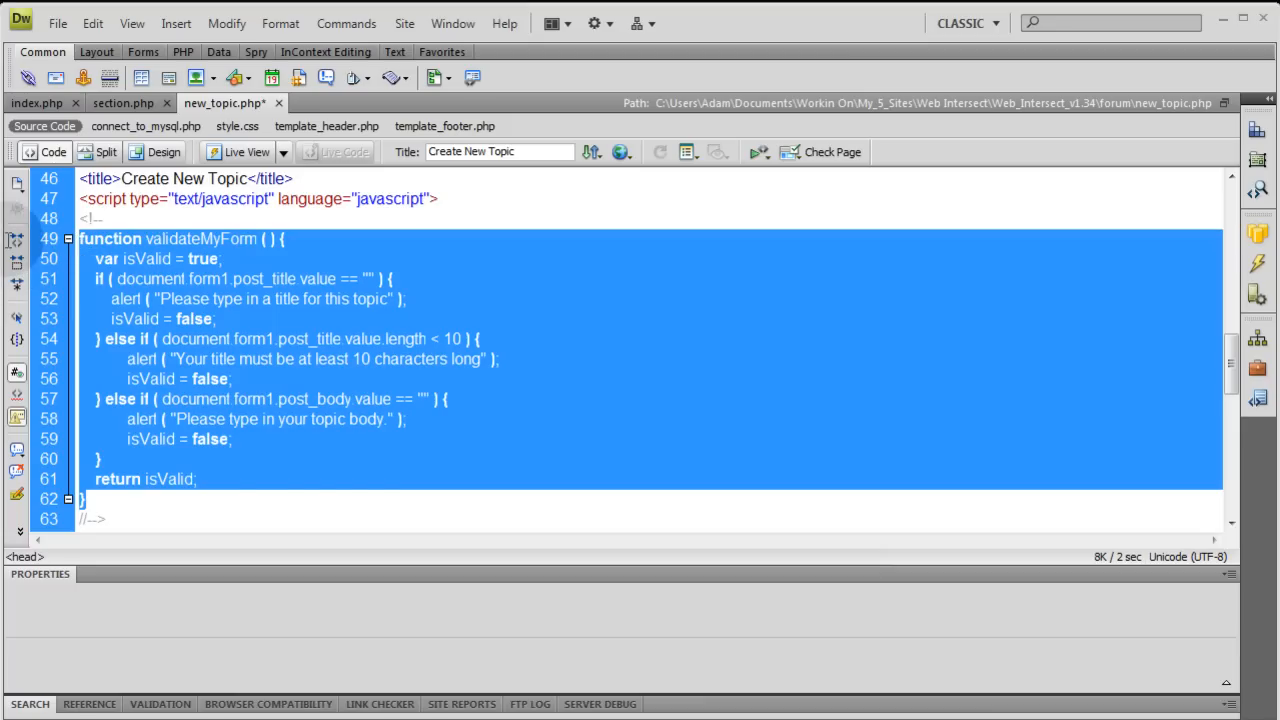
left_click(135, 497)
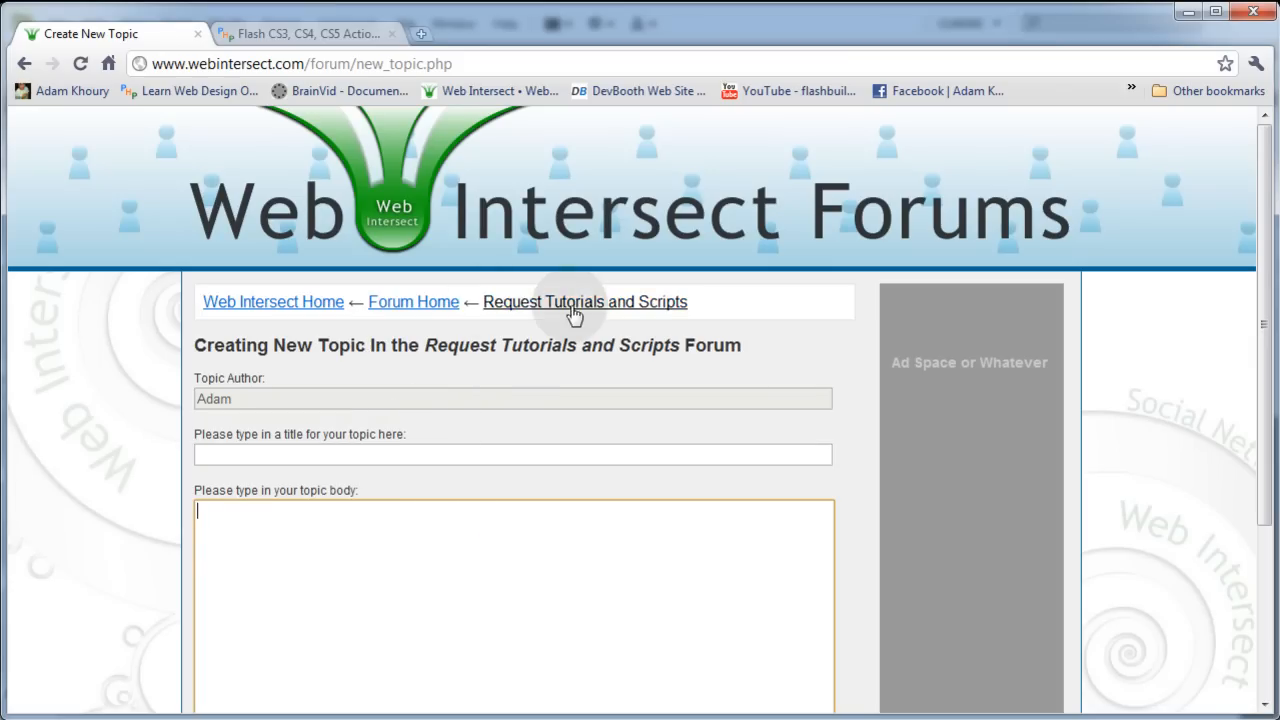
- Go back to Request Tutorials and Scripts via the breadcrumb and open the Deep Appreciation thread
left_click(584, 301)
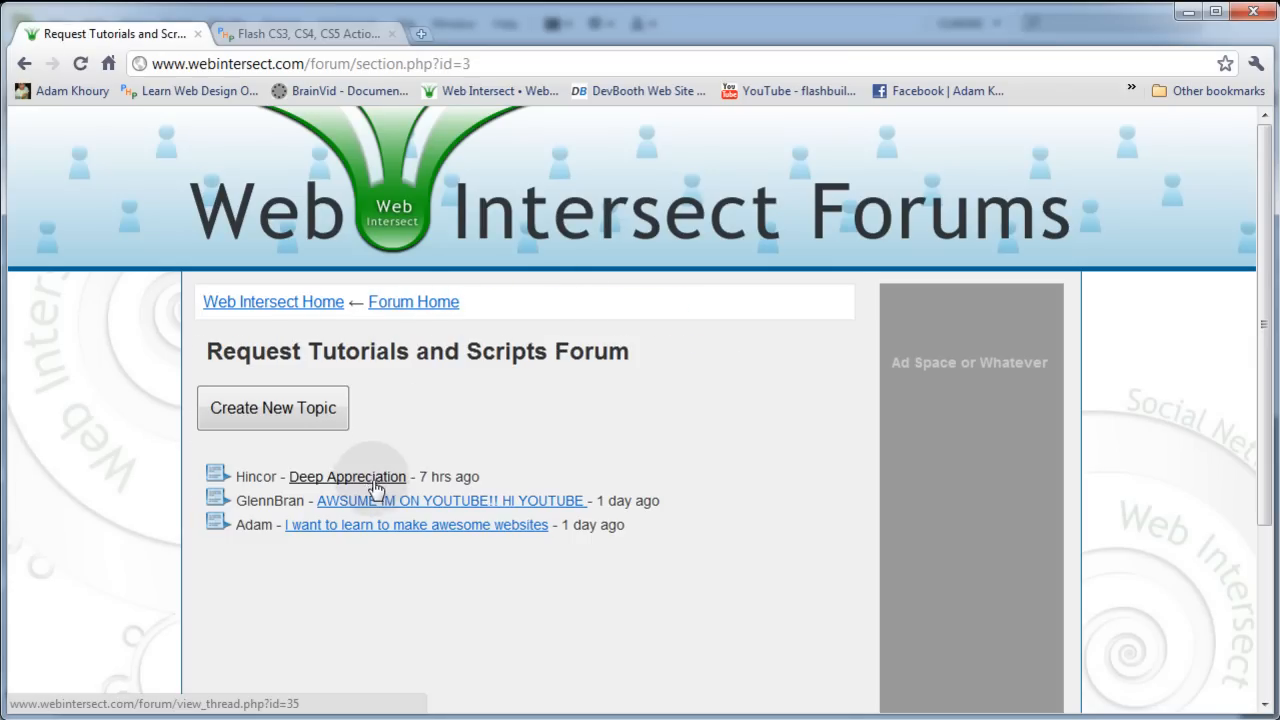
left_click(347, 476)
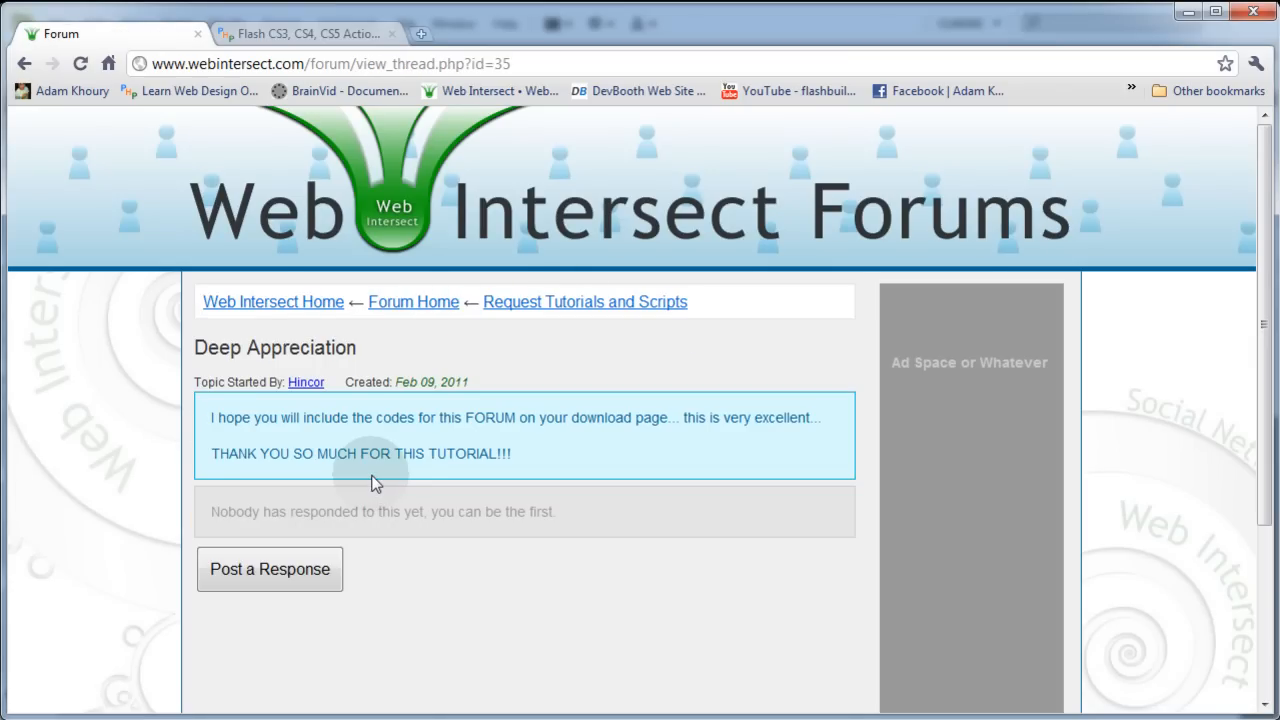
left_click(269, 569)
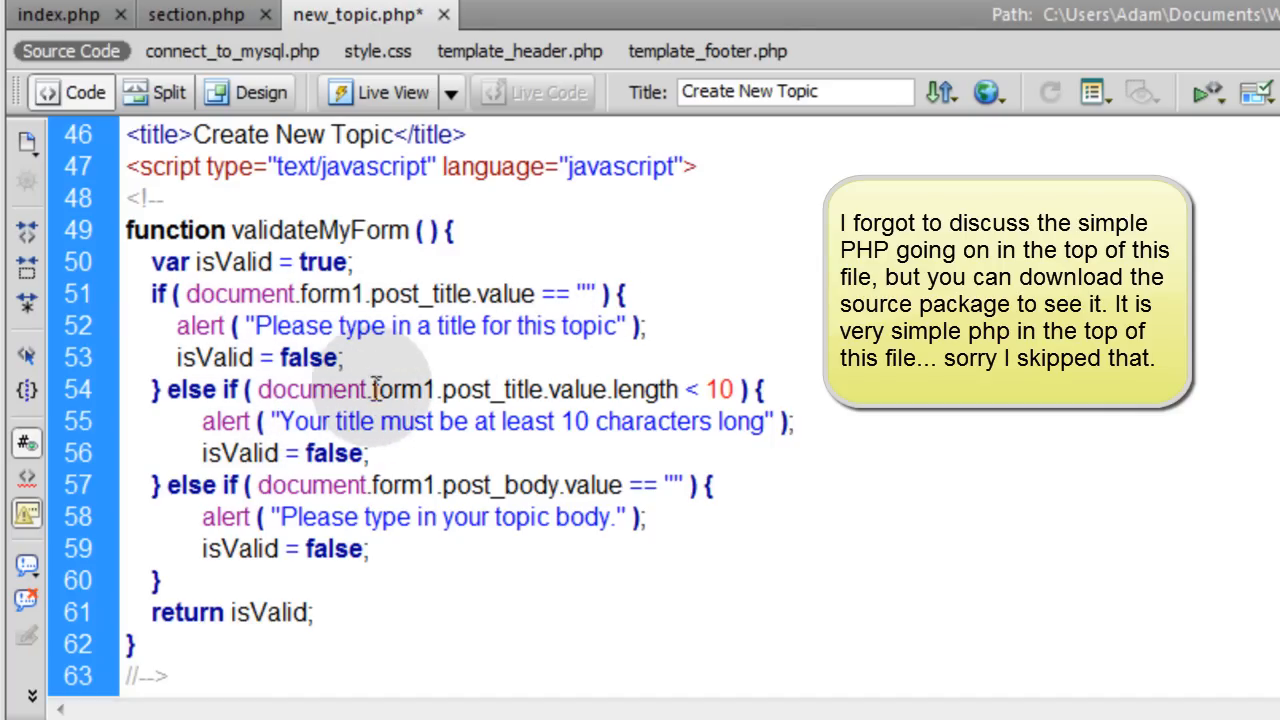
double_click(491, 390)
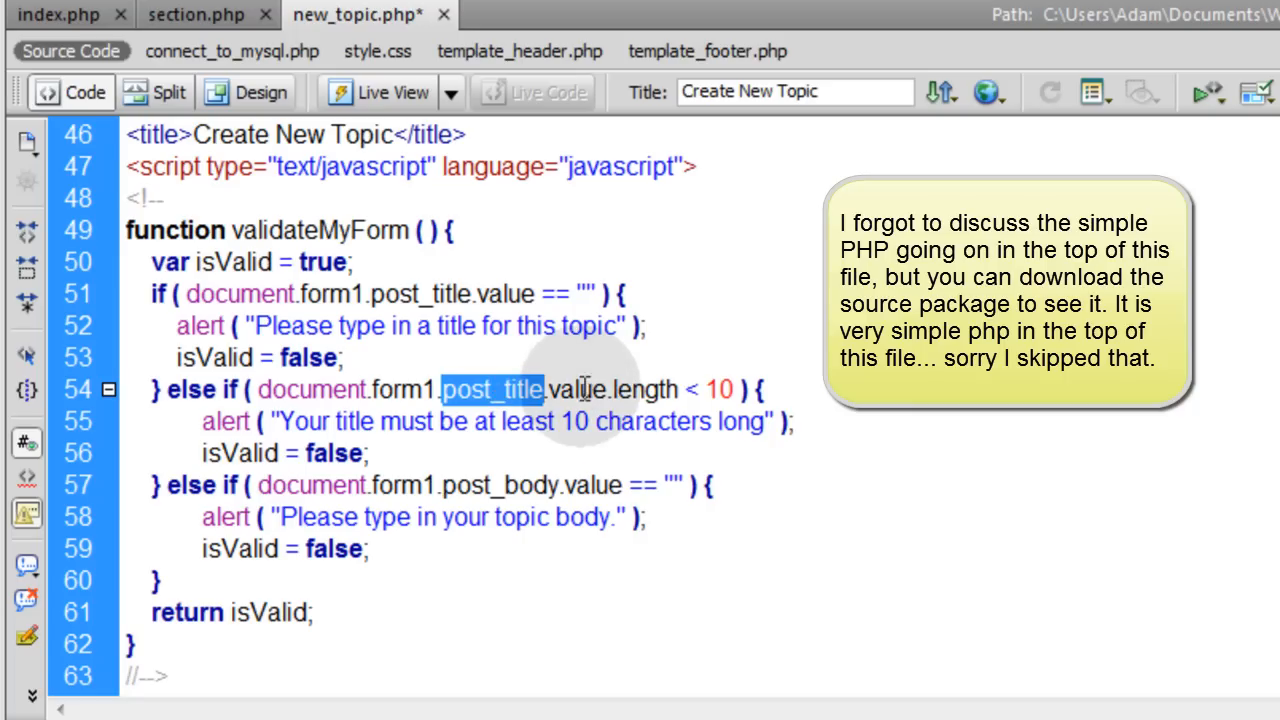
double_click(645, 389)
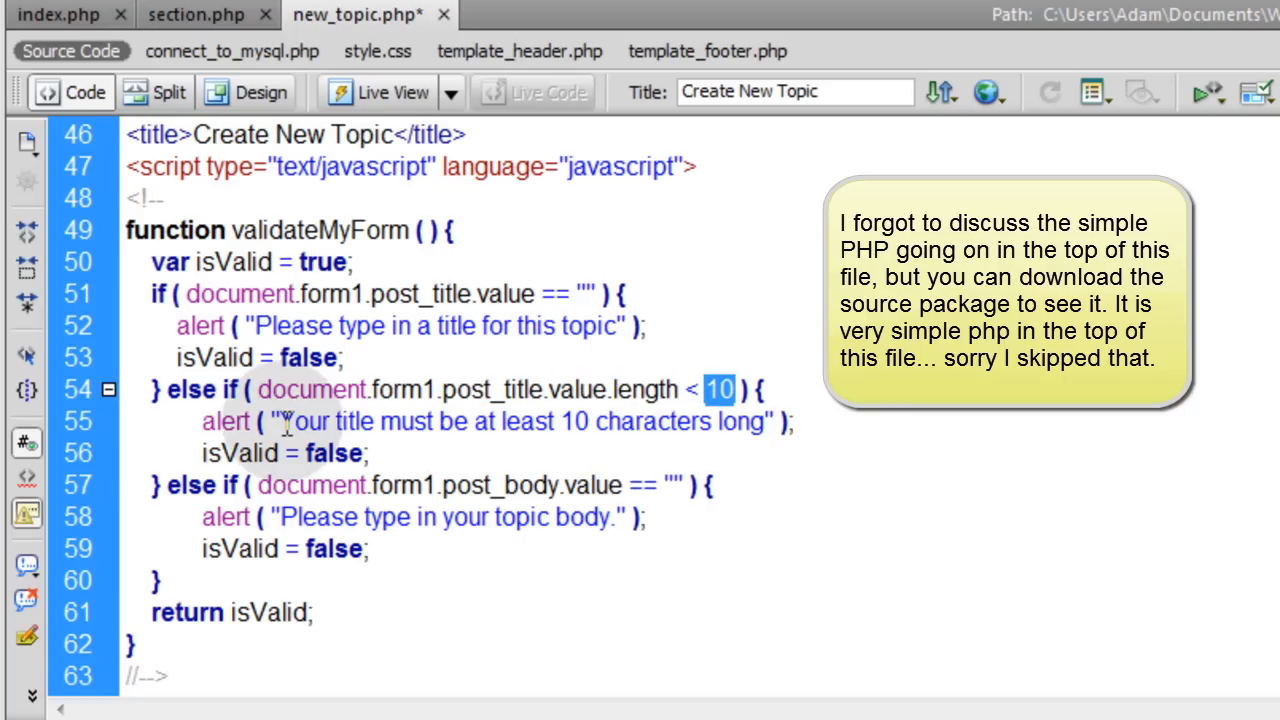
mouse_move(520, 440)
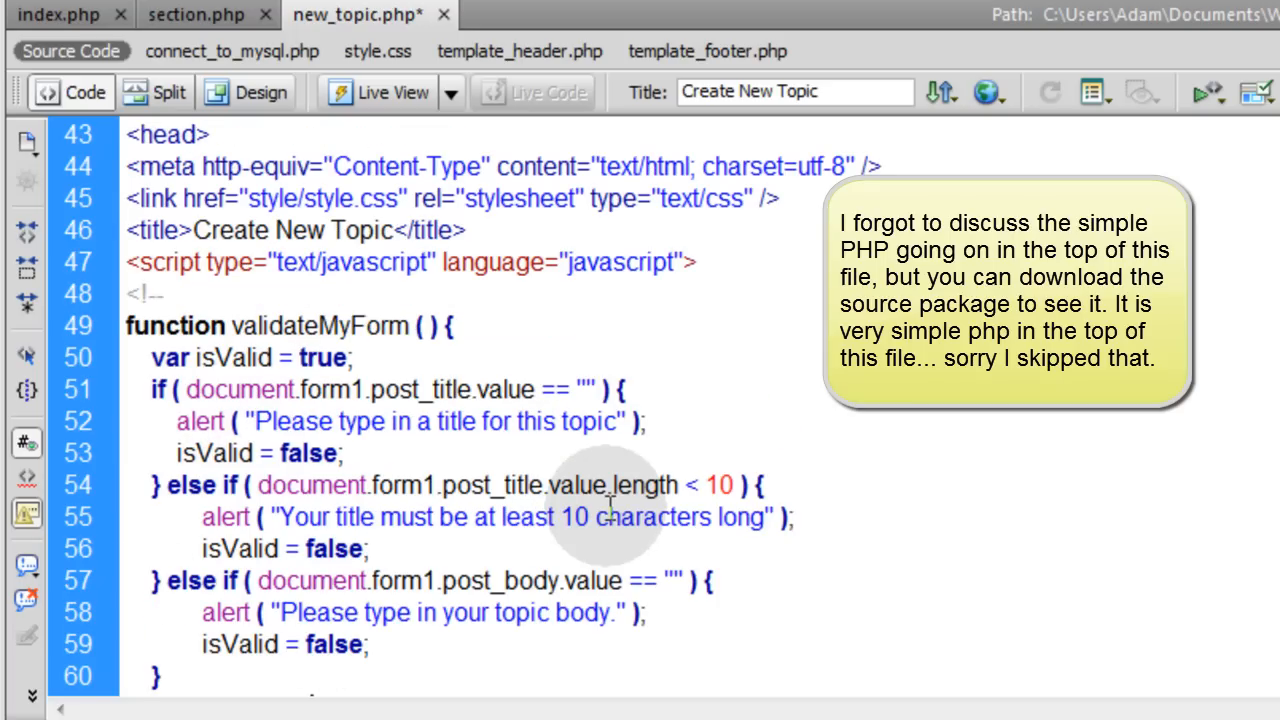
scroll("down", 3)
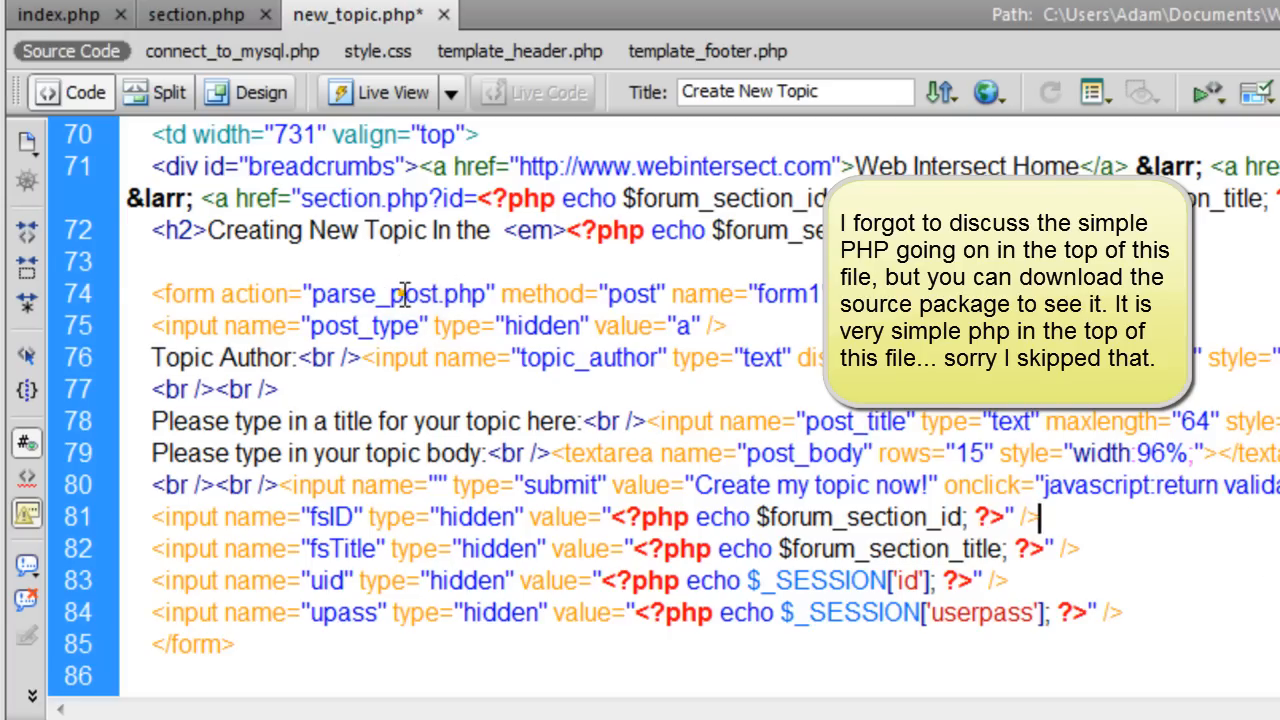
double_click(373, 293)
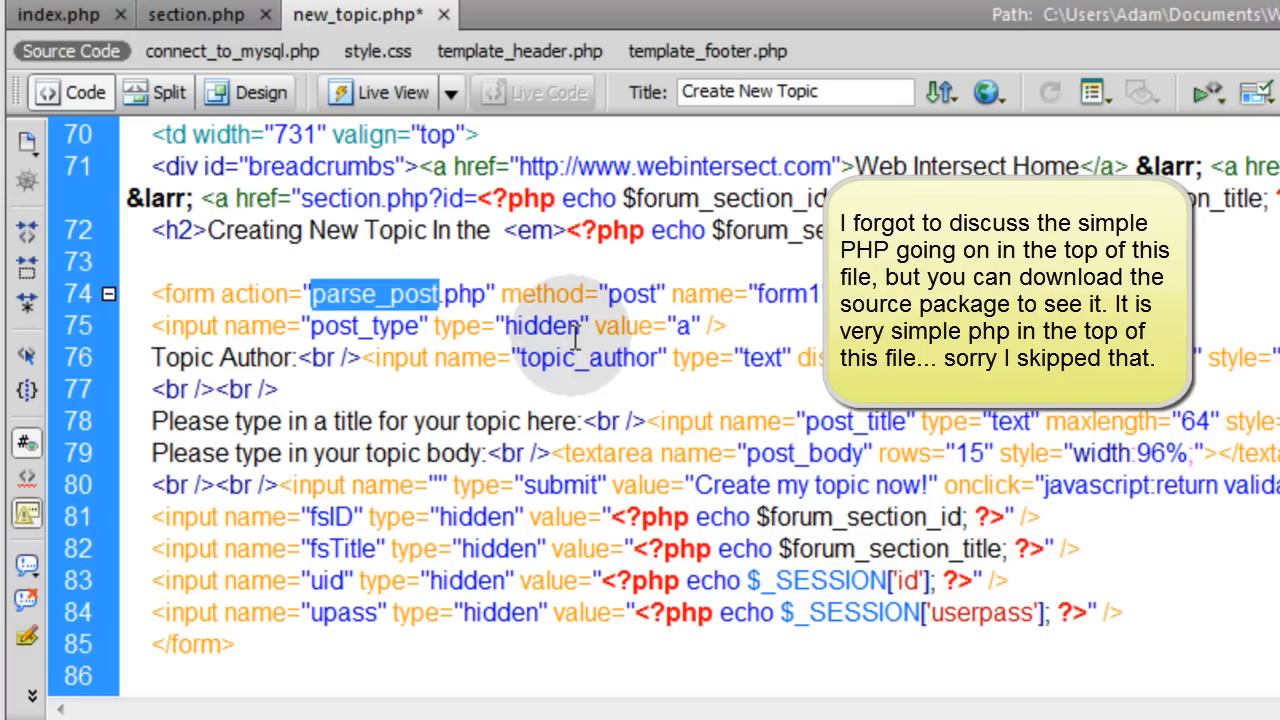